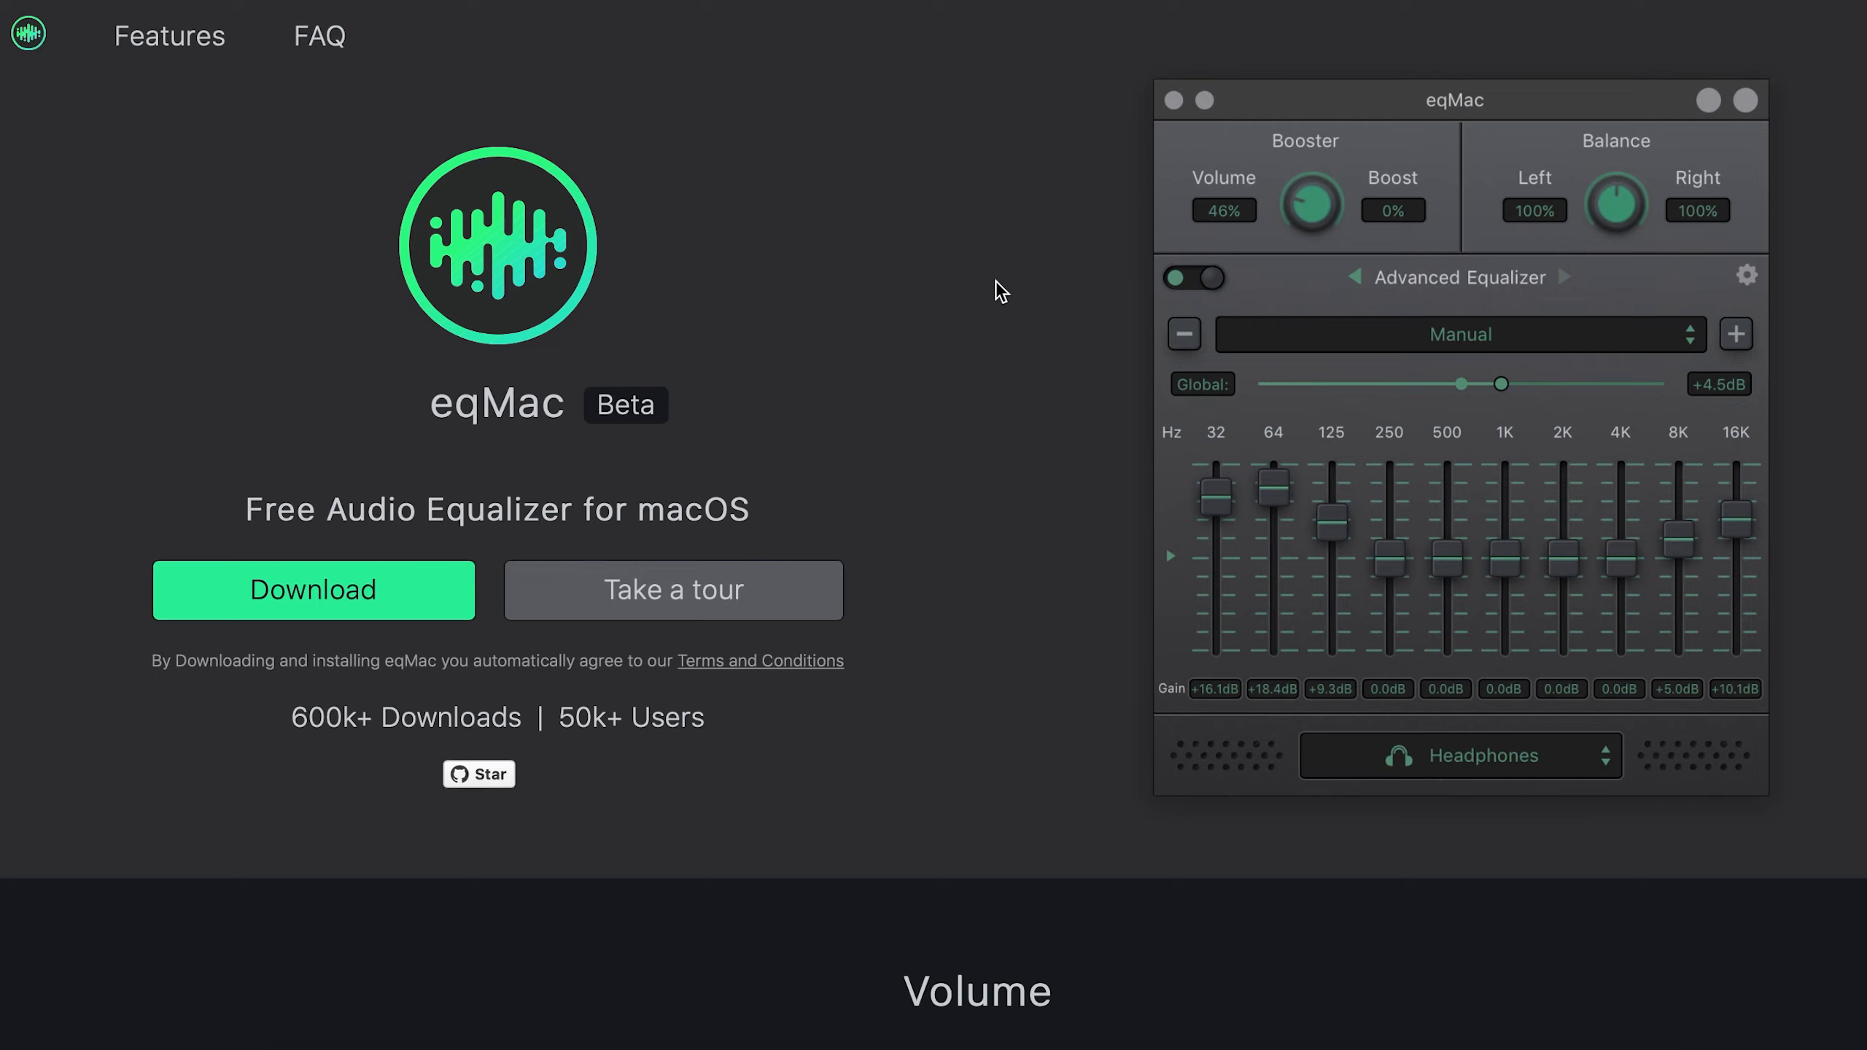
mouse_move(735, 370)
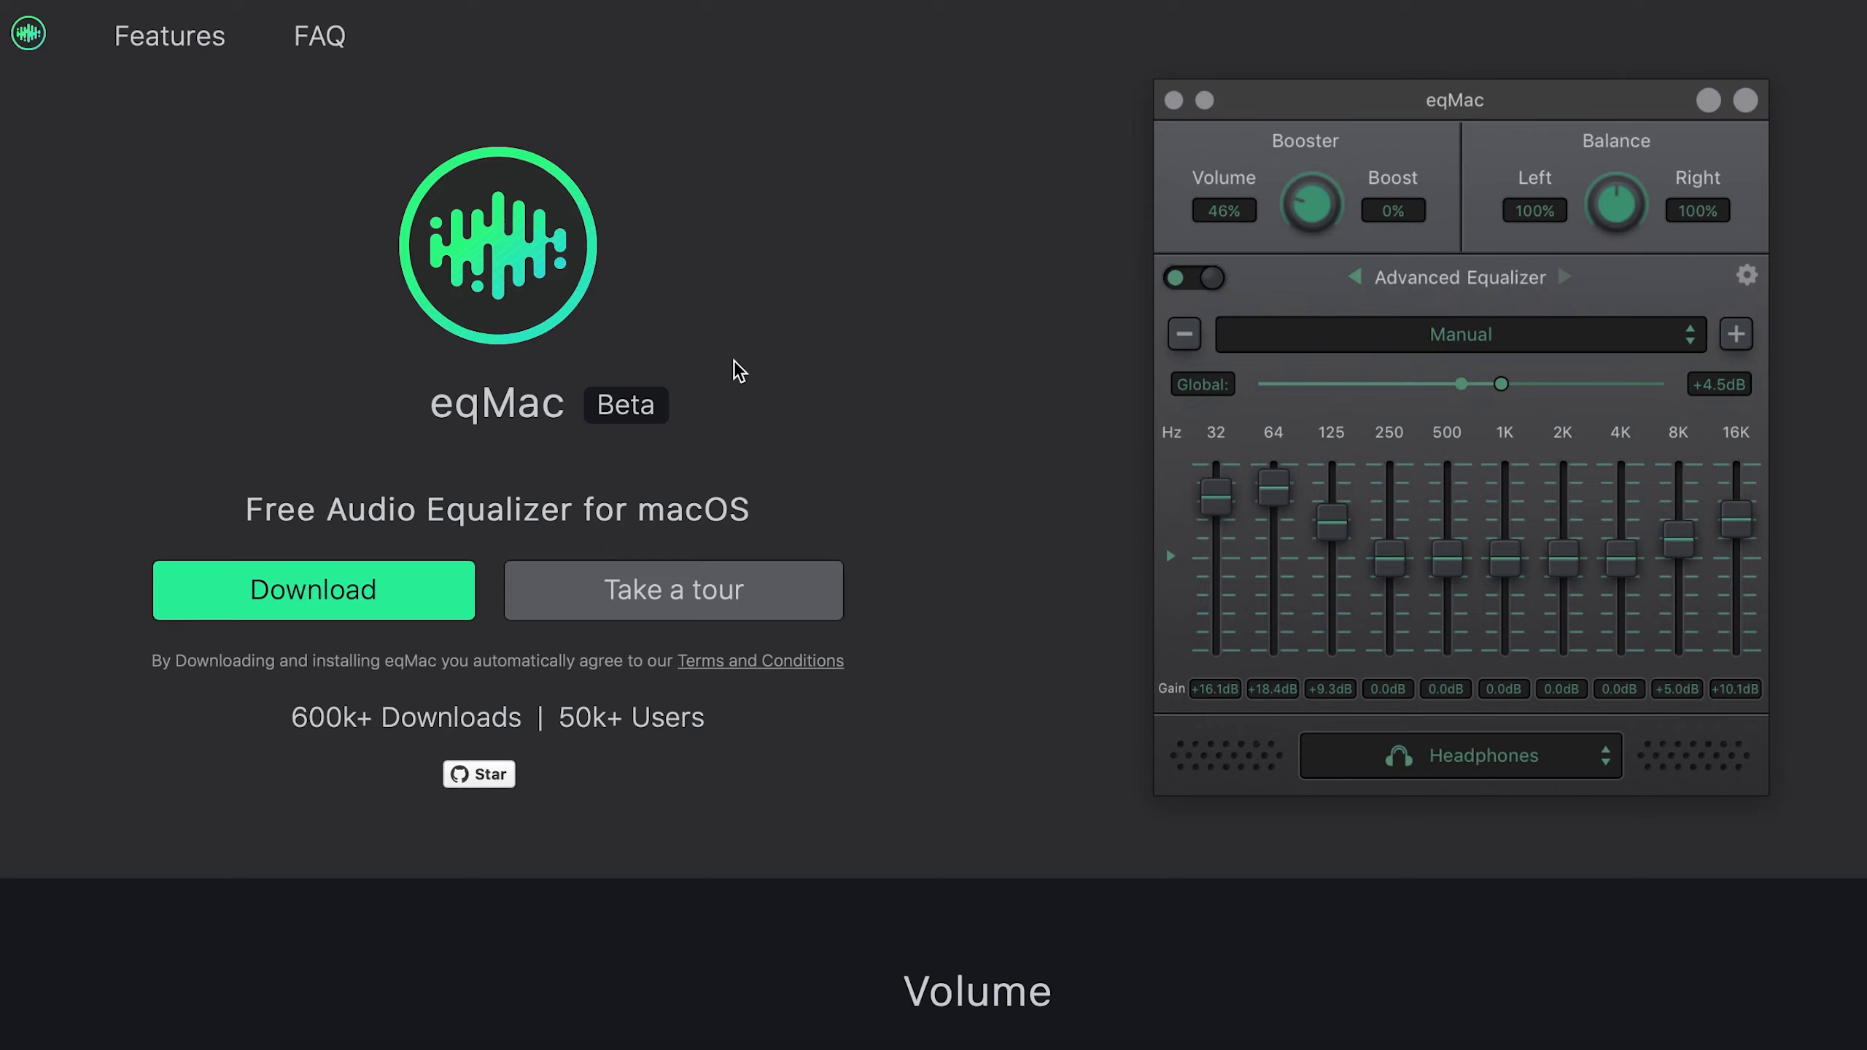
mouse_move(773, 370)
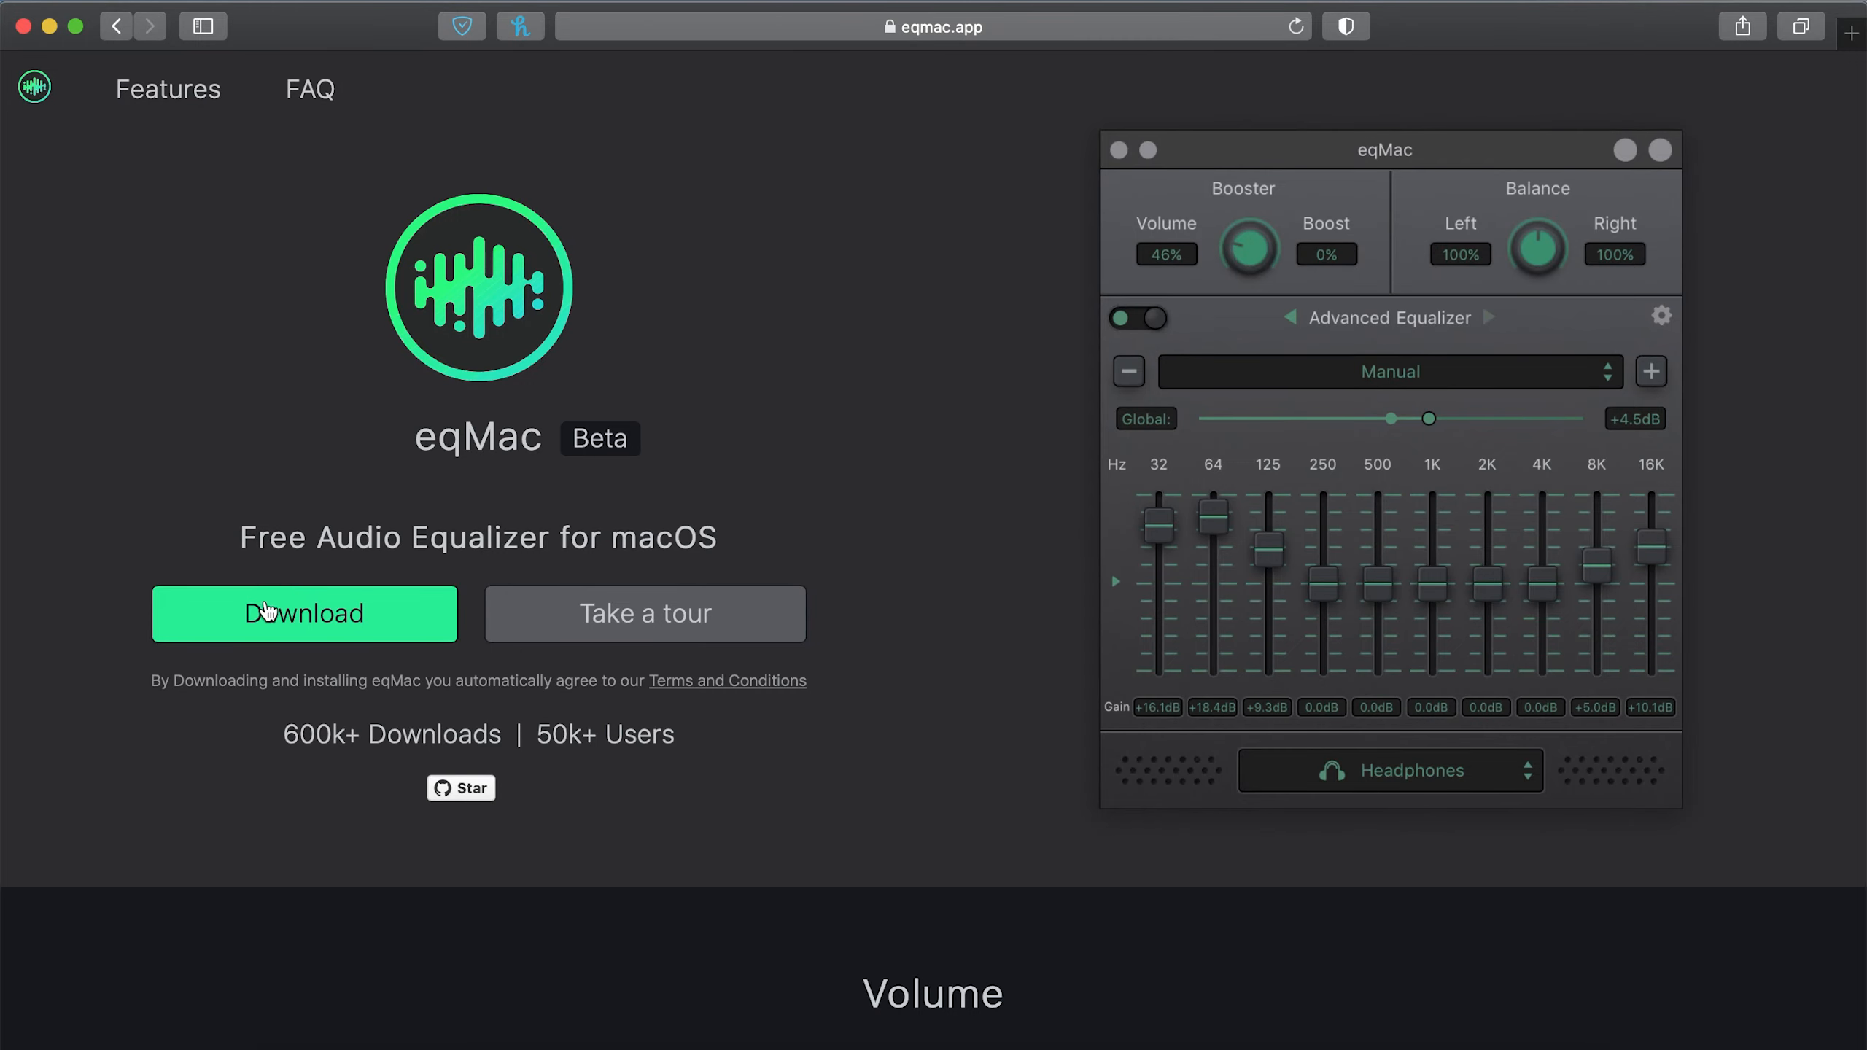
Download the eqMac installer from eqmac.app and go to open it from Safari's downloads
click(268, 614)
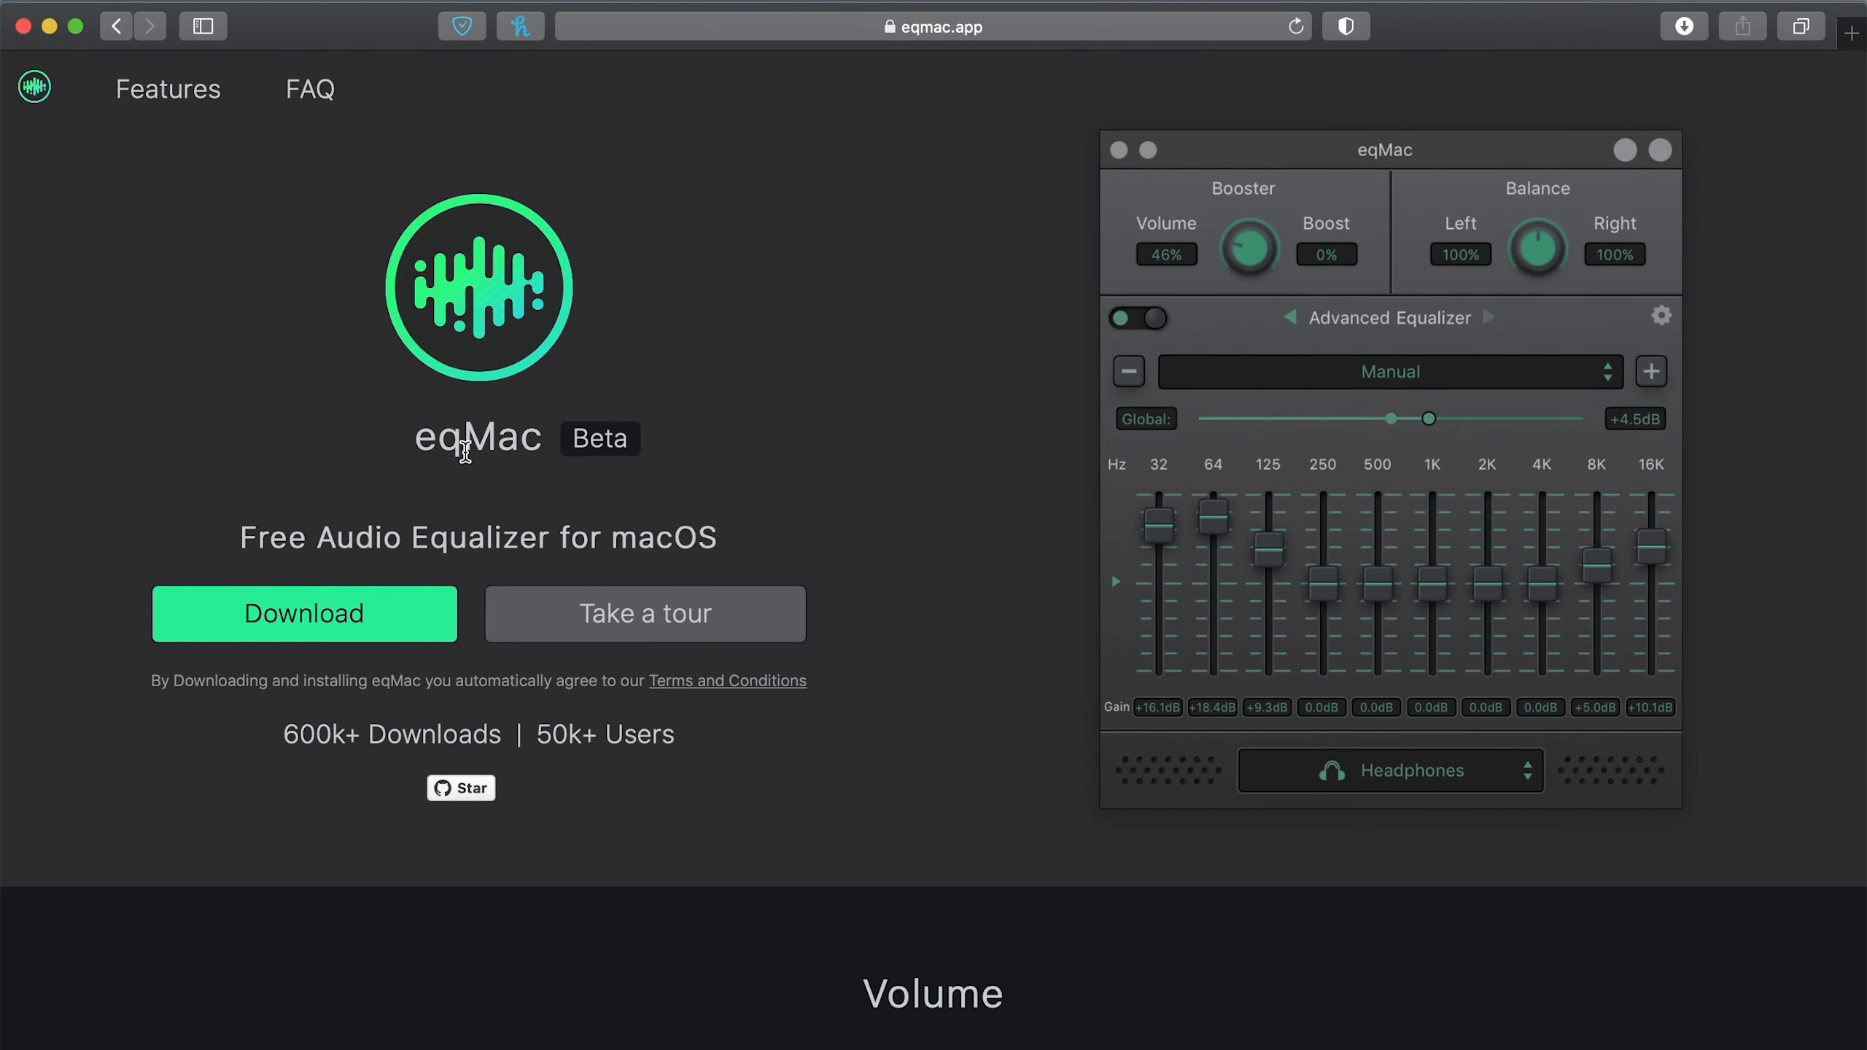
double_click(601, 439)
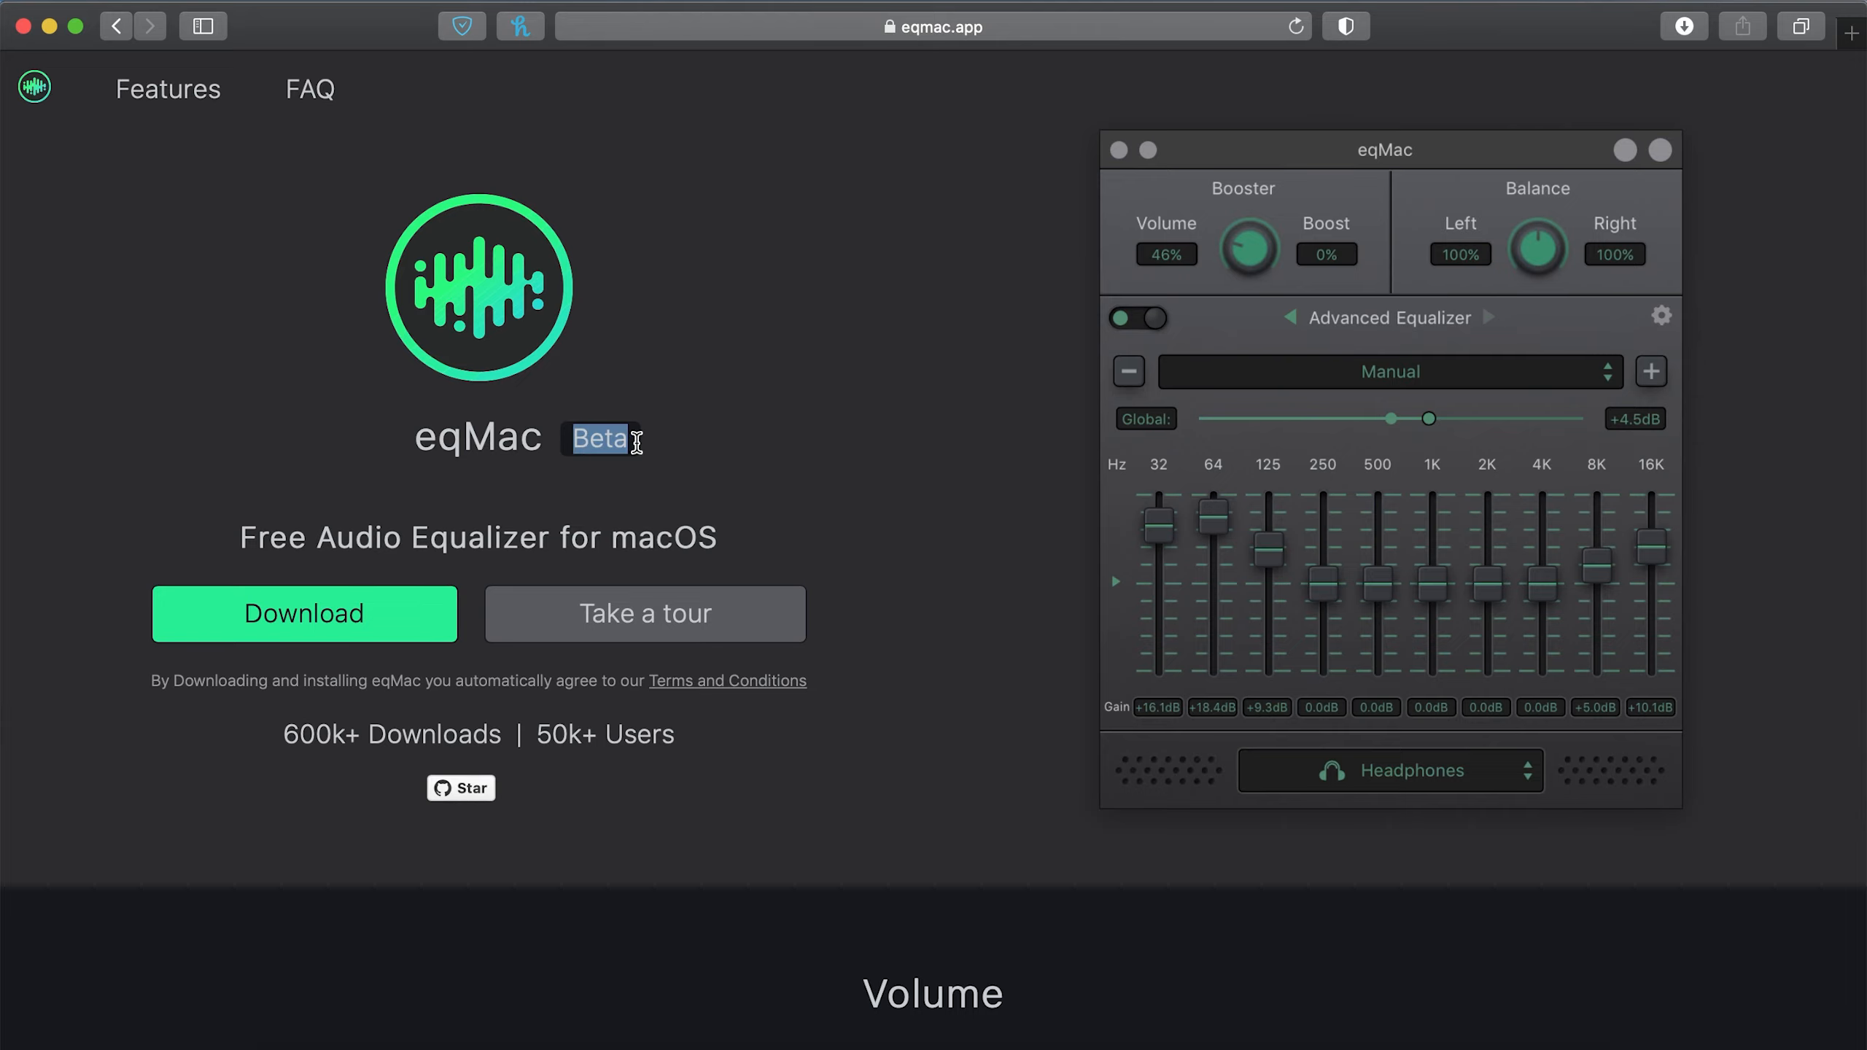
mouse_move(659, 449)
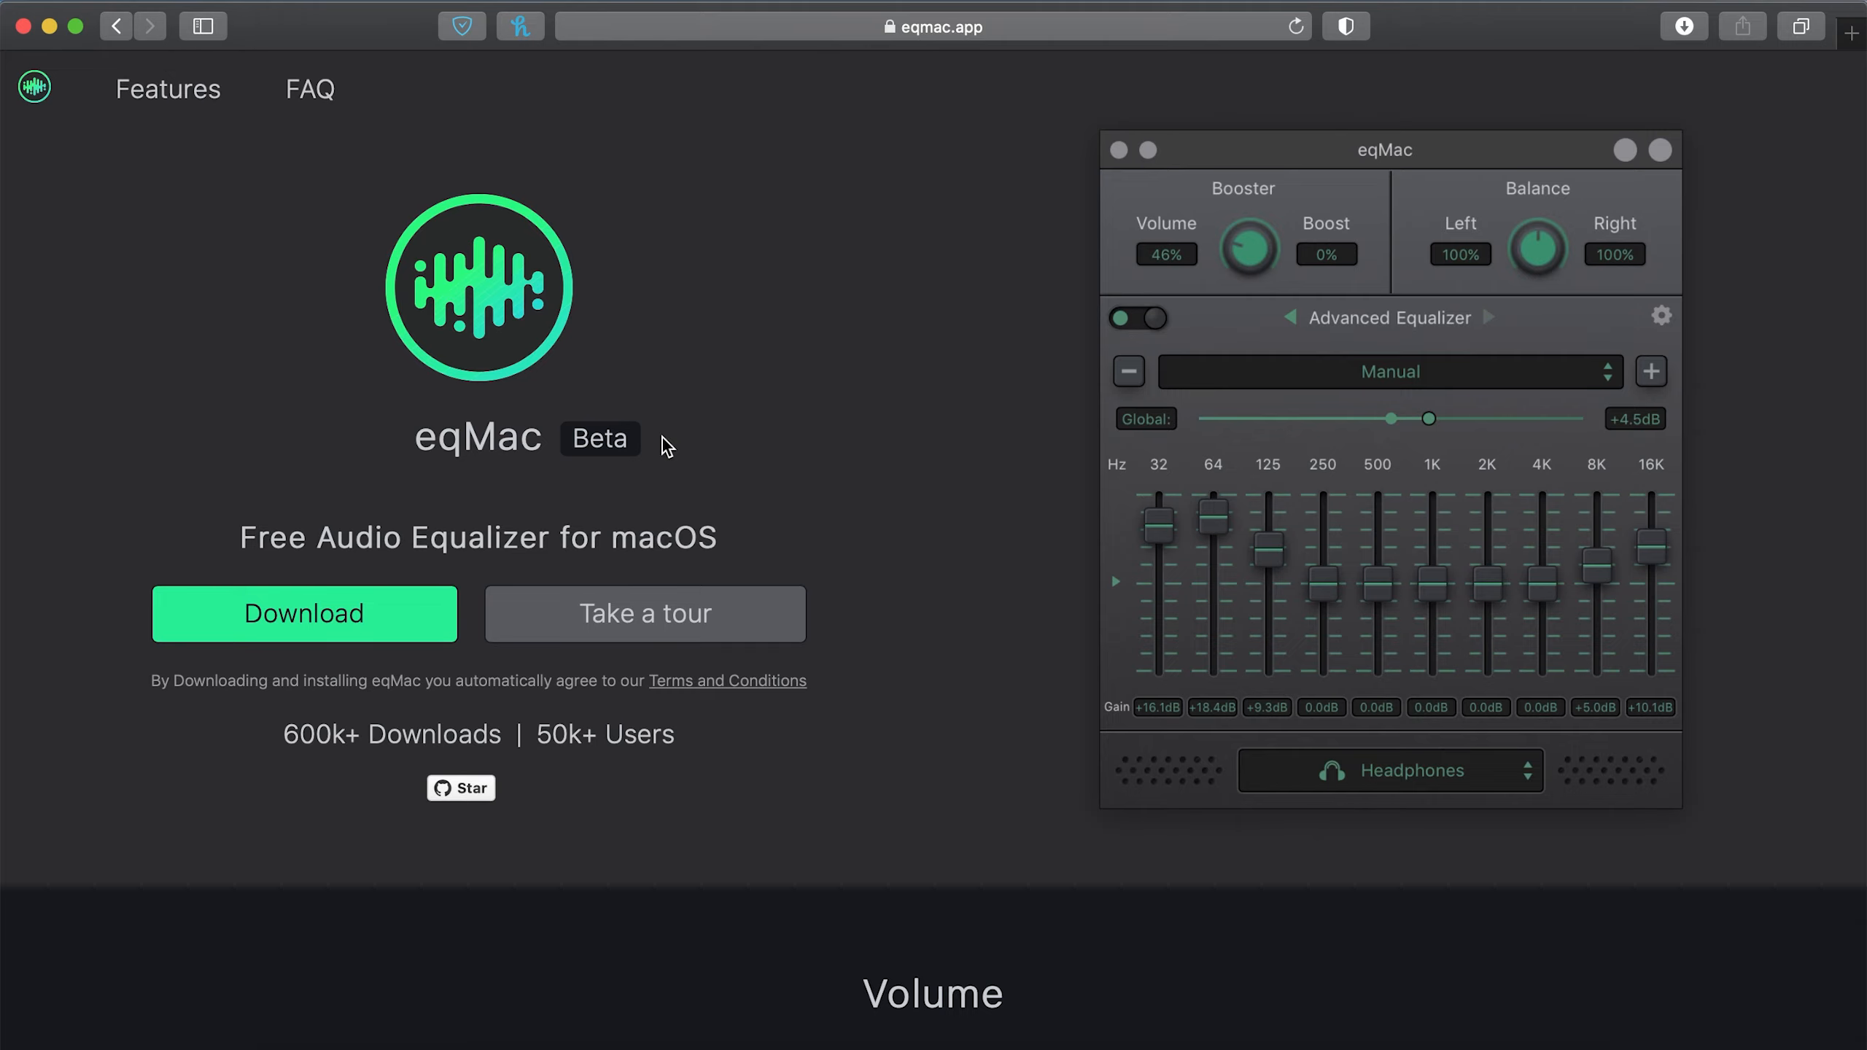
mouse_move(1012, 677)
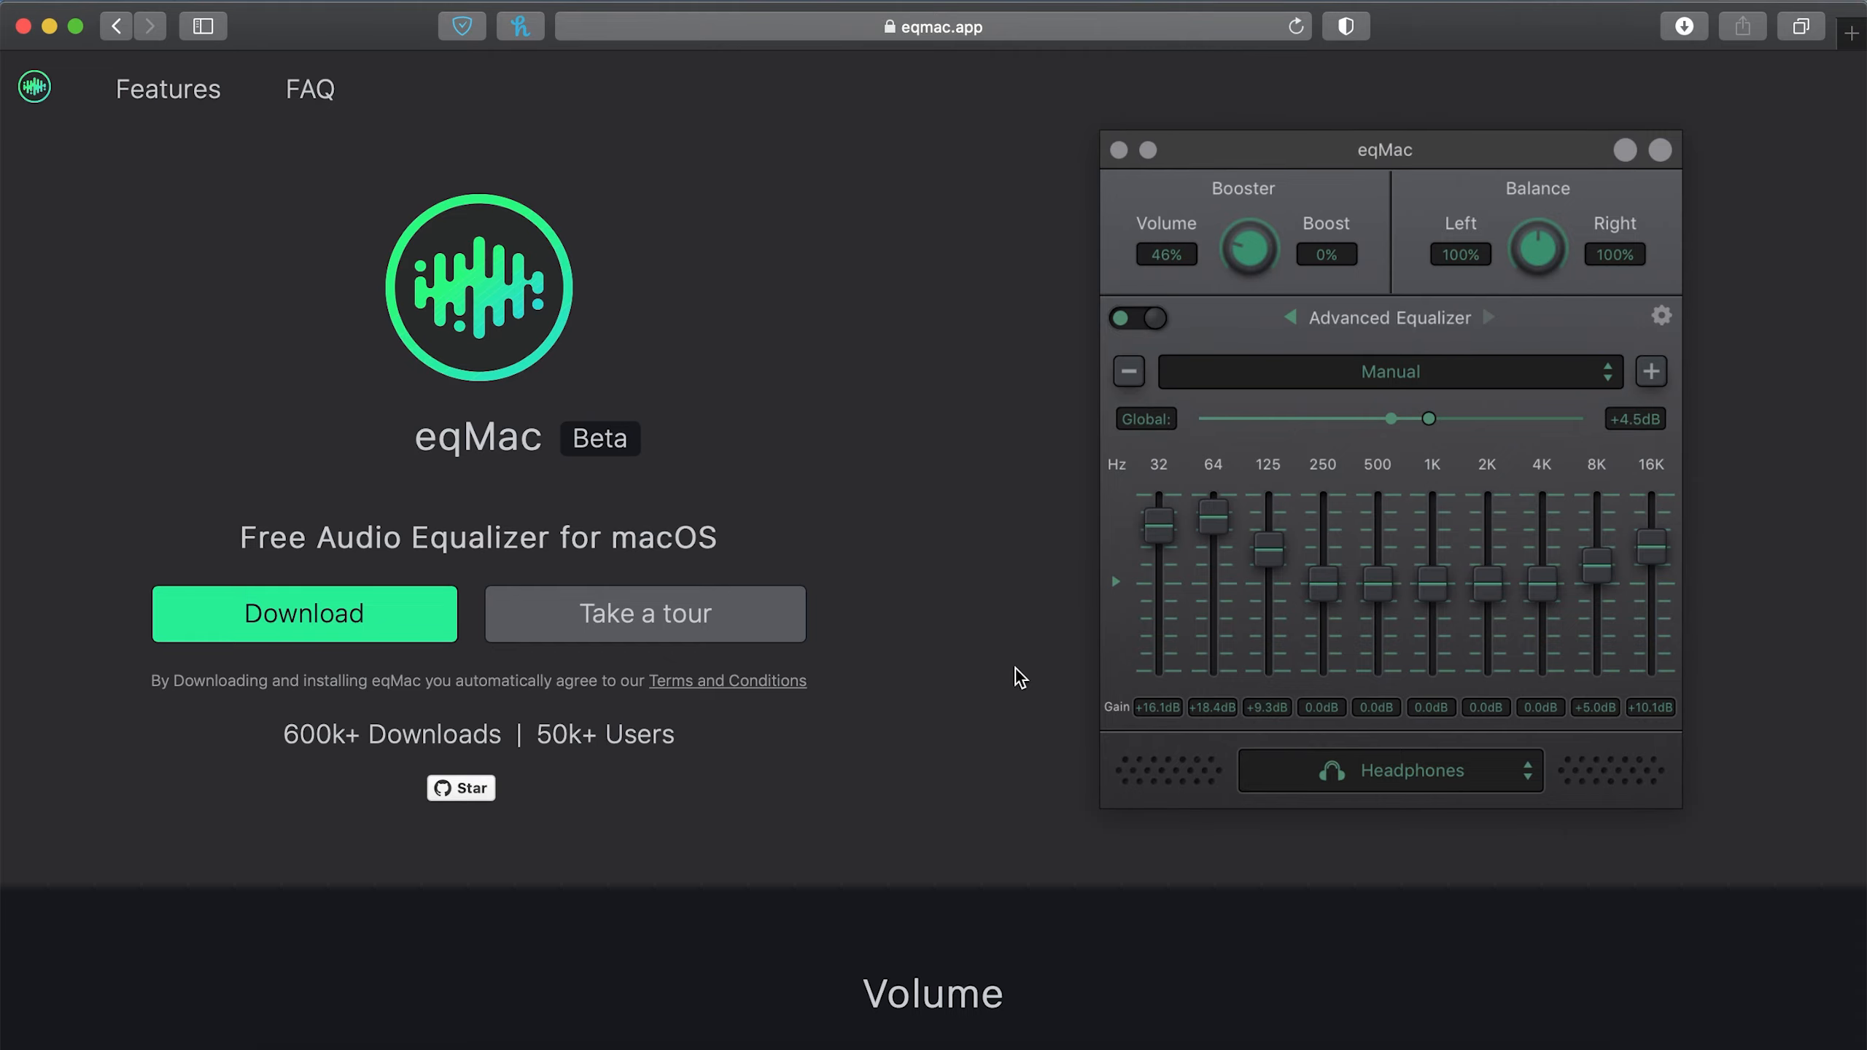
mouse_move(609, 450)
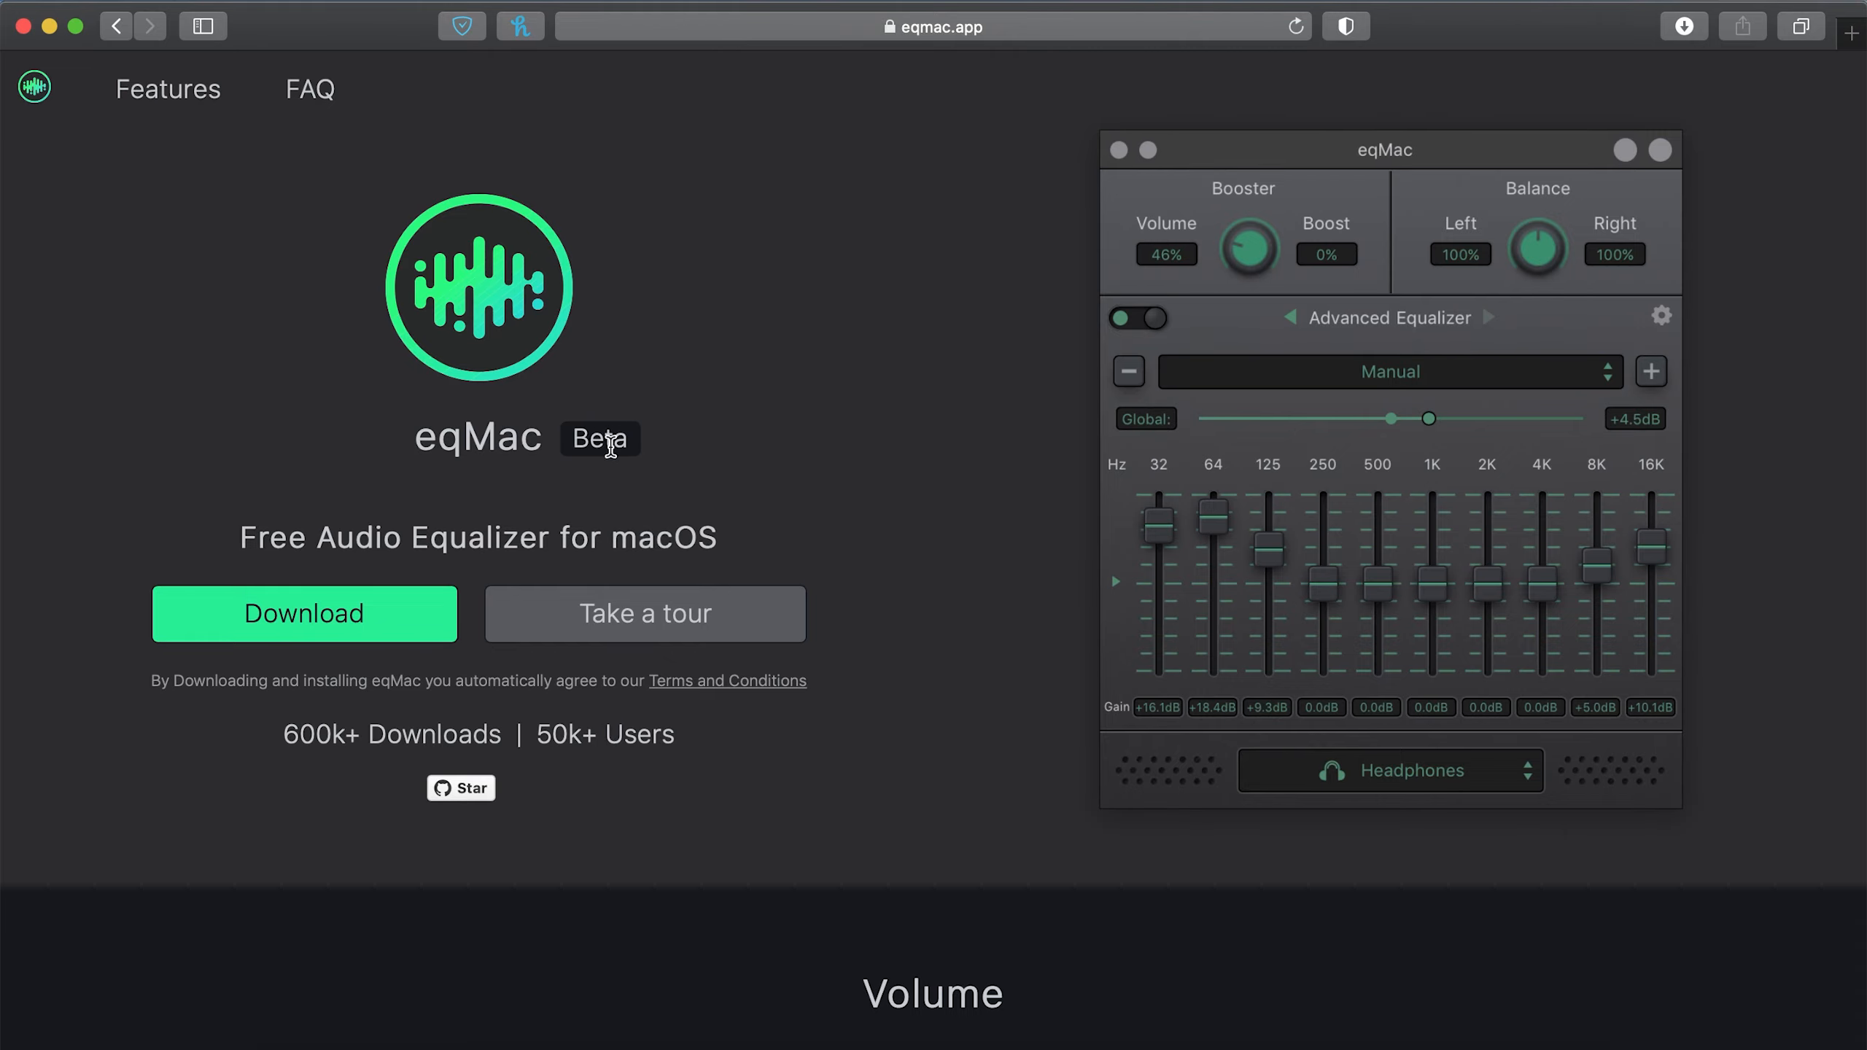
double_click(599, 439)
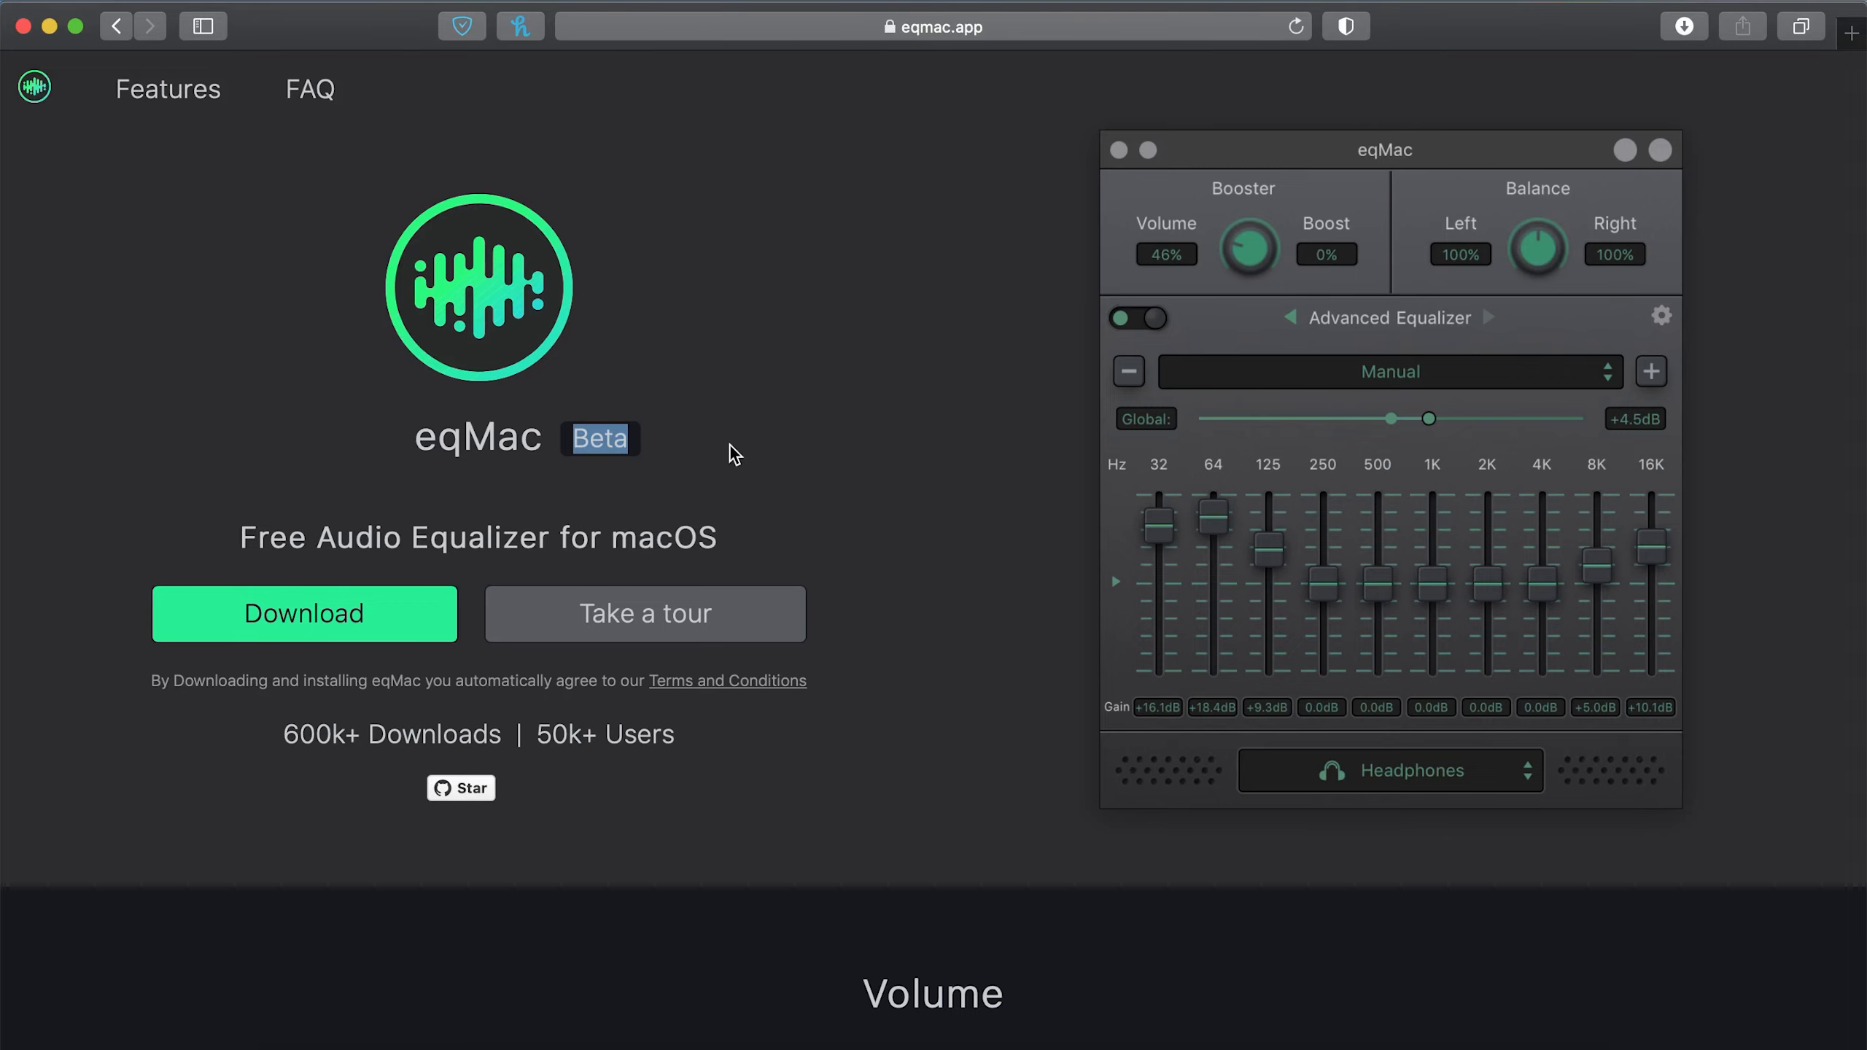
click(303, 613)
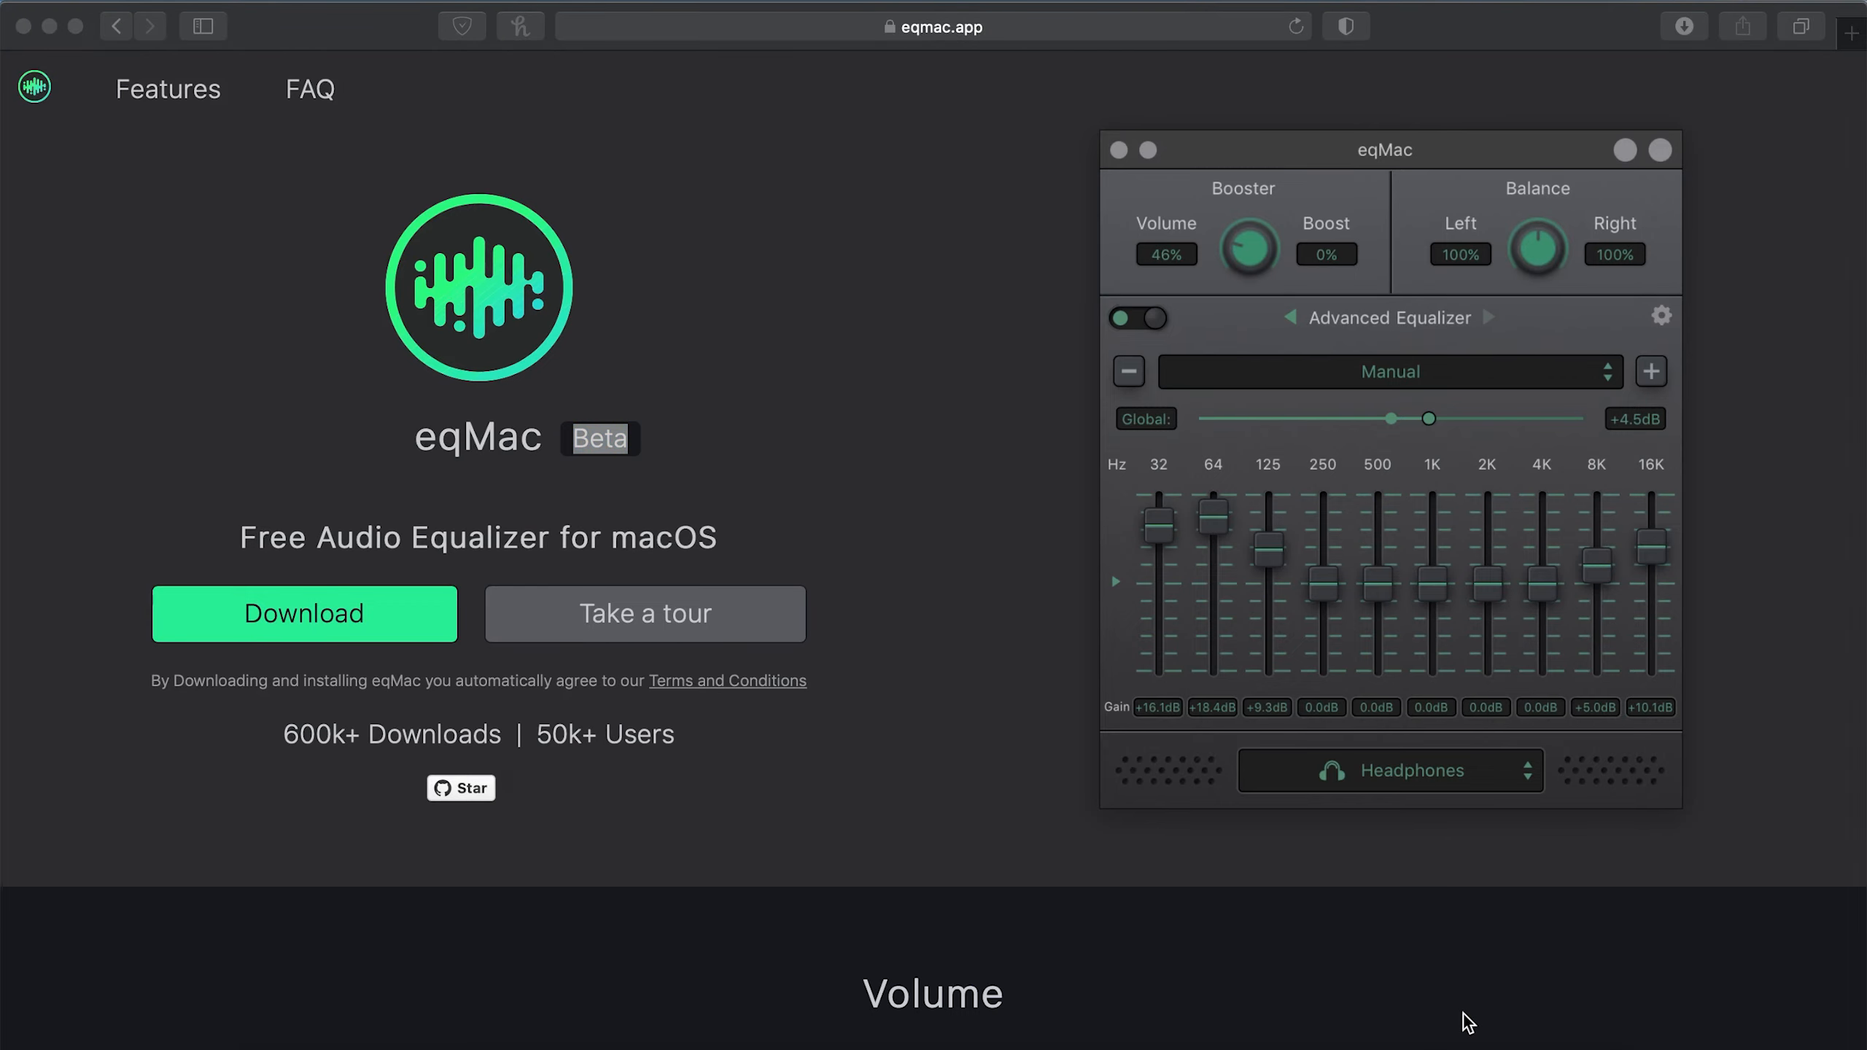
Launch the eqMac package, continue past the introduction, start Install and let Safari close
click(303, 612)
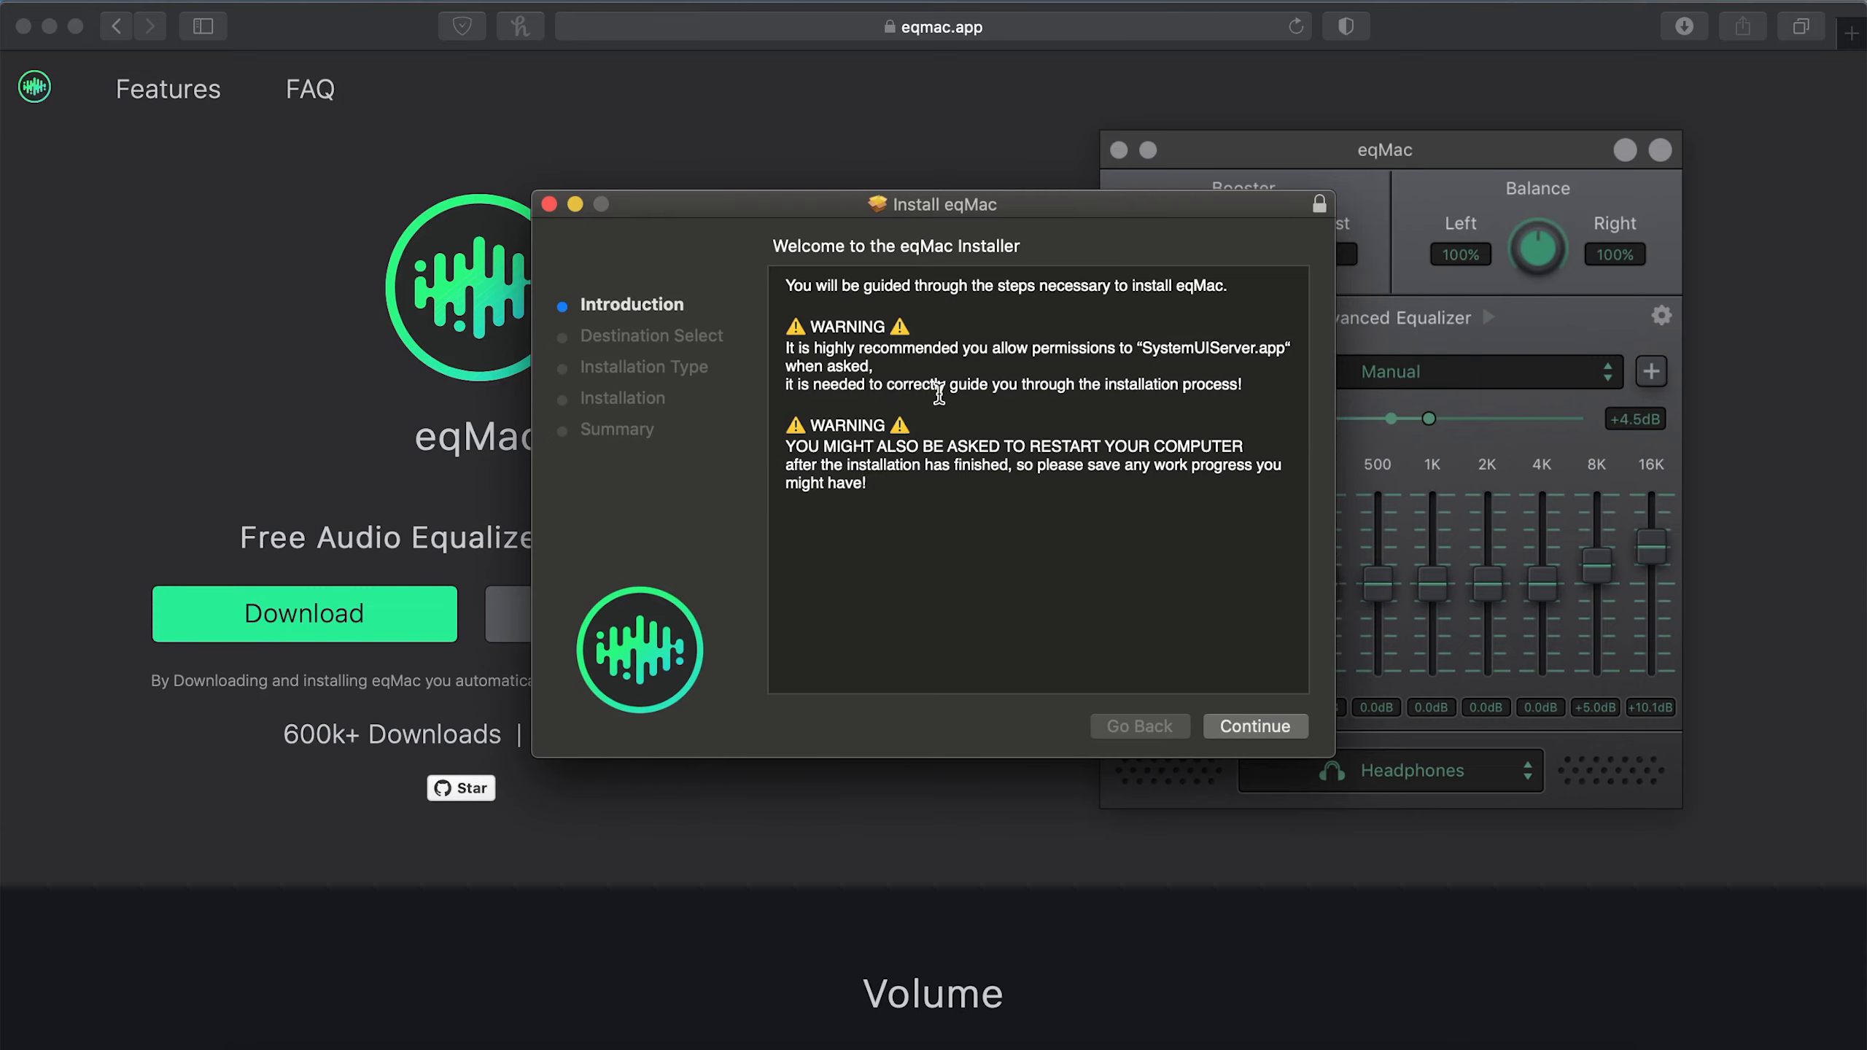
mouse_move(1167, 352)
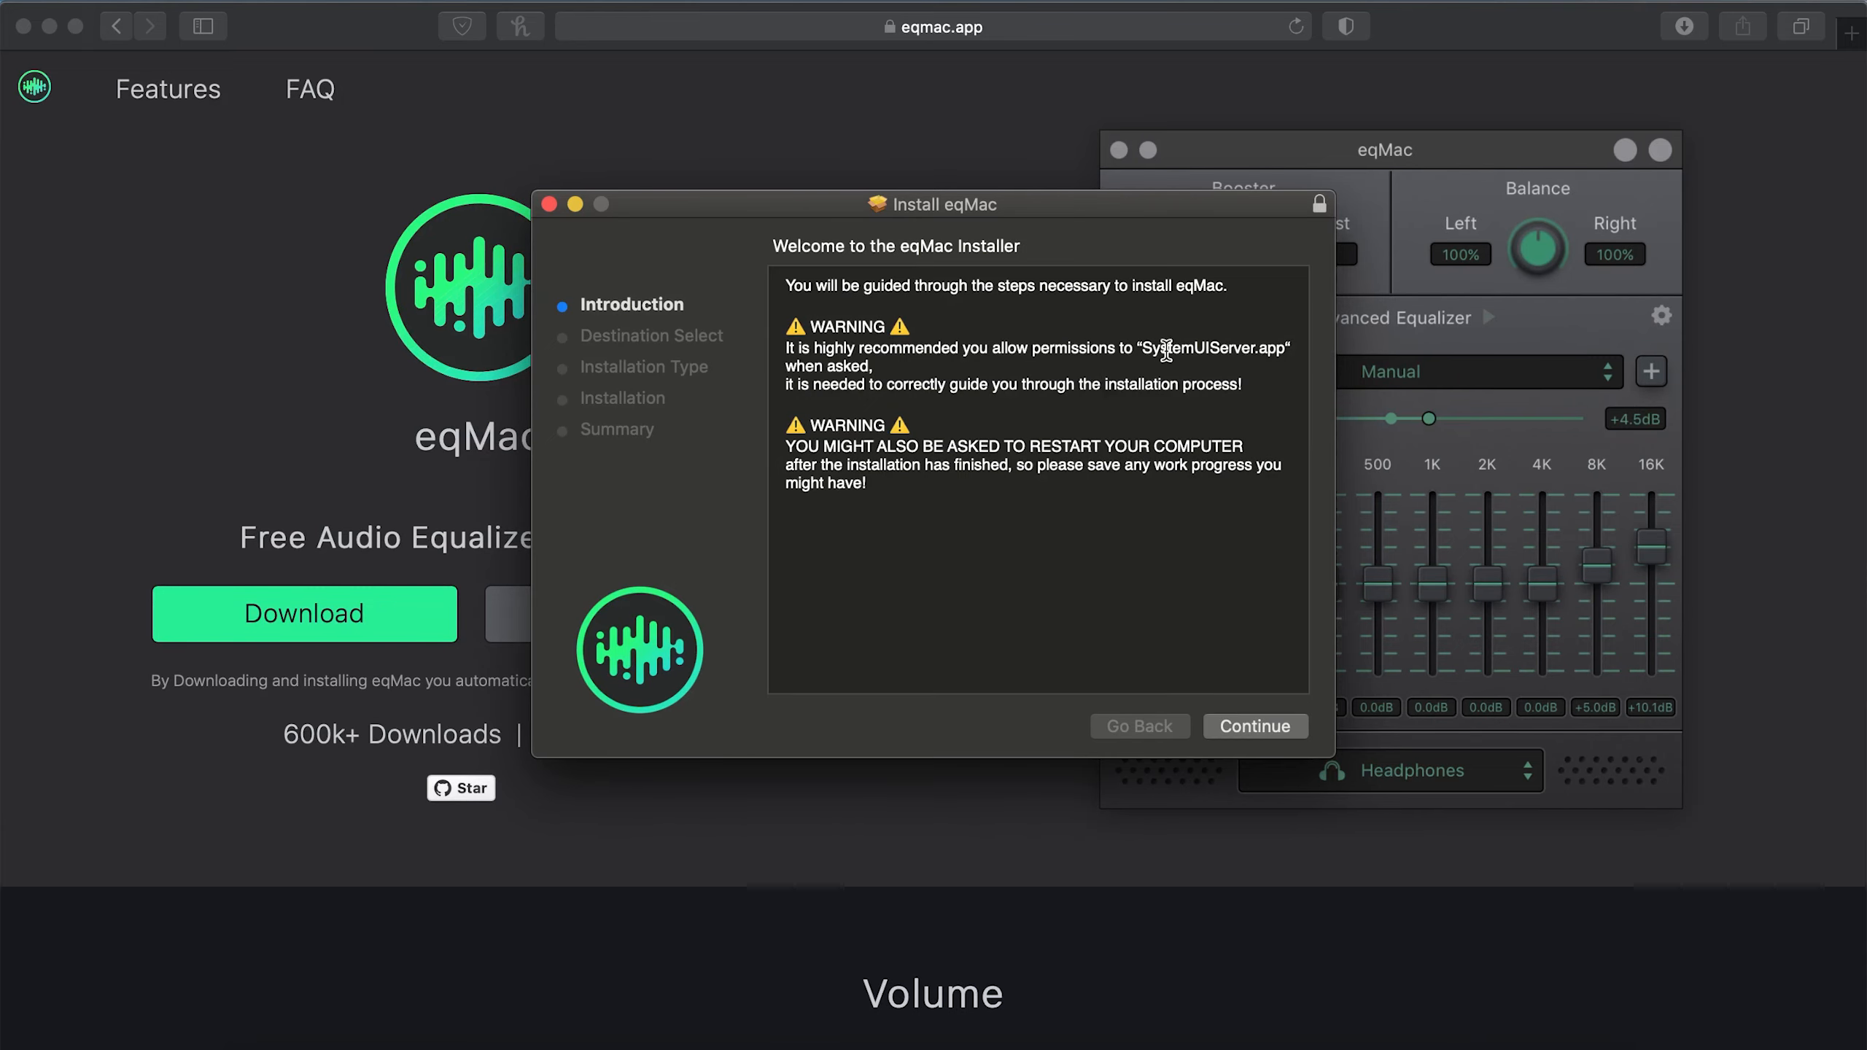
double_click(1207, 349)
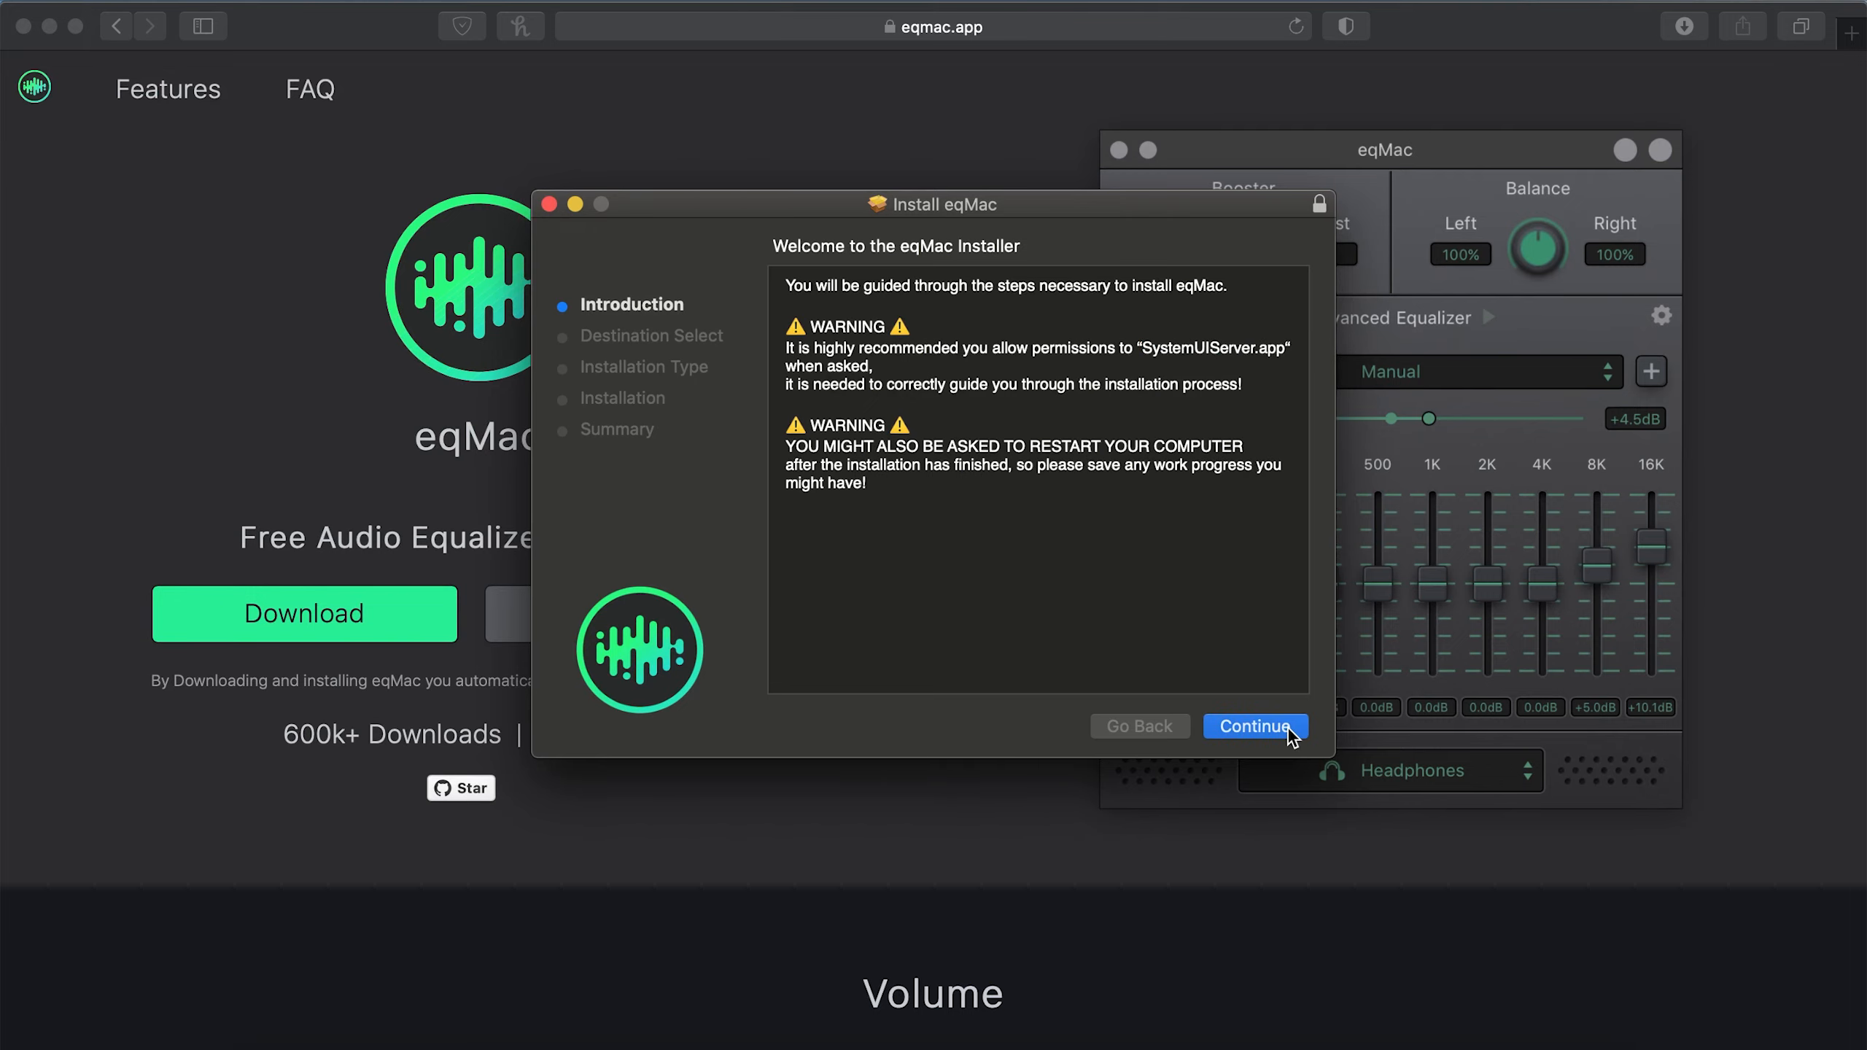
click(1254, 726)
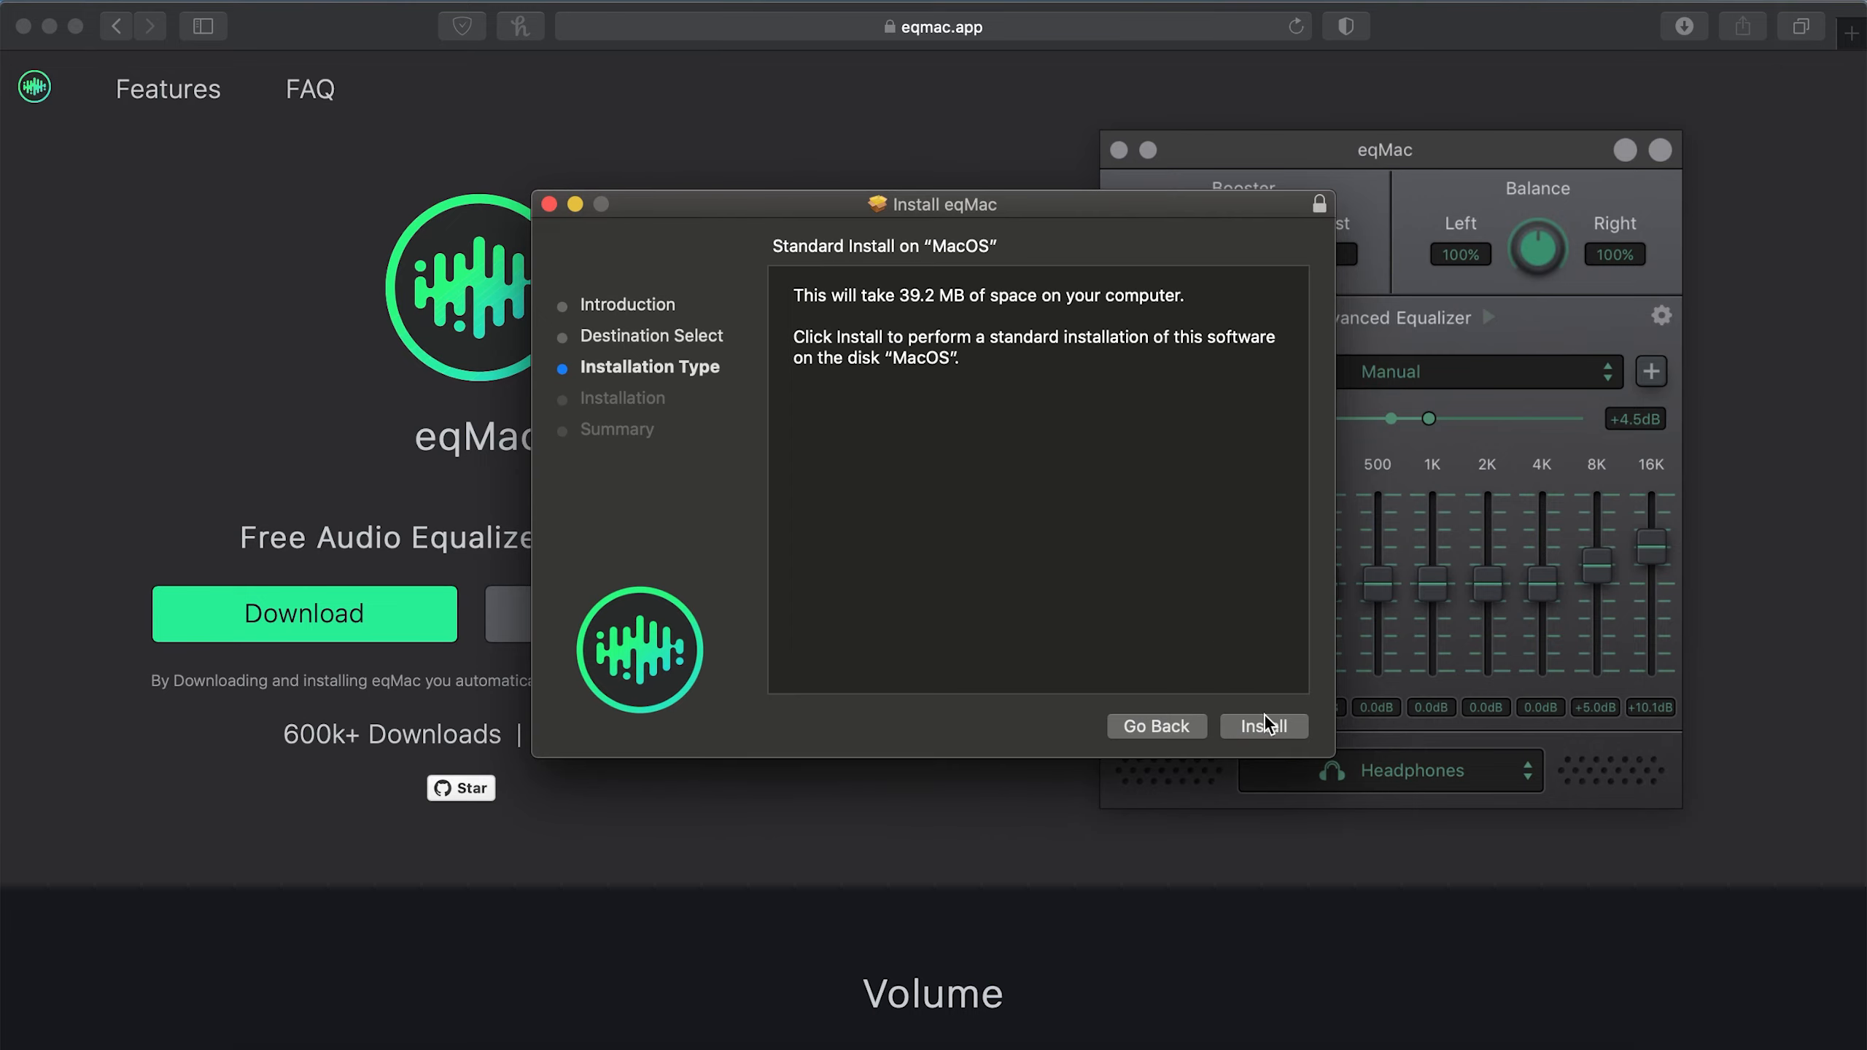
click(1263, 727)
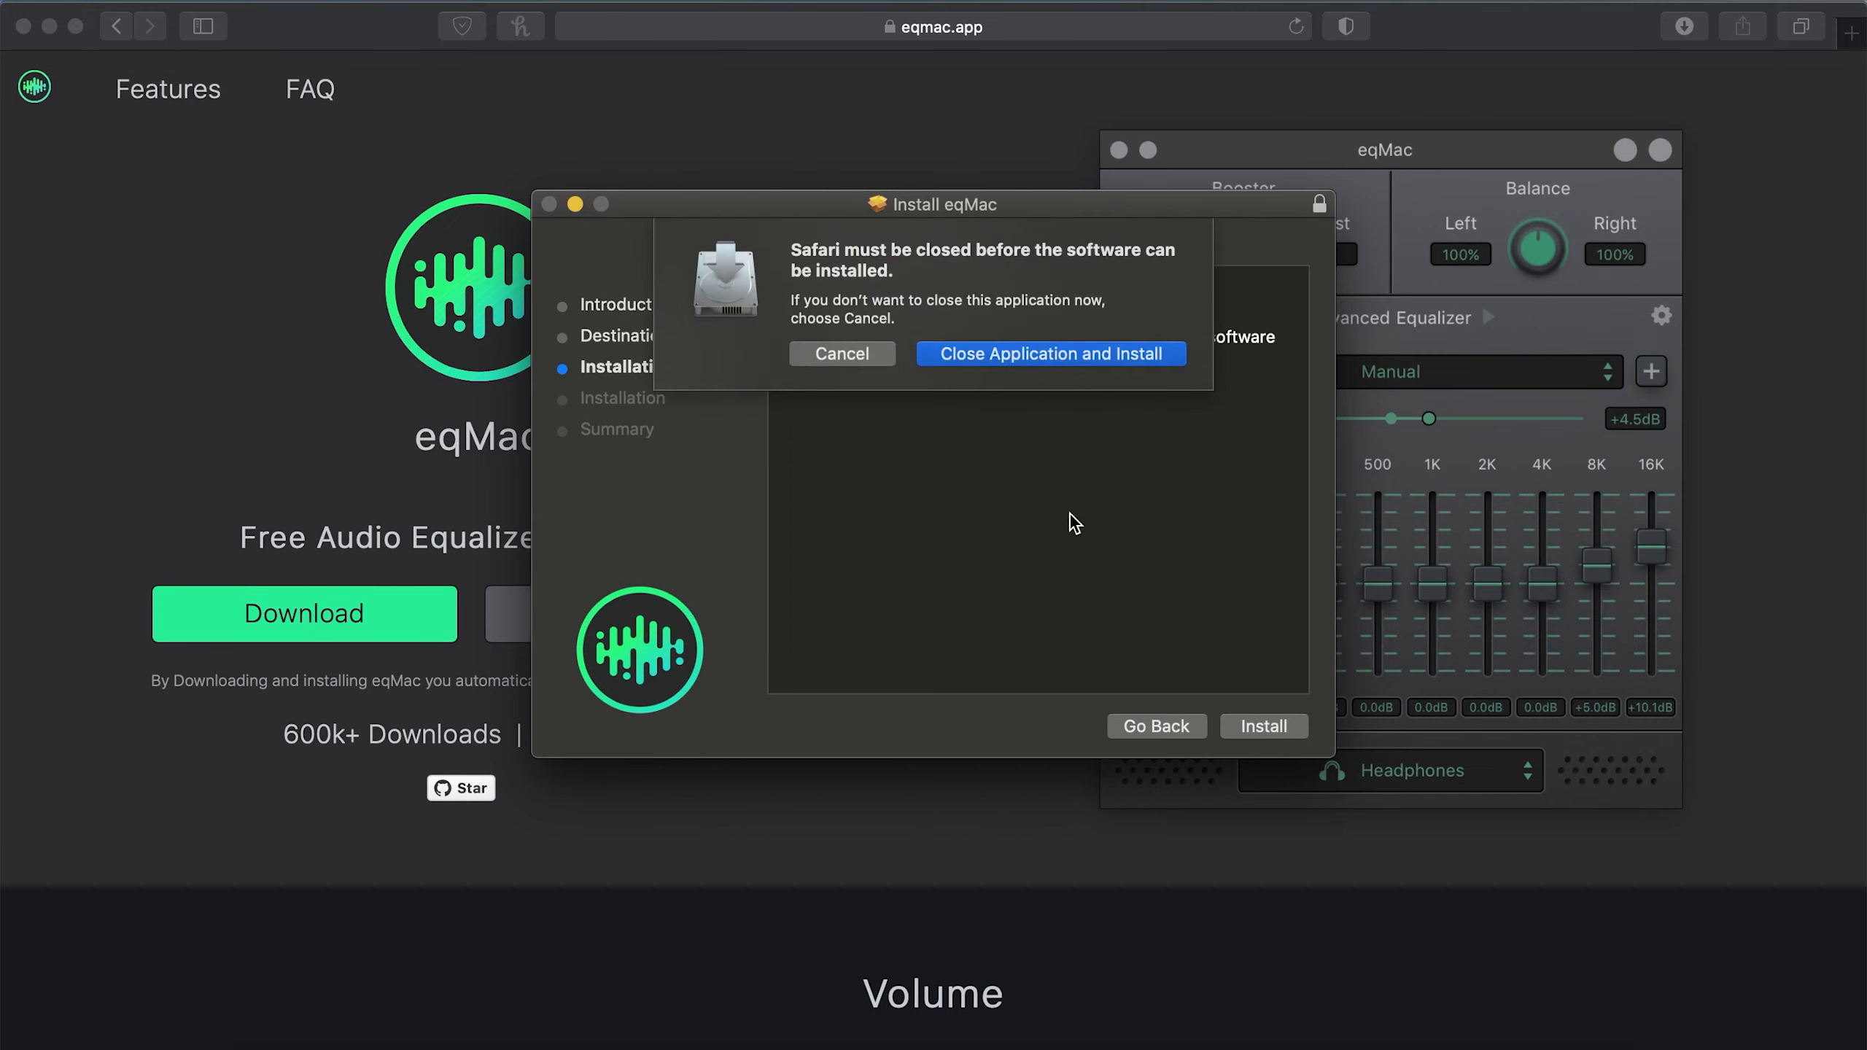
mouse_move(997, 362)
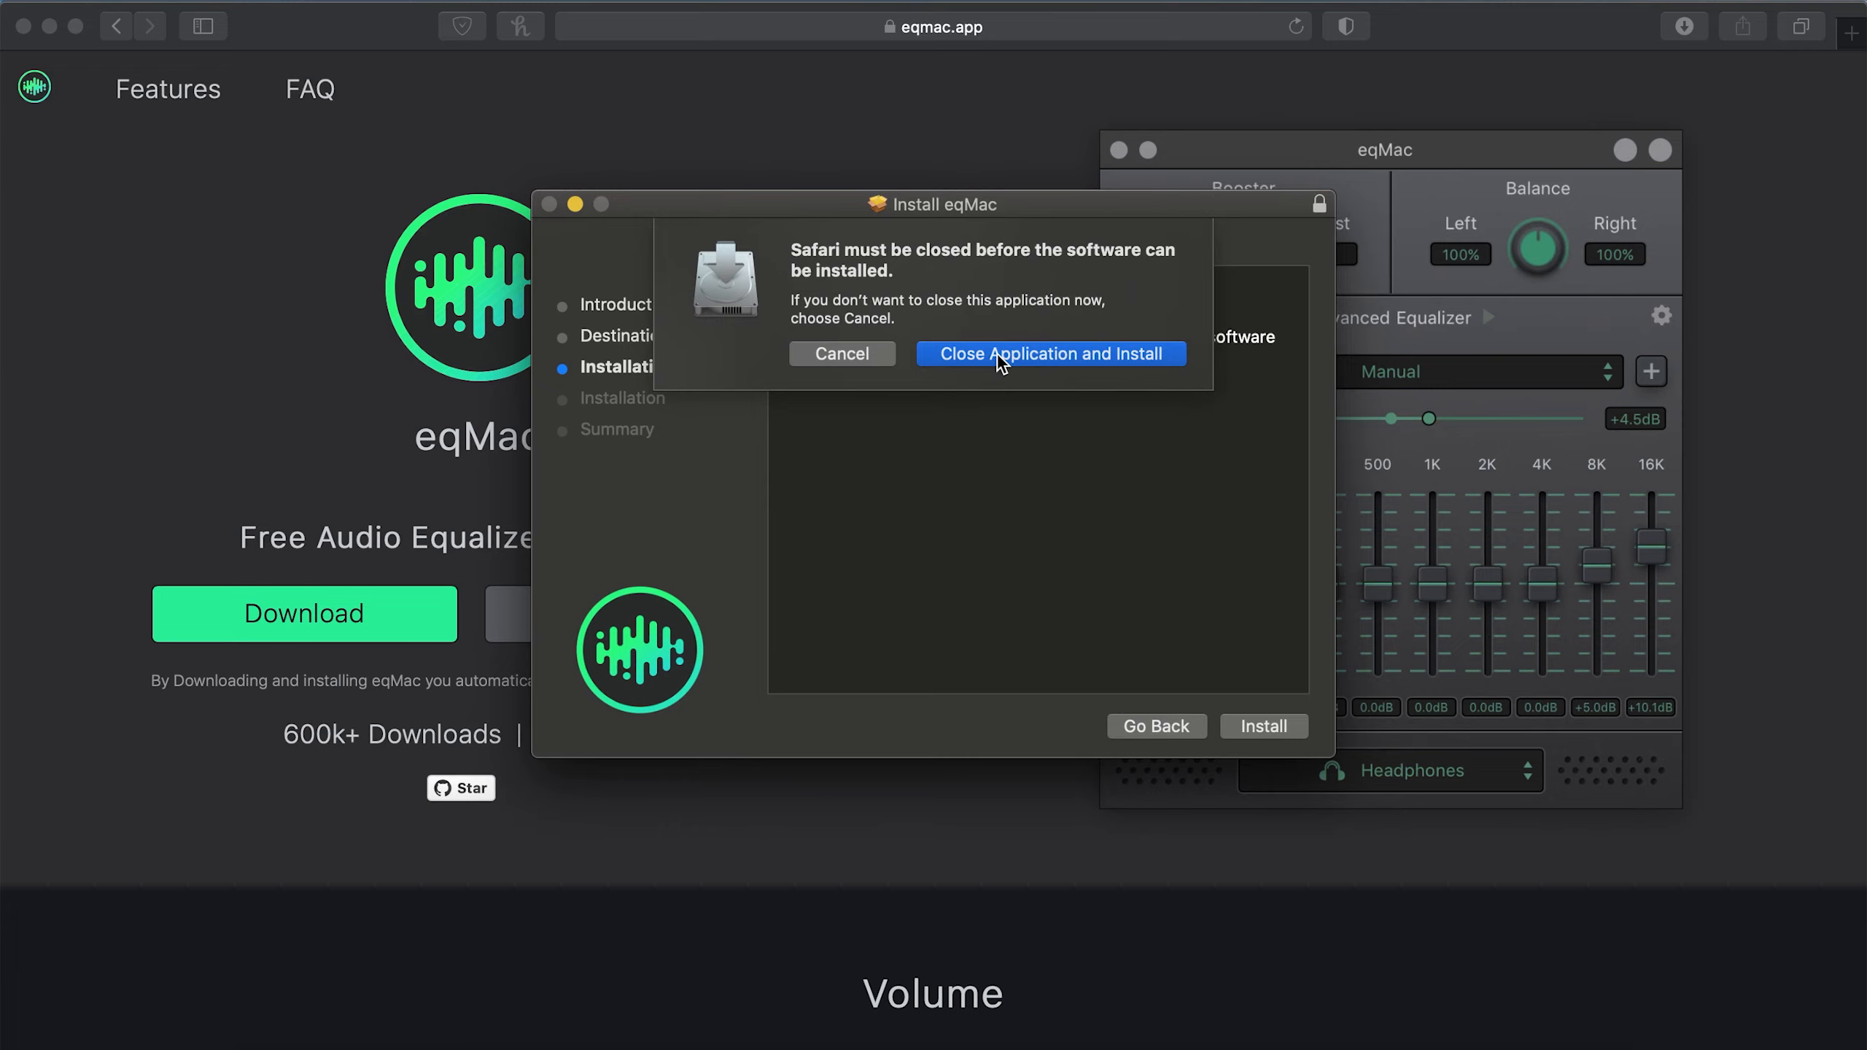
click(1050, 354)
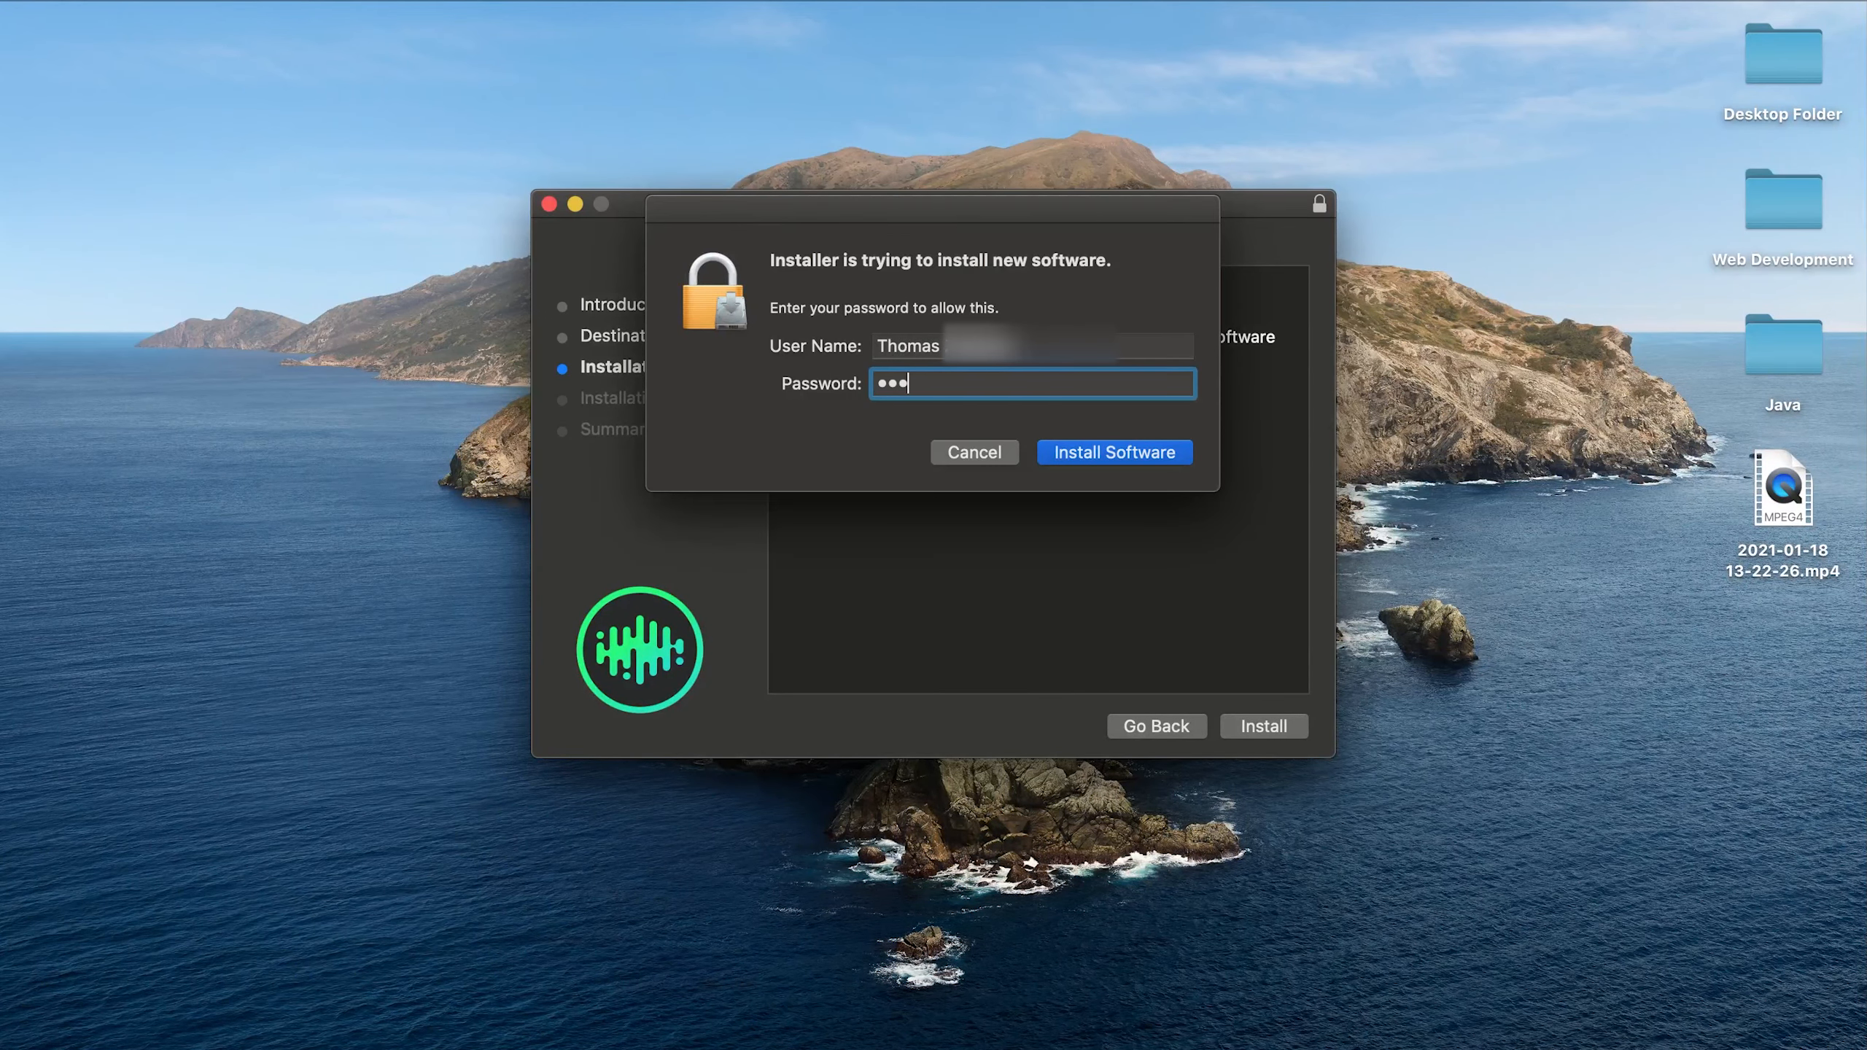
Authorize with the password, close the finished installer and move the package to Trash
click(1115, 452)
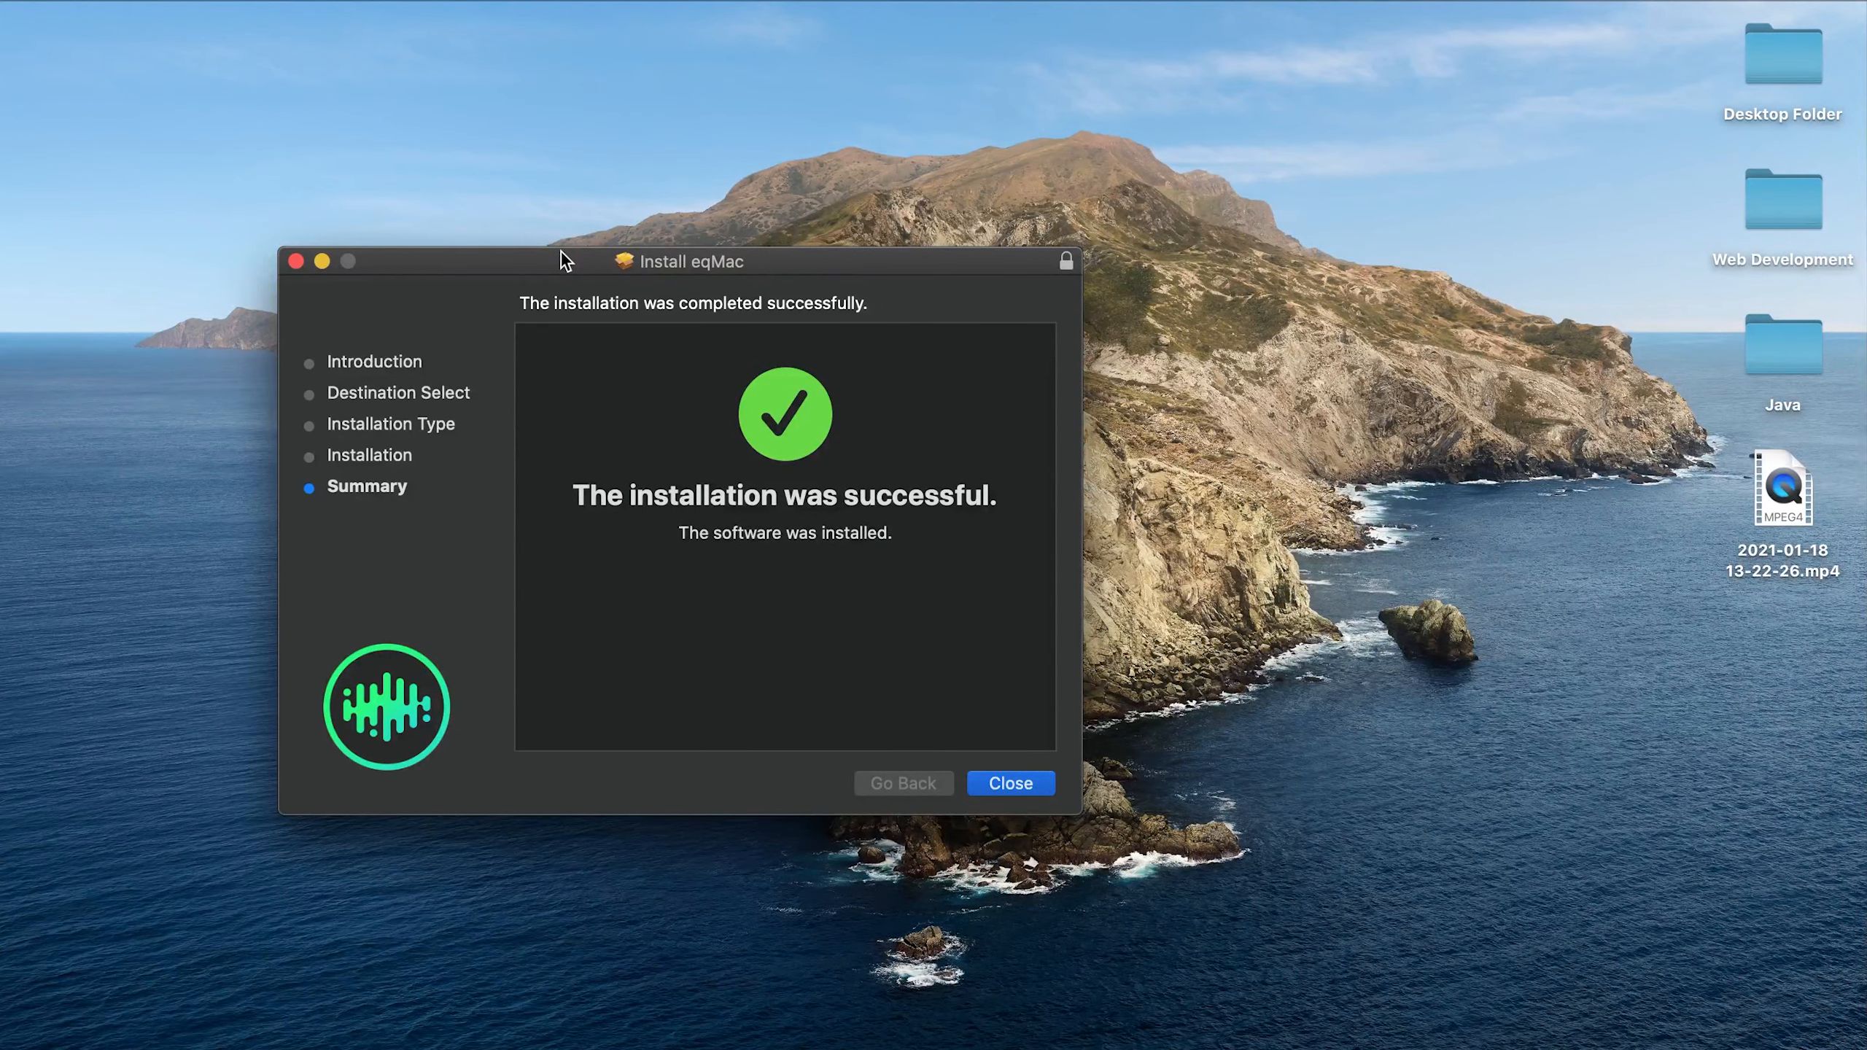
mouse_move(845, 351)
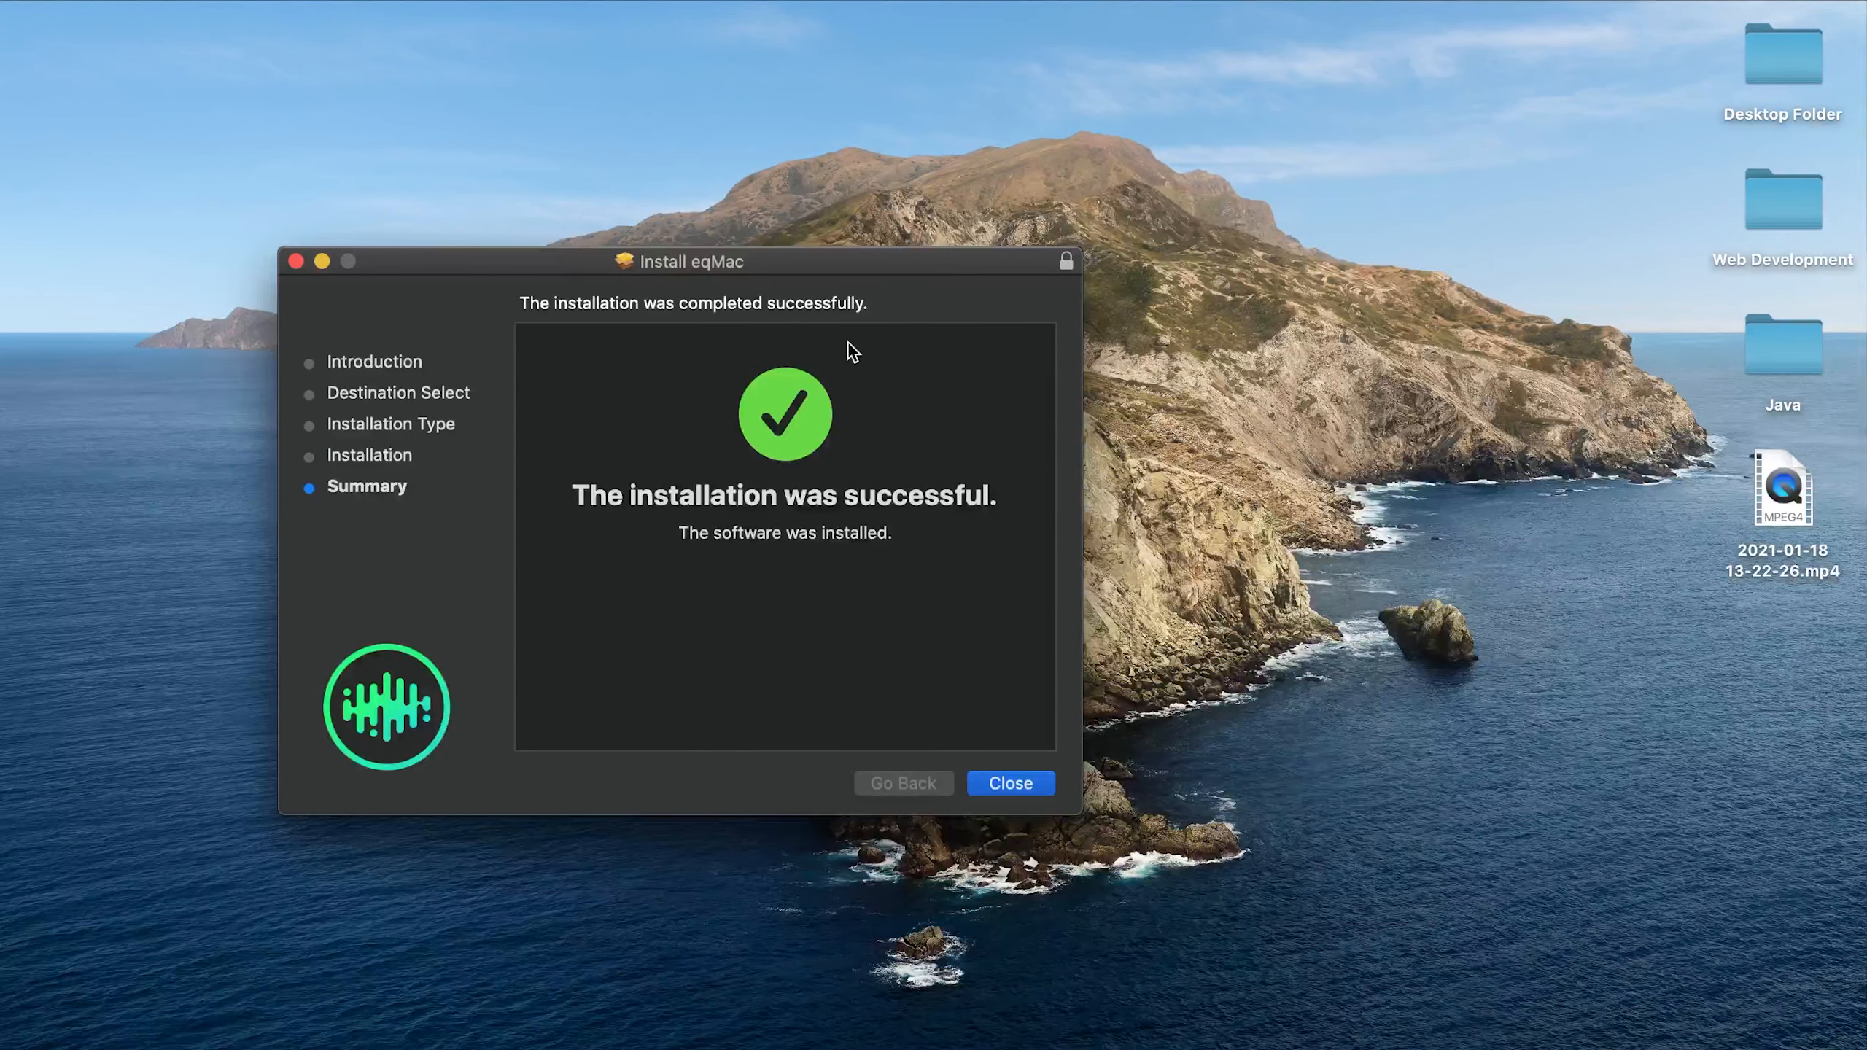
mouse_move(863, 359)
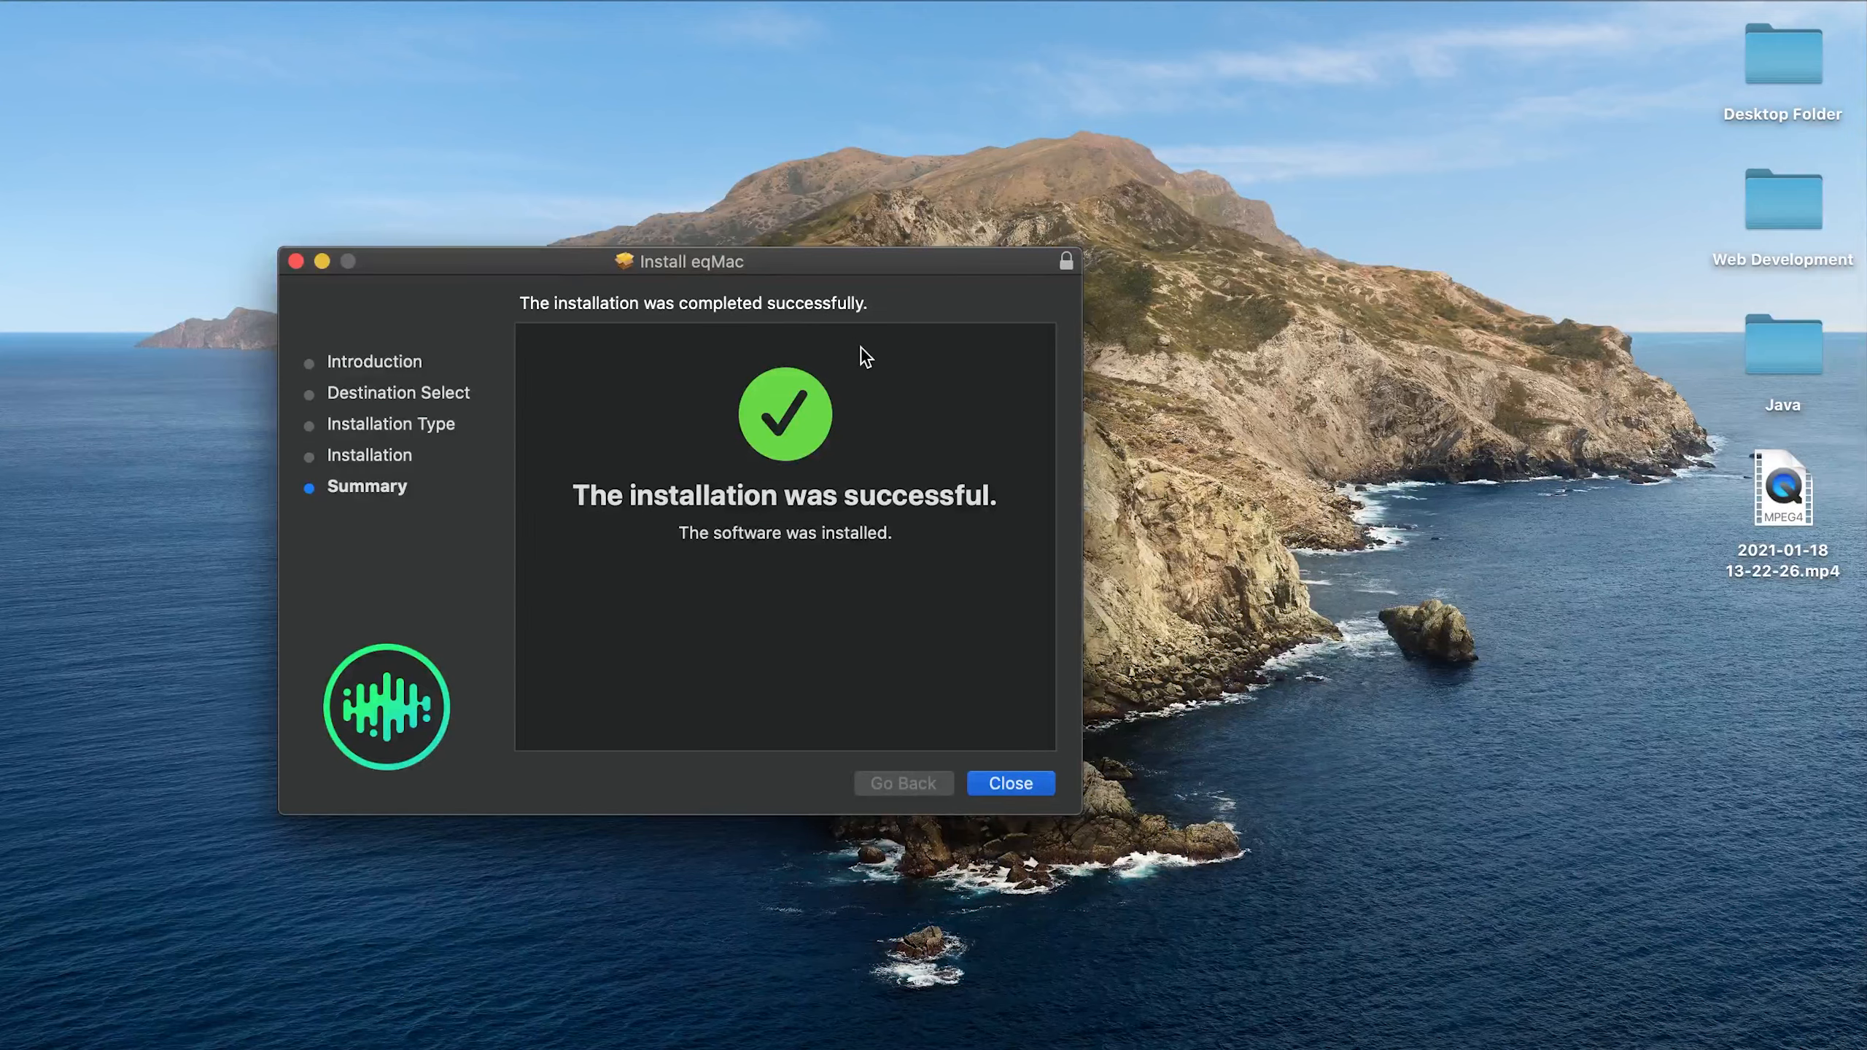
mouse_move(1009, 743)
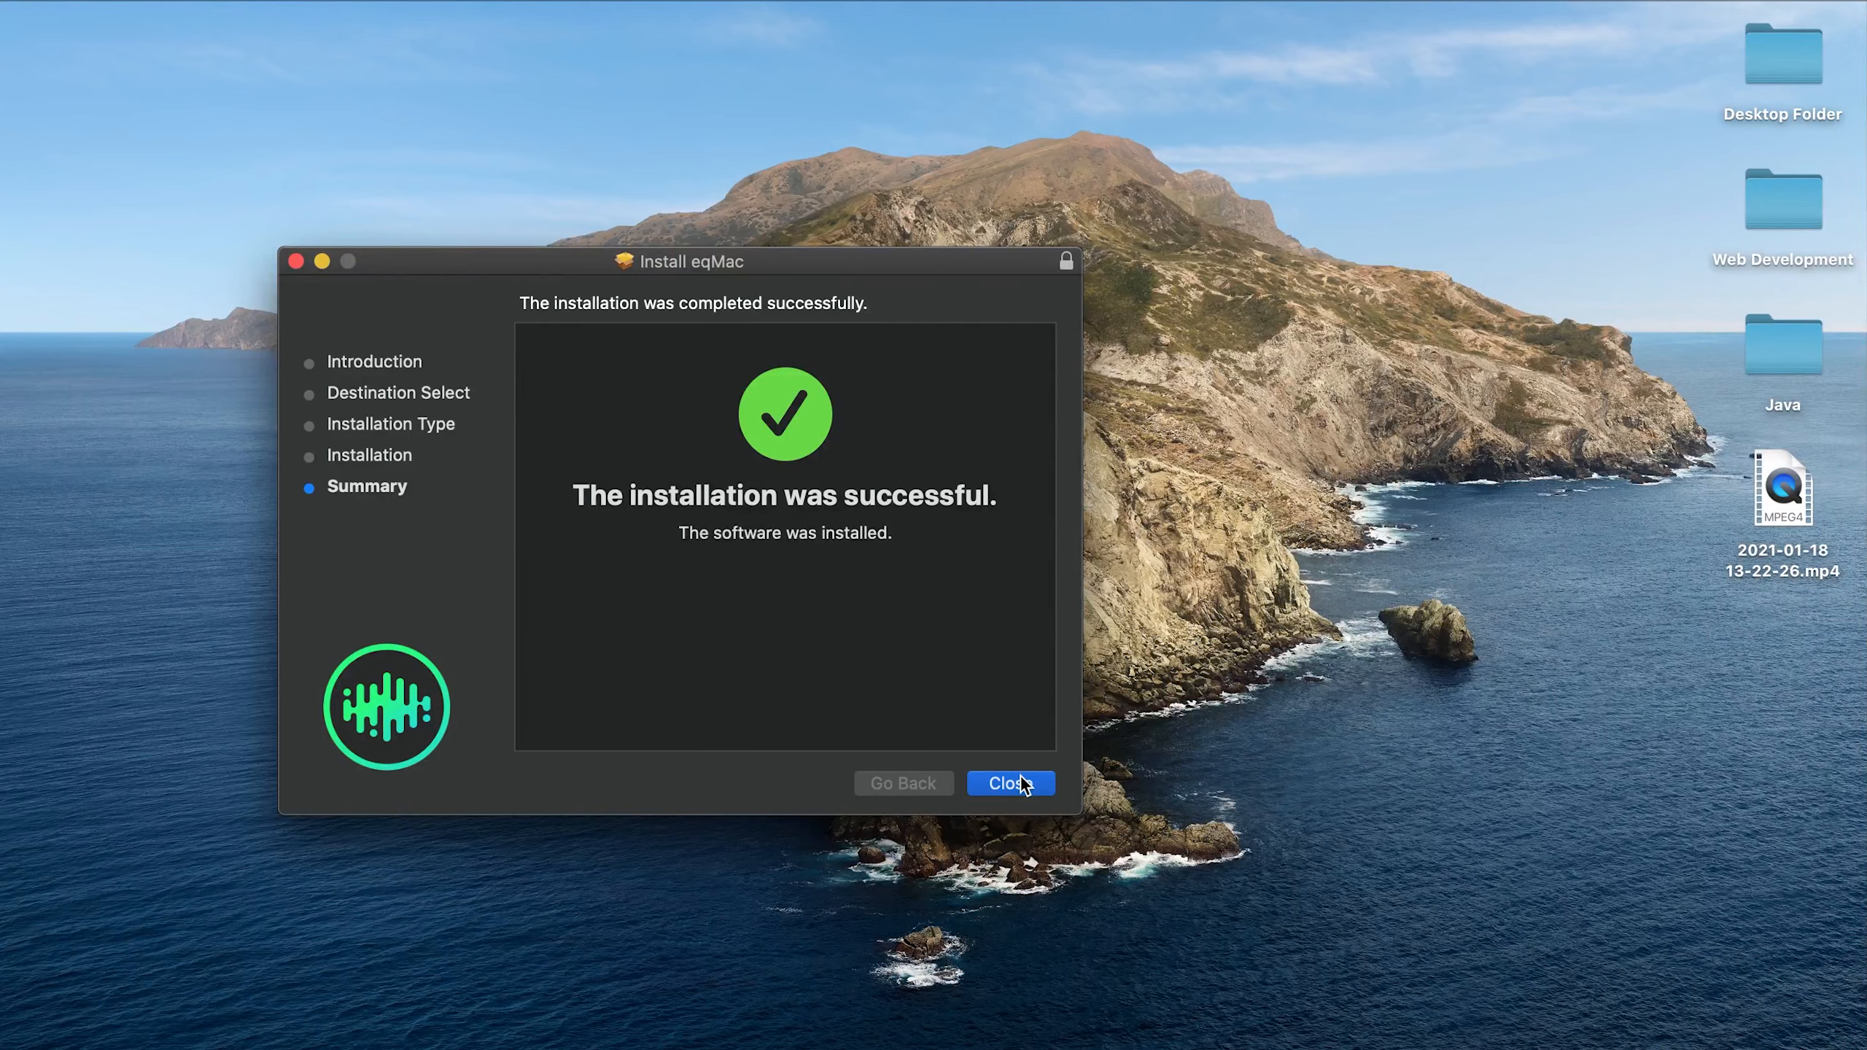
click(1010, 782)
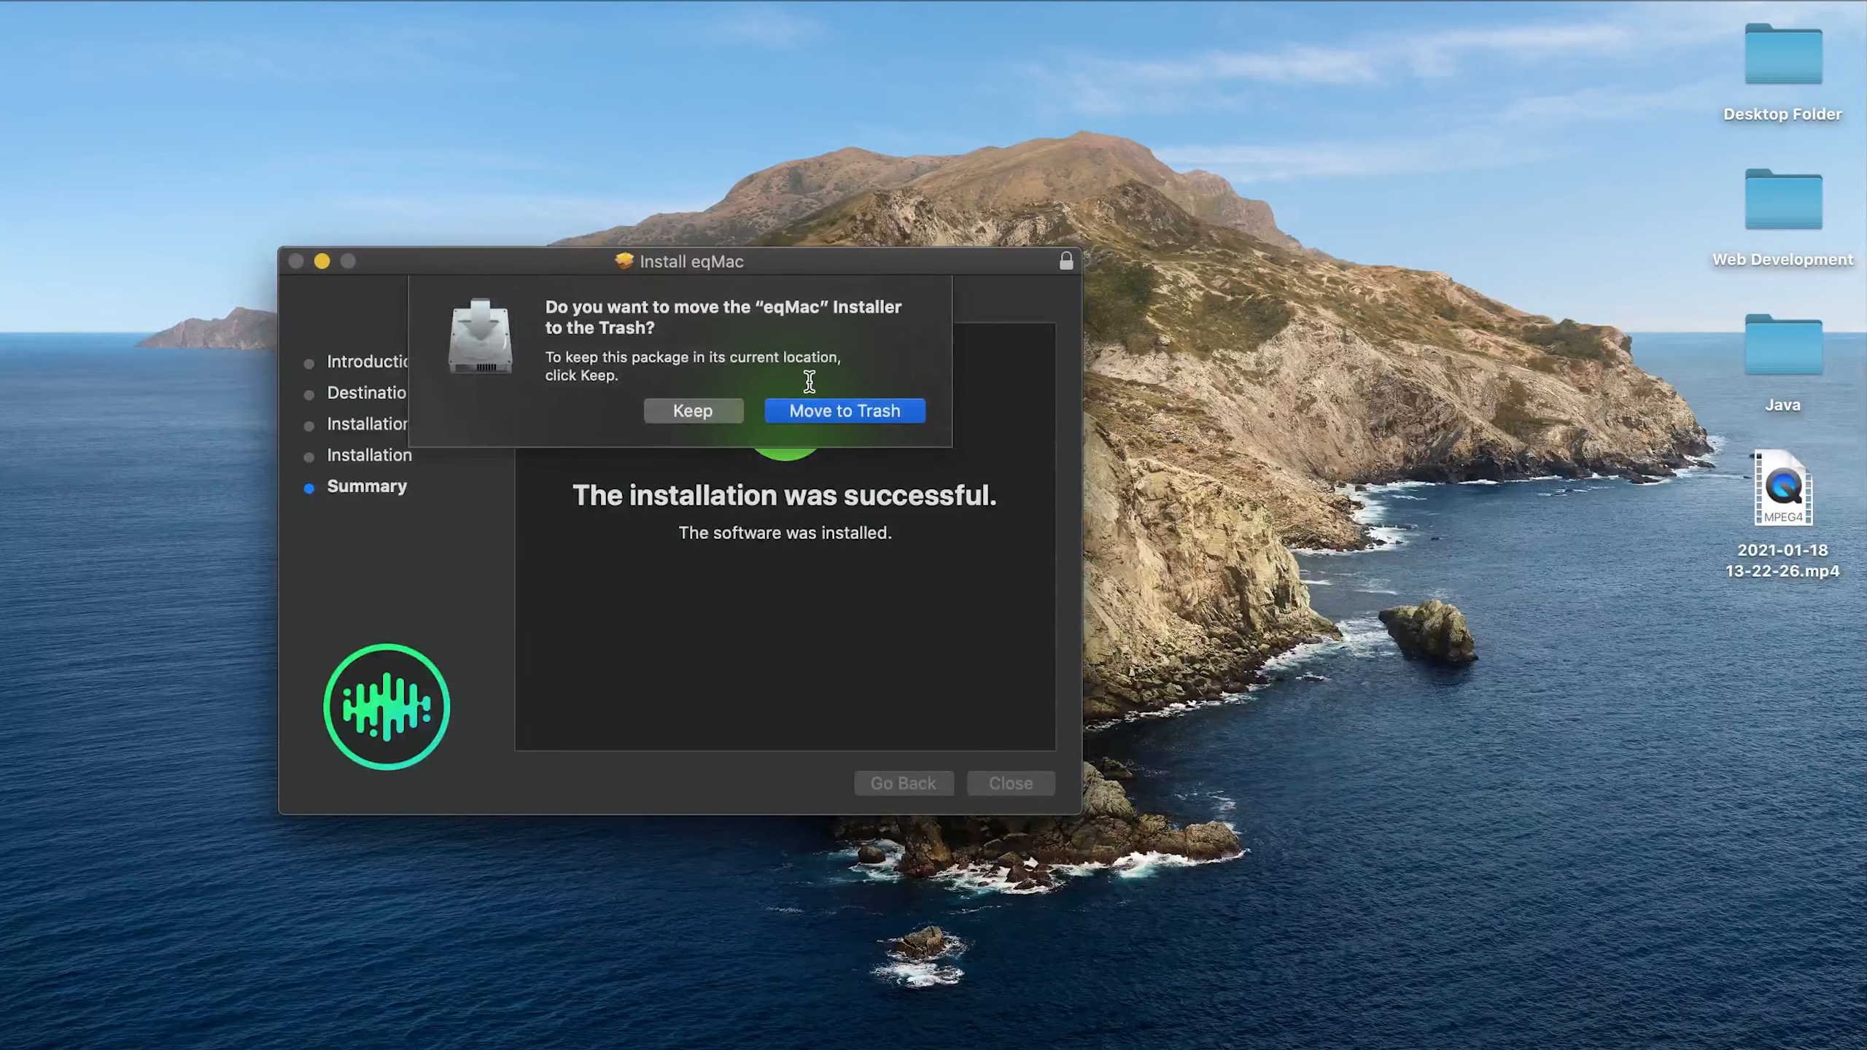
click(844, 412)
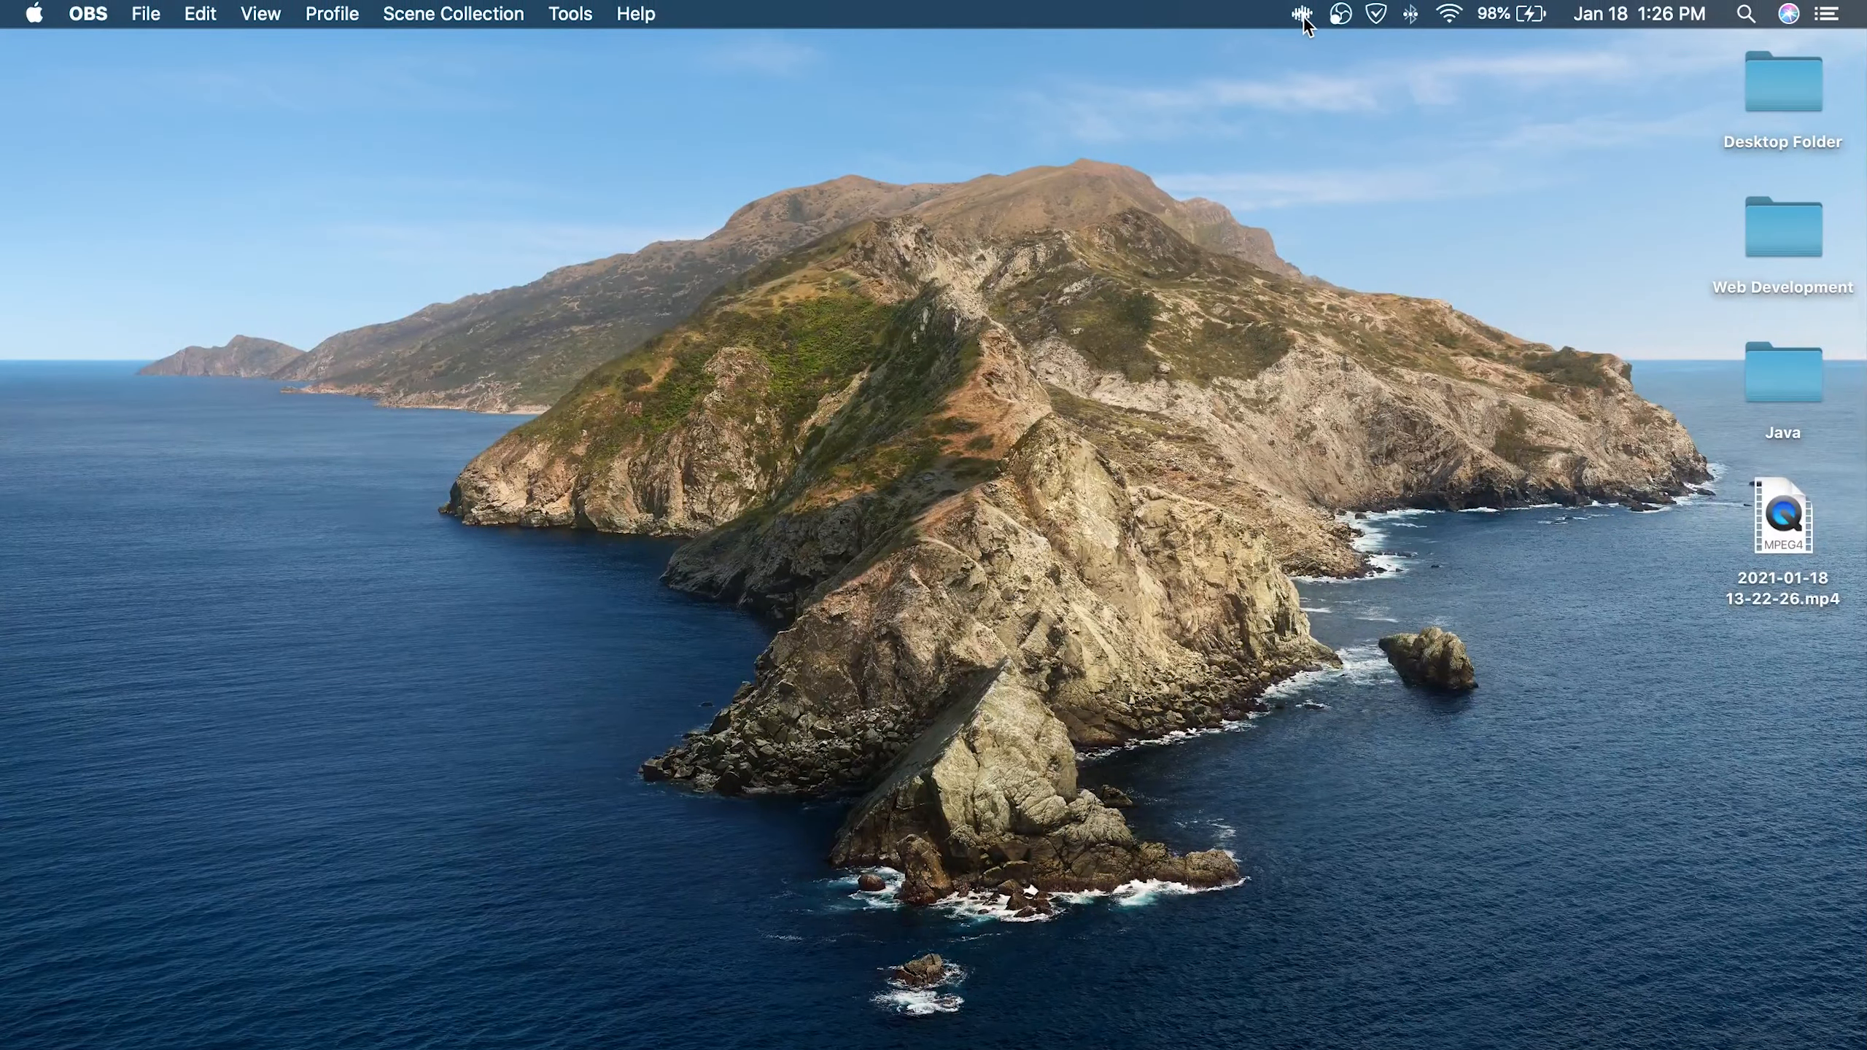
In eqMac settings turn on 'Launch on start-up', then return to the equalizer
click(1298, 15)
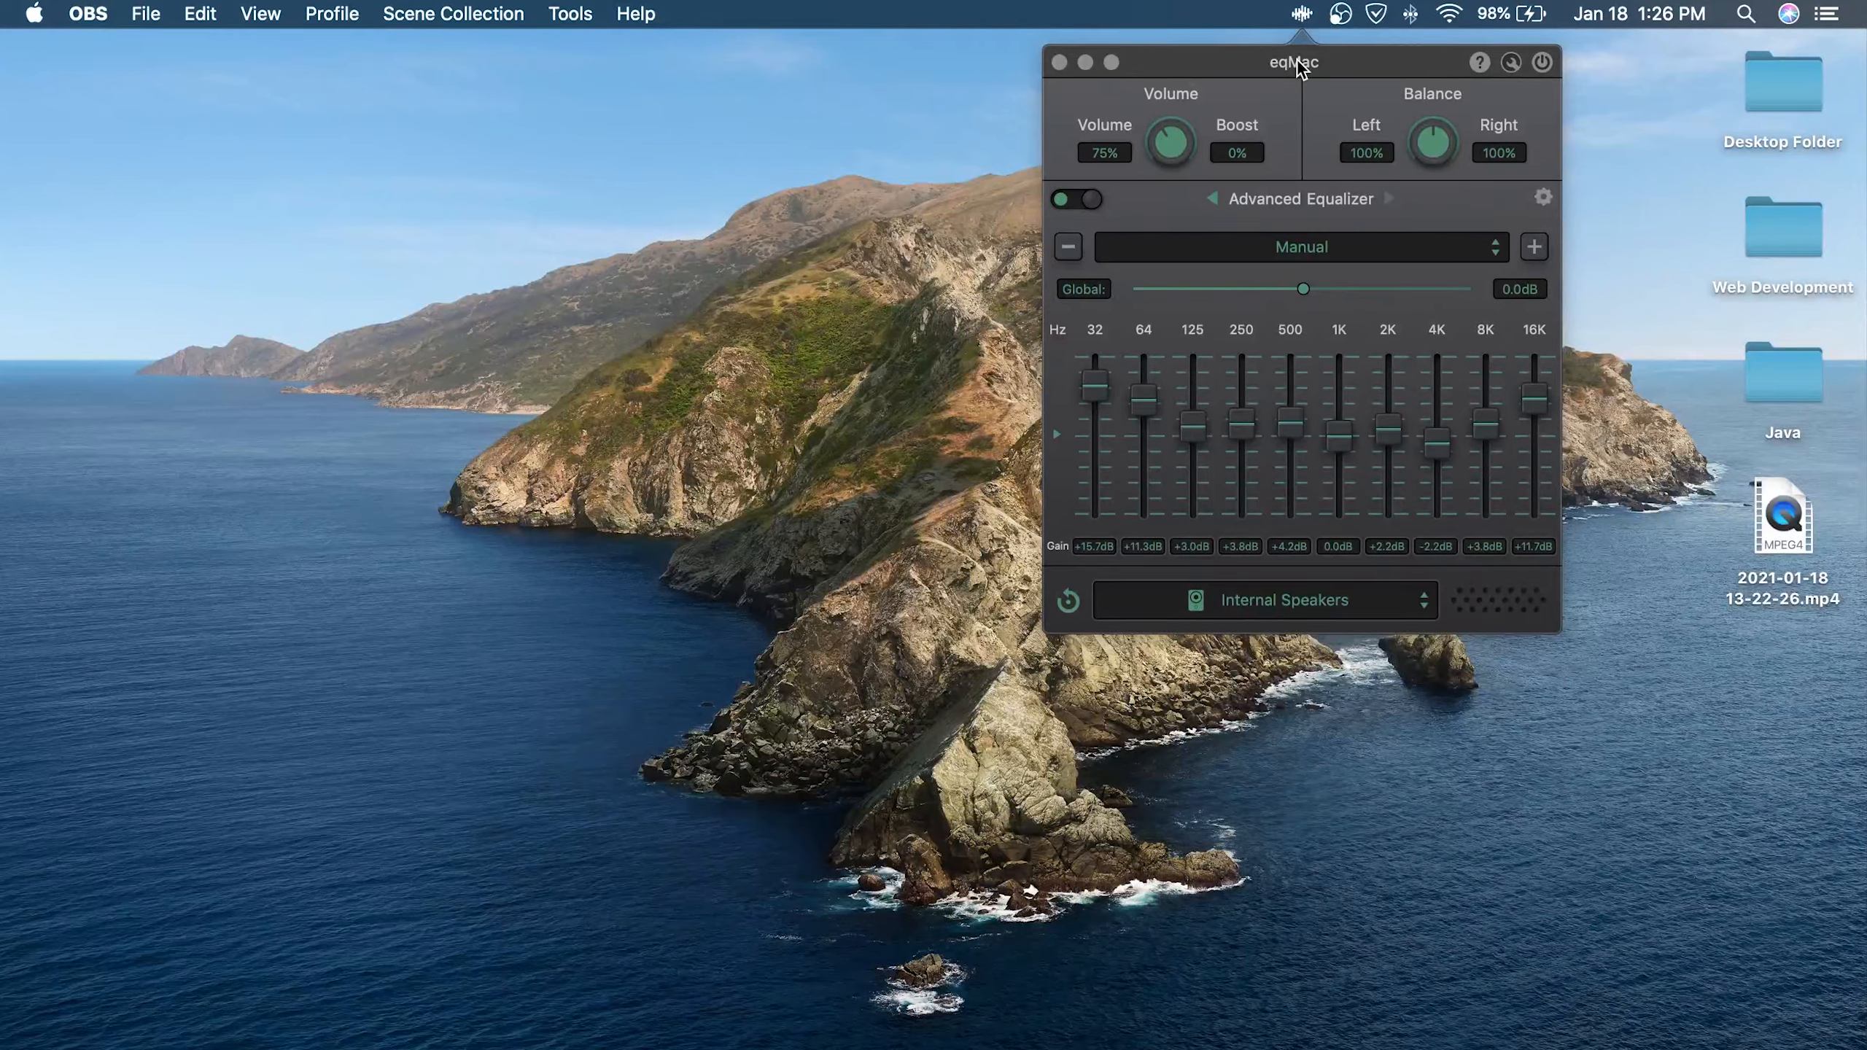
mouse_move(1511, 61)
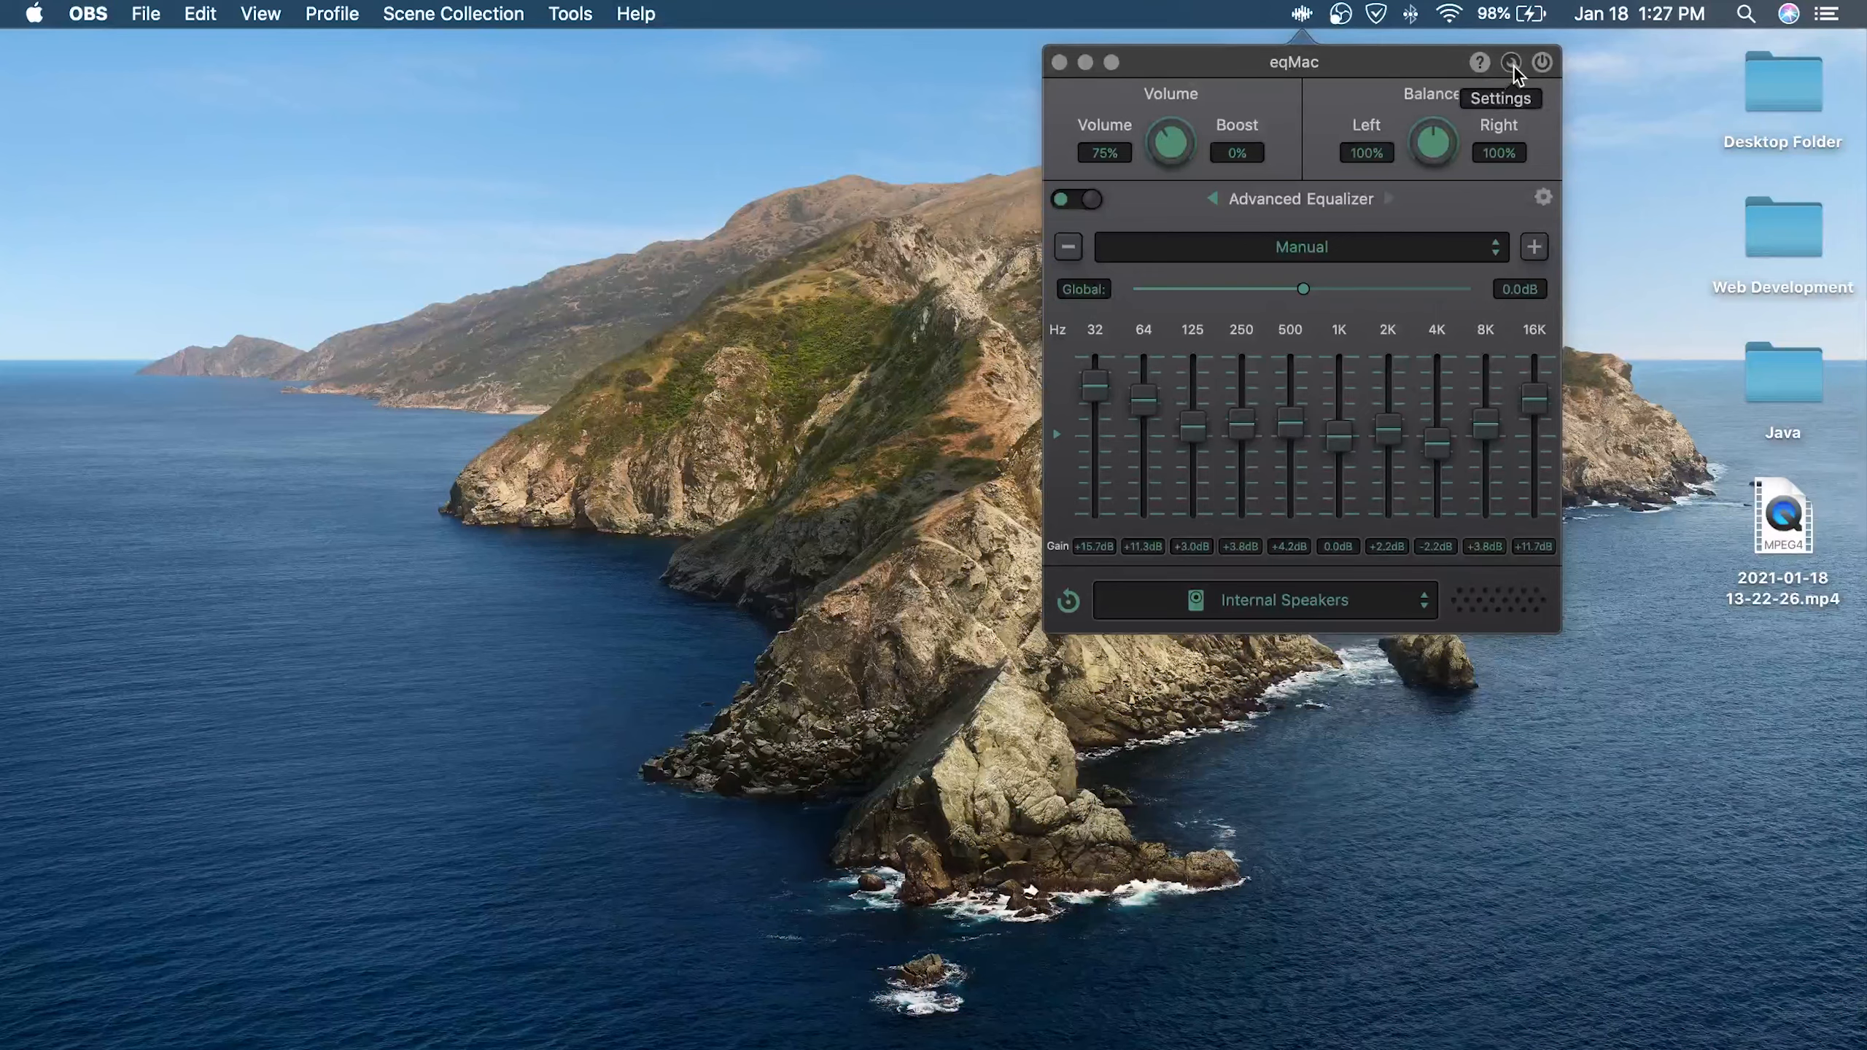
click(1510, 61)
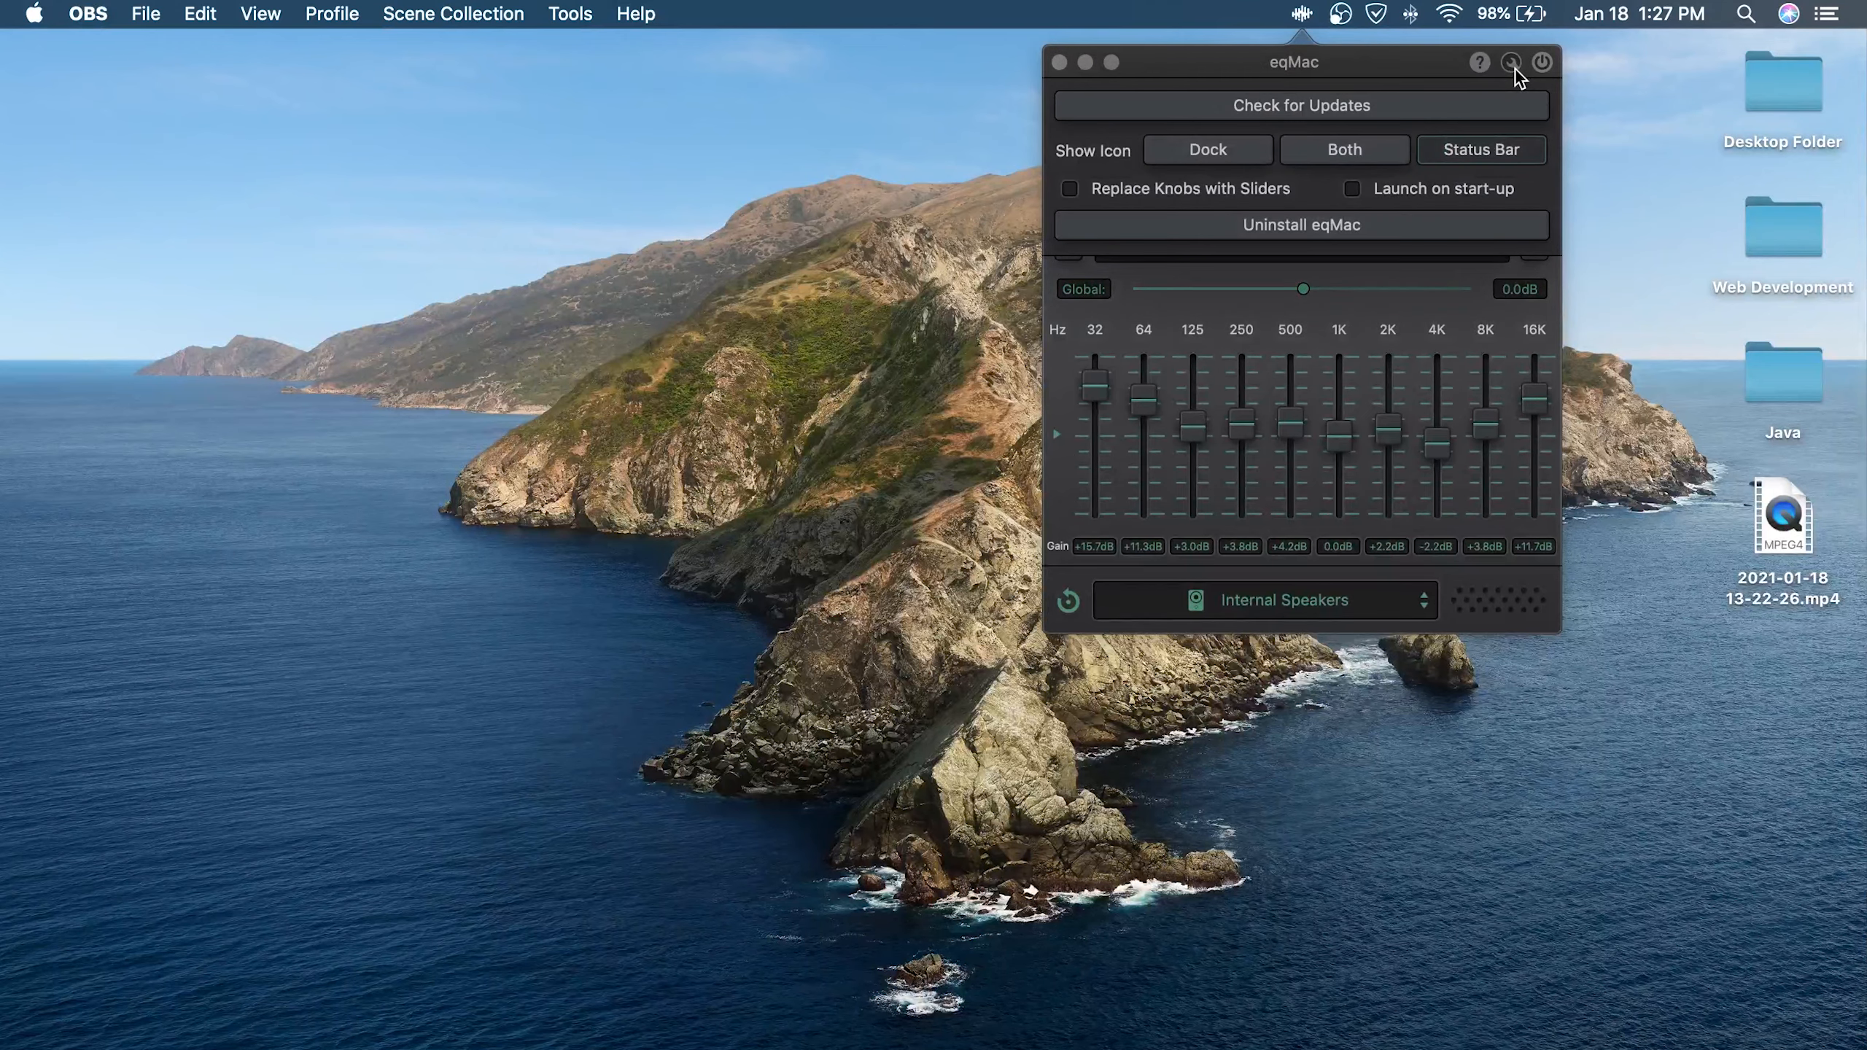
click(1207, 148)
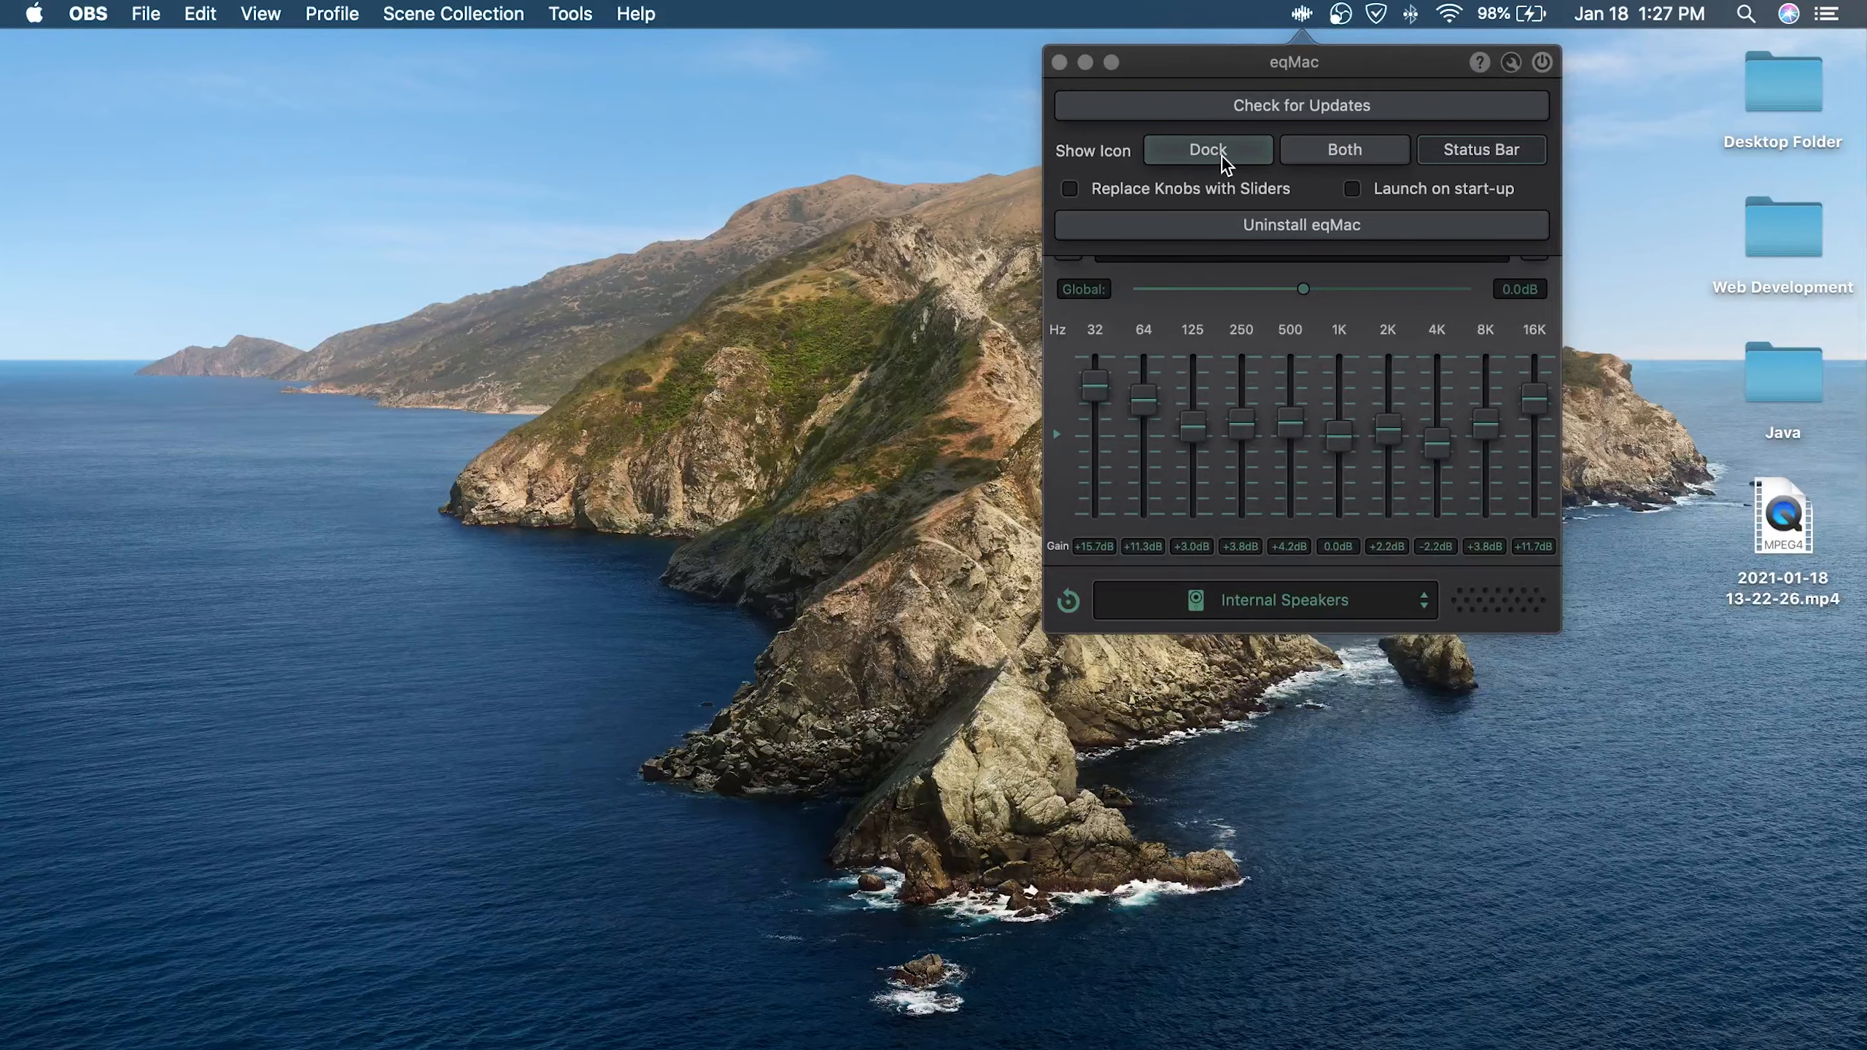
click(1343, 148)
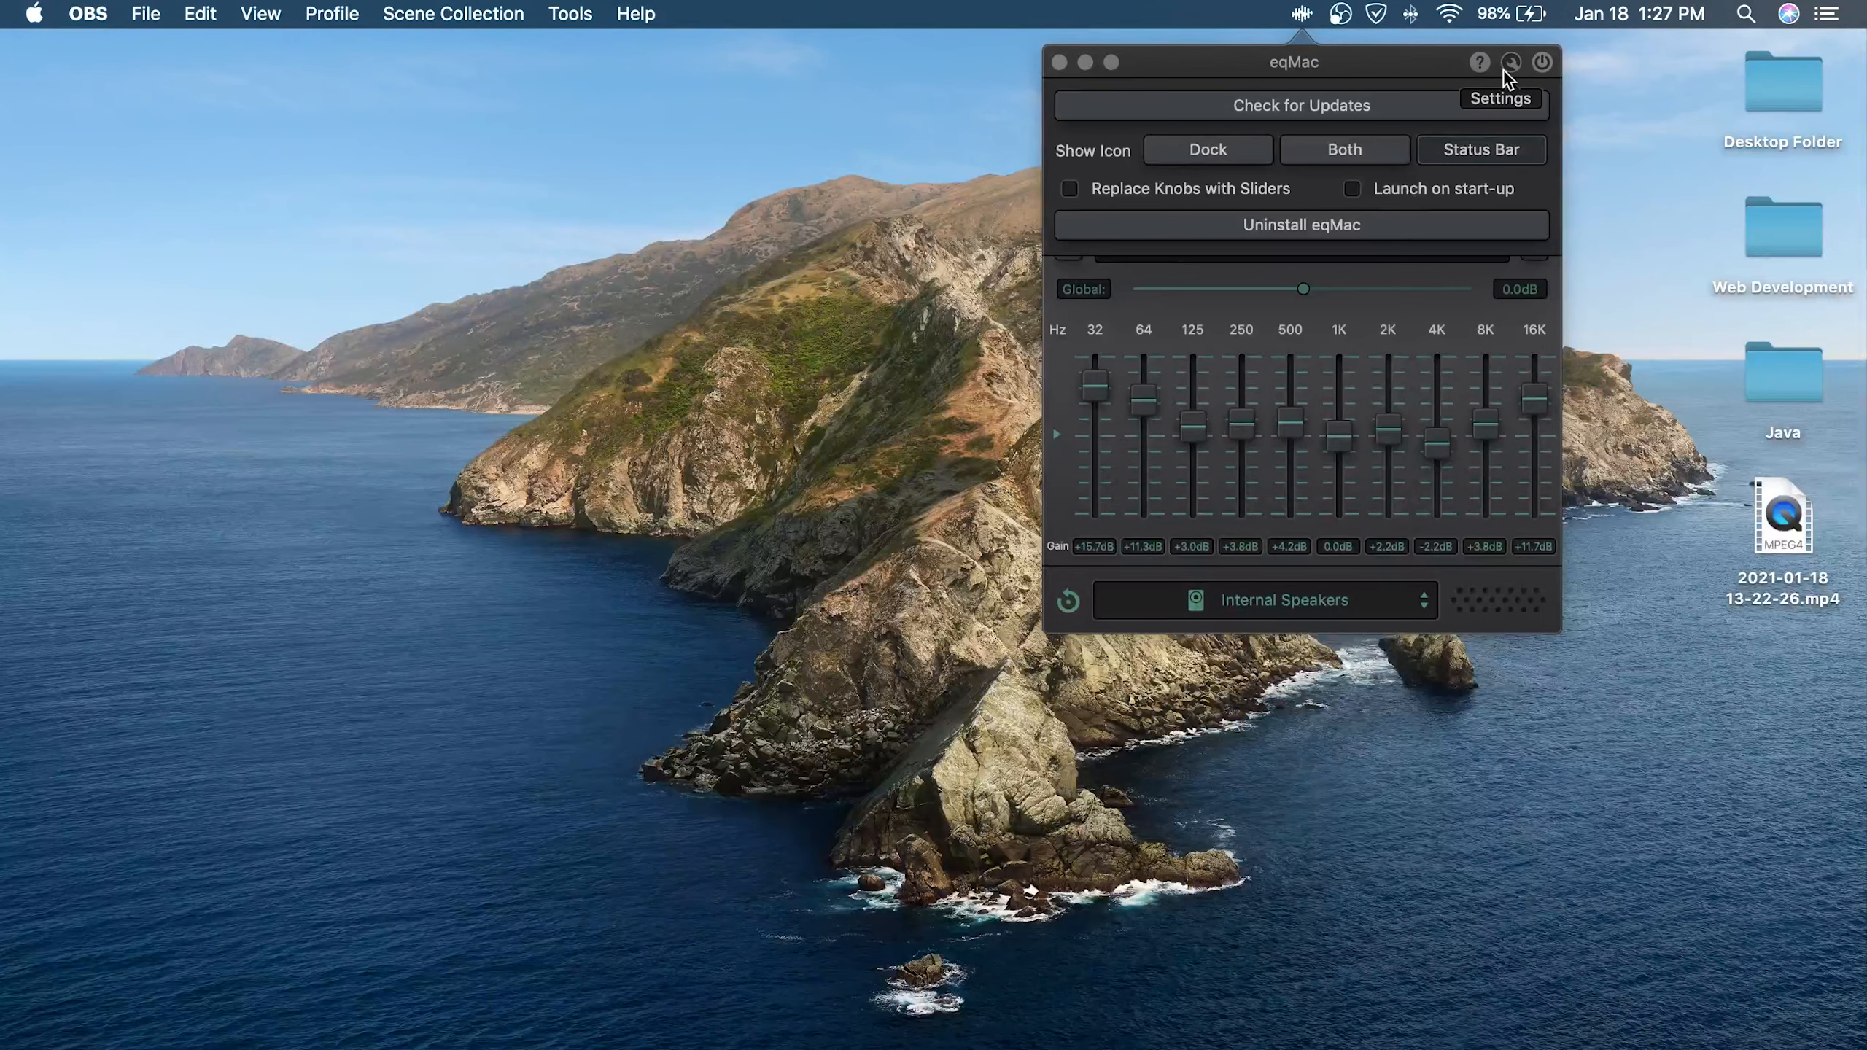
click(1354, 188)
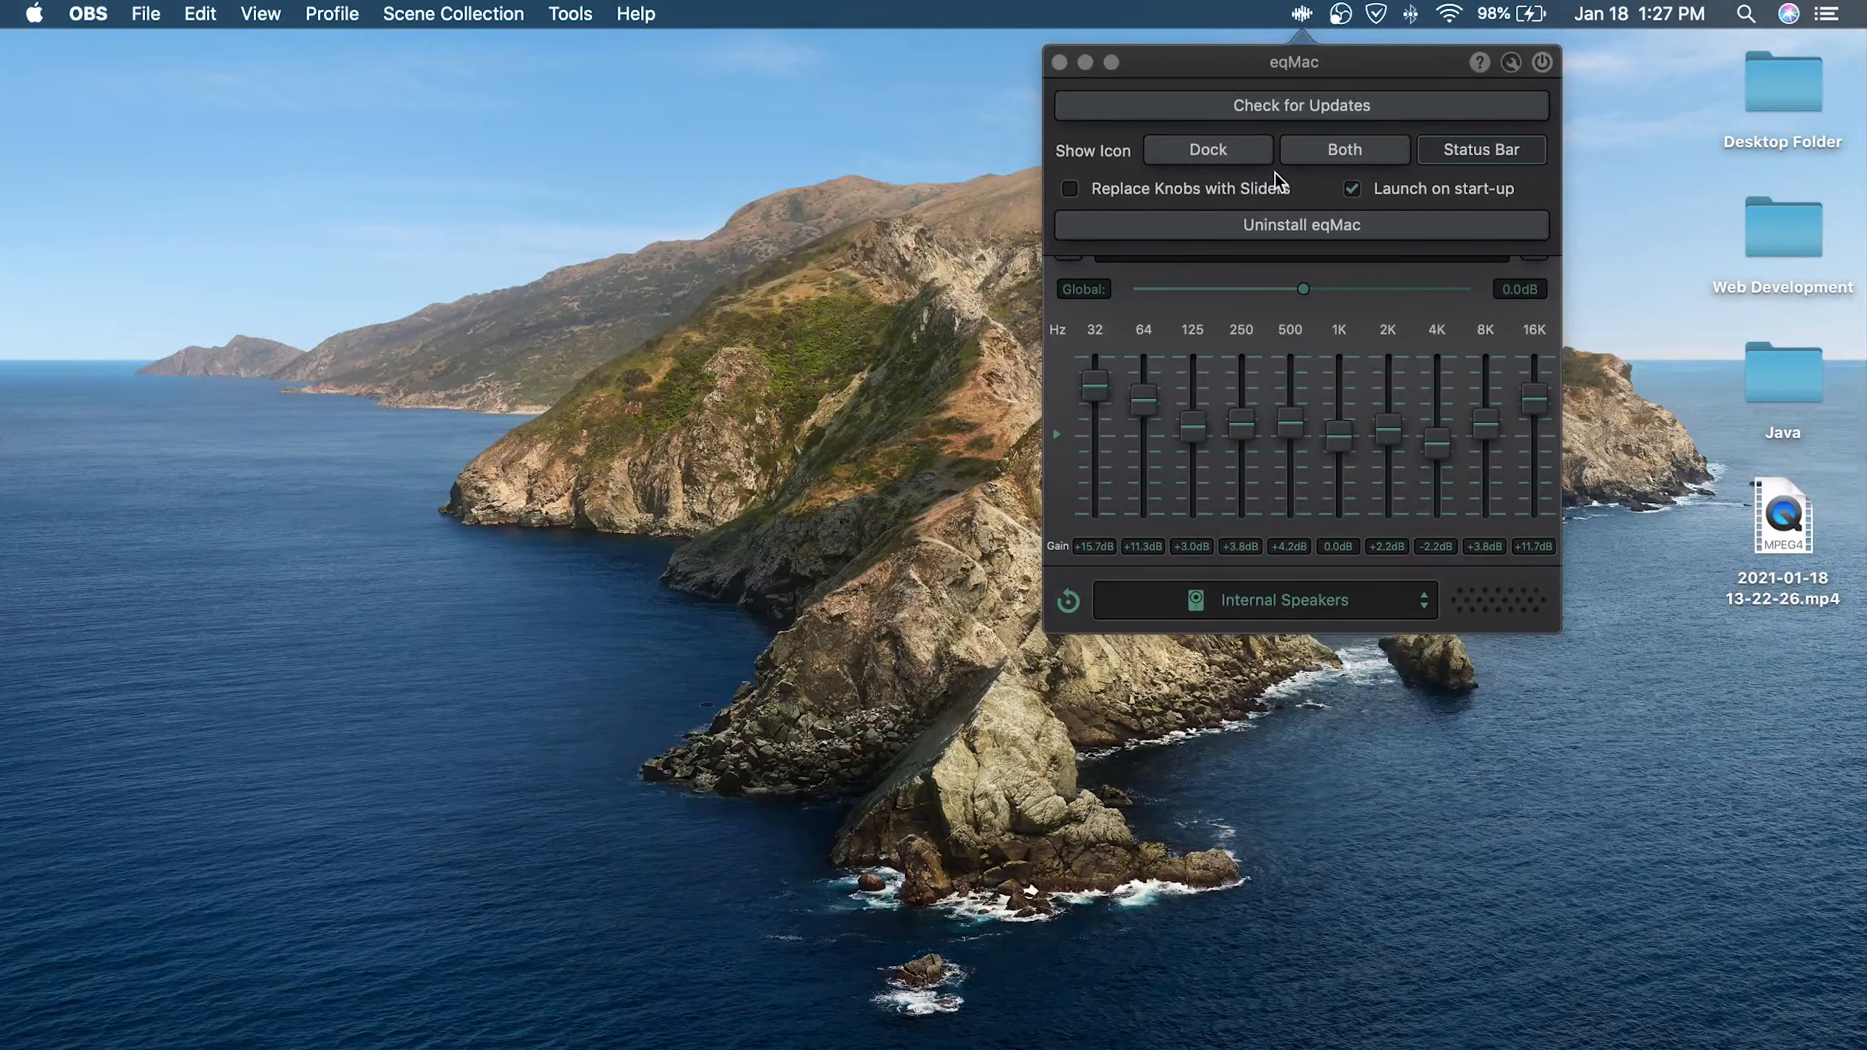
mouse_move(1324, 227)
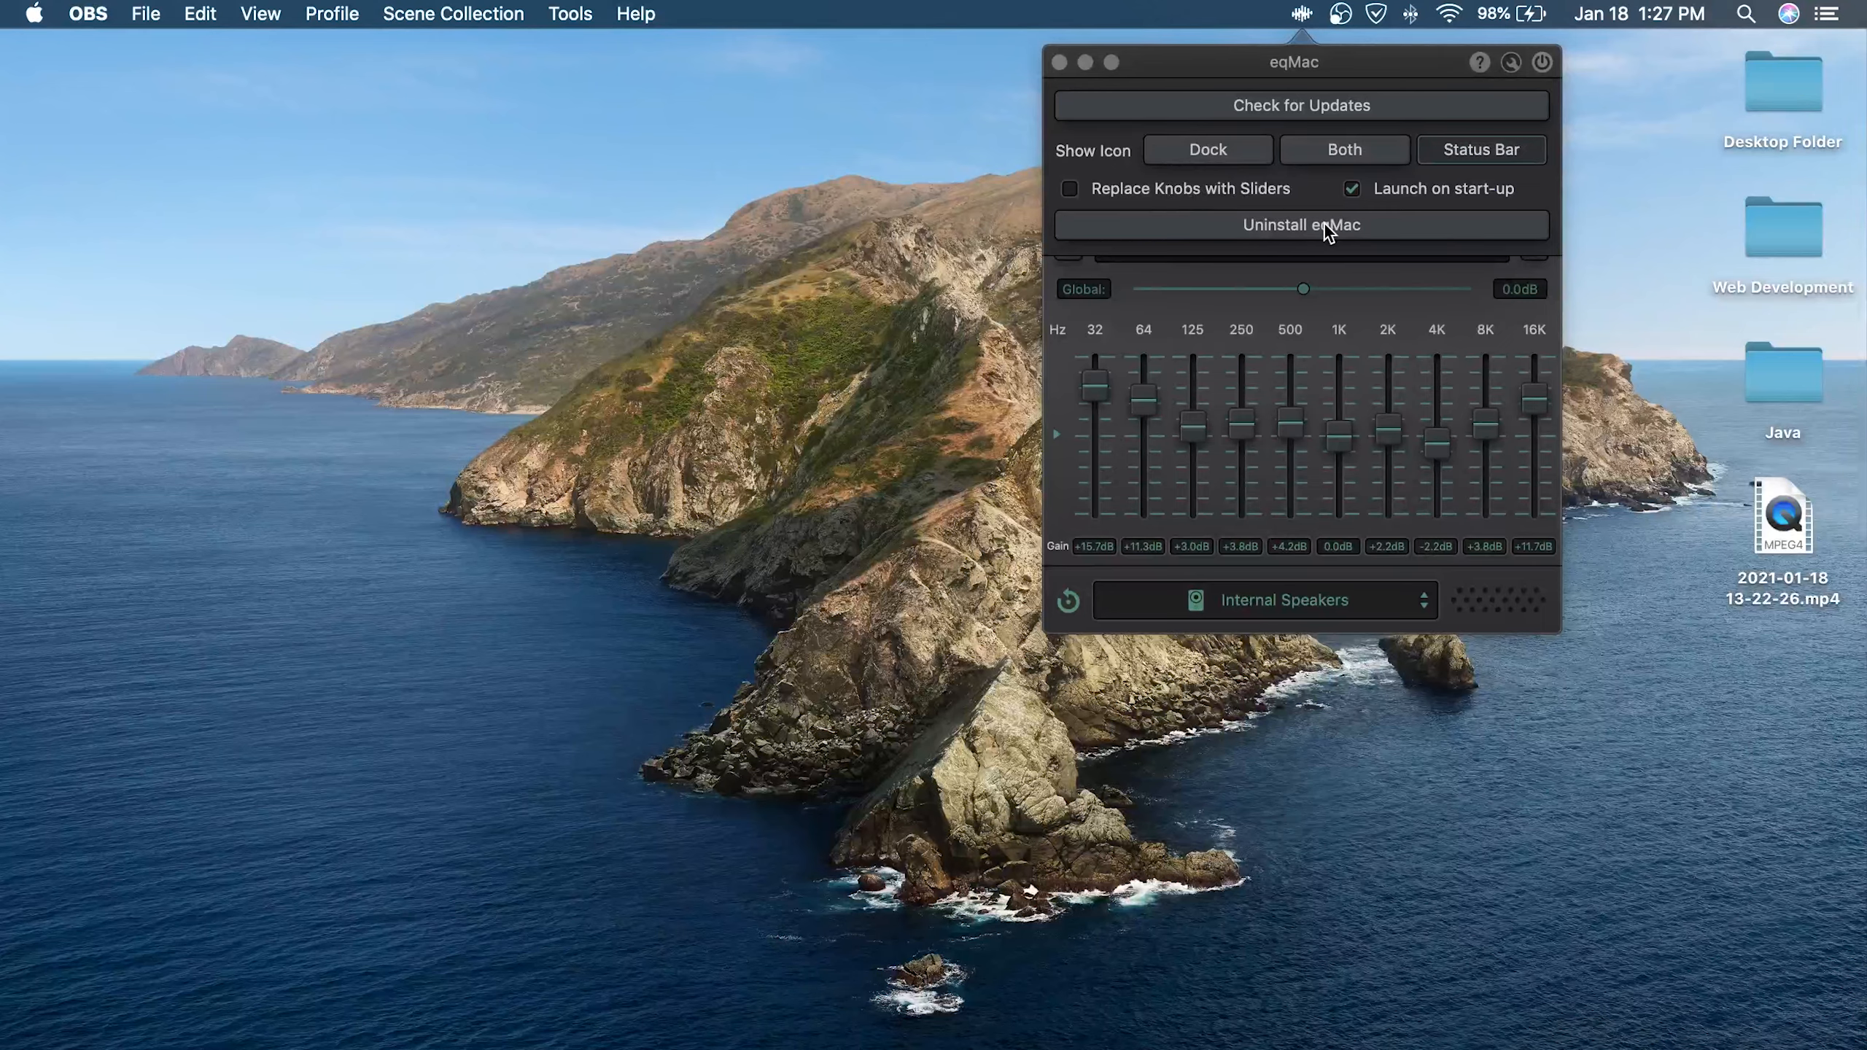
mouse_move(1511, 63)
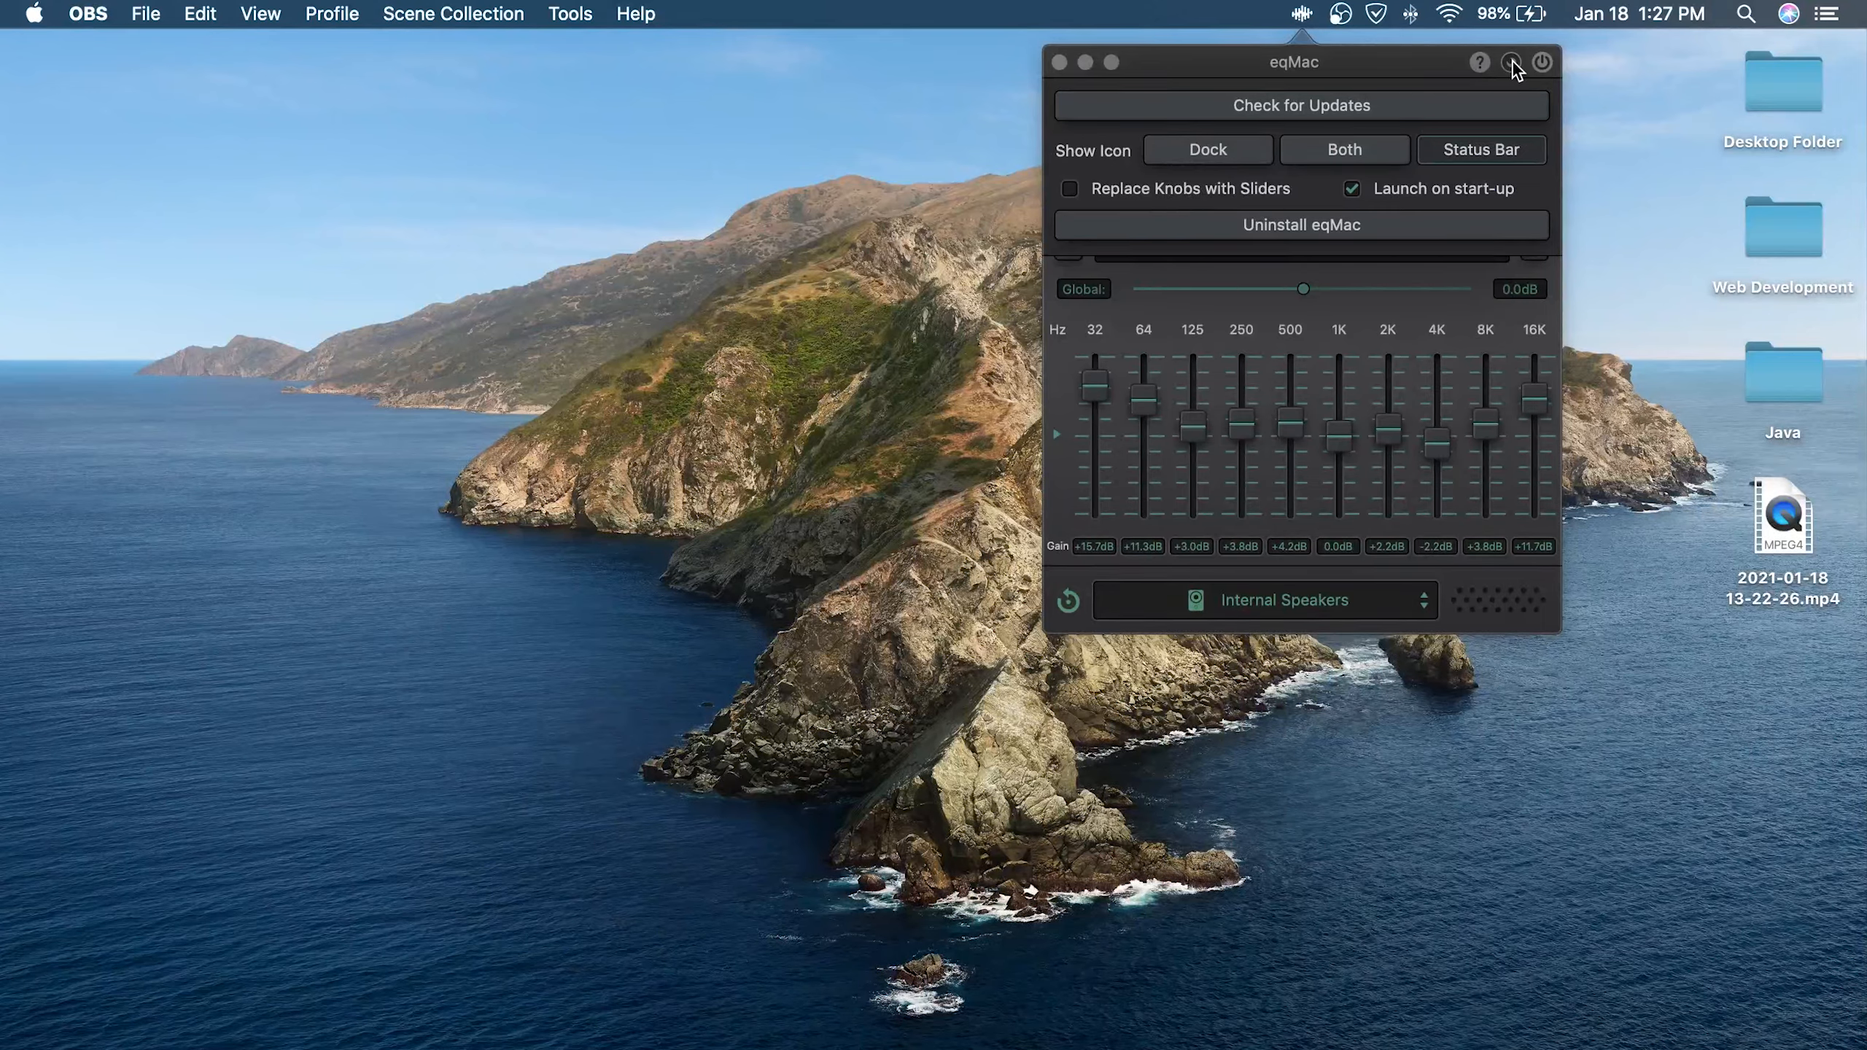
click(1510, 62)
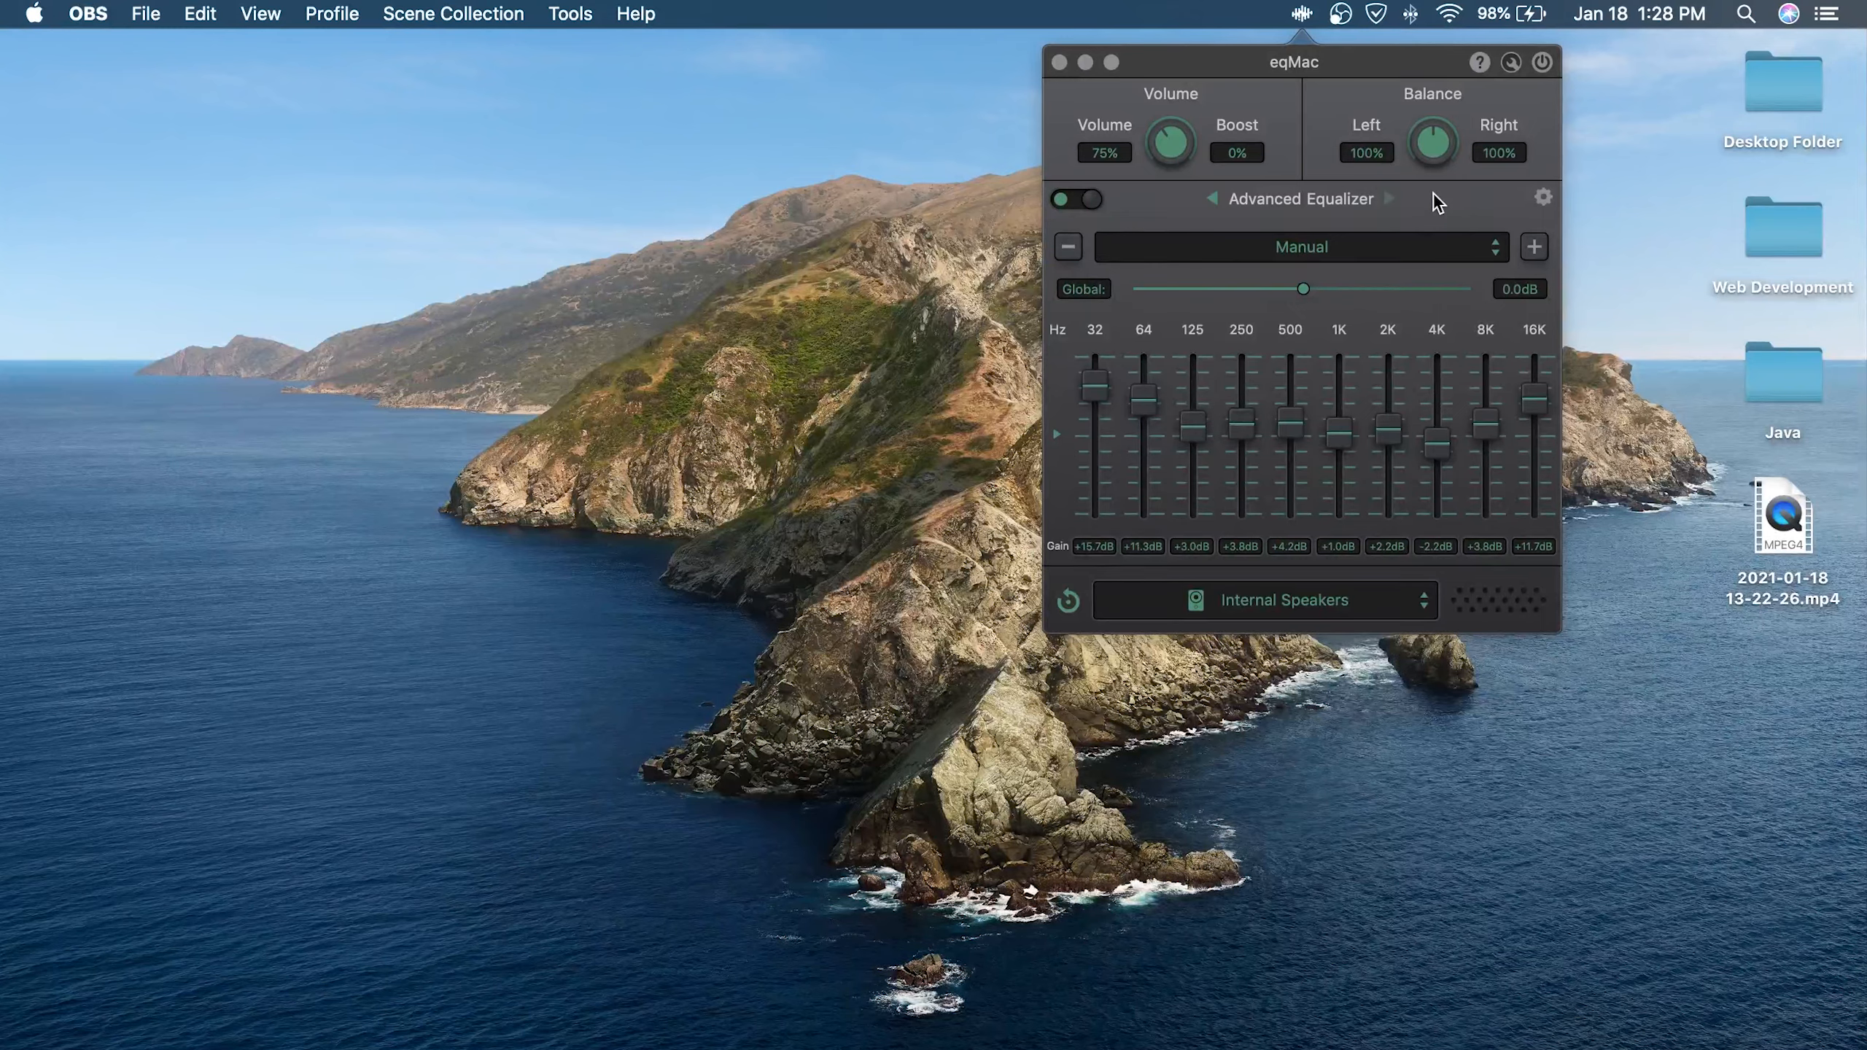
mouse_move(1266, 217)
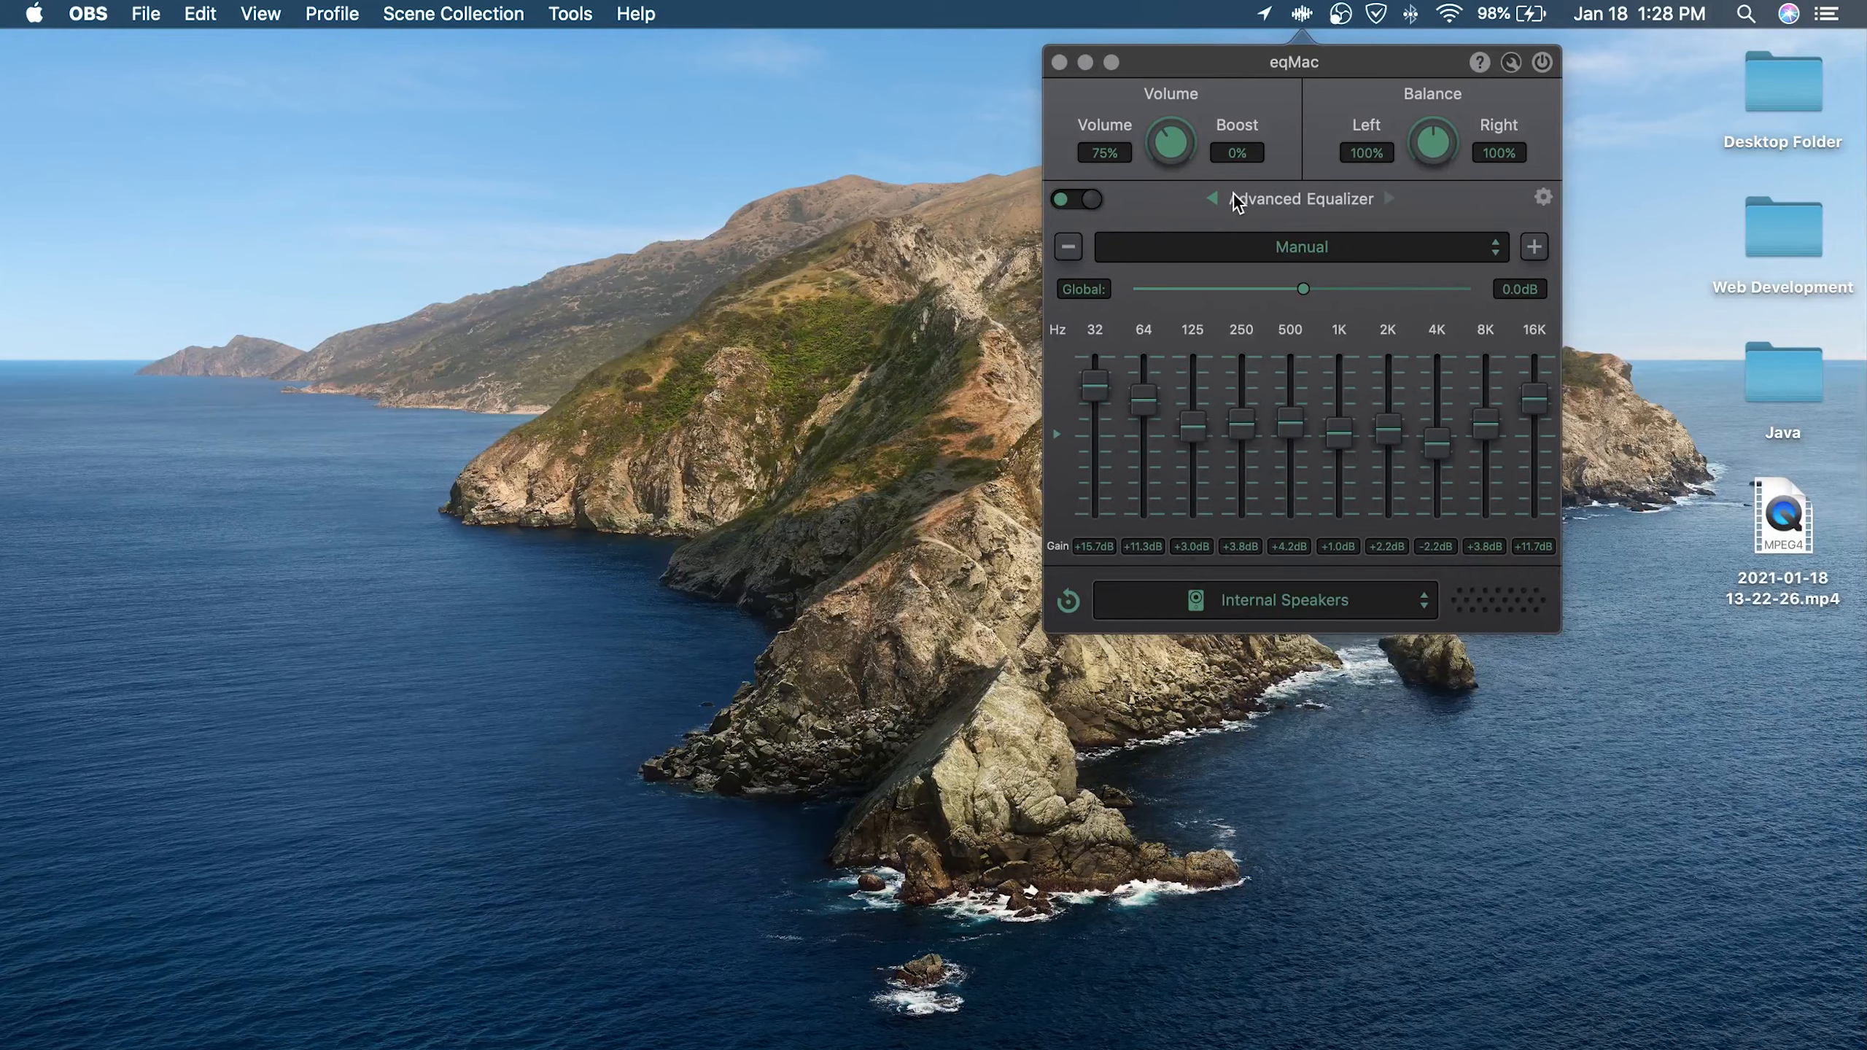
click(1213, 199)
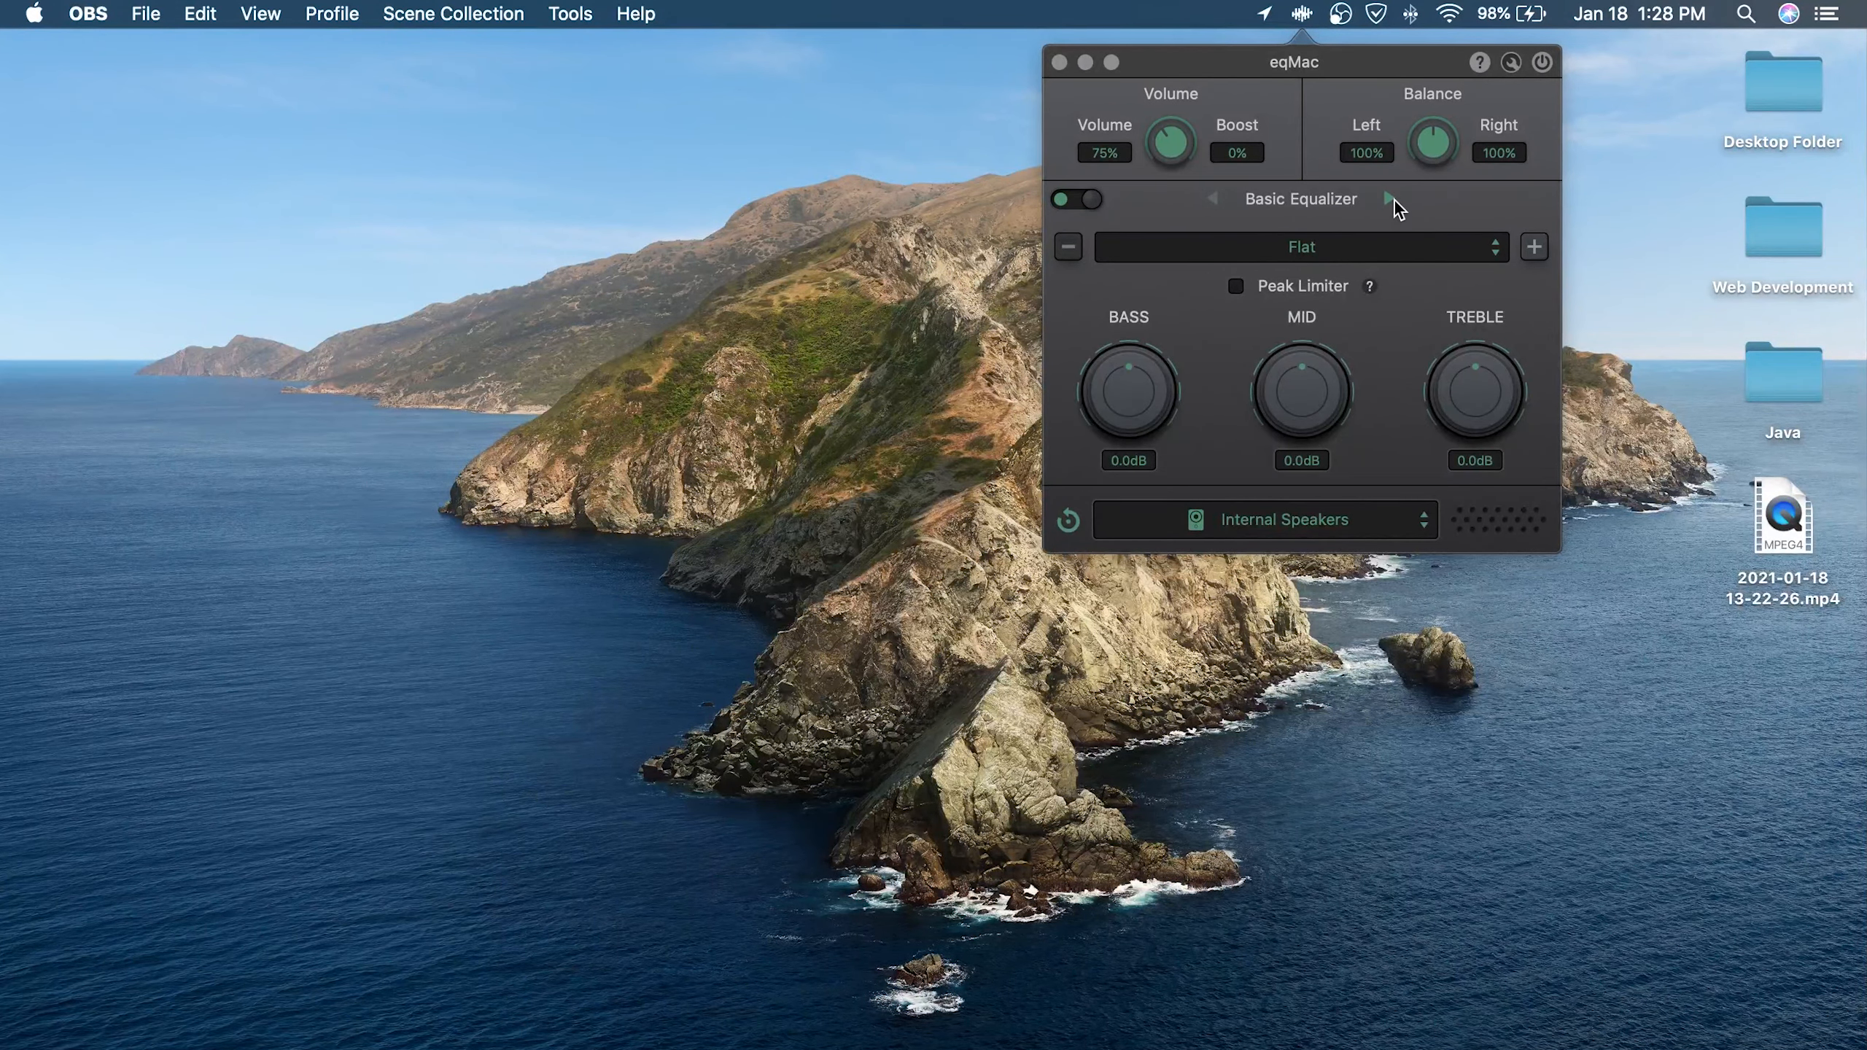
click(1390, 198)
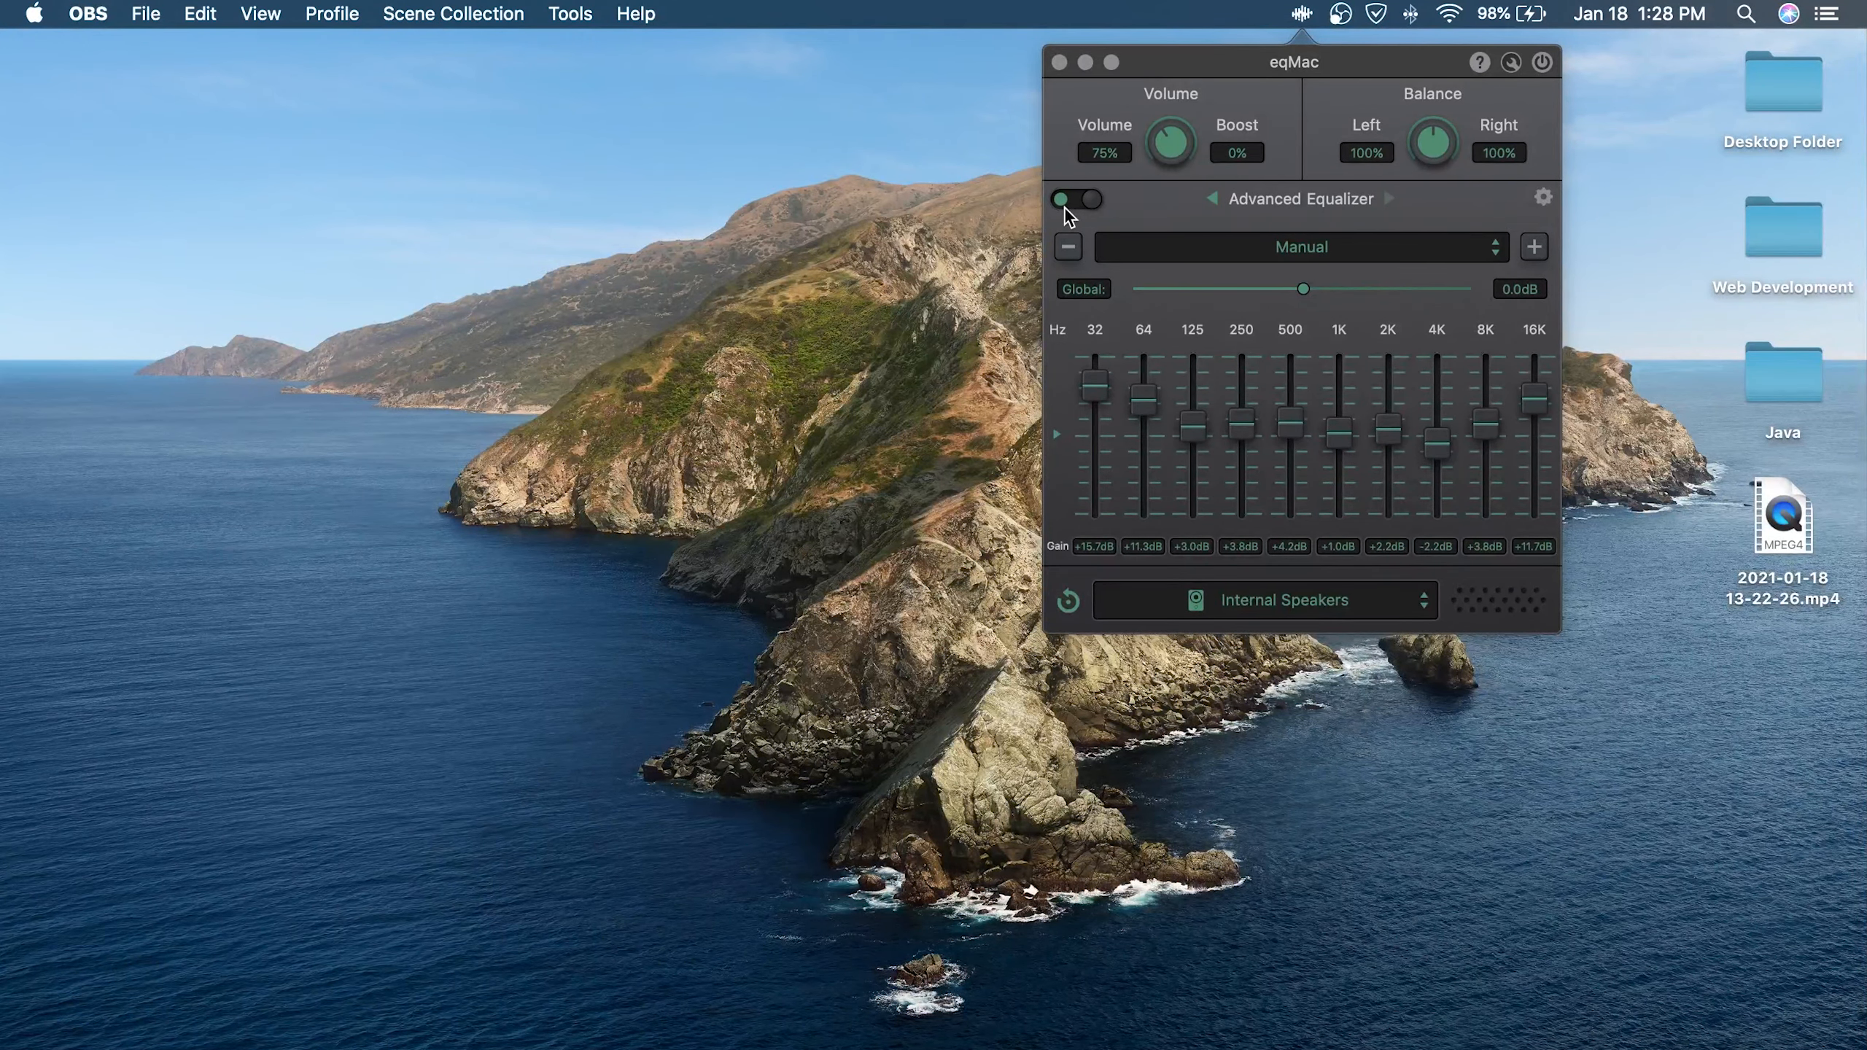
click(1073, 199)
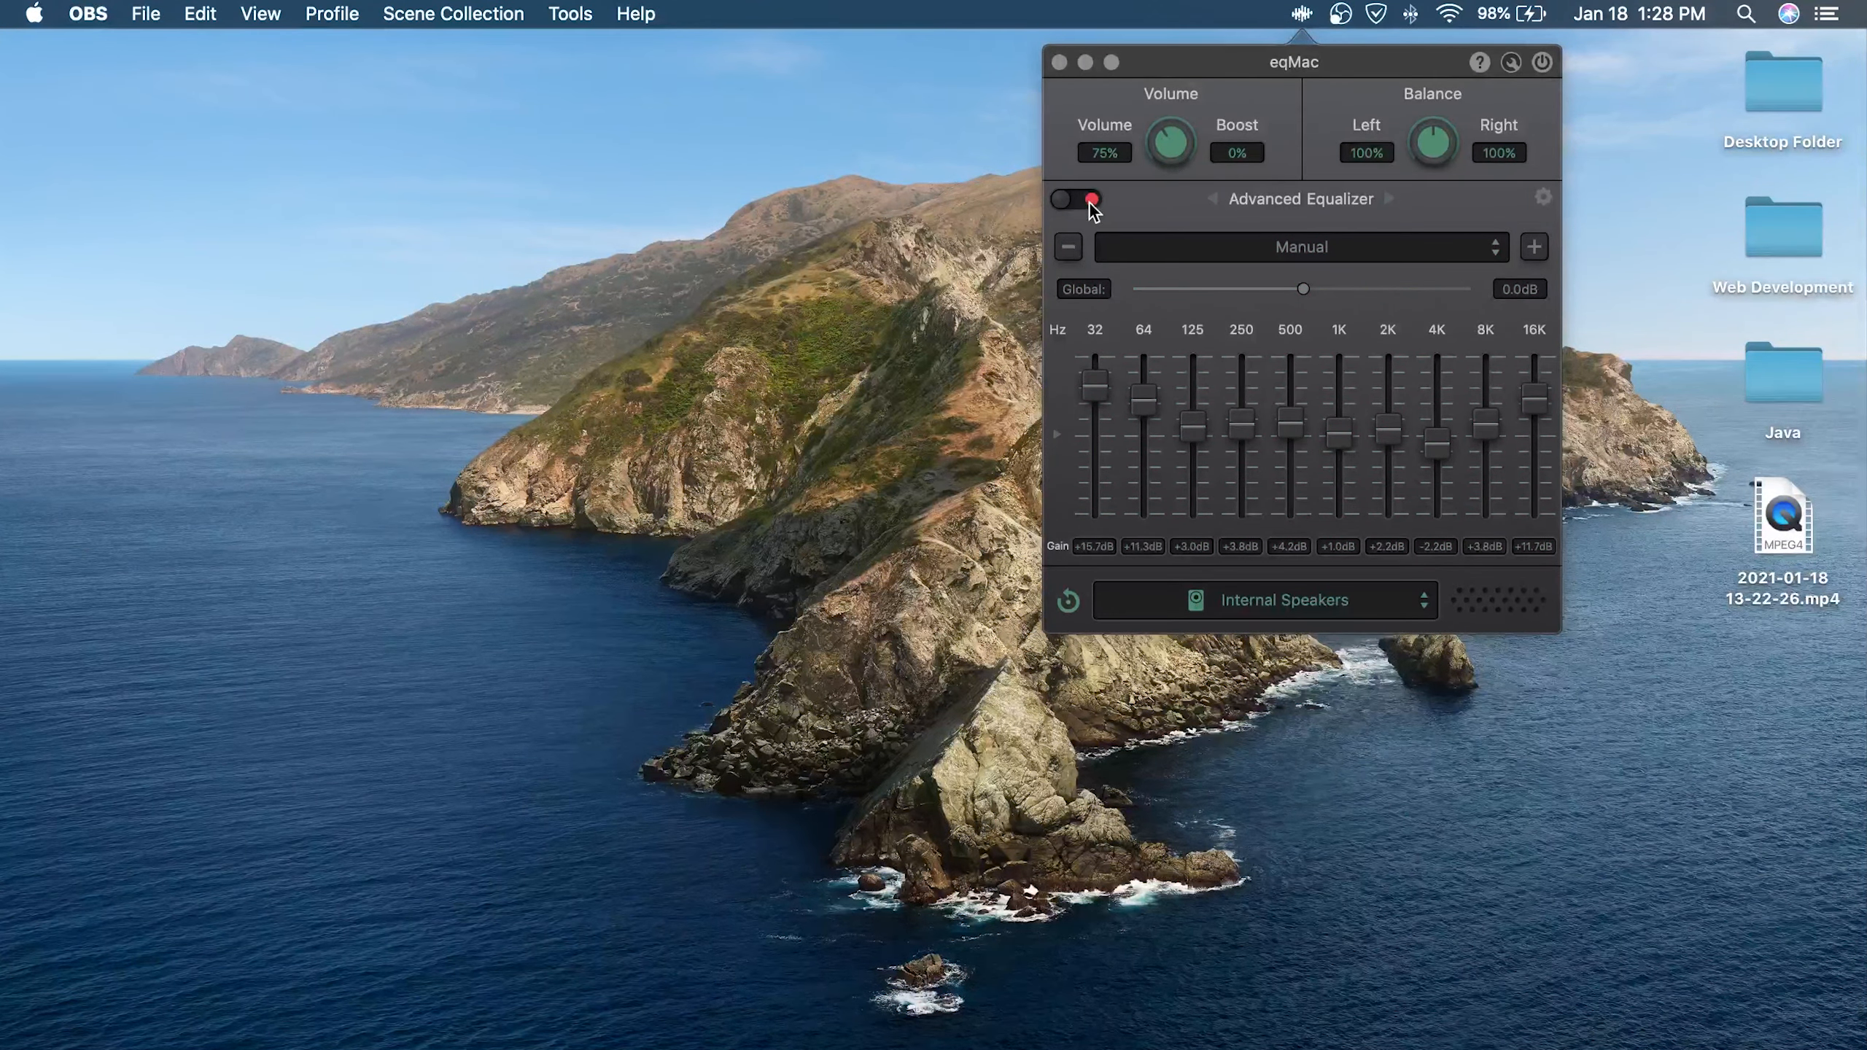
click(1076, 199)
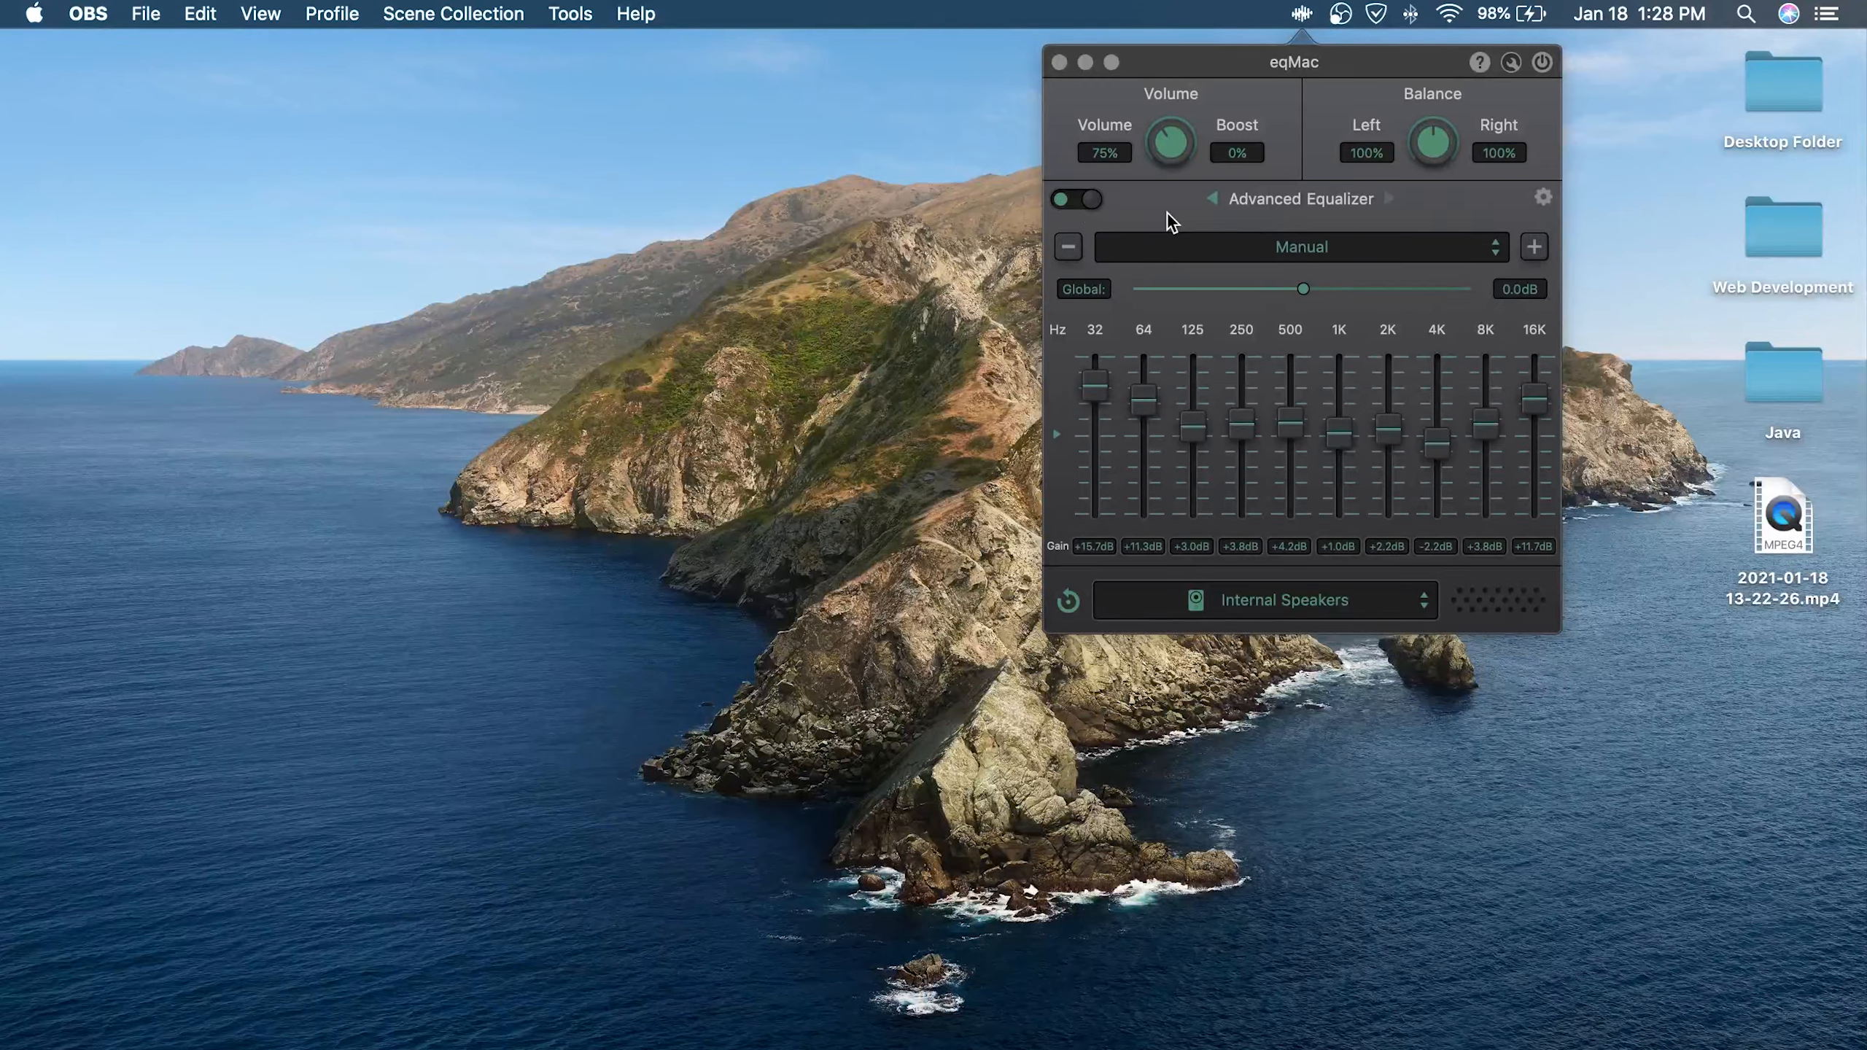
mouse_move(1480, 203)
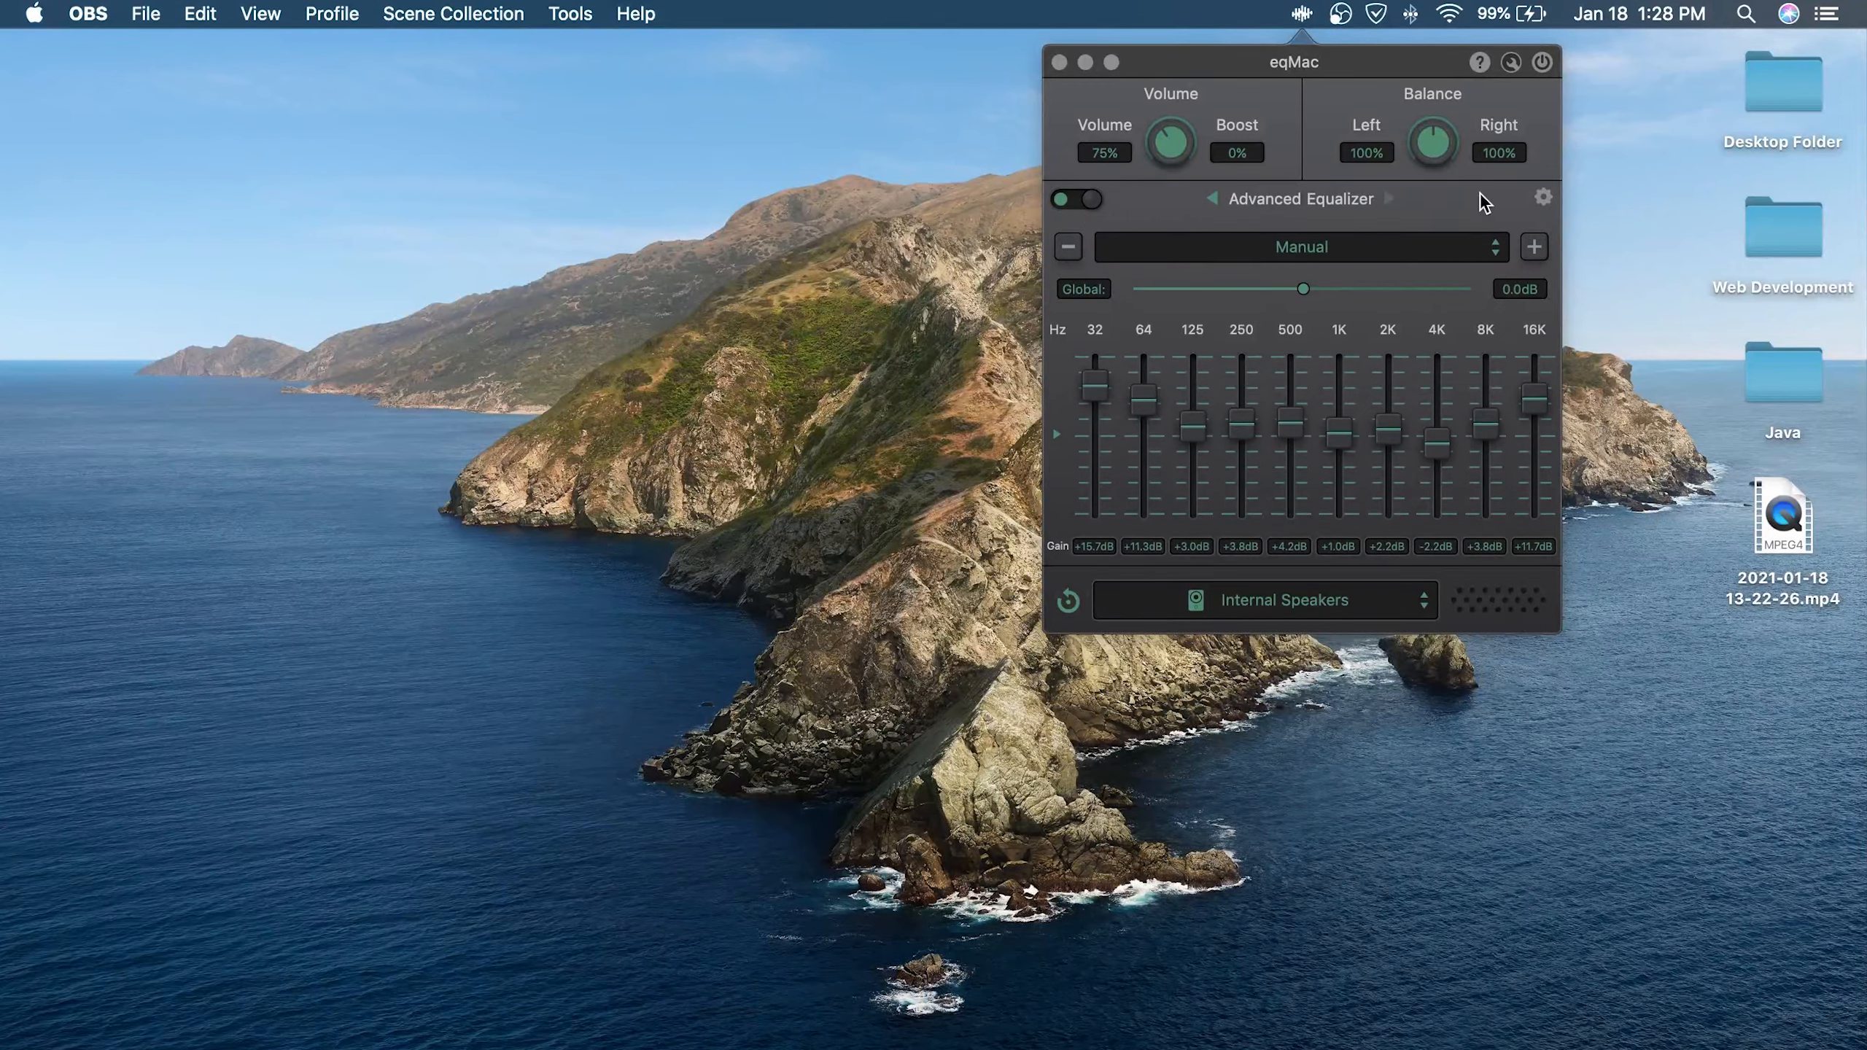
Show the Advanced Equalizer Settings popover with preset import/export options
click(1541, 197)
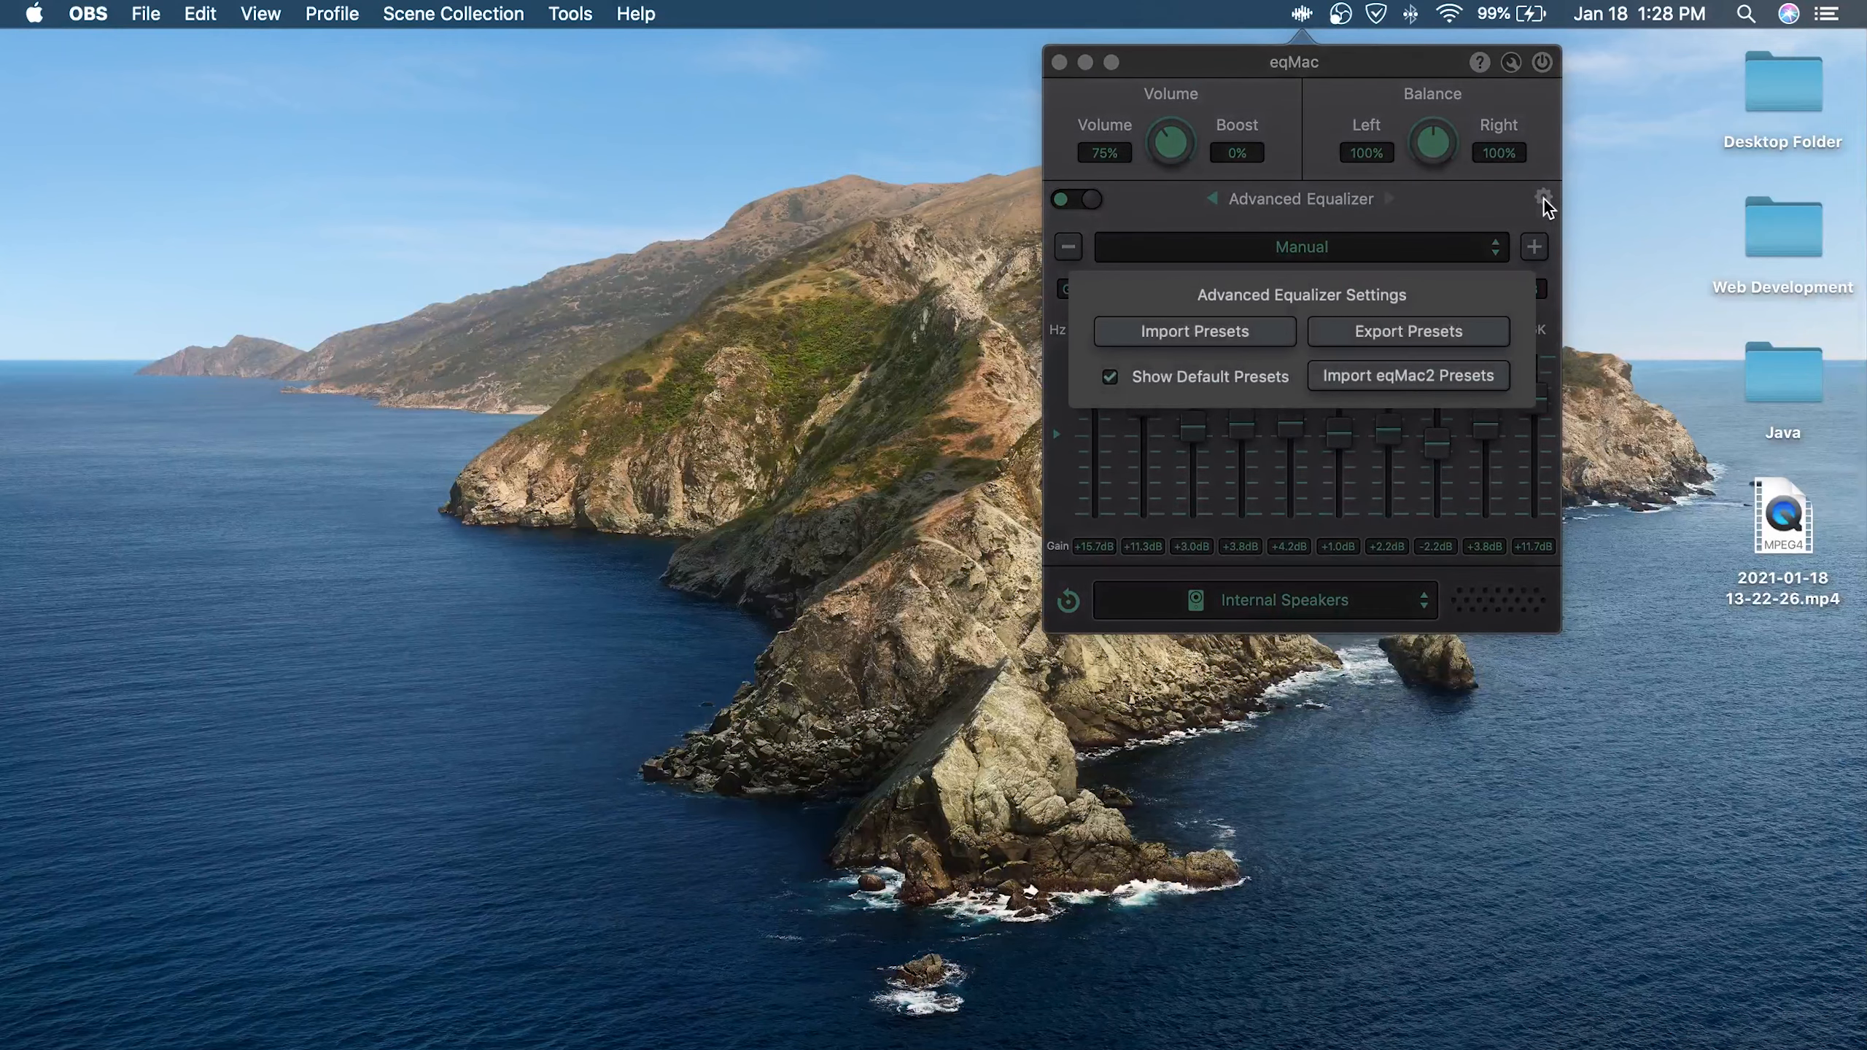
mouse_move(1341, 199)
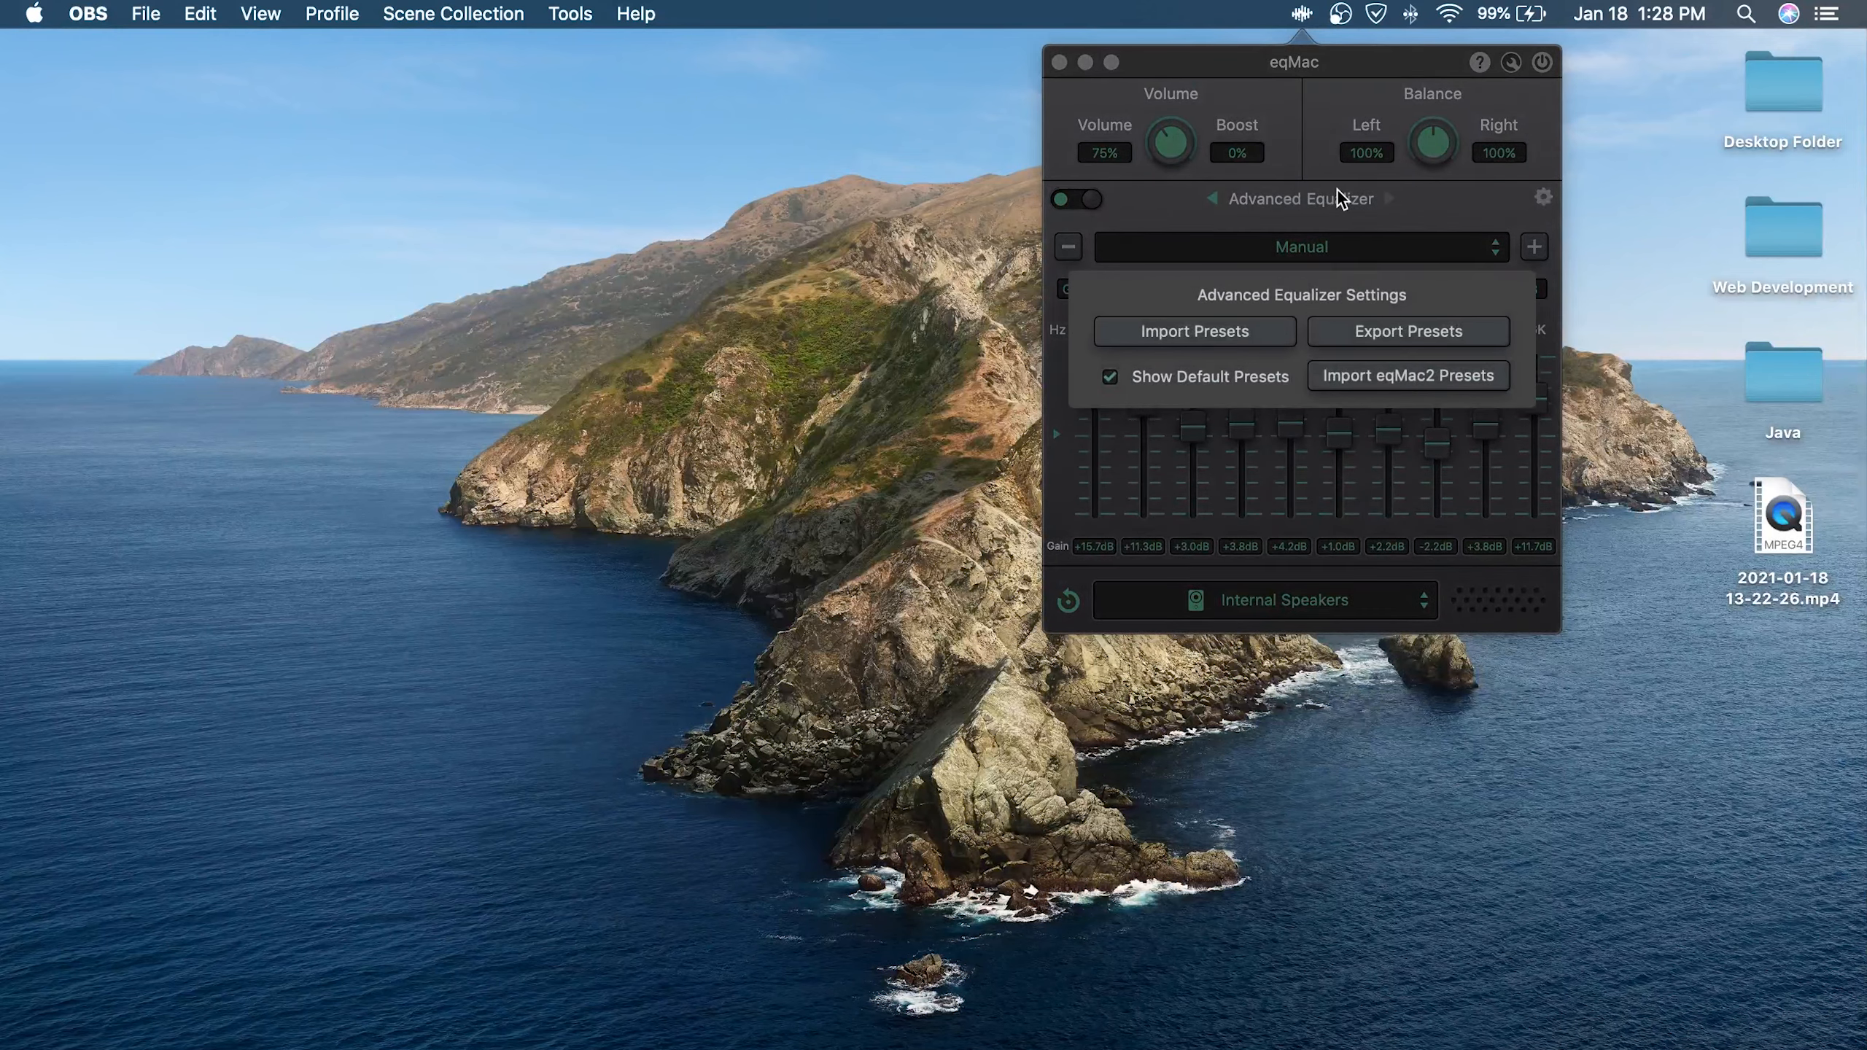
mouse_move(1421, 213)
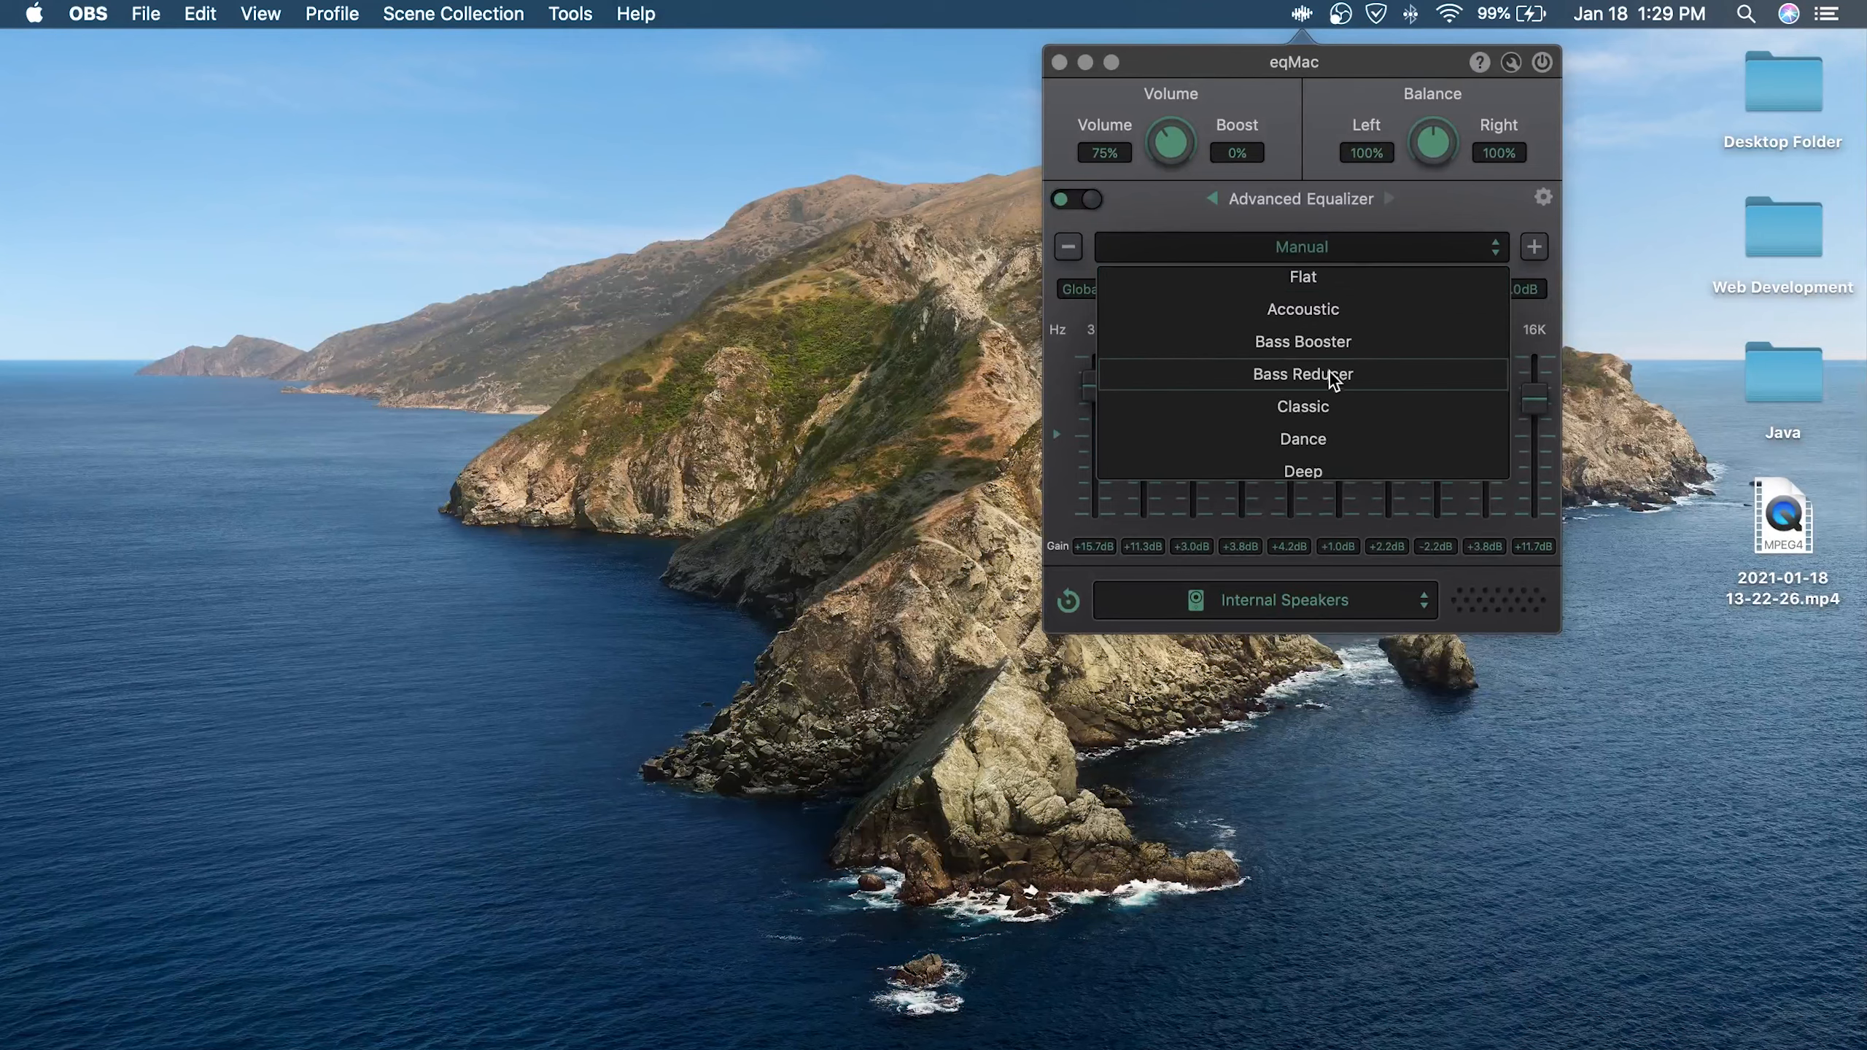
Apply the Flat preset to zero all bands, then raise Global gain to about +4.8 dB
scroll(down, 3)
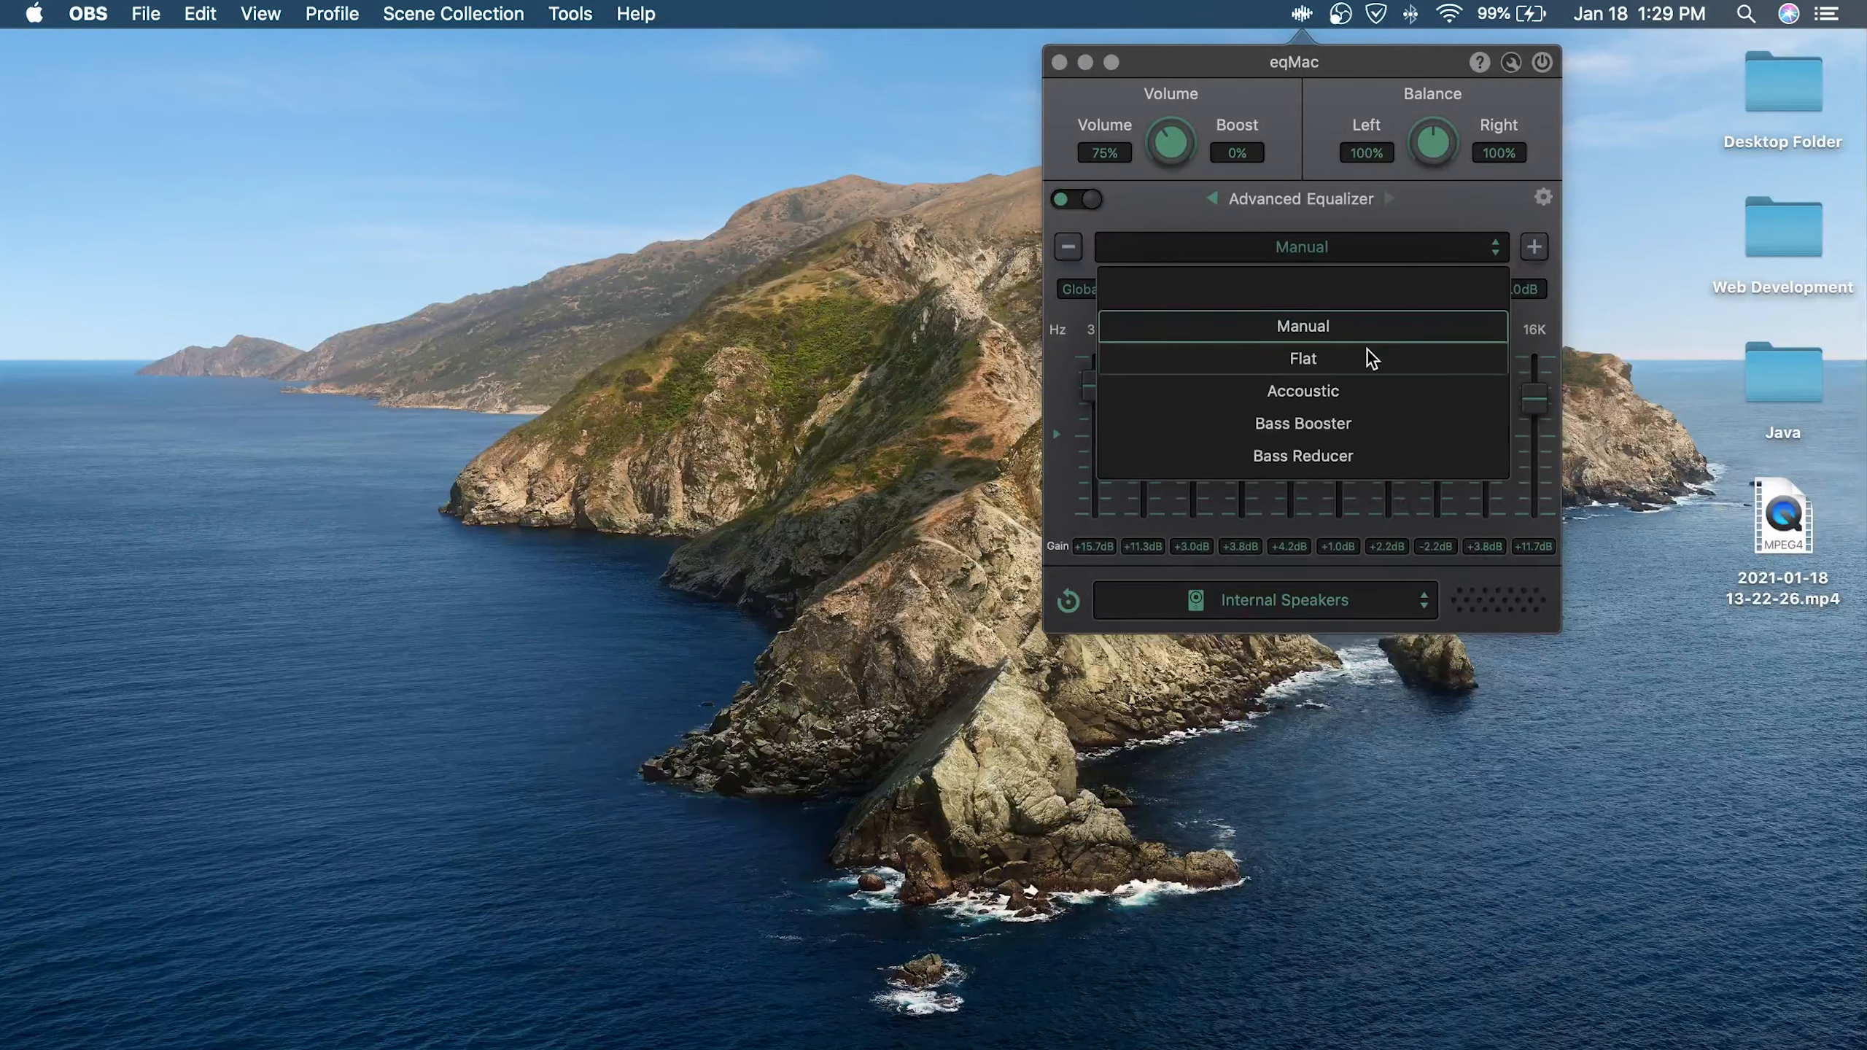
click(1302, 359)
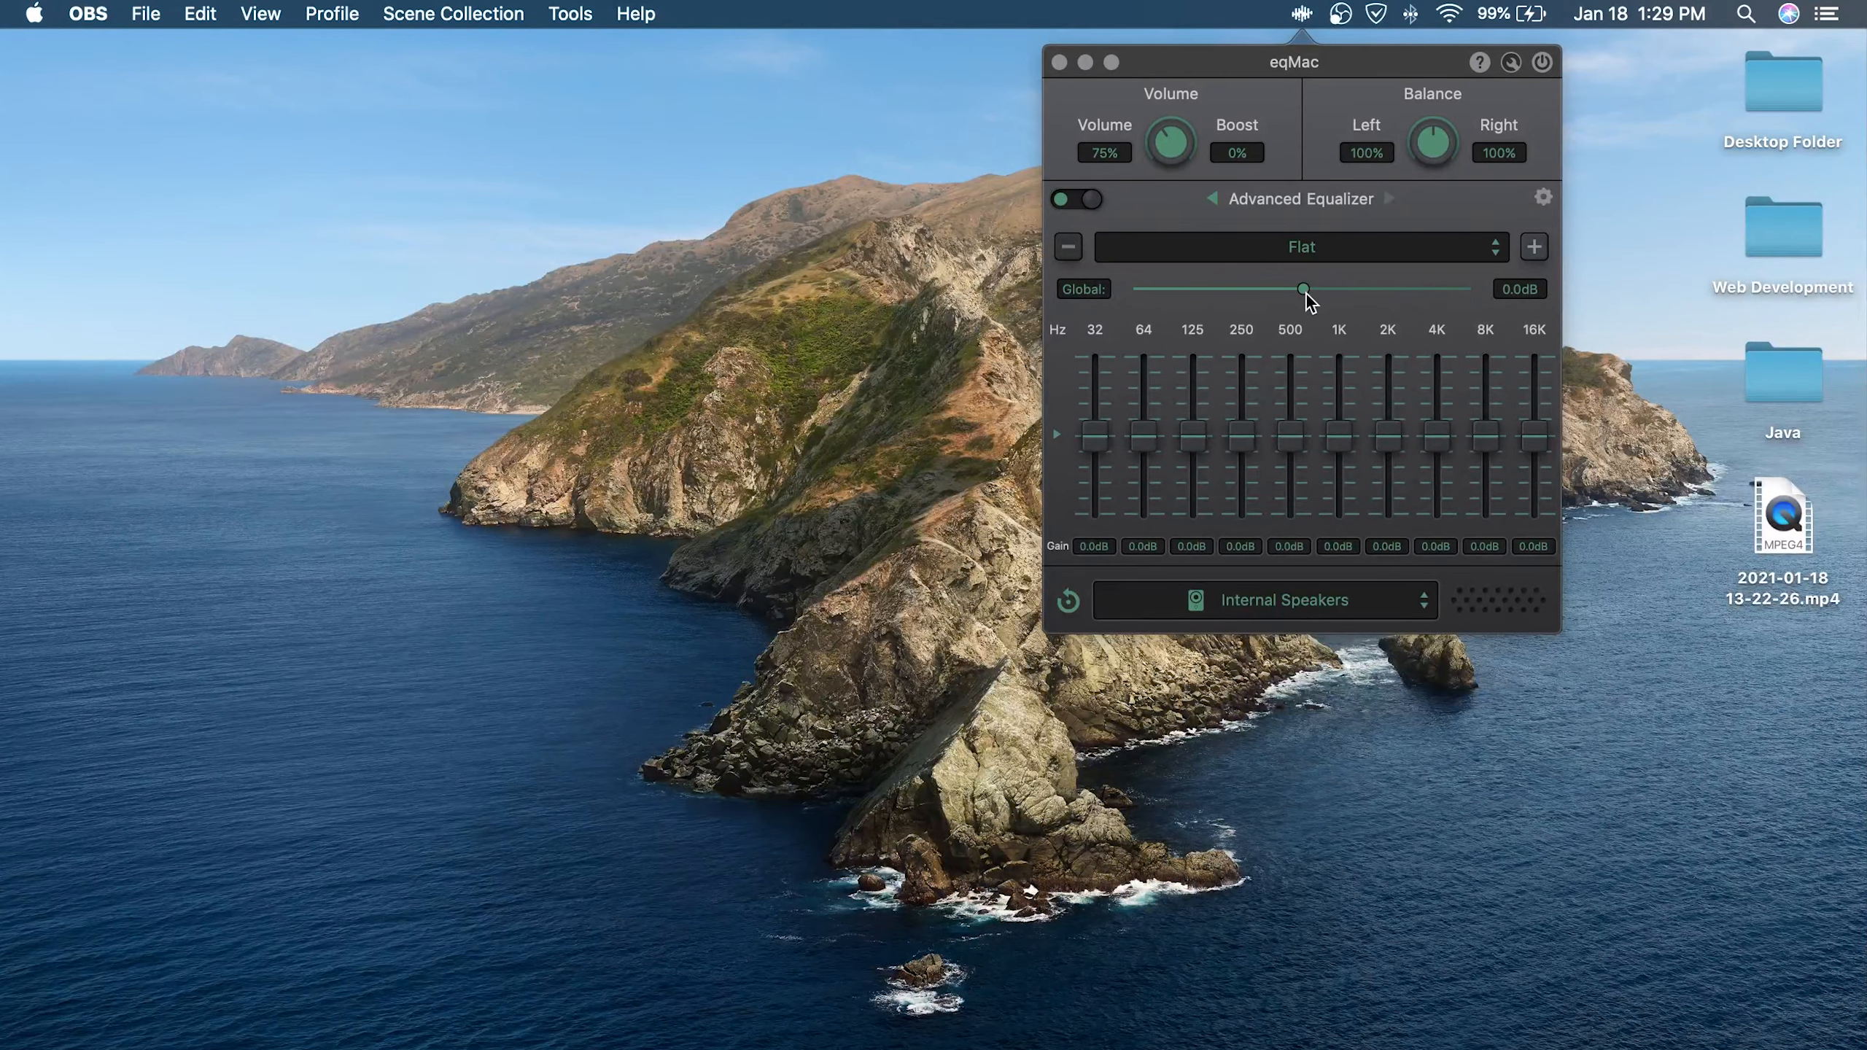
drag(1301, 289, 1315, 289)
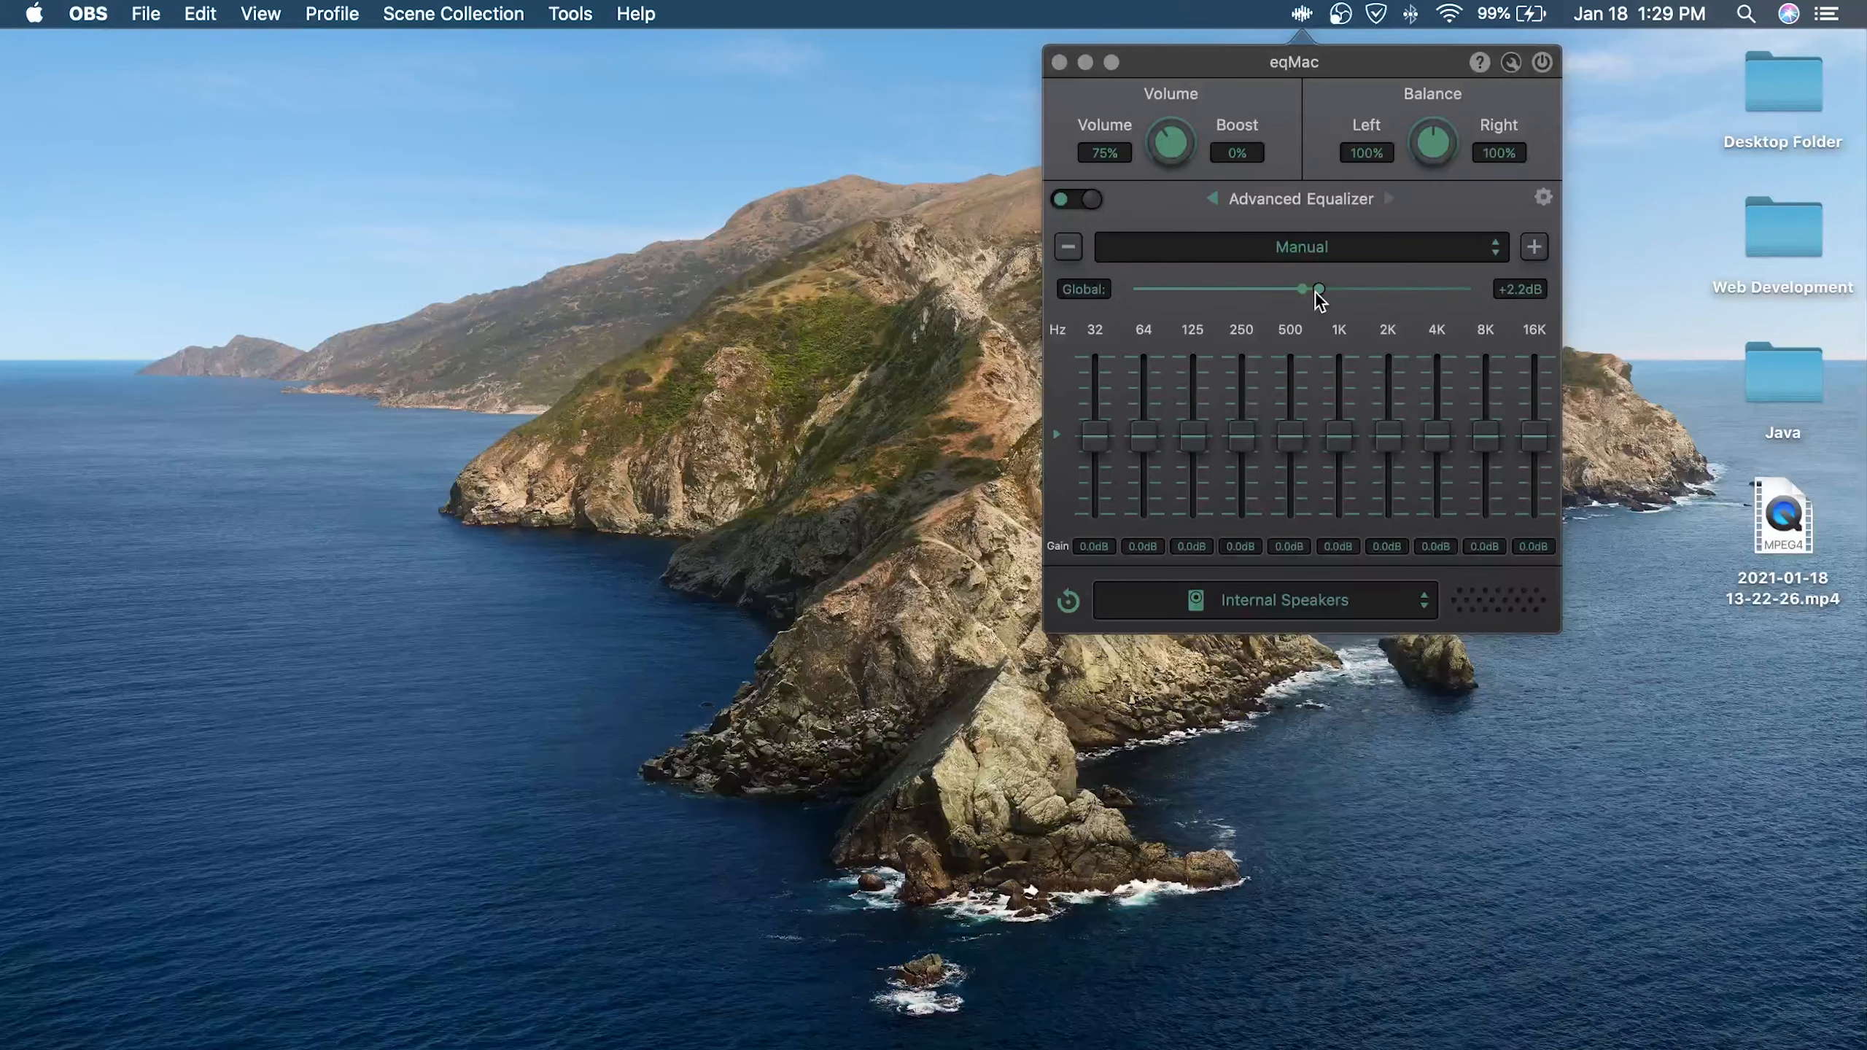
drag(1315, 289, 1327, 289)
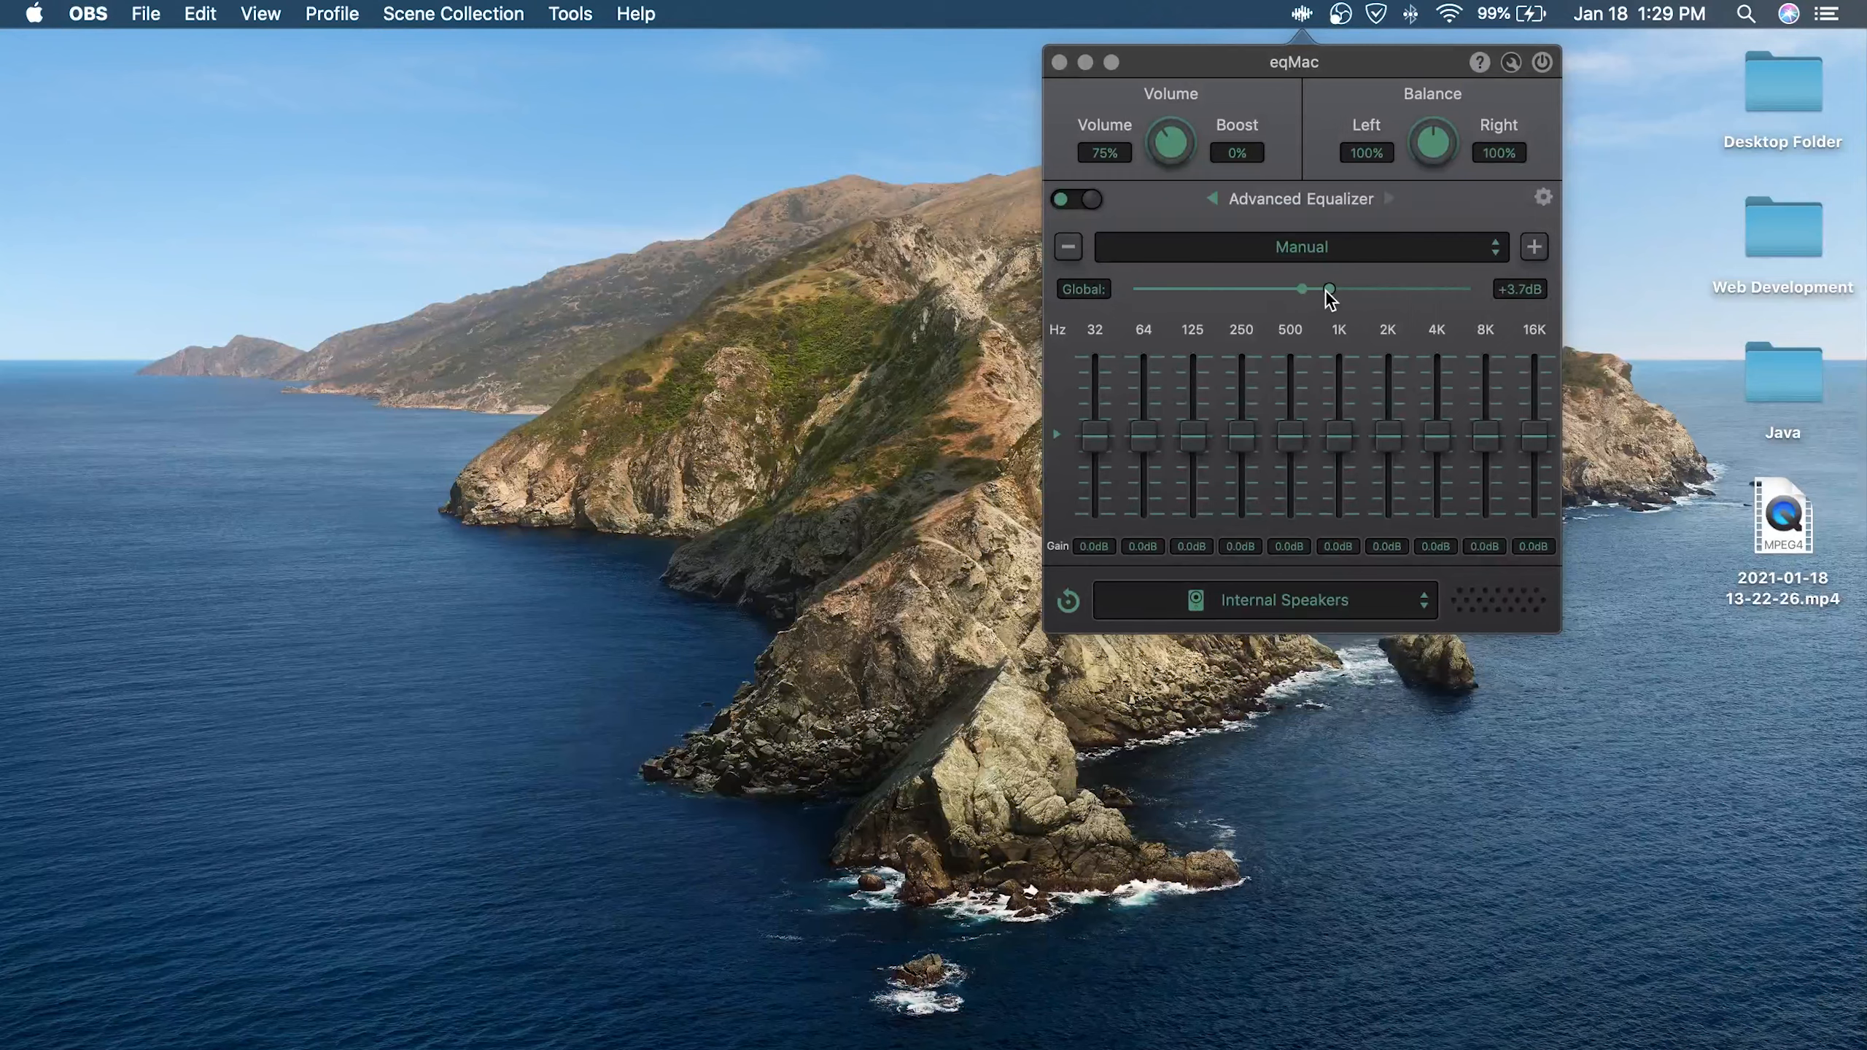
drag(1309, 289, 1329, 289)
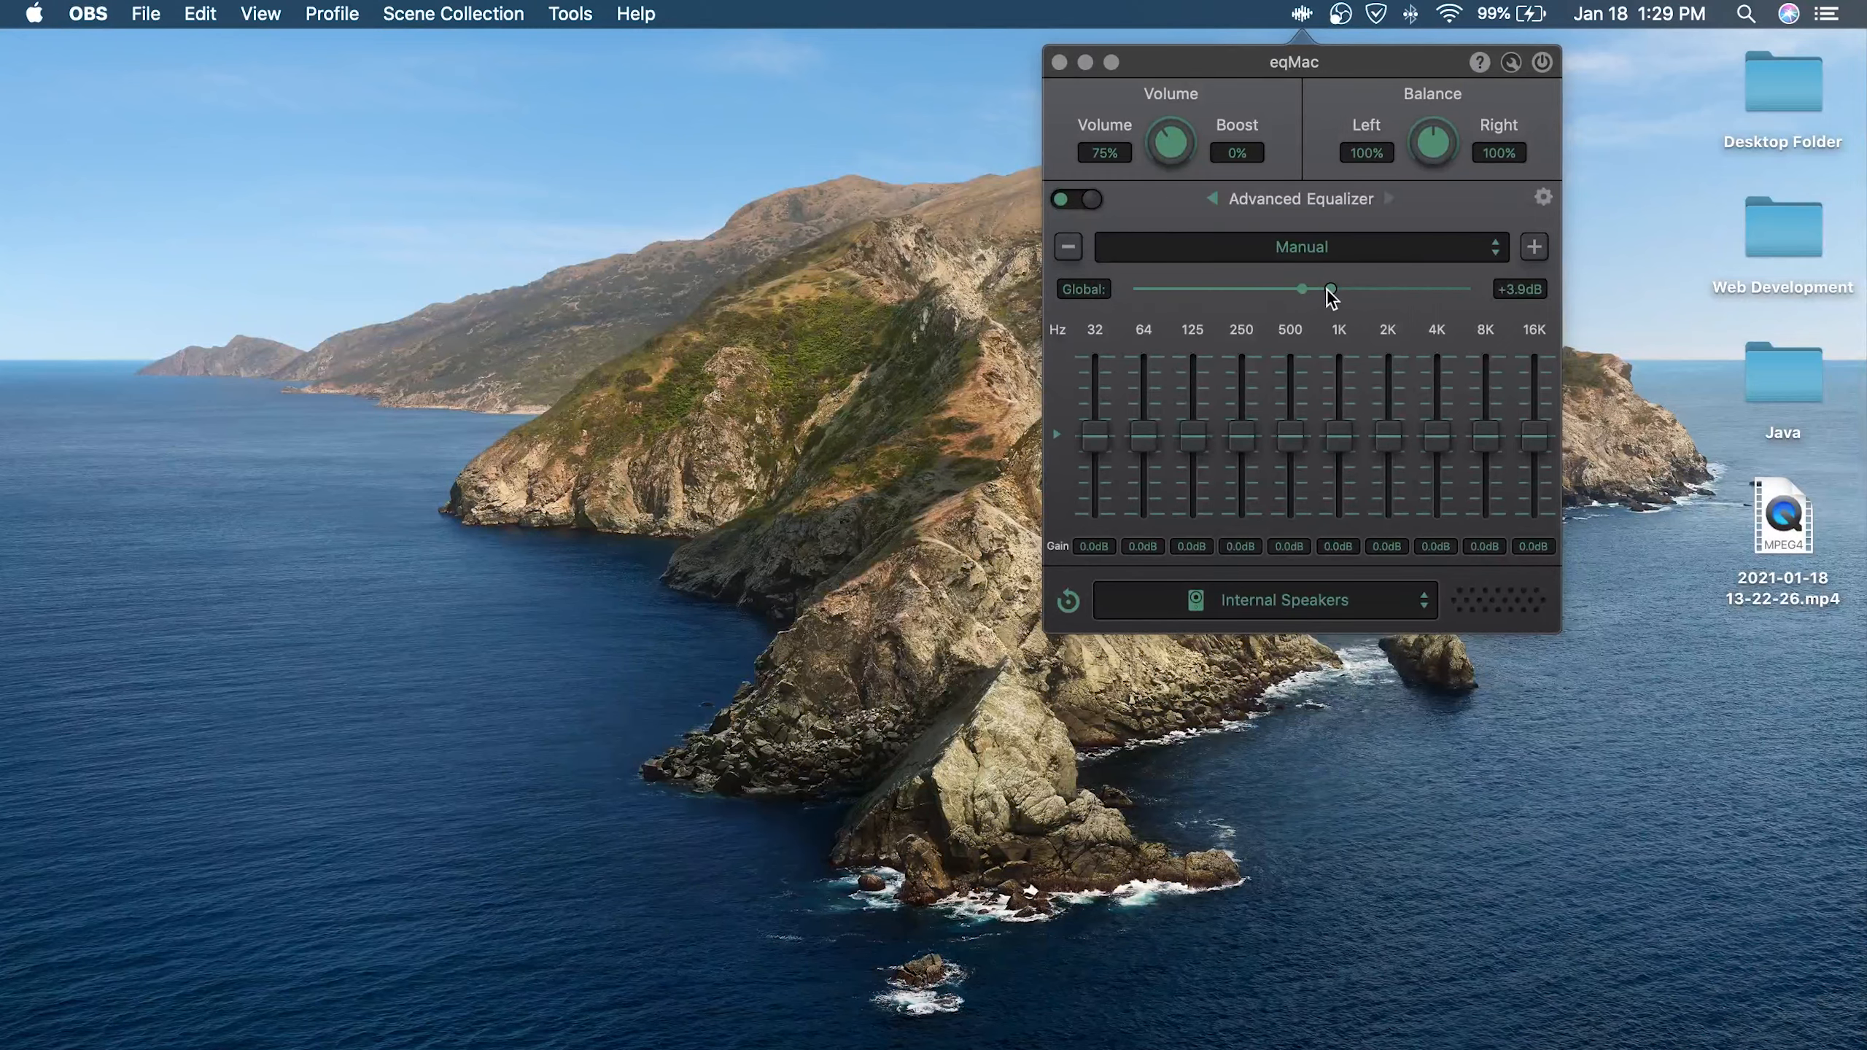
mouse_move(1359, 300)
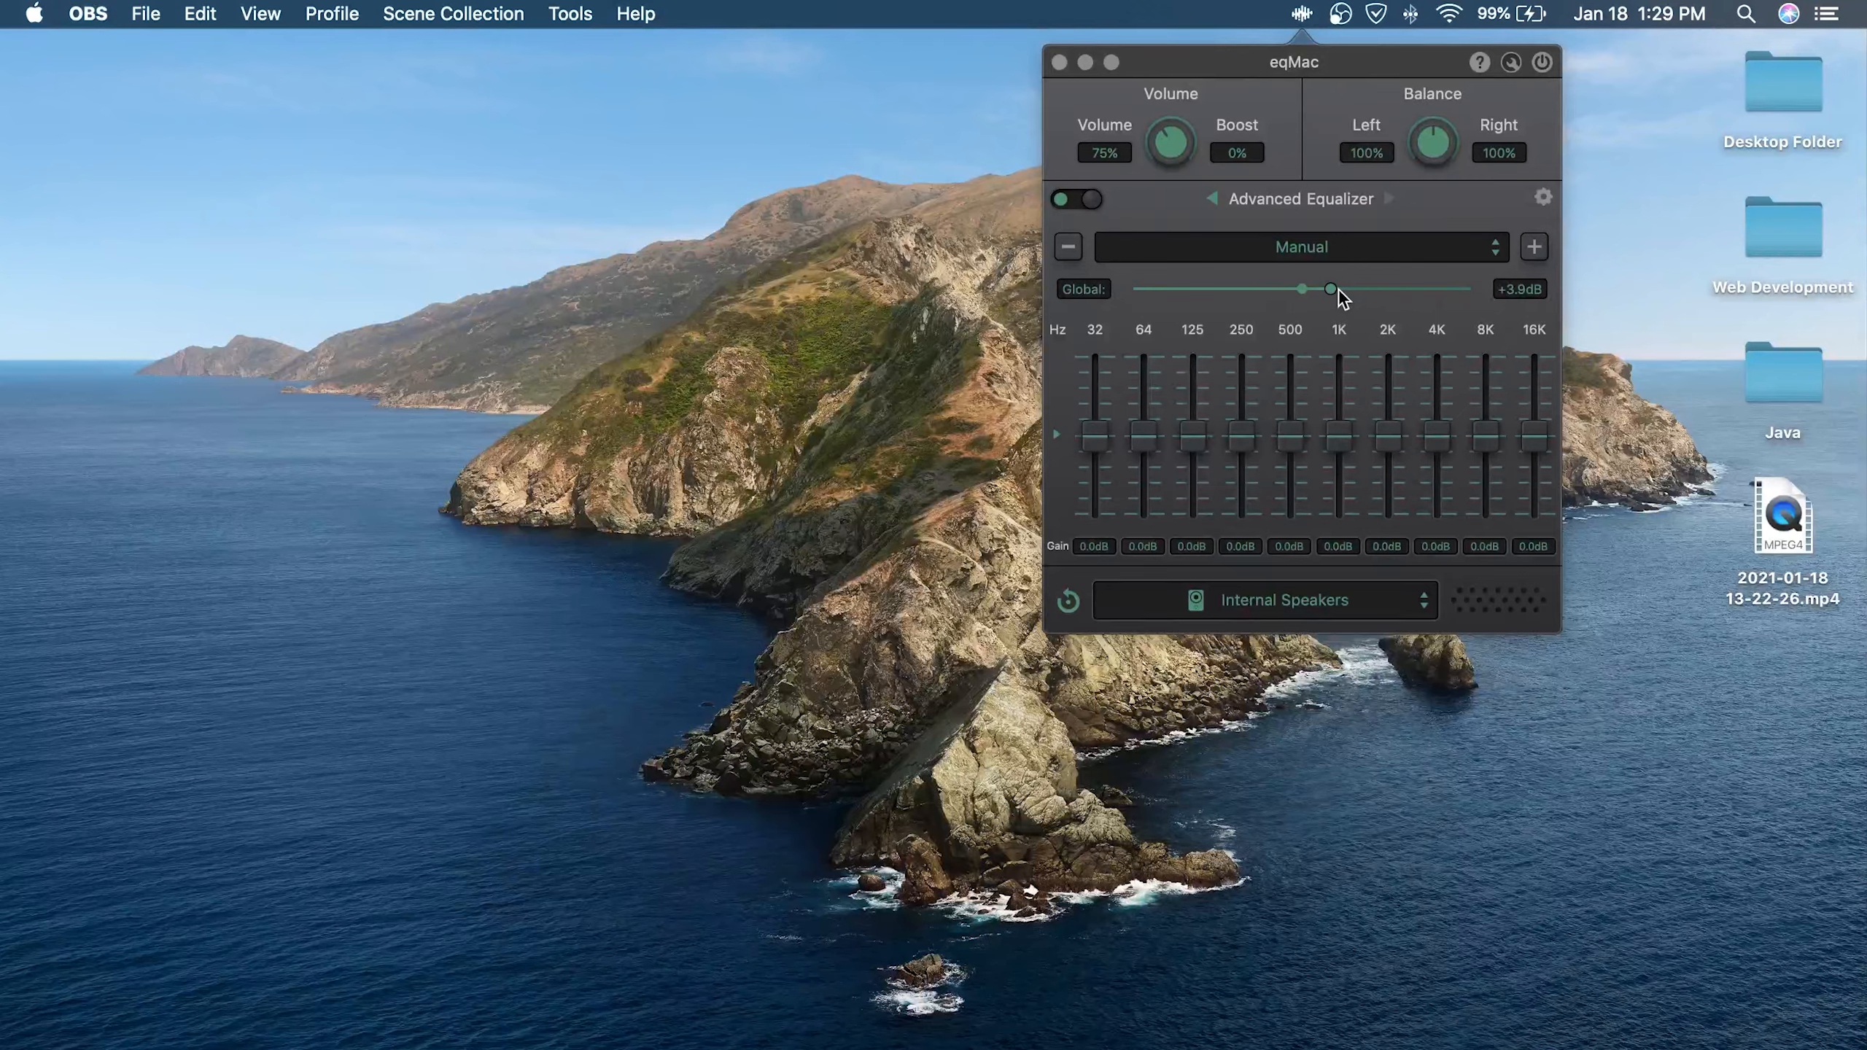
drag(1330, 289, 1336, 289)
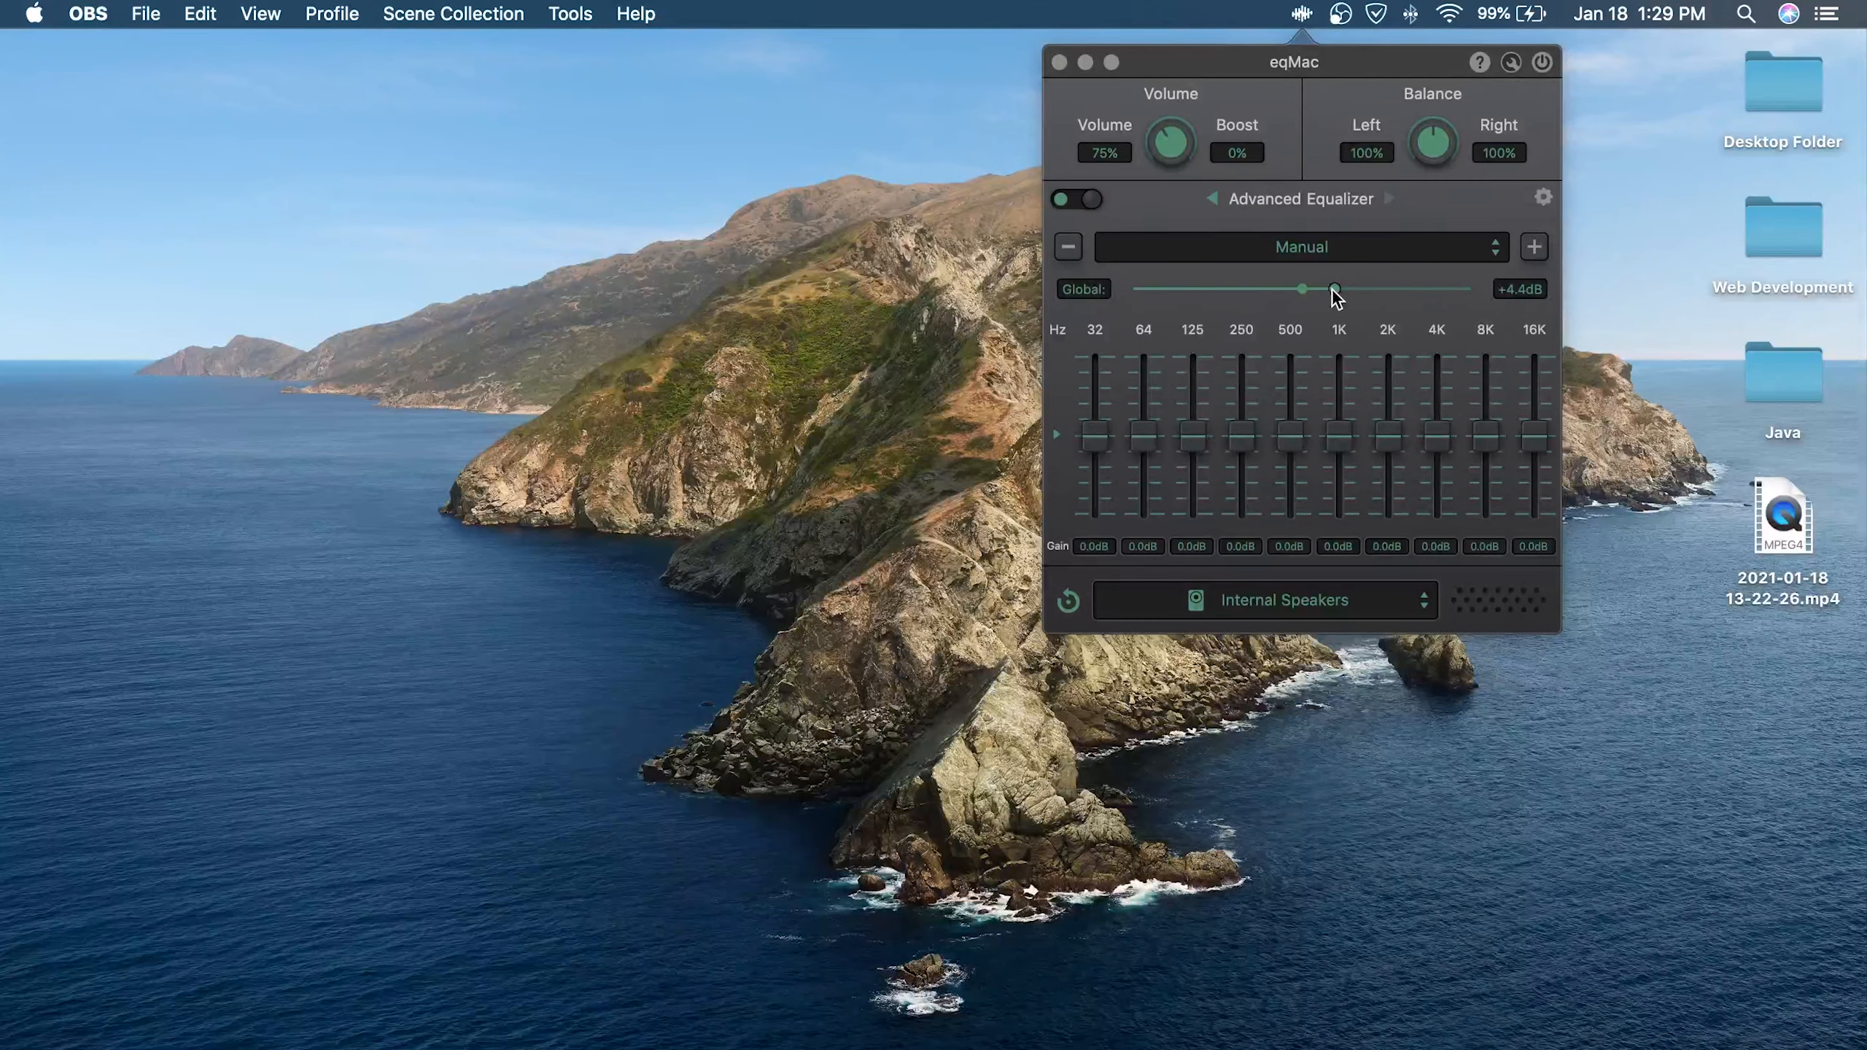
drag(1327, 288, 1335, 289)
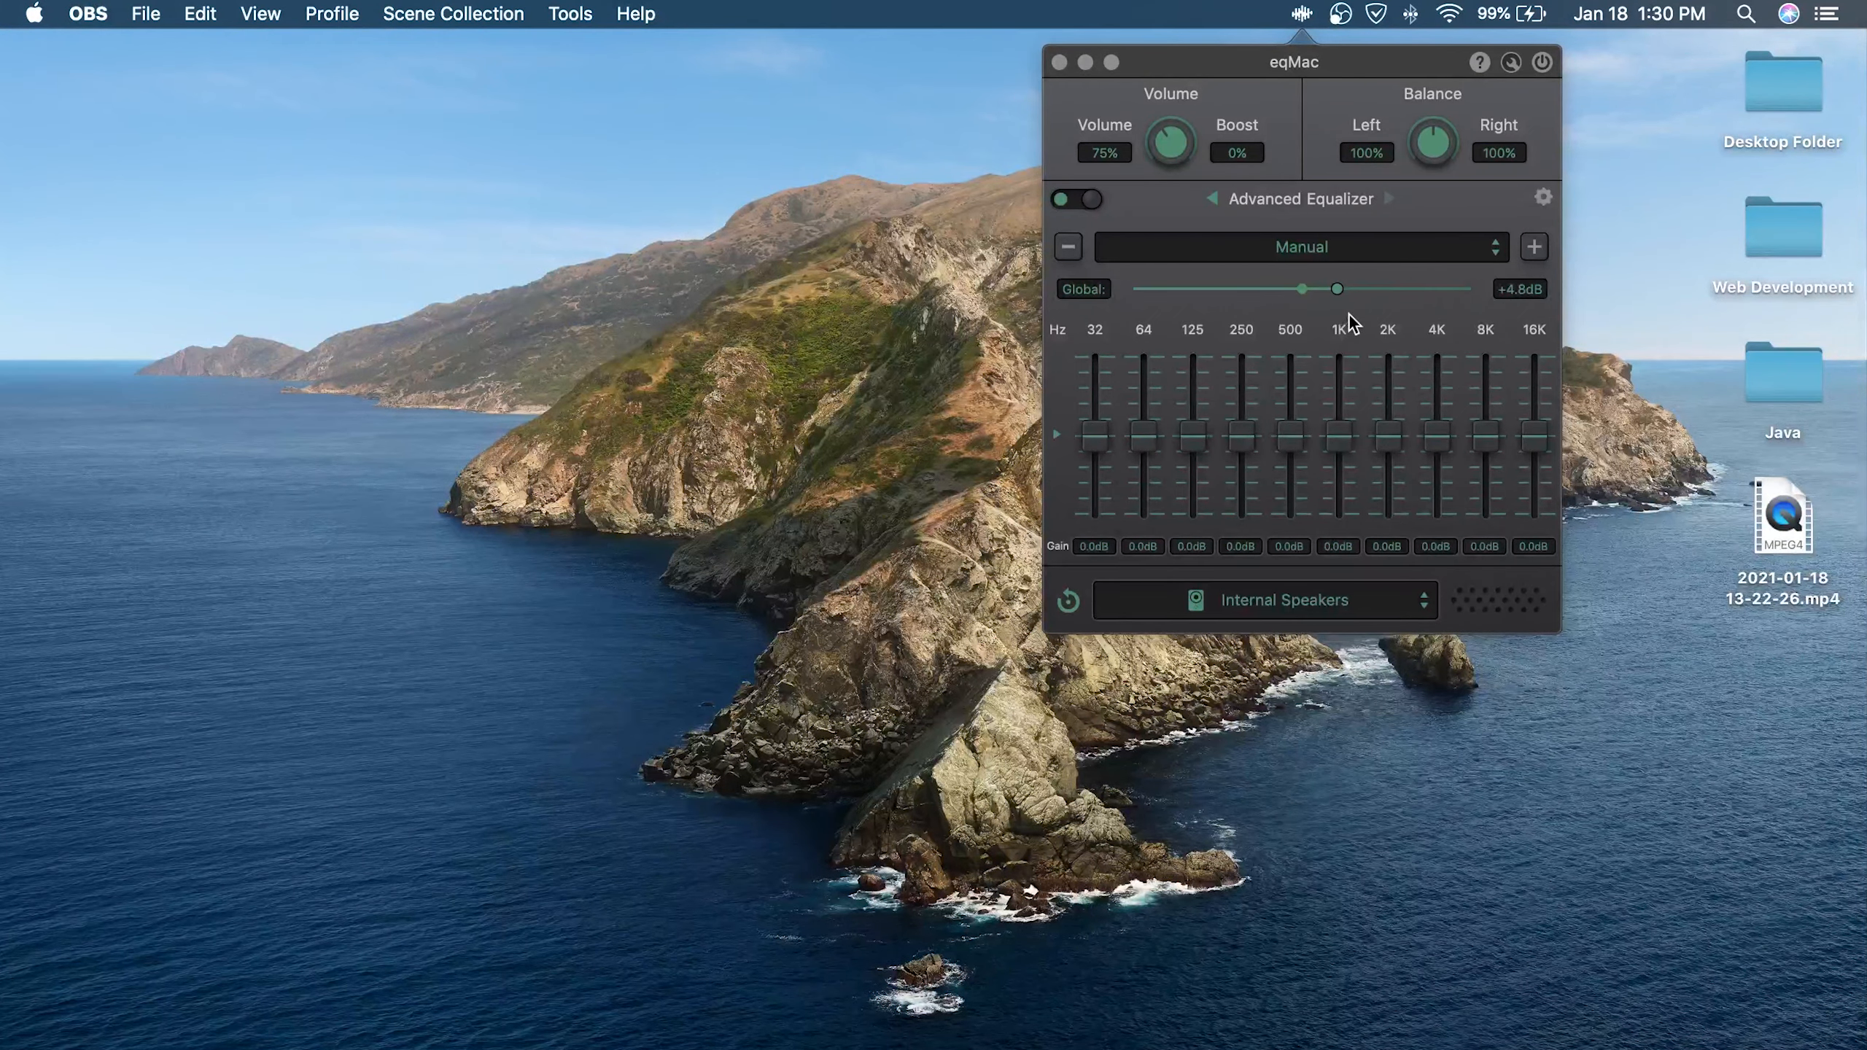
mouse_move(1120, 355)
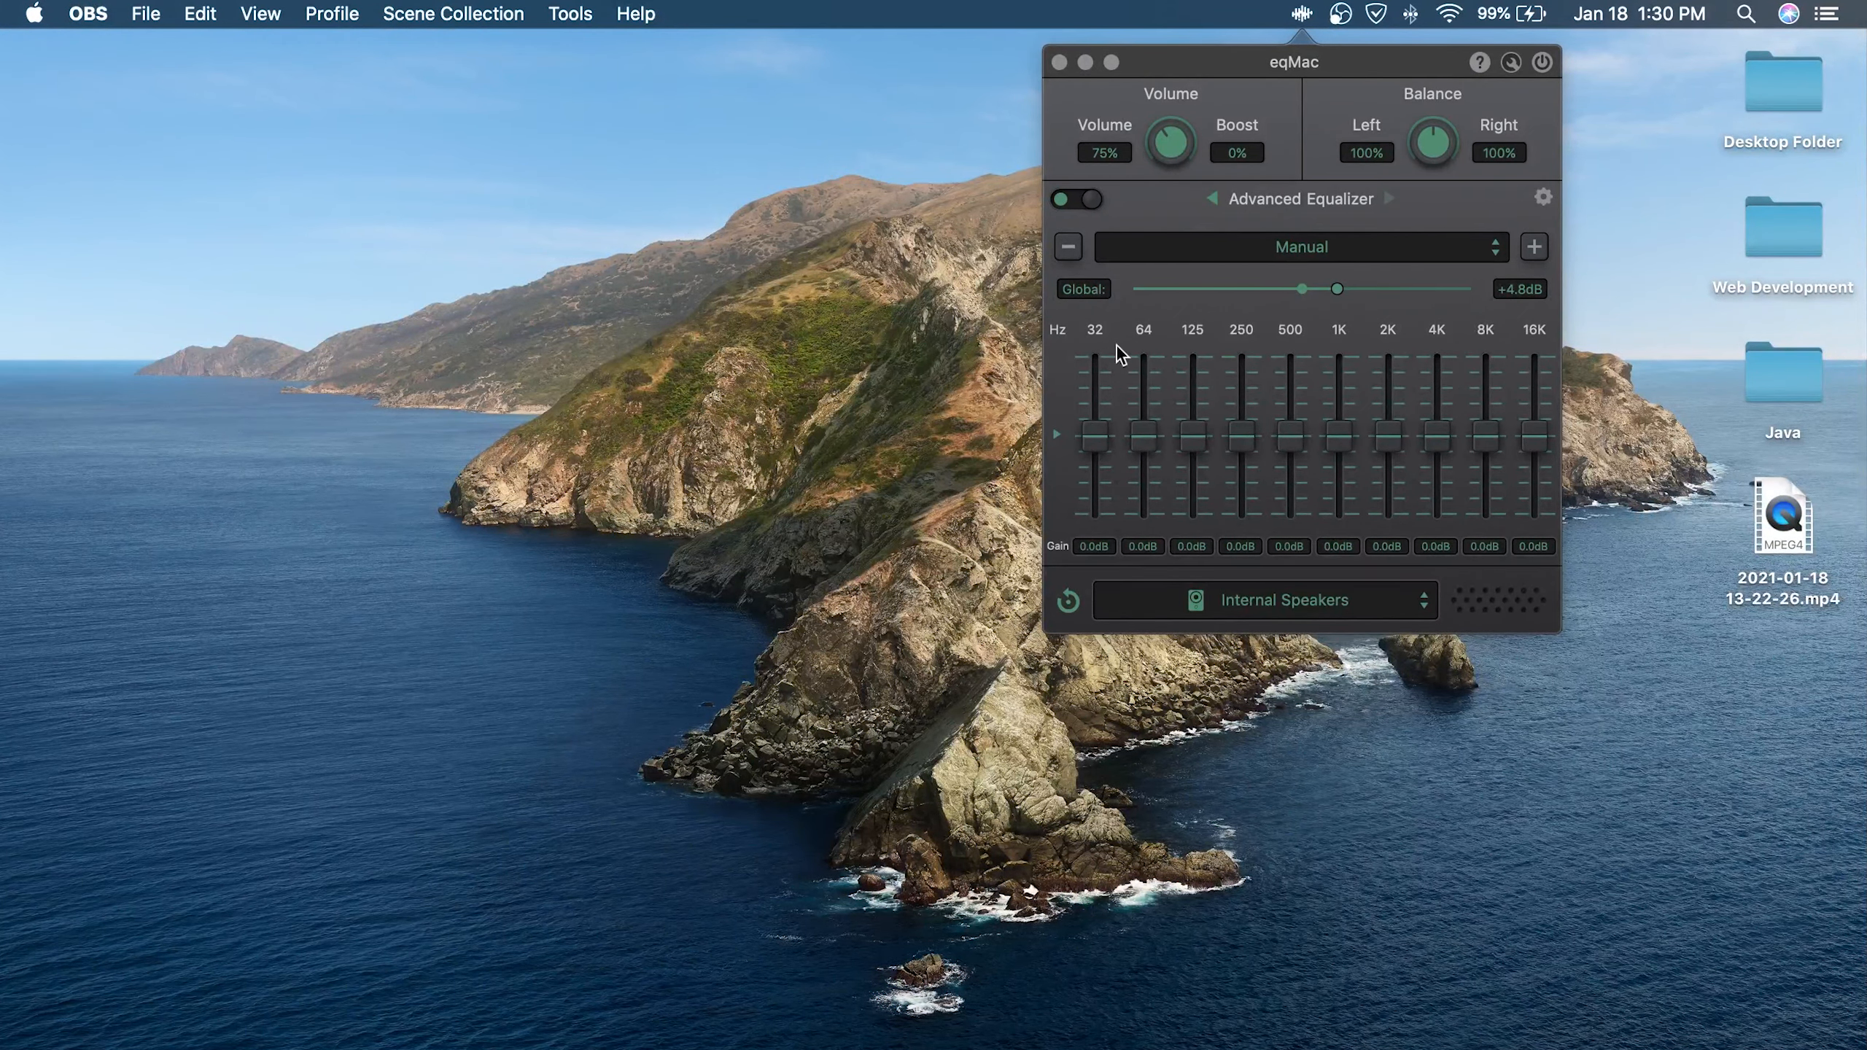
mouse_move(1217, 315)
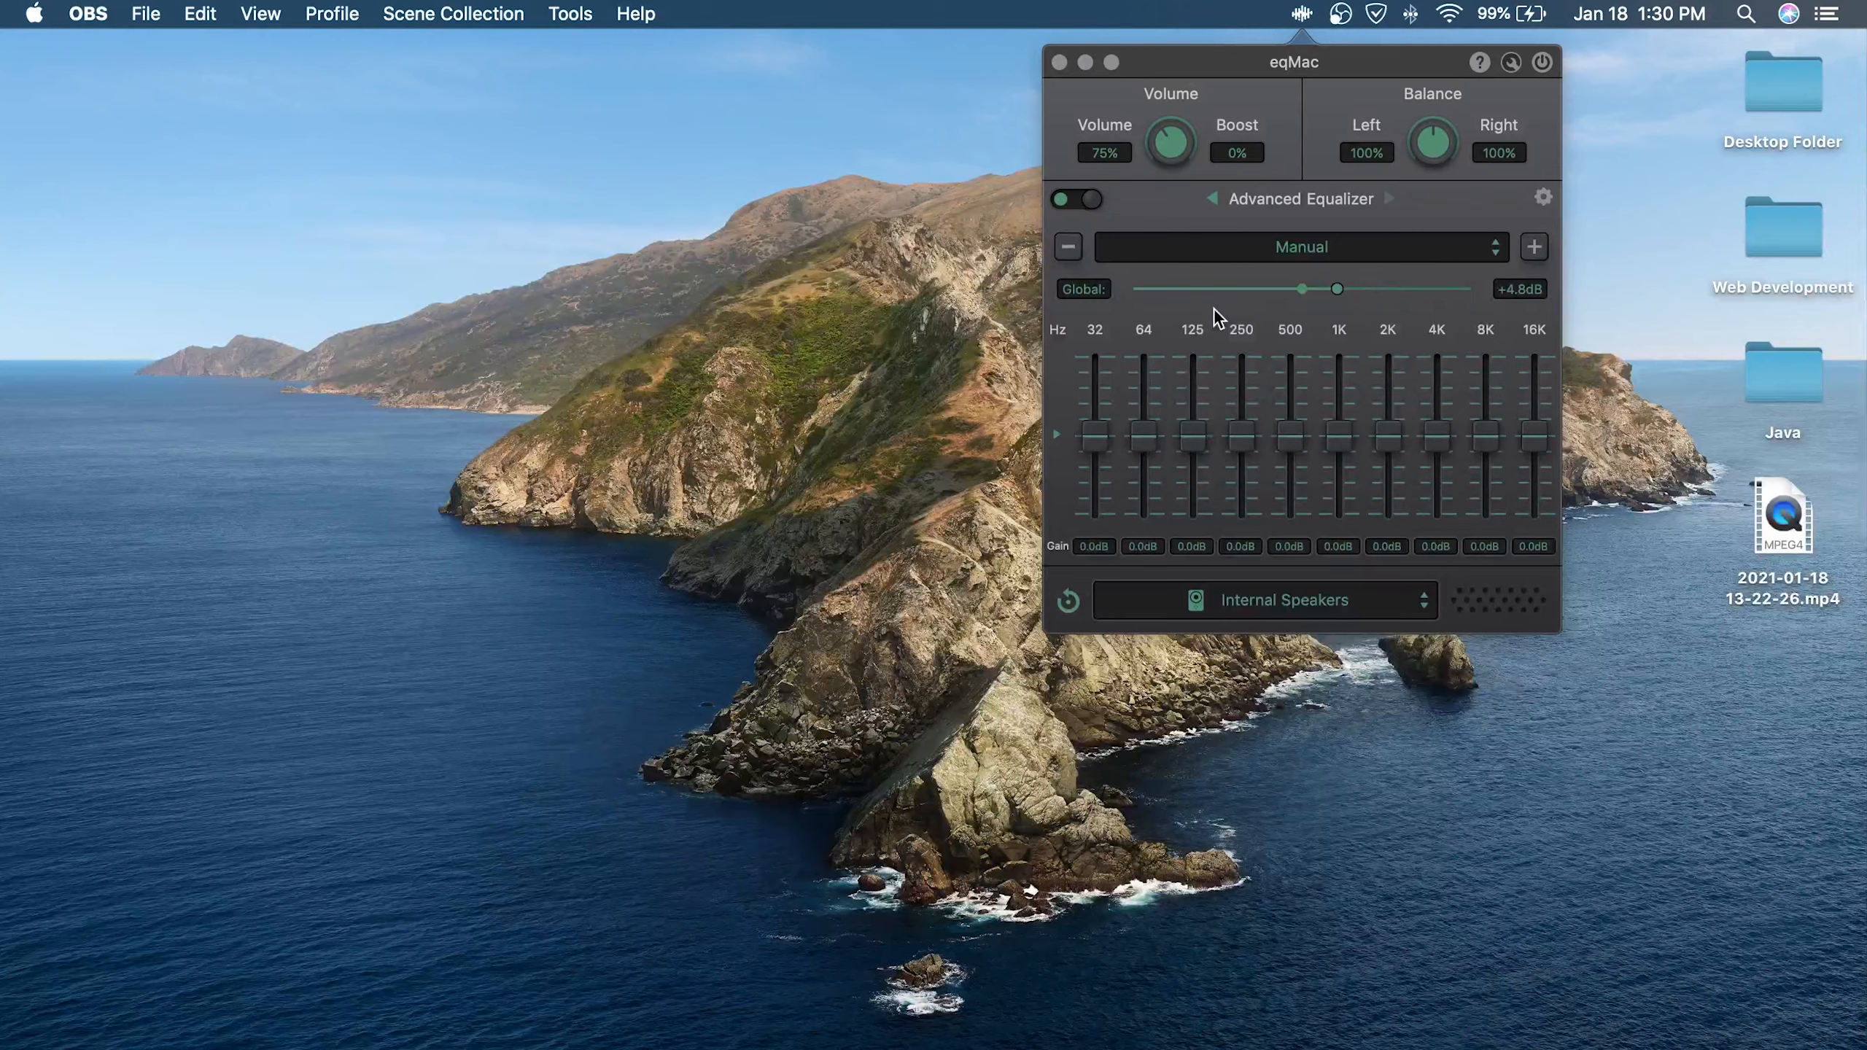
Boost 32/64/125 Hz and 8K/16K bands, dip 1K to −3 dB, lift 2K and 4K slightly
drag(1093, 434, 1093, 417)
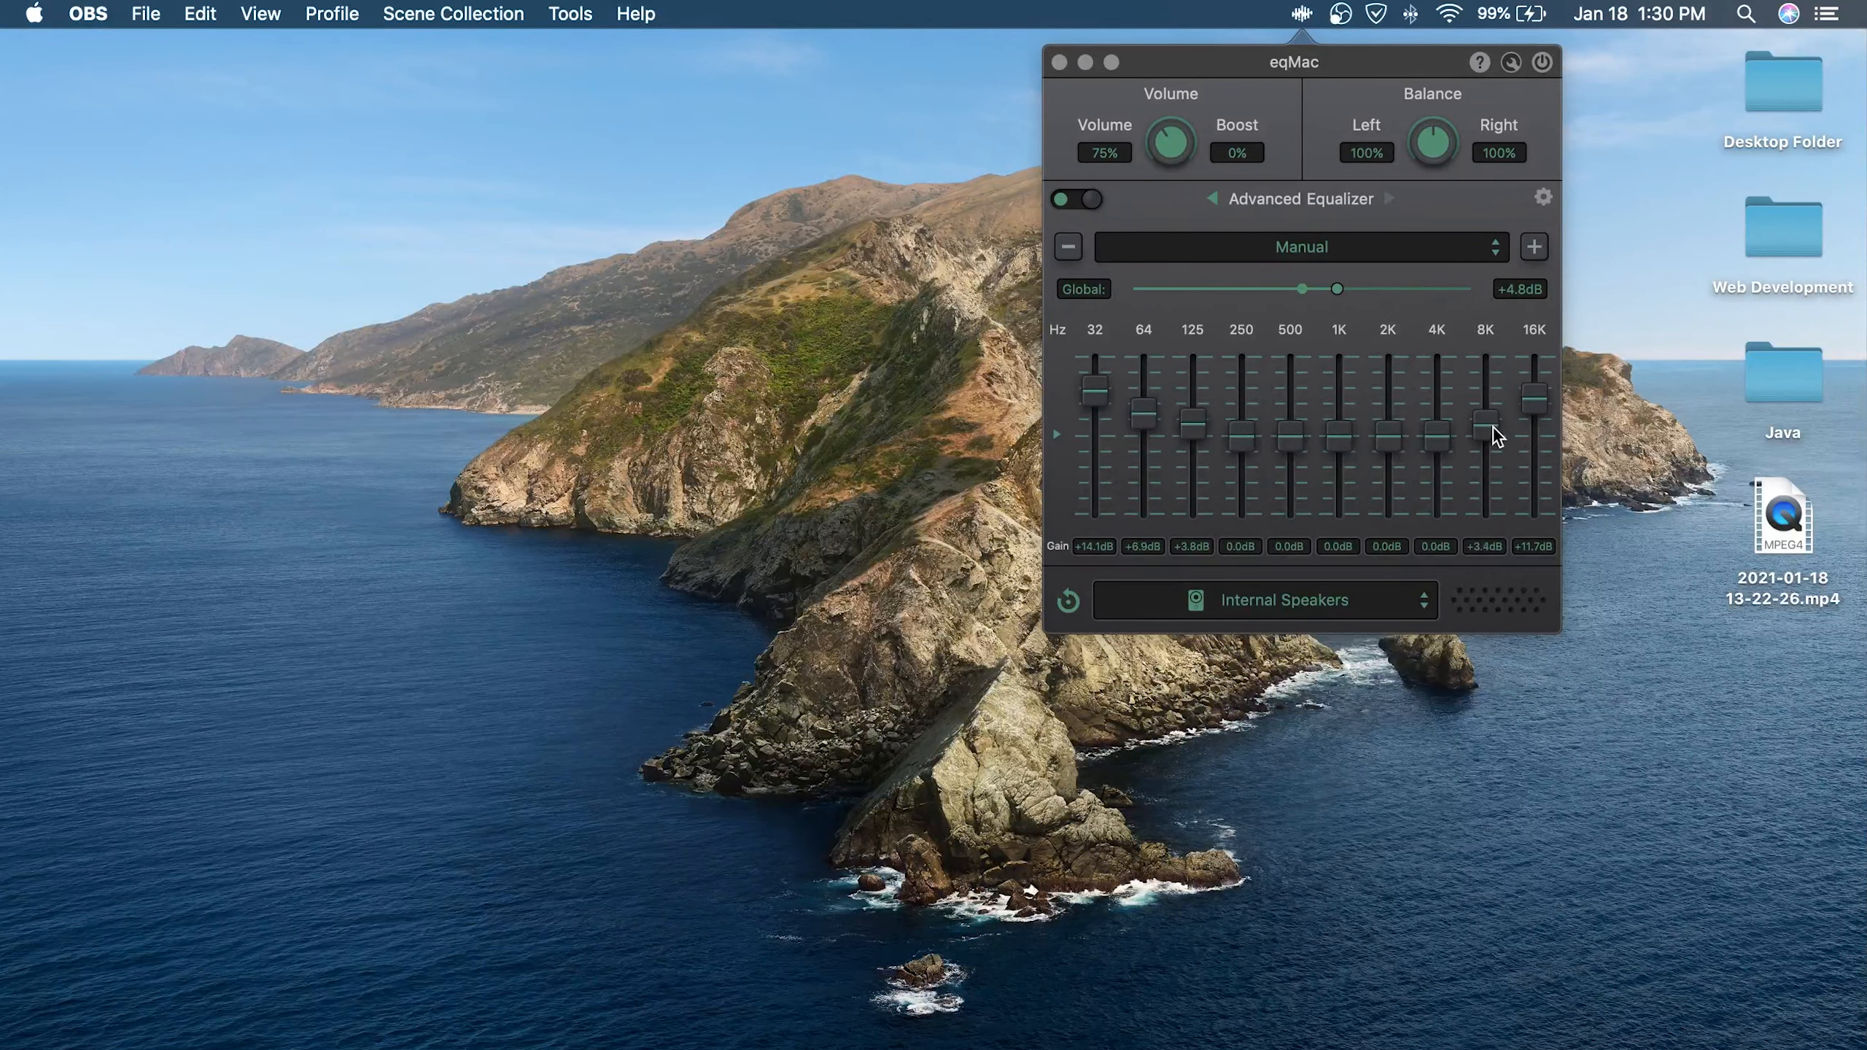
drag(1483, 423, 1483, 405)
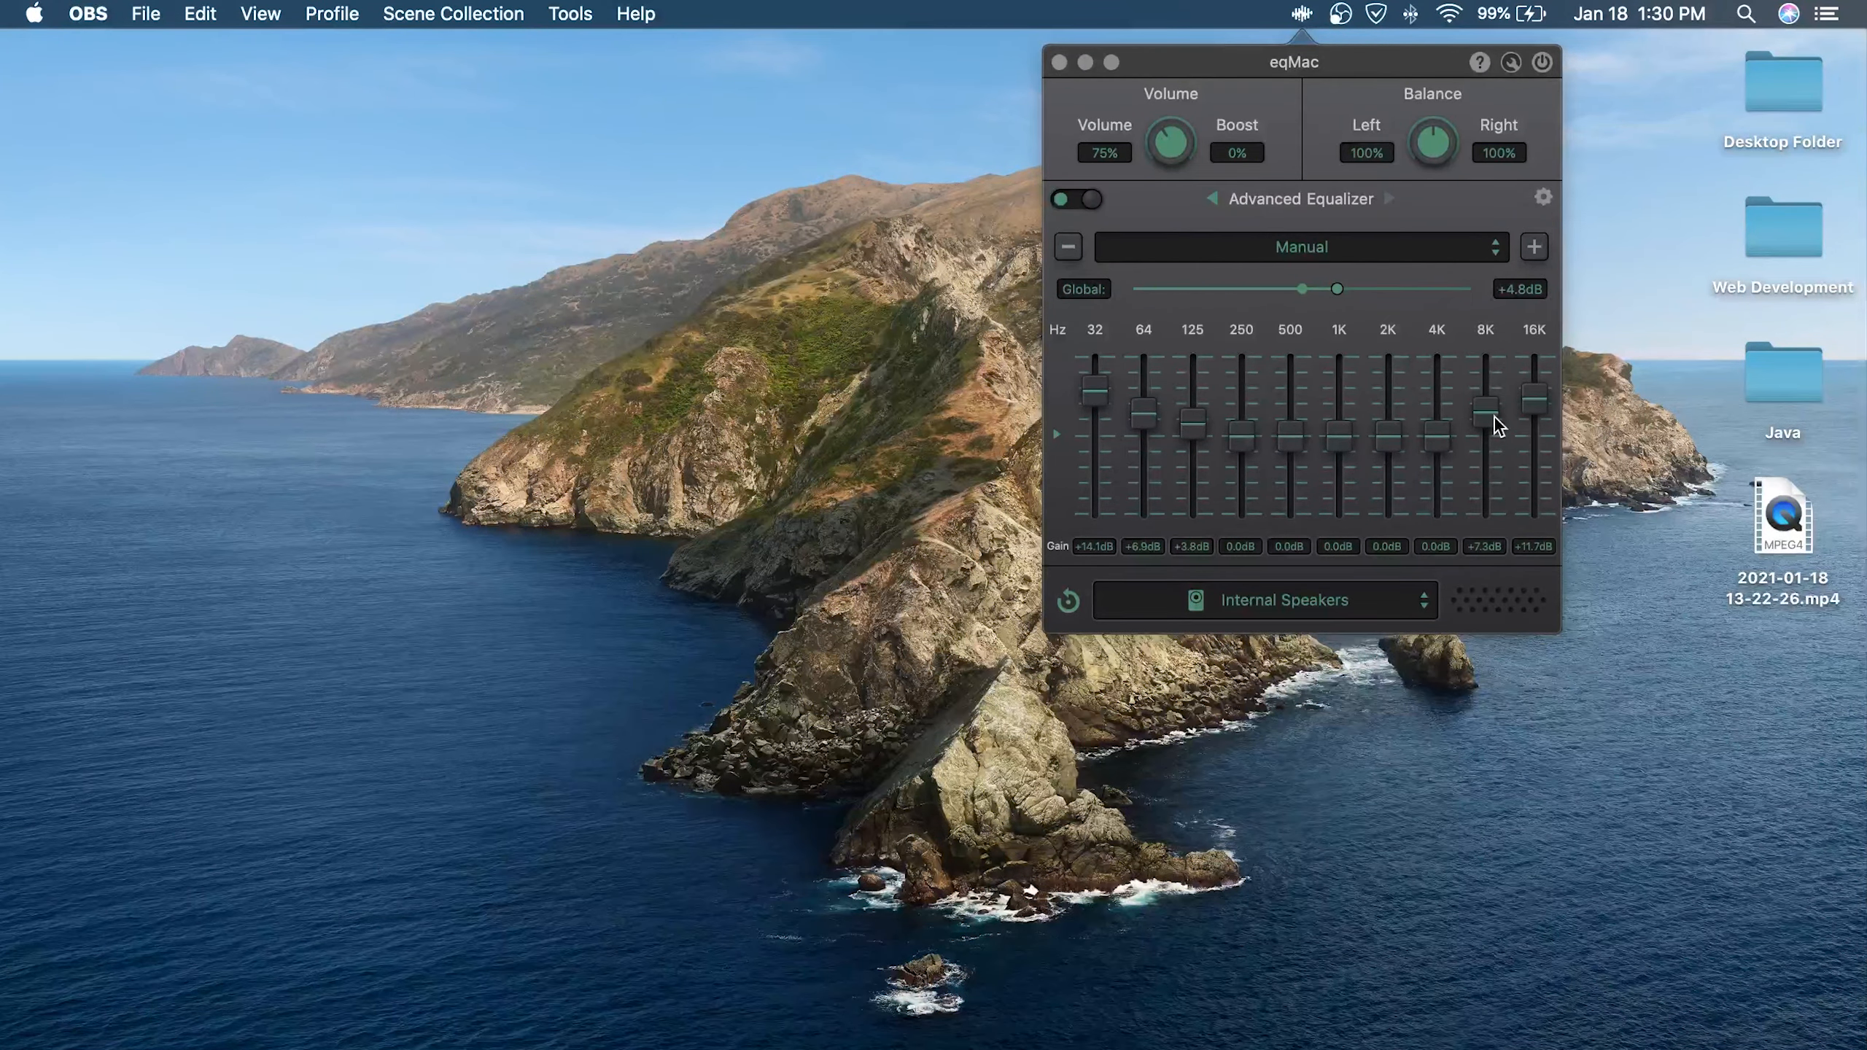
drag(1486, 397, 1486, 452)
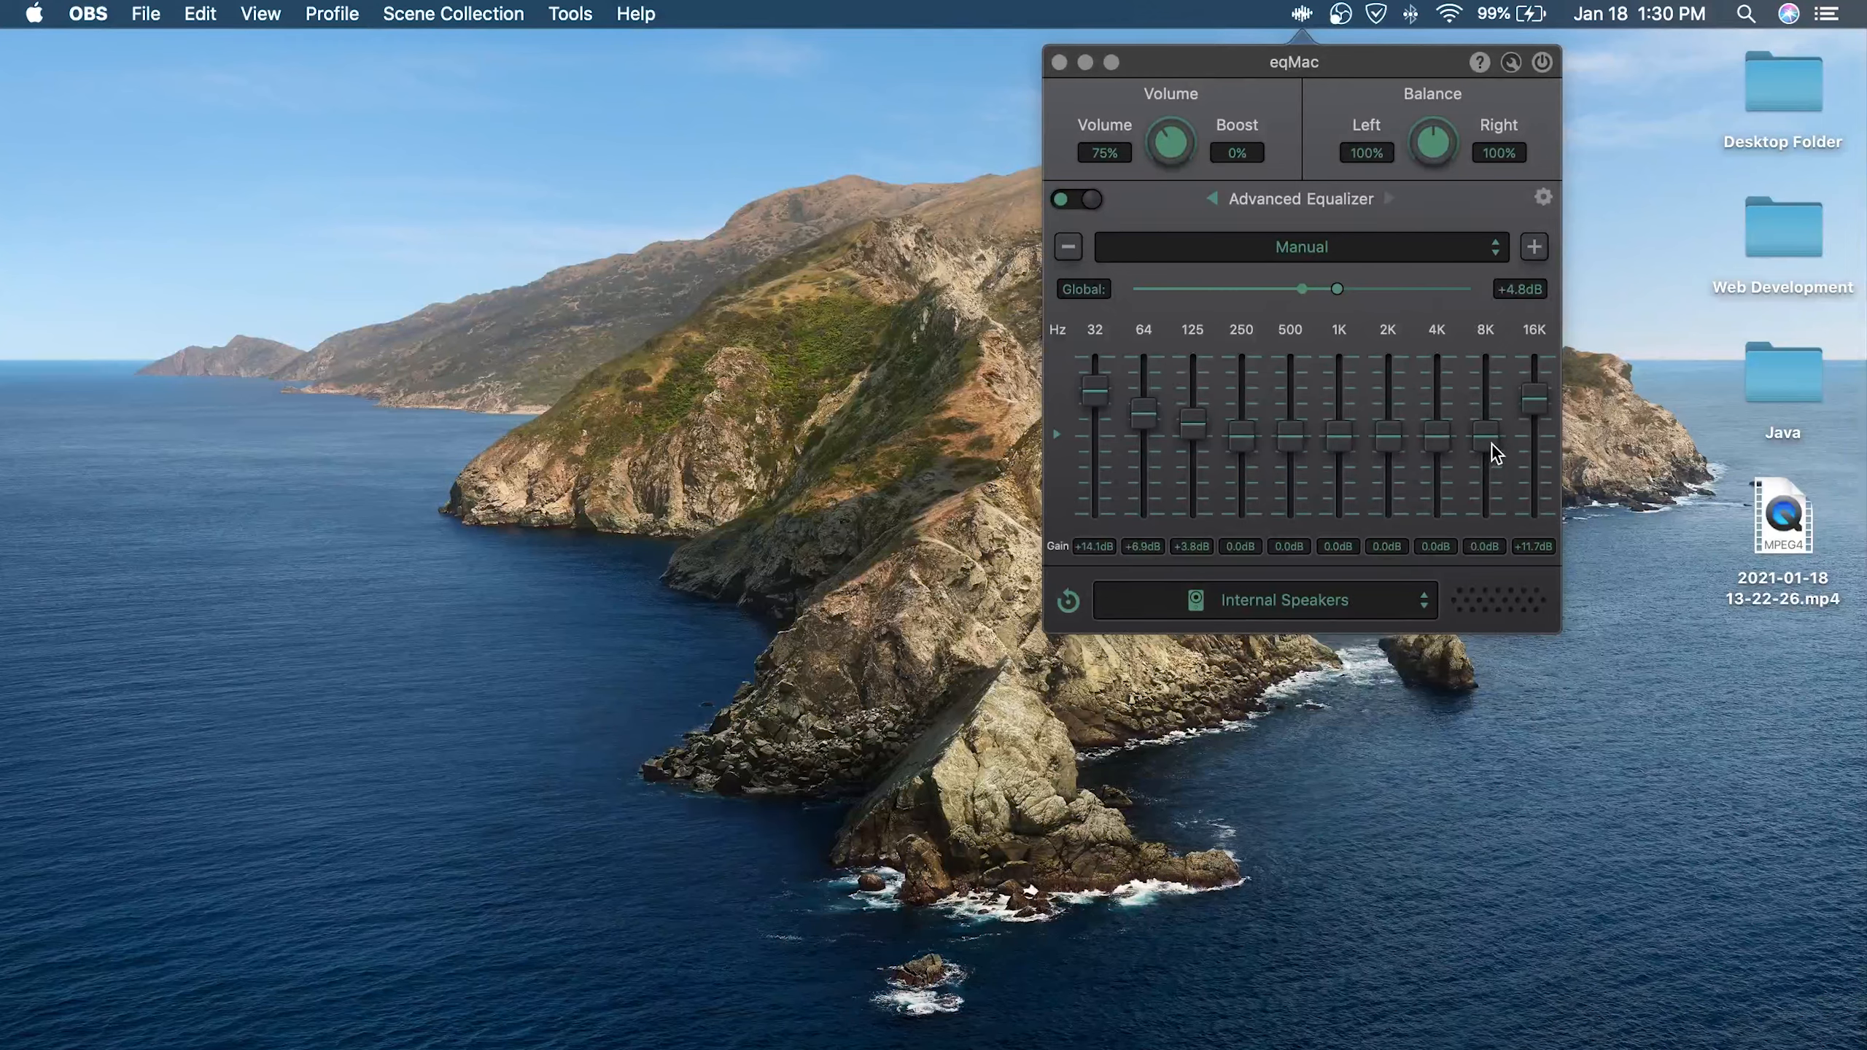
drag(1482, 452, 1481, 403)
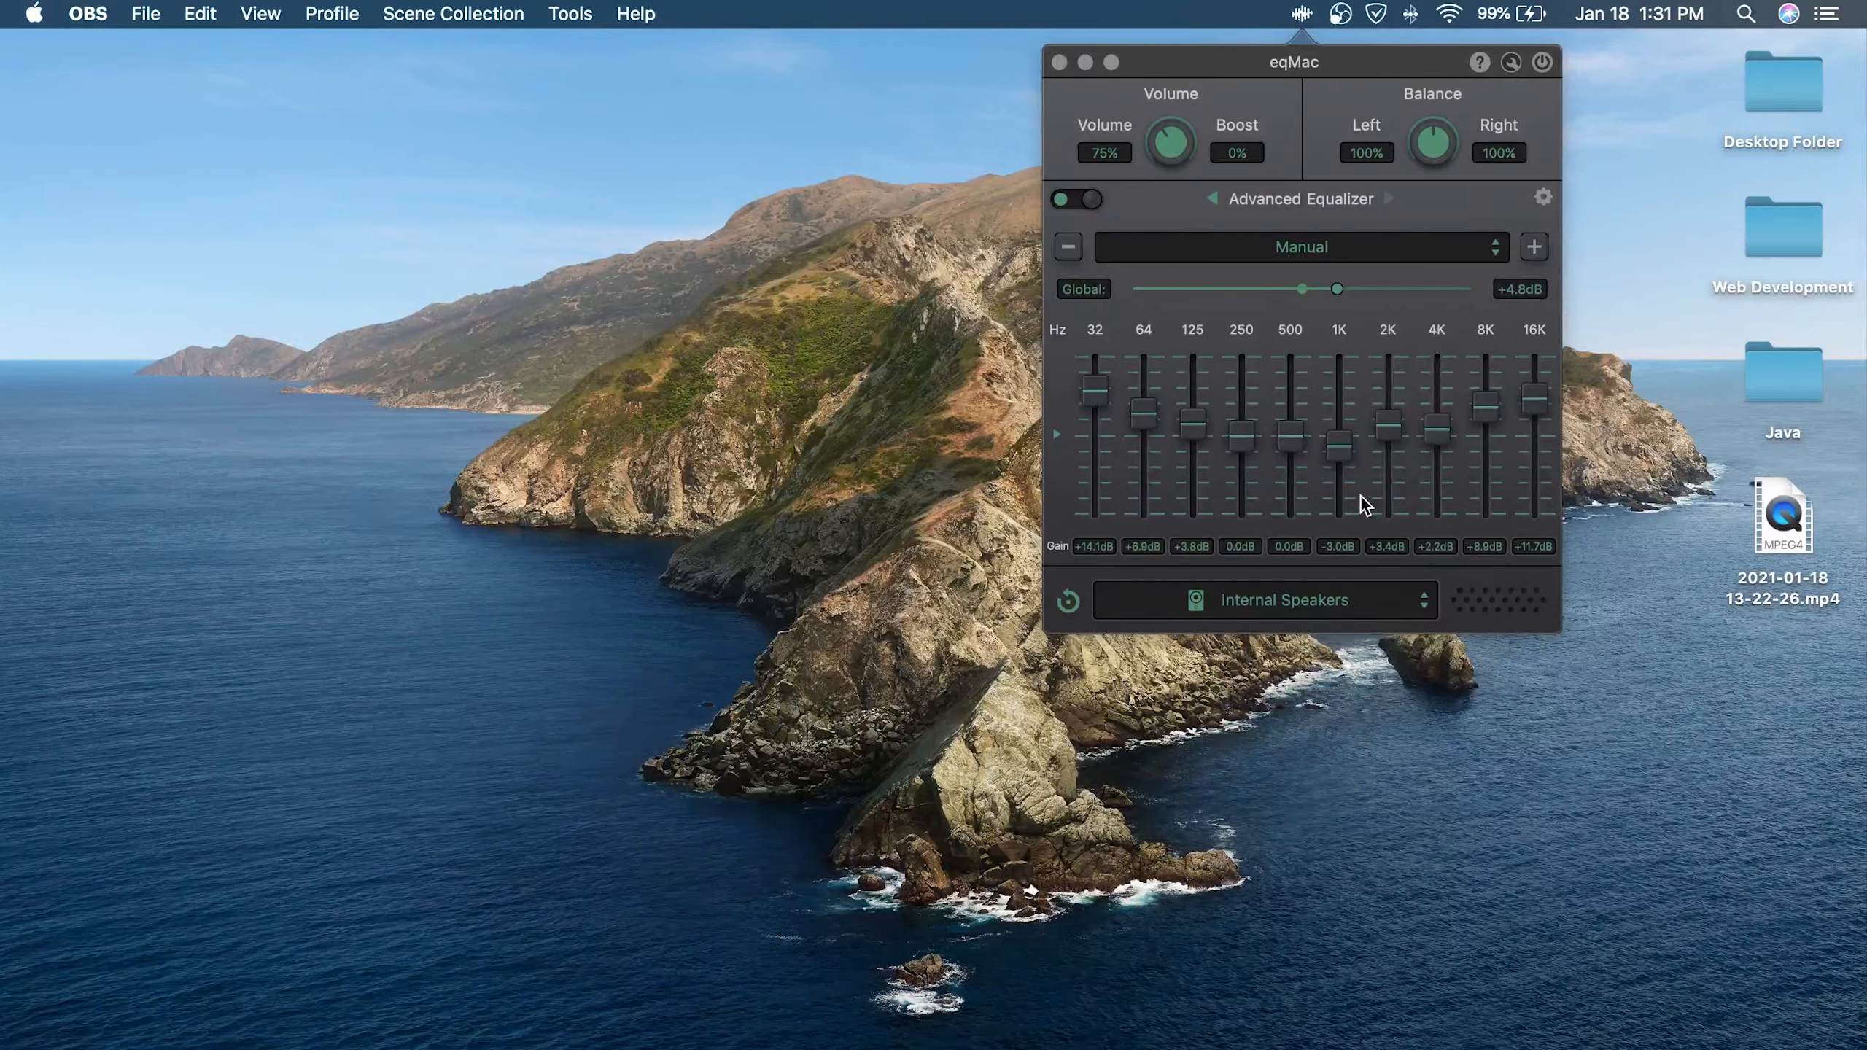
click(1263, 600)
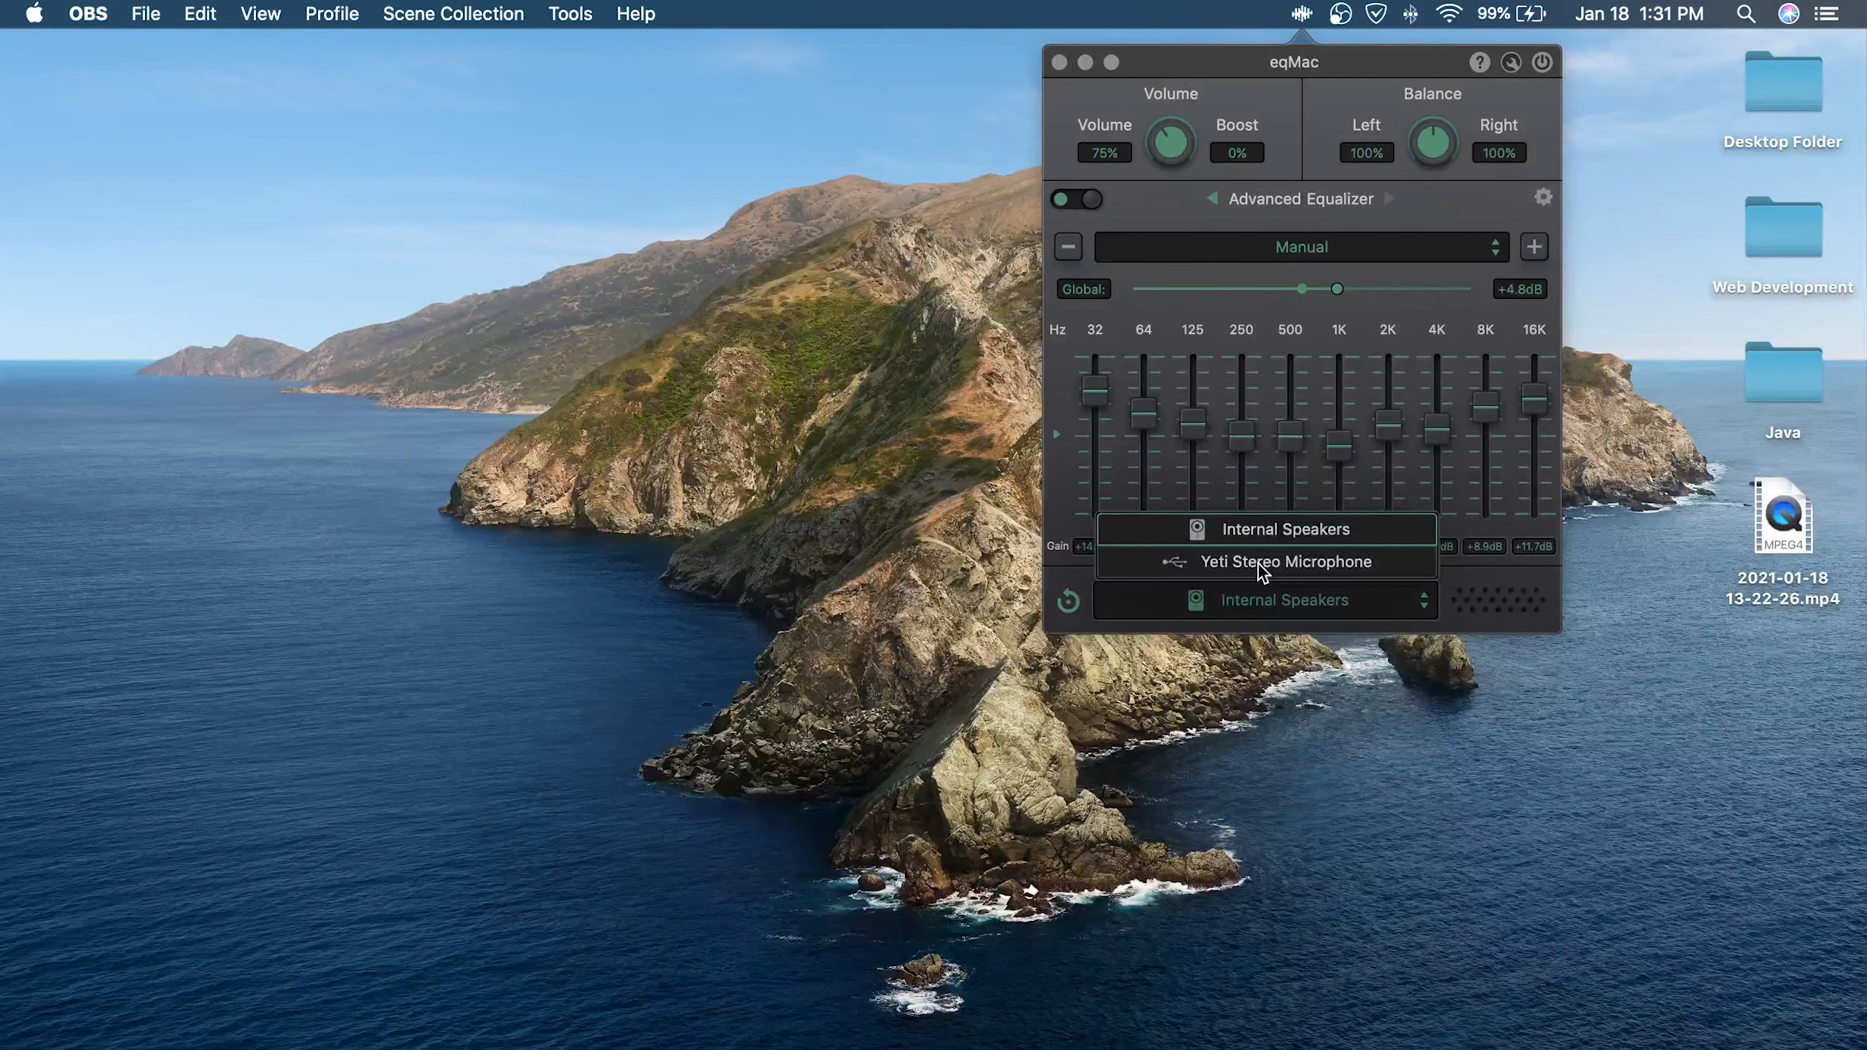
mouse_move(1292, 586)
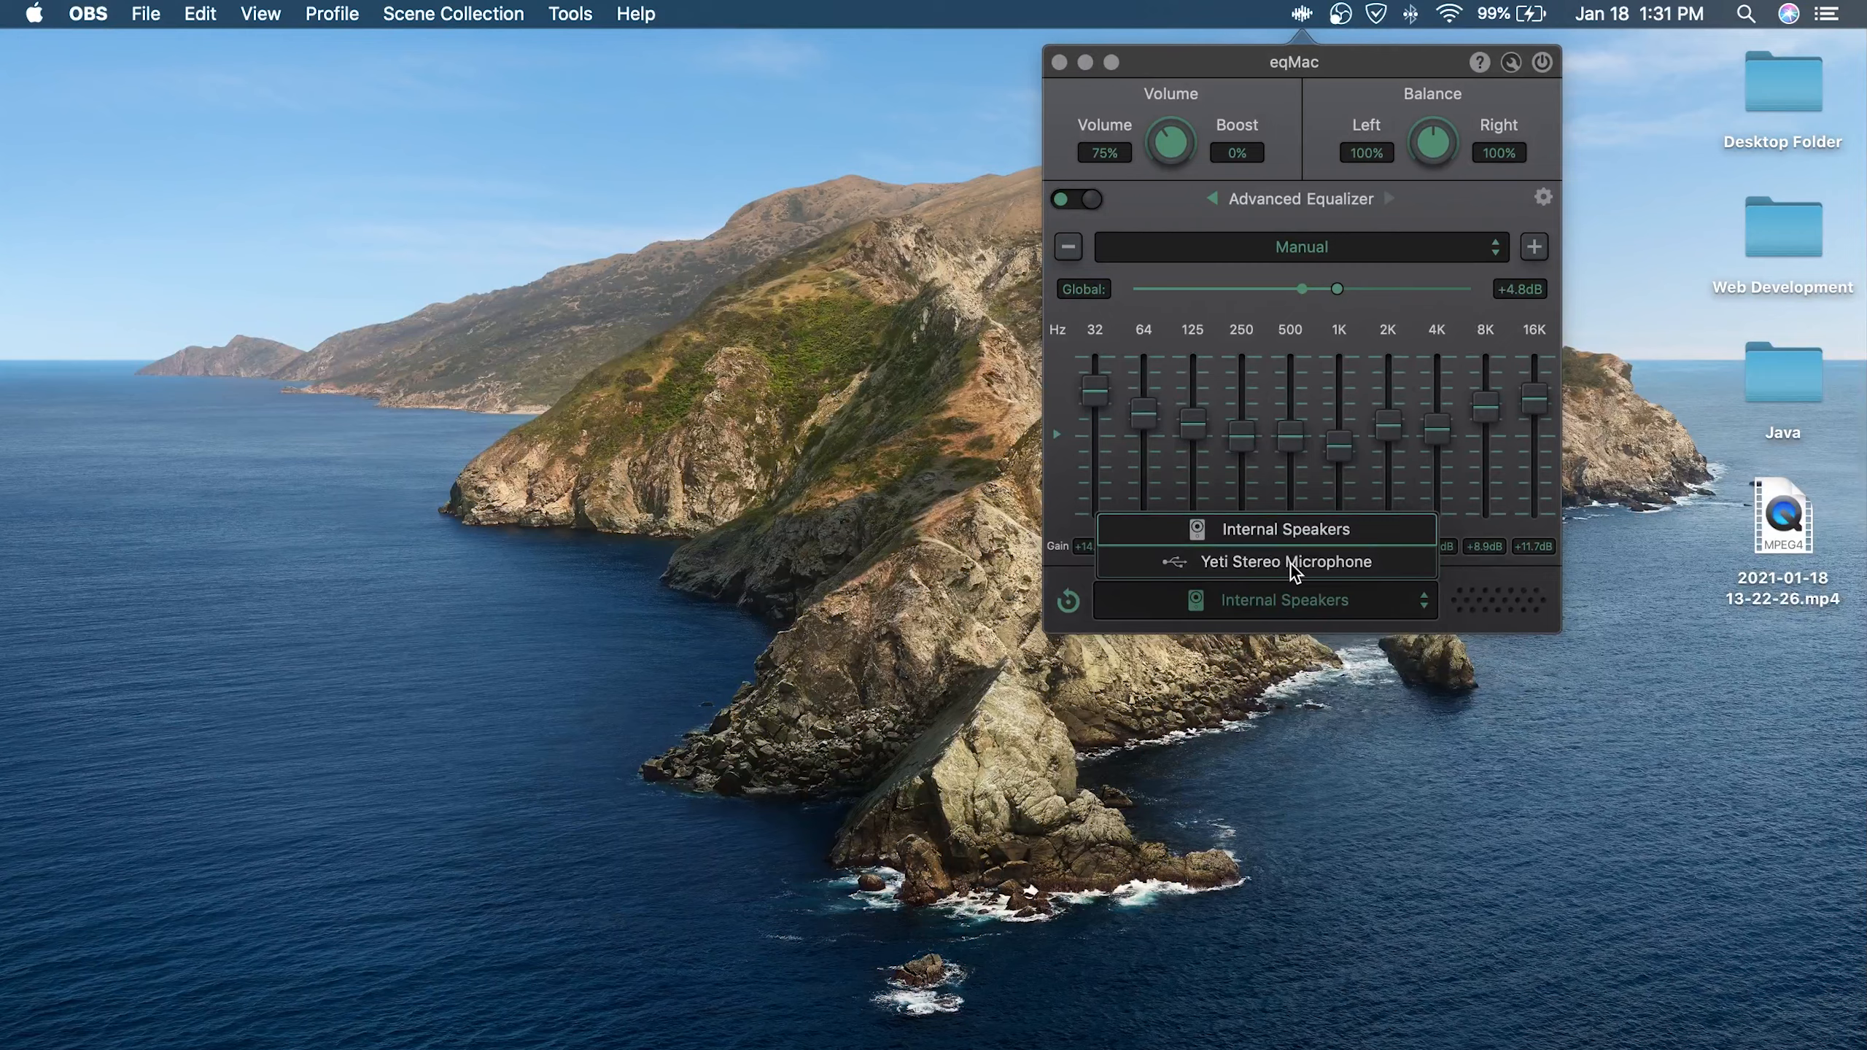
click(1271, 530)
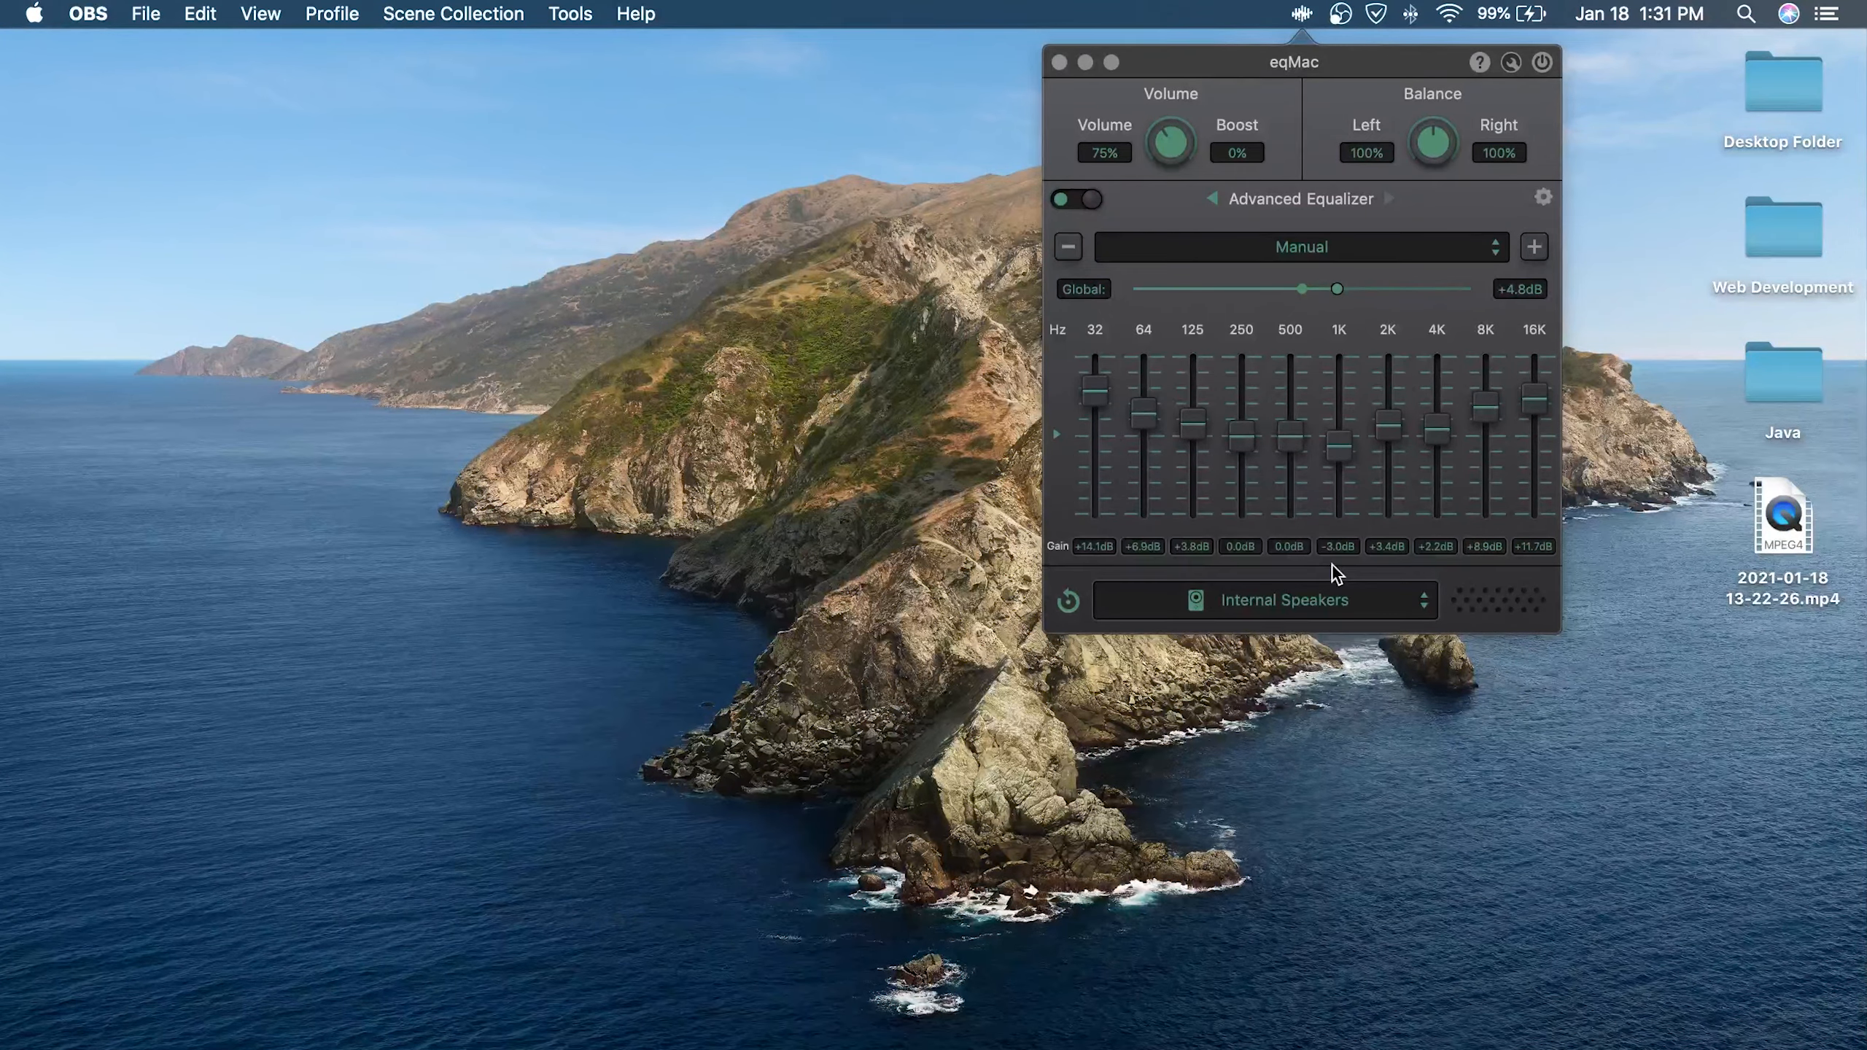
click(1284, 601)
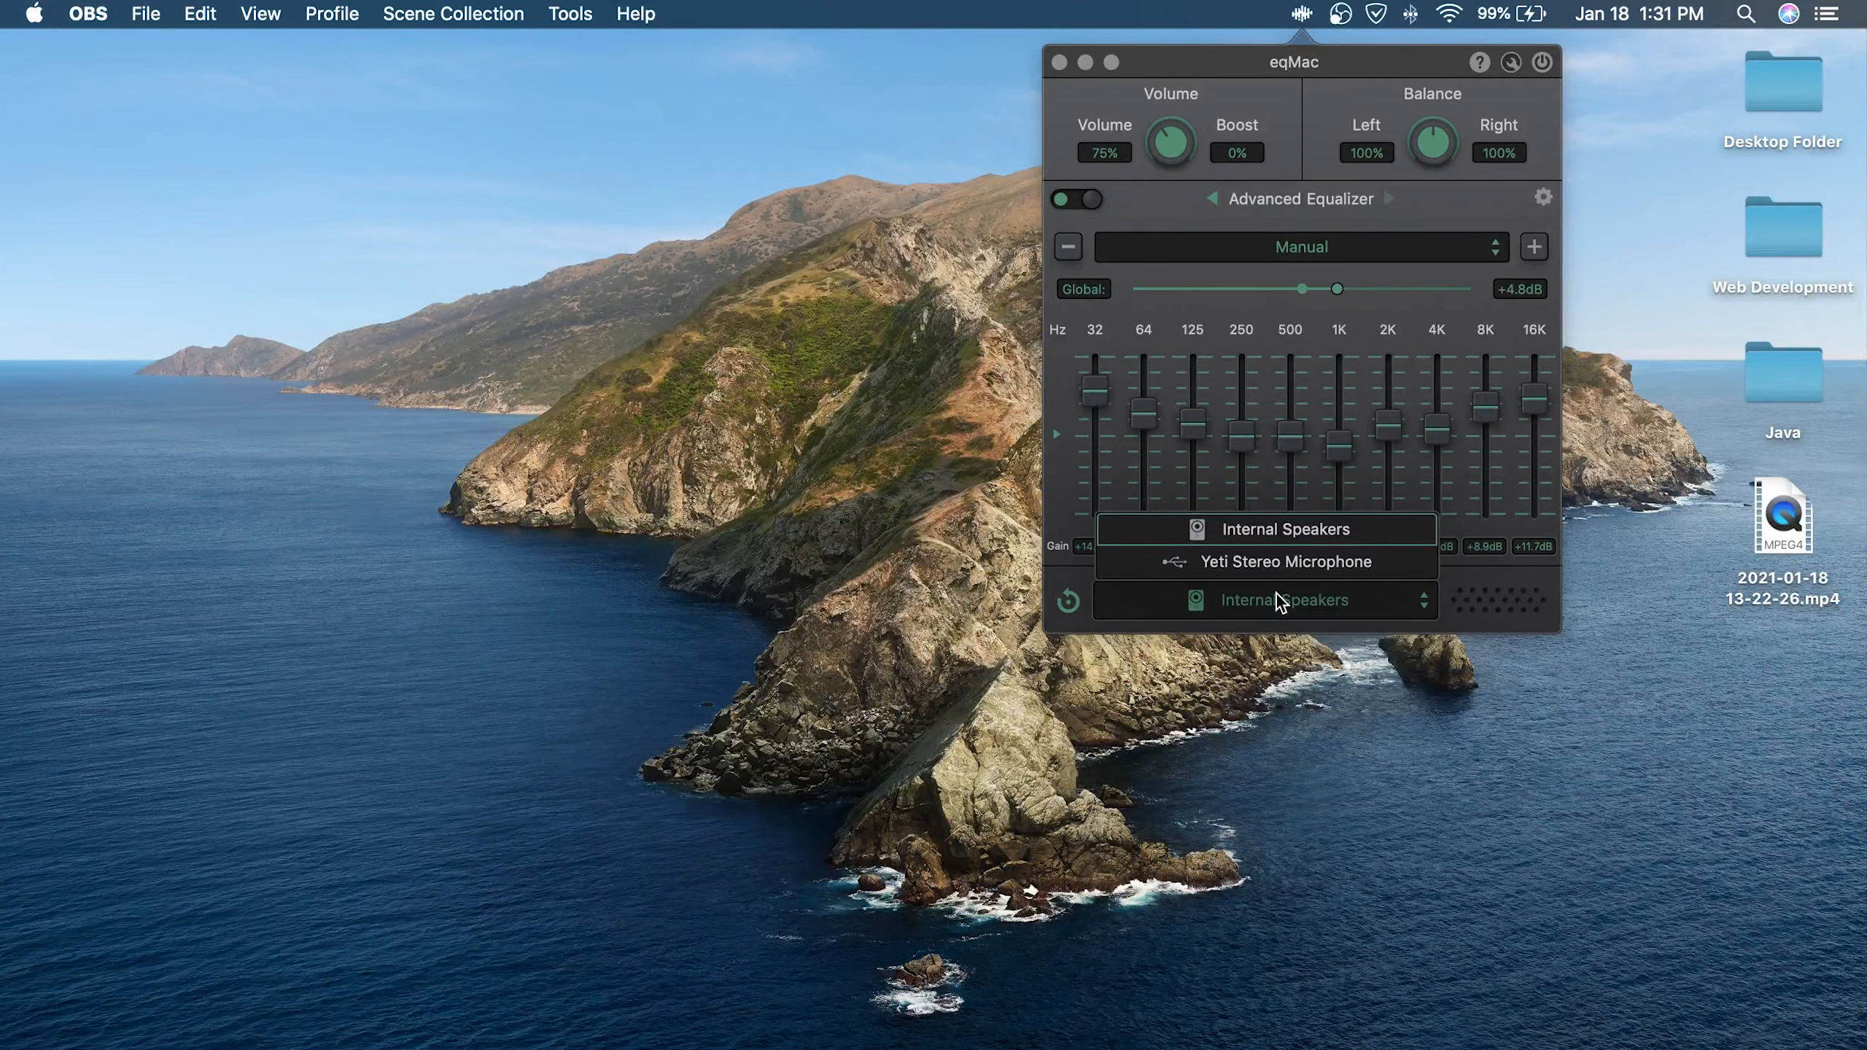
click(1283, 528)
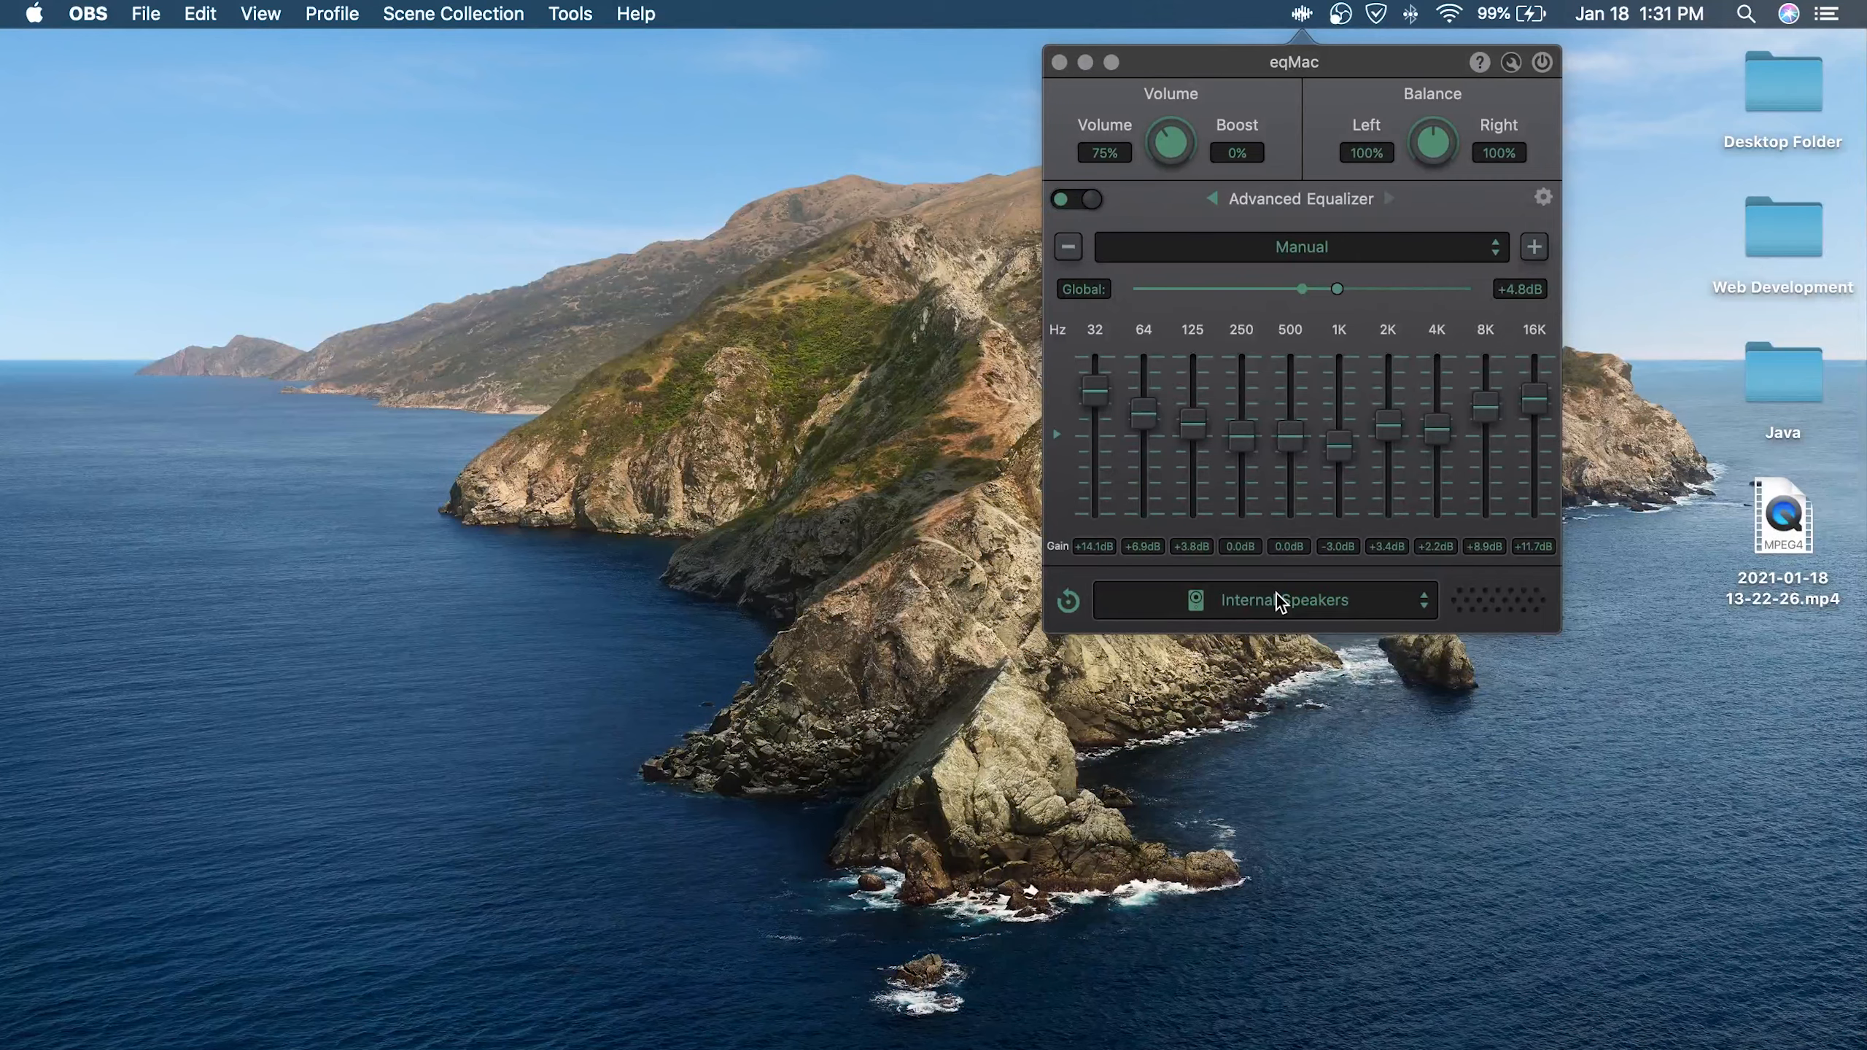
mouse_move(1361, 510)
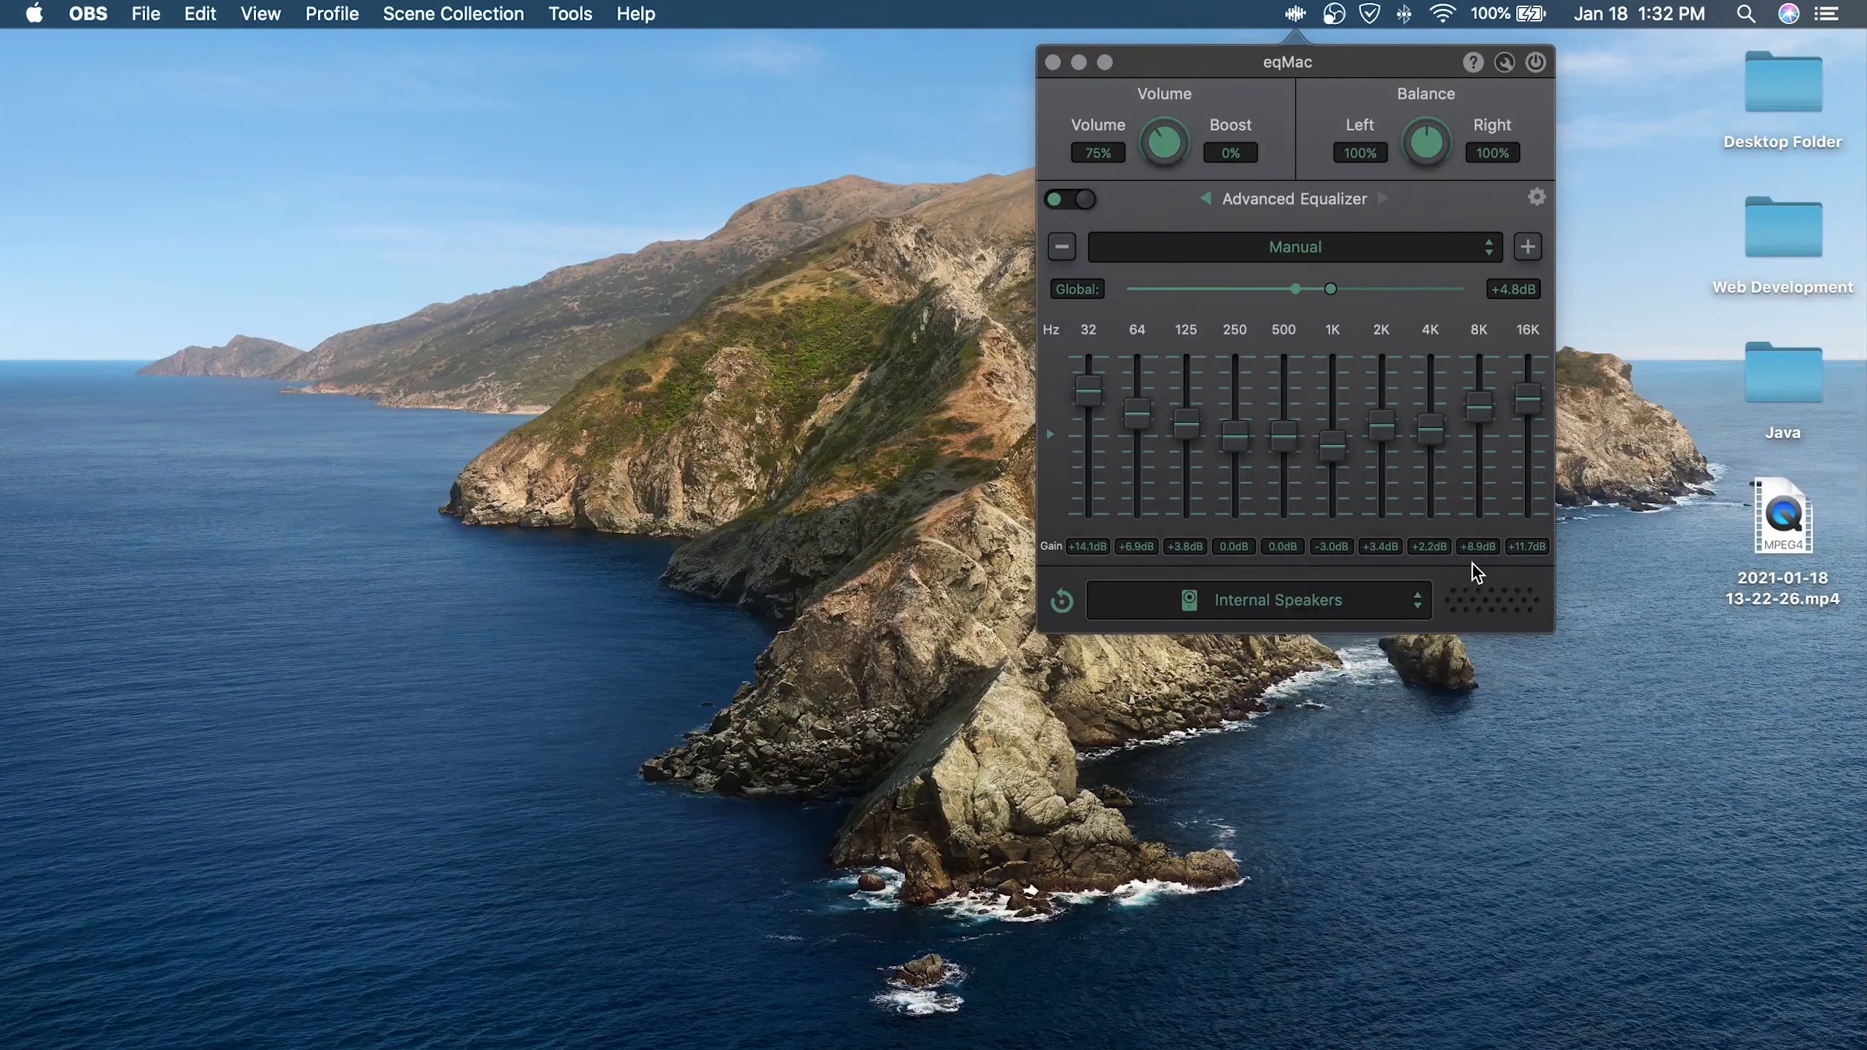
mouse_move(1375, 455)
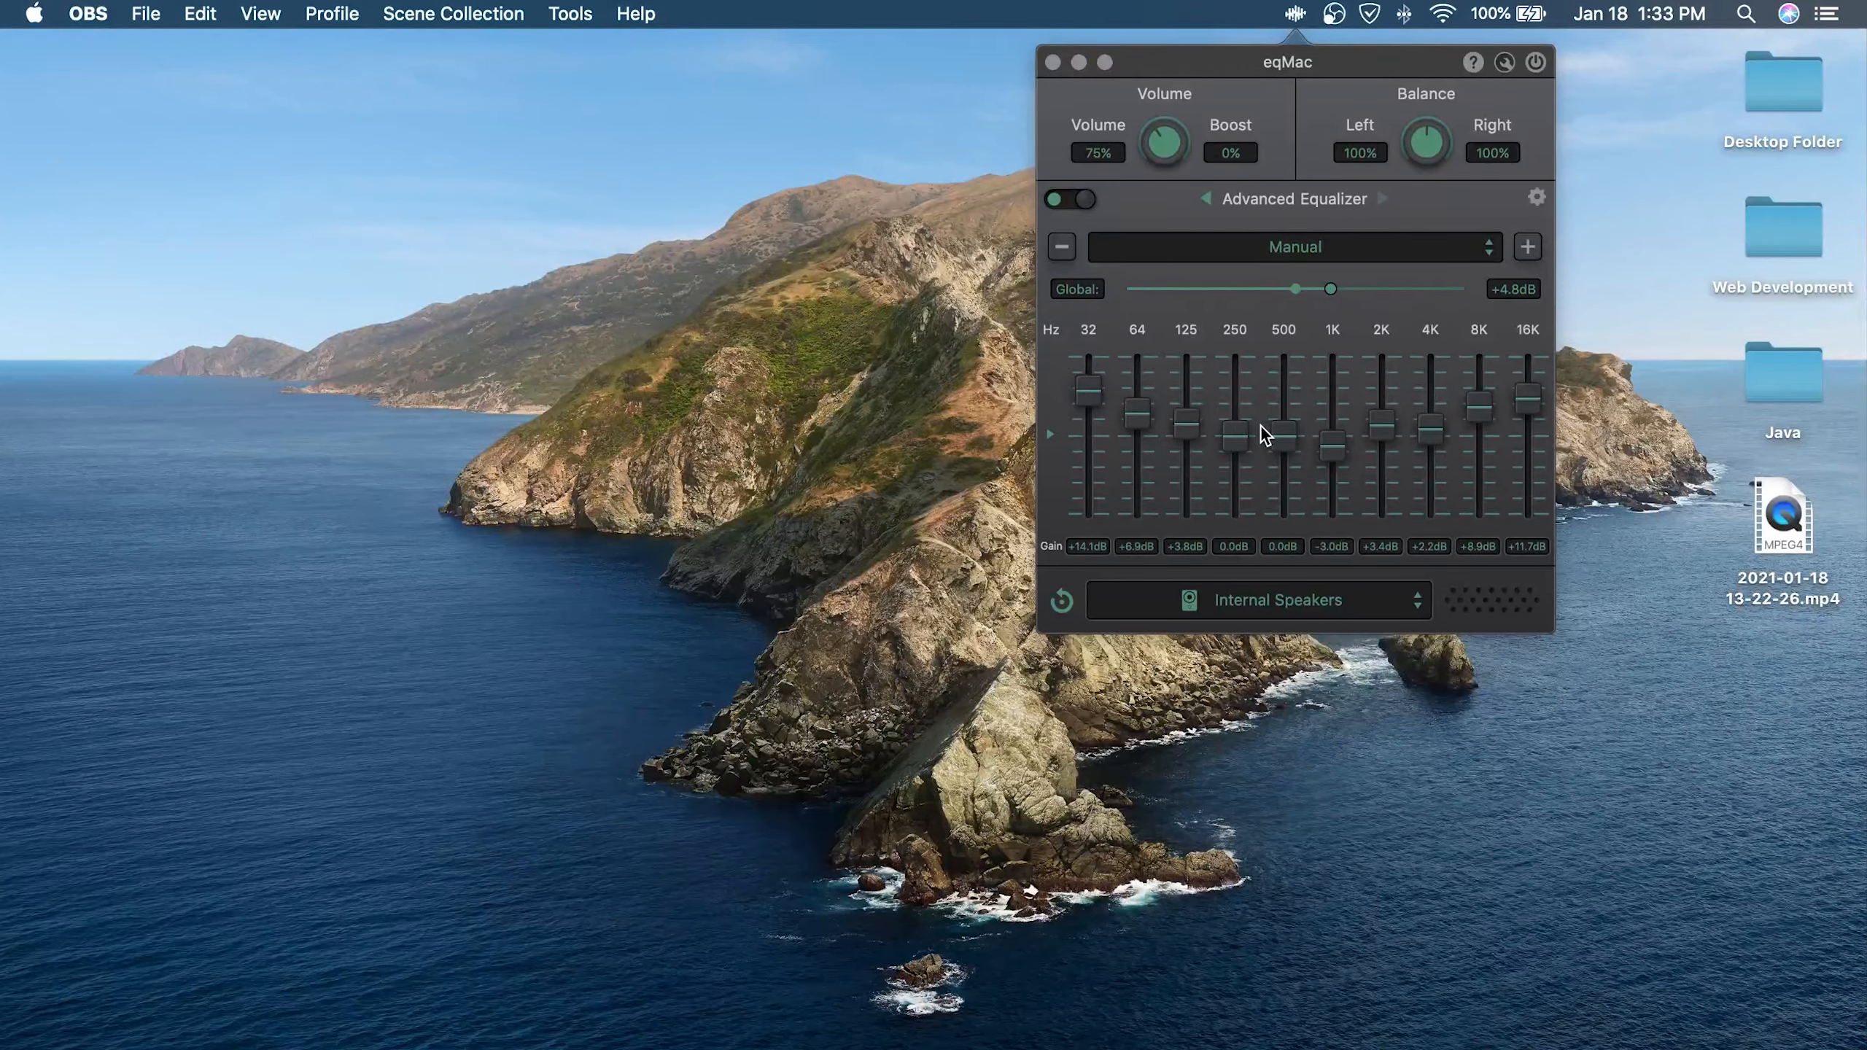
Switch output to Yeti Stereo Microphone and back to Internal Speakers
click(1277, 600)
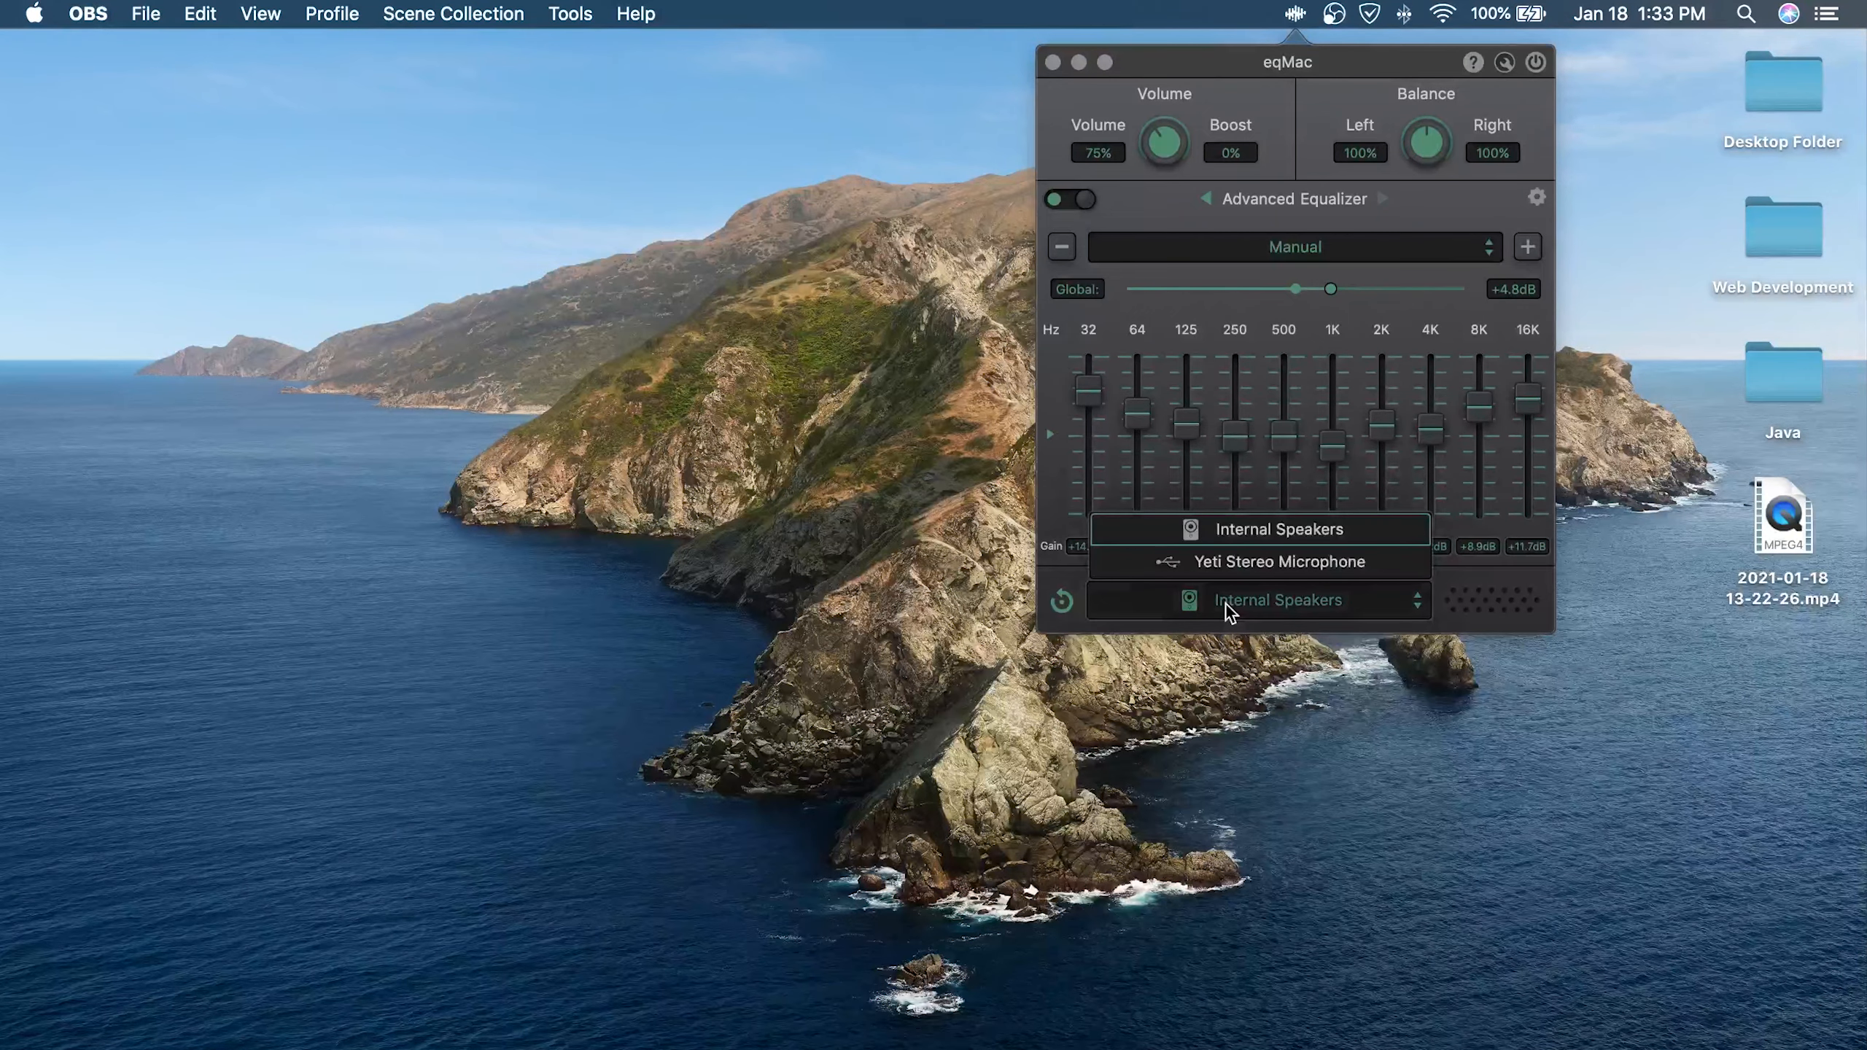
click(1278, 562)
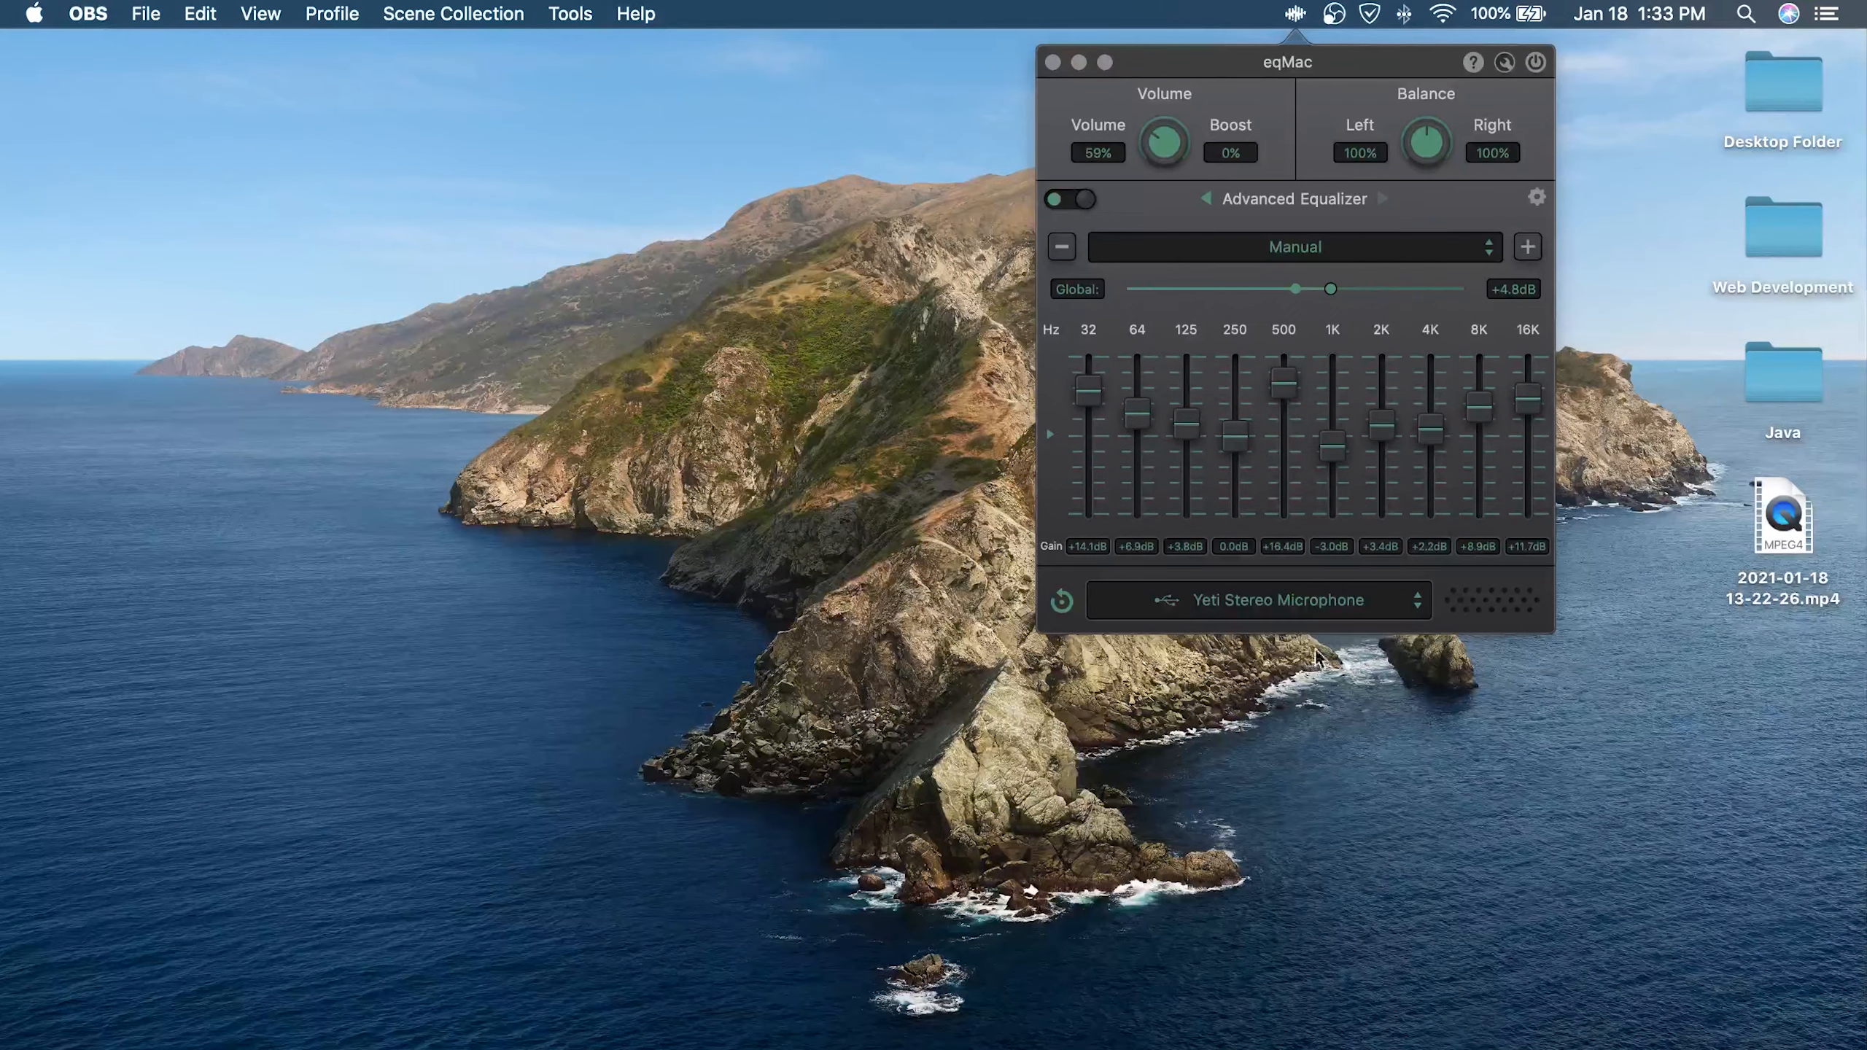
click(1283, 601)
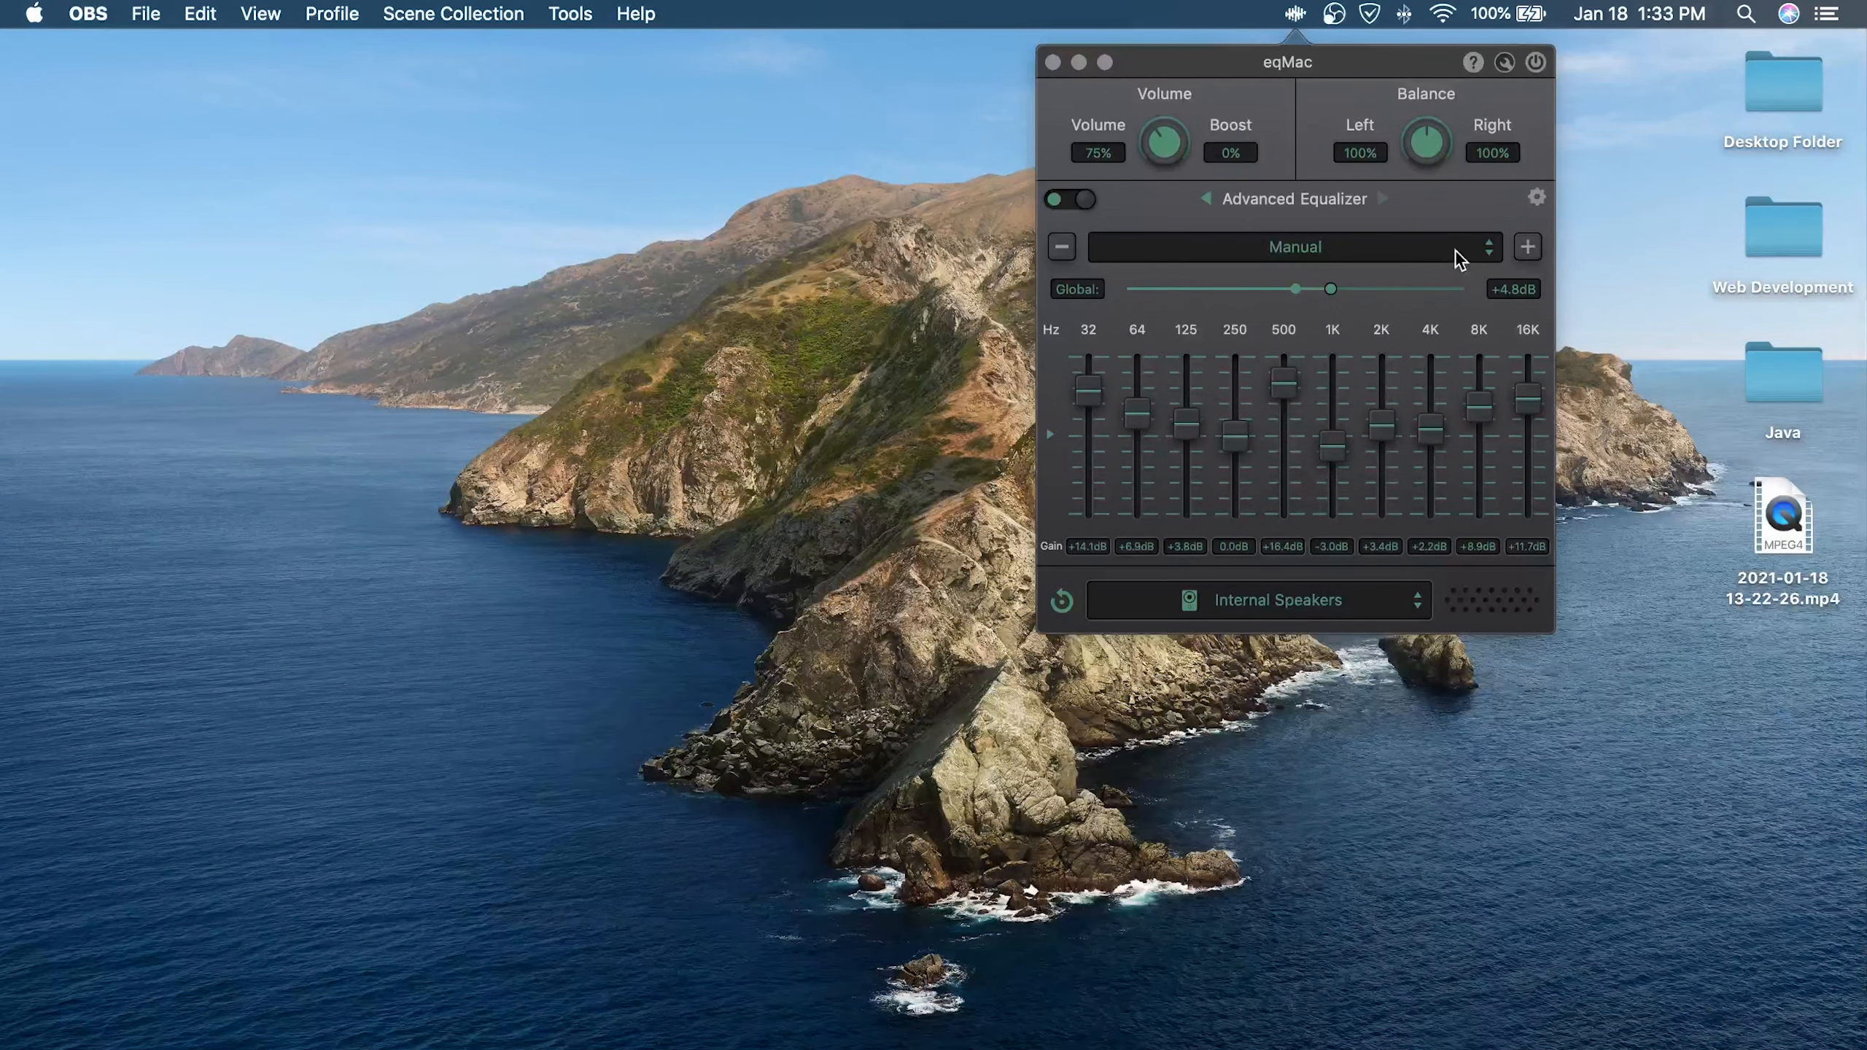
click(1295, 247)
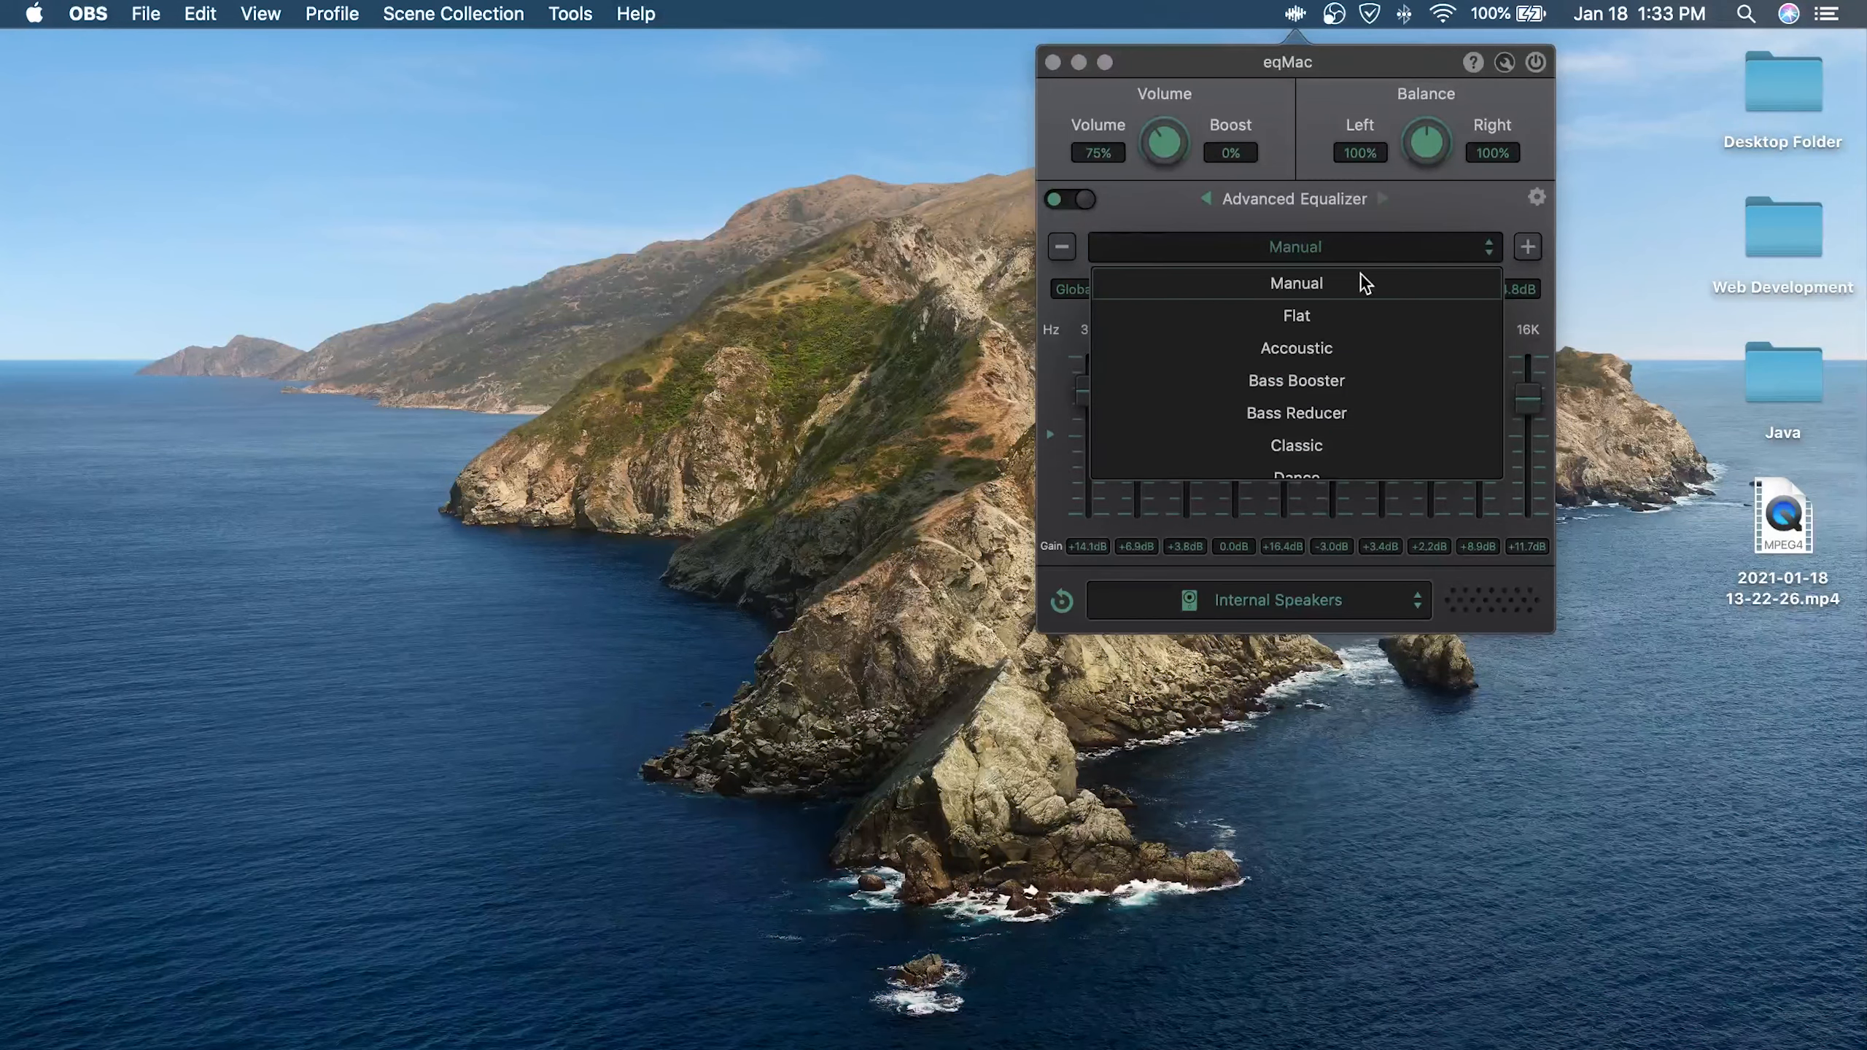
Save the current equalizer settings as a new preset named Test and check the preset list
click(1527, 248)
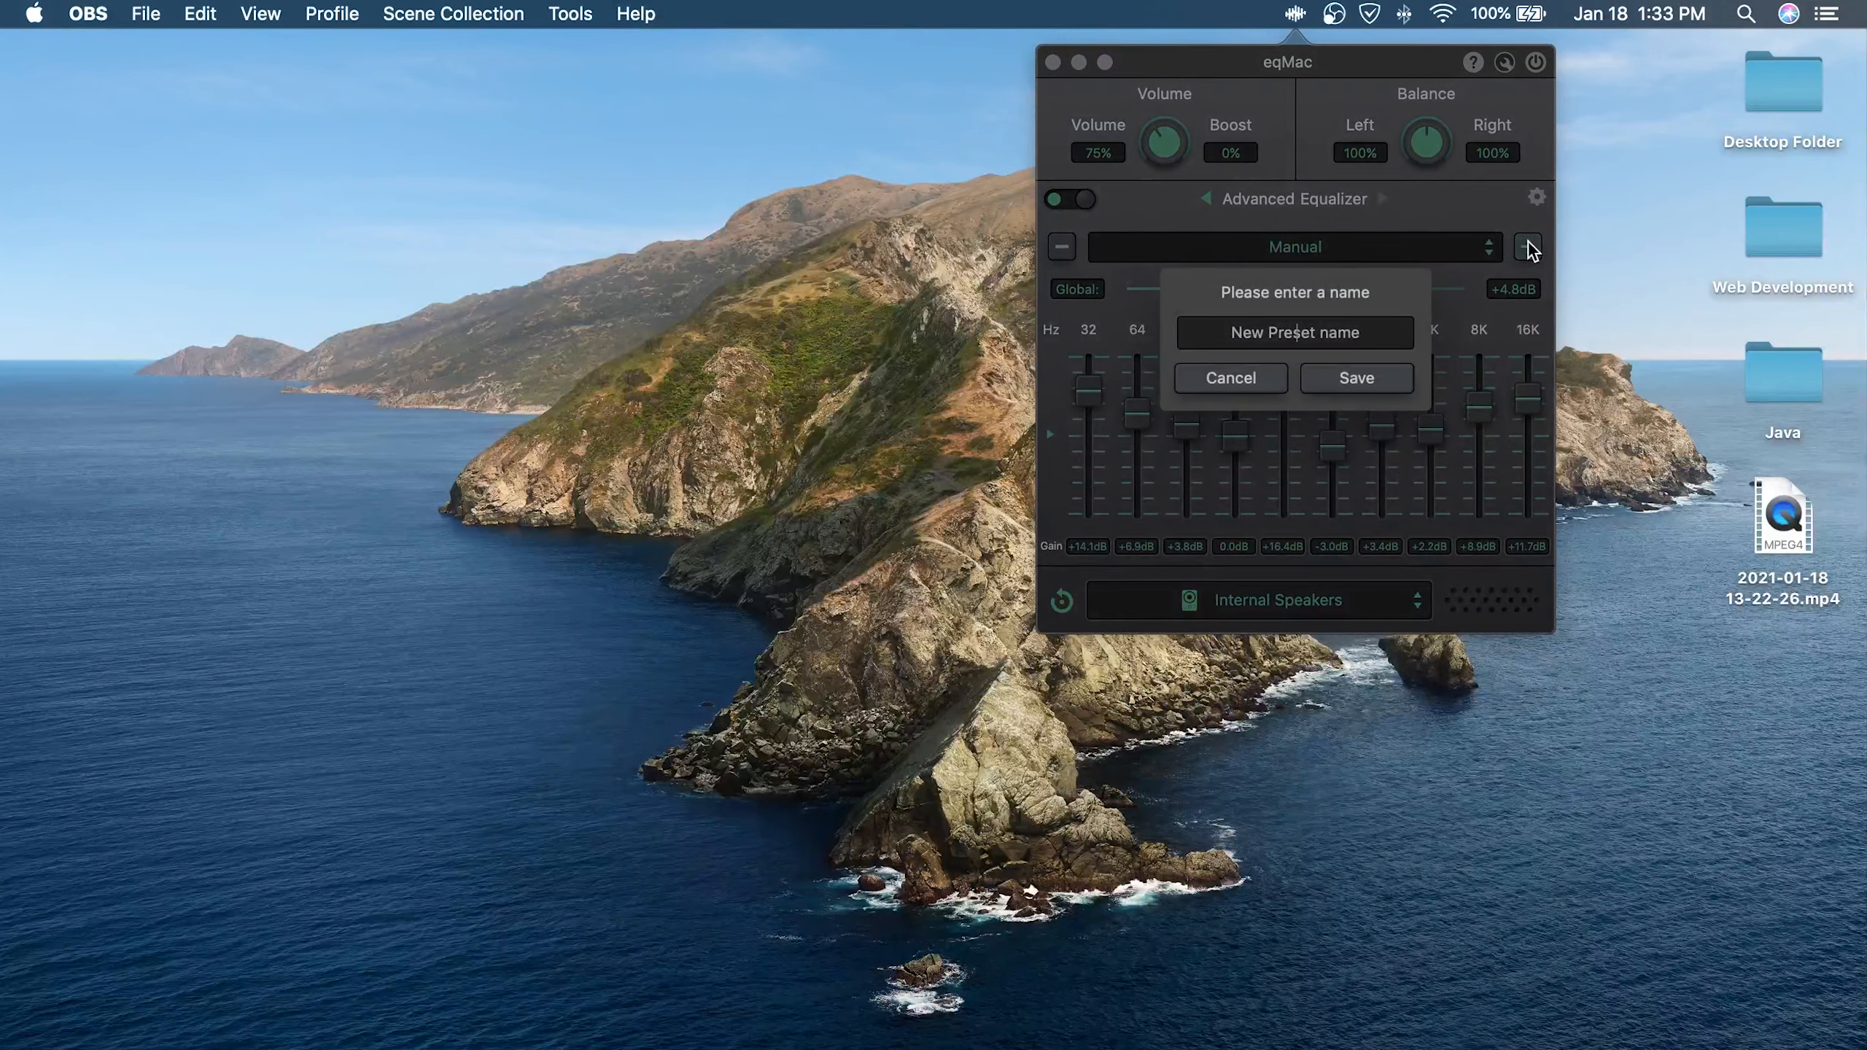
click(1356, 378)
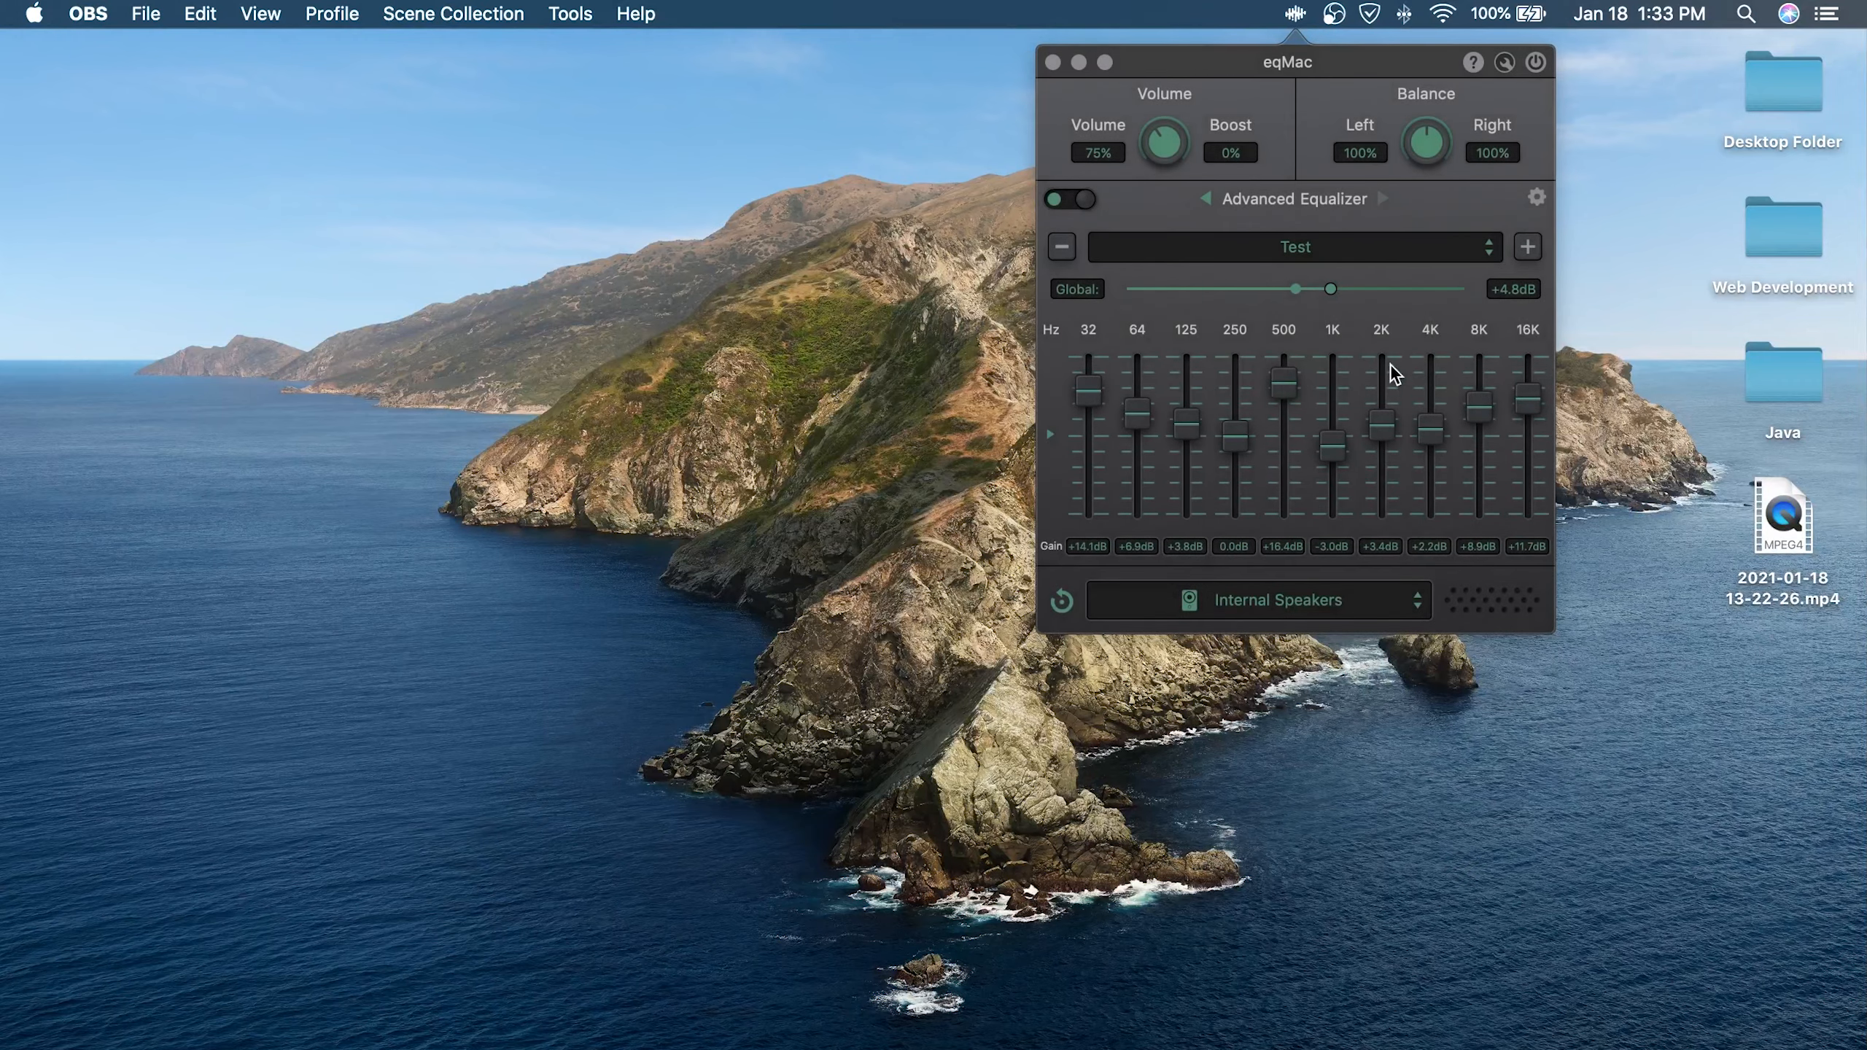
click(1295, 247)
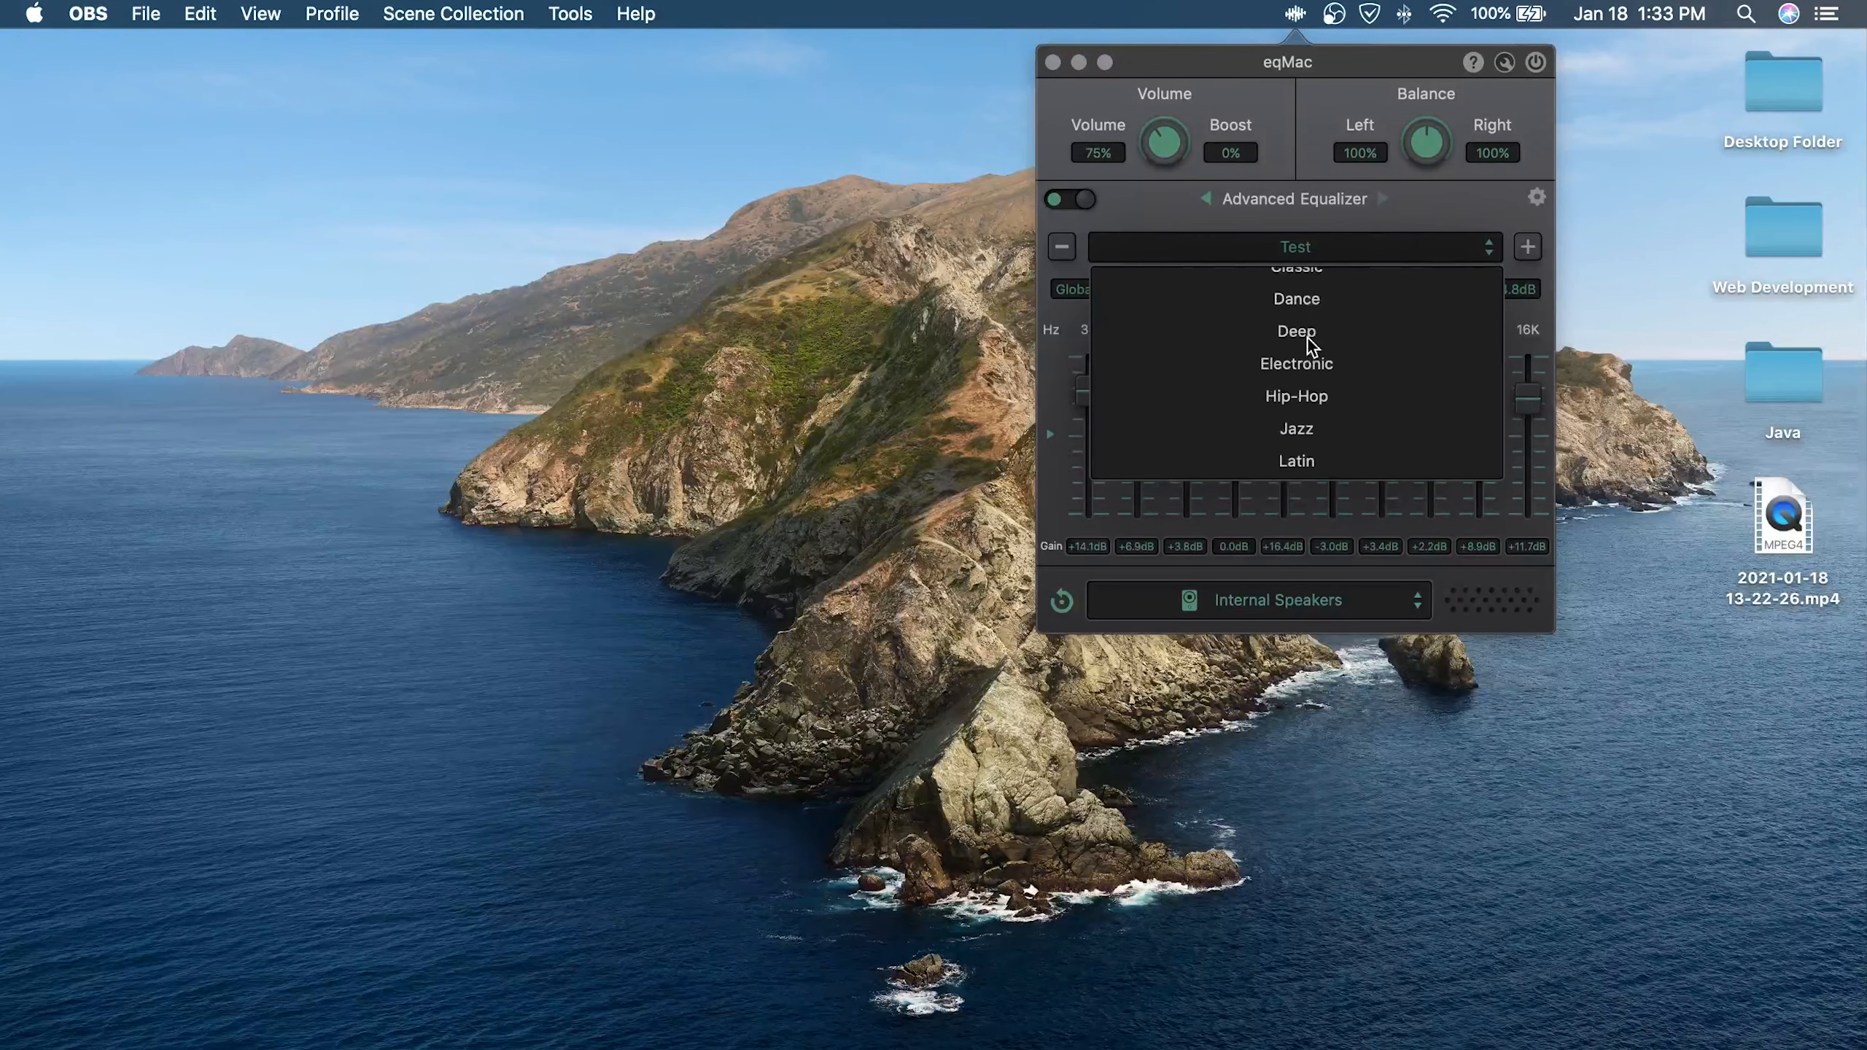
scroll(down, 3)
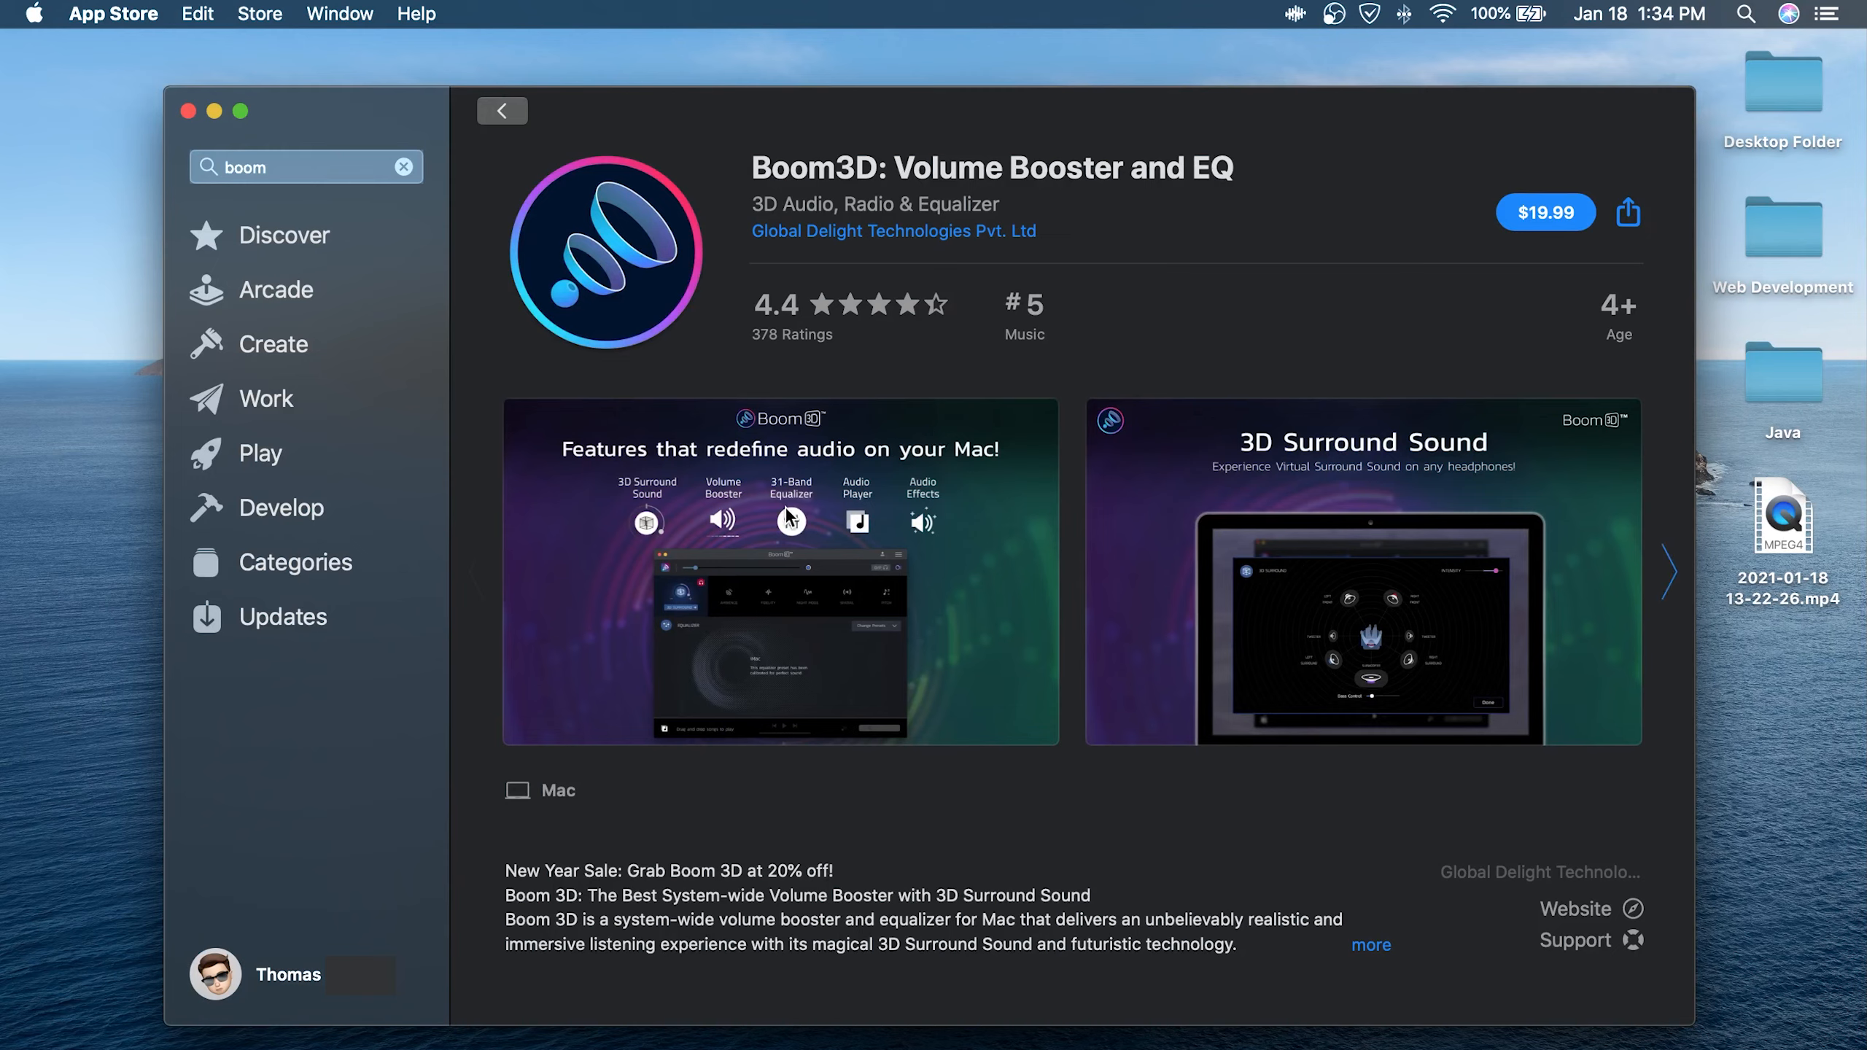
mouse_move(1071, 455)
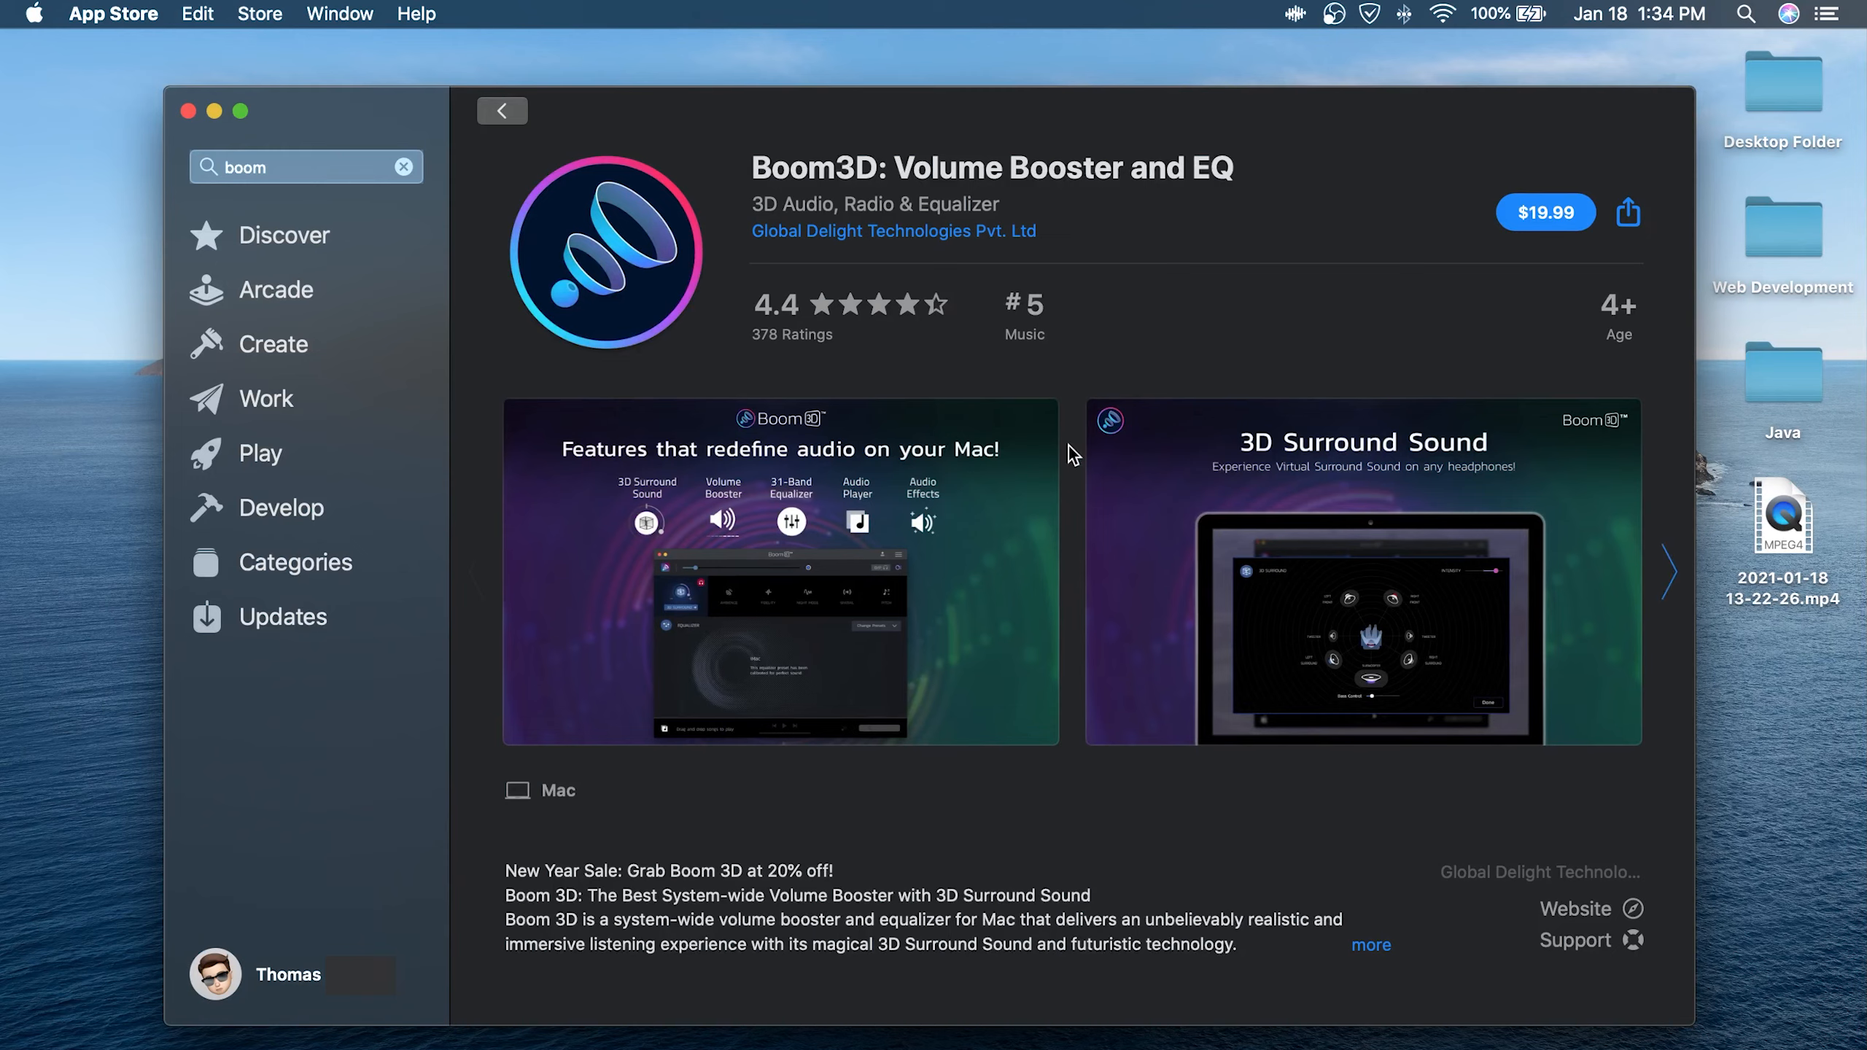
mouse_move(1410, 239)
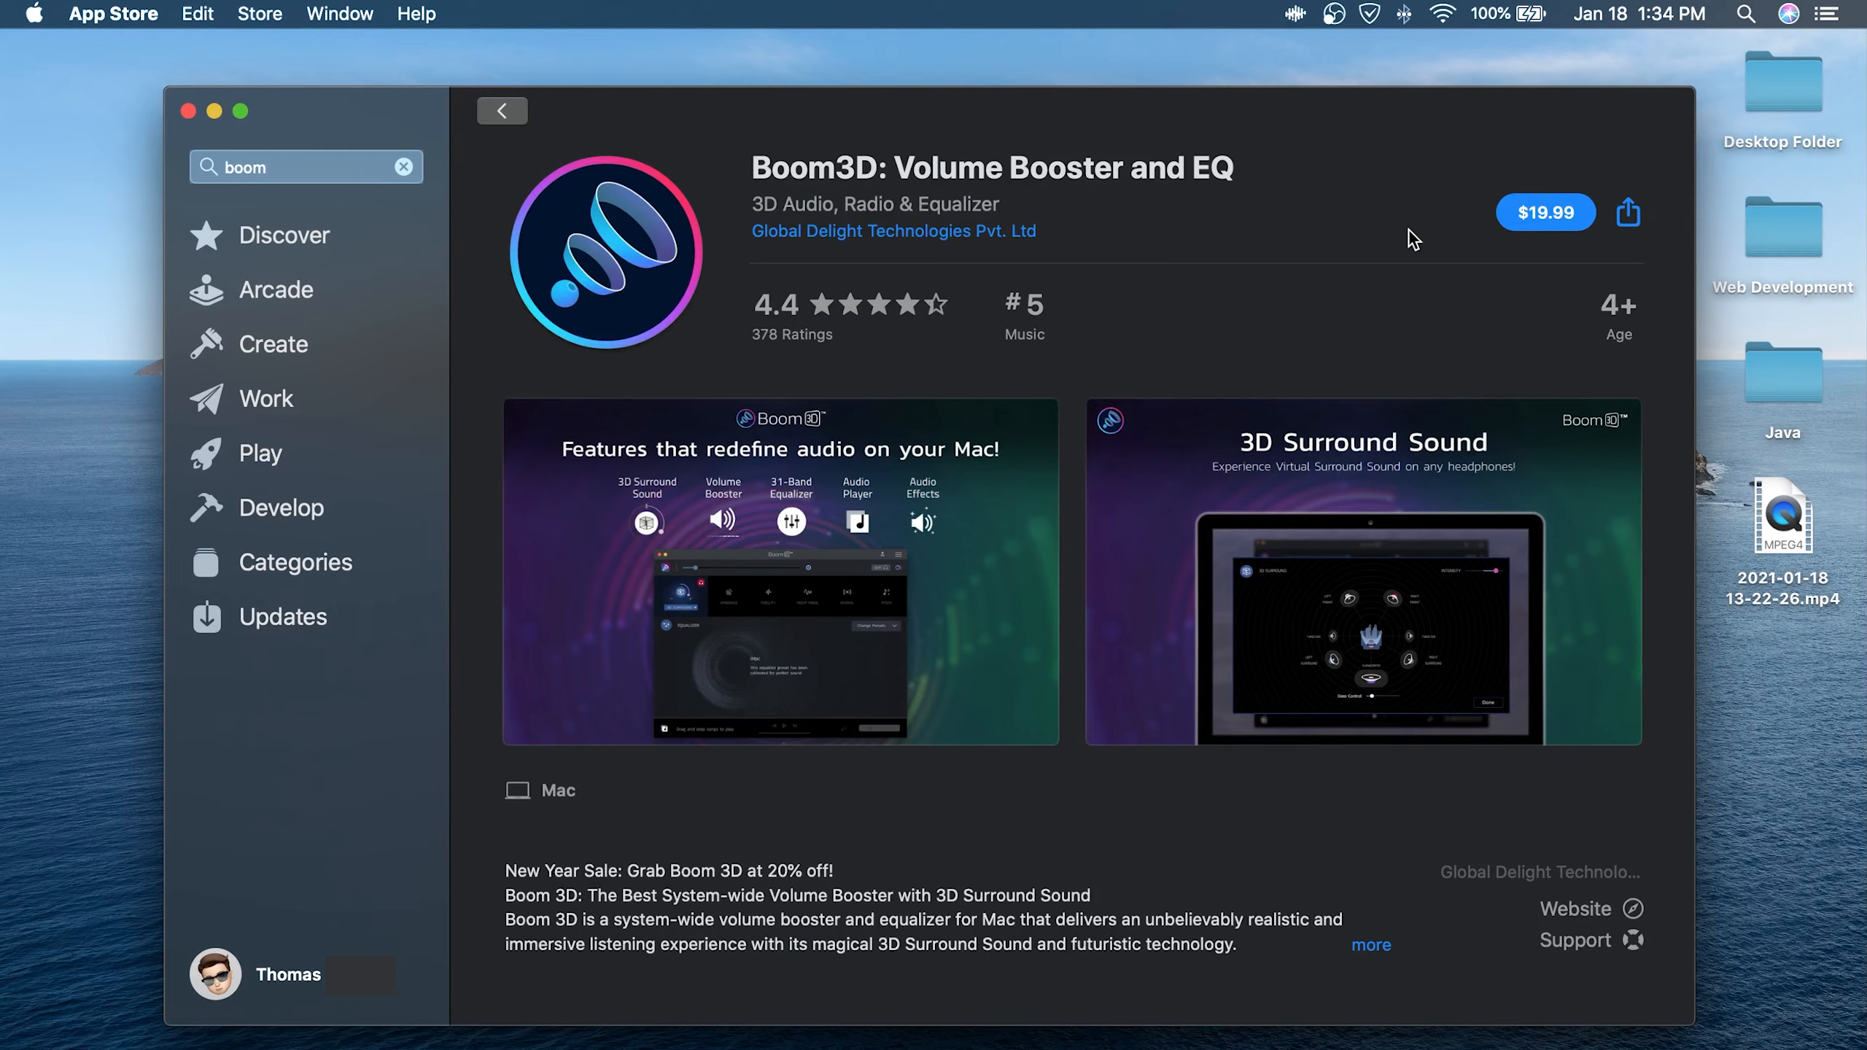
mouse_move(1400, 18)
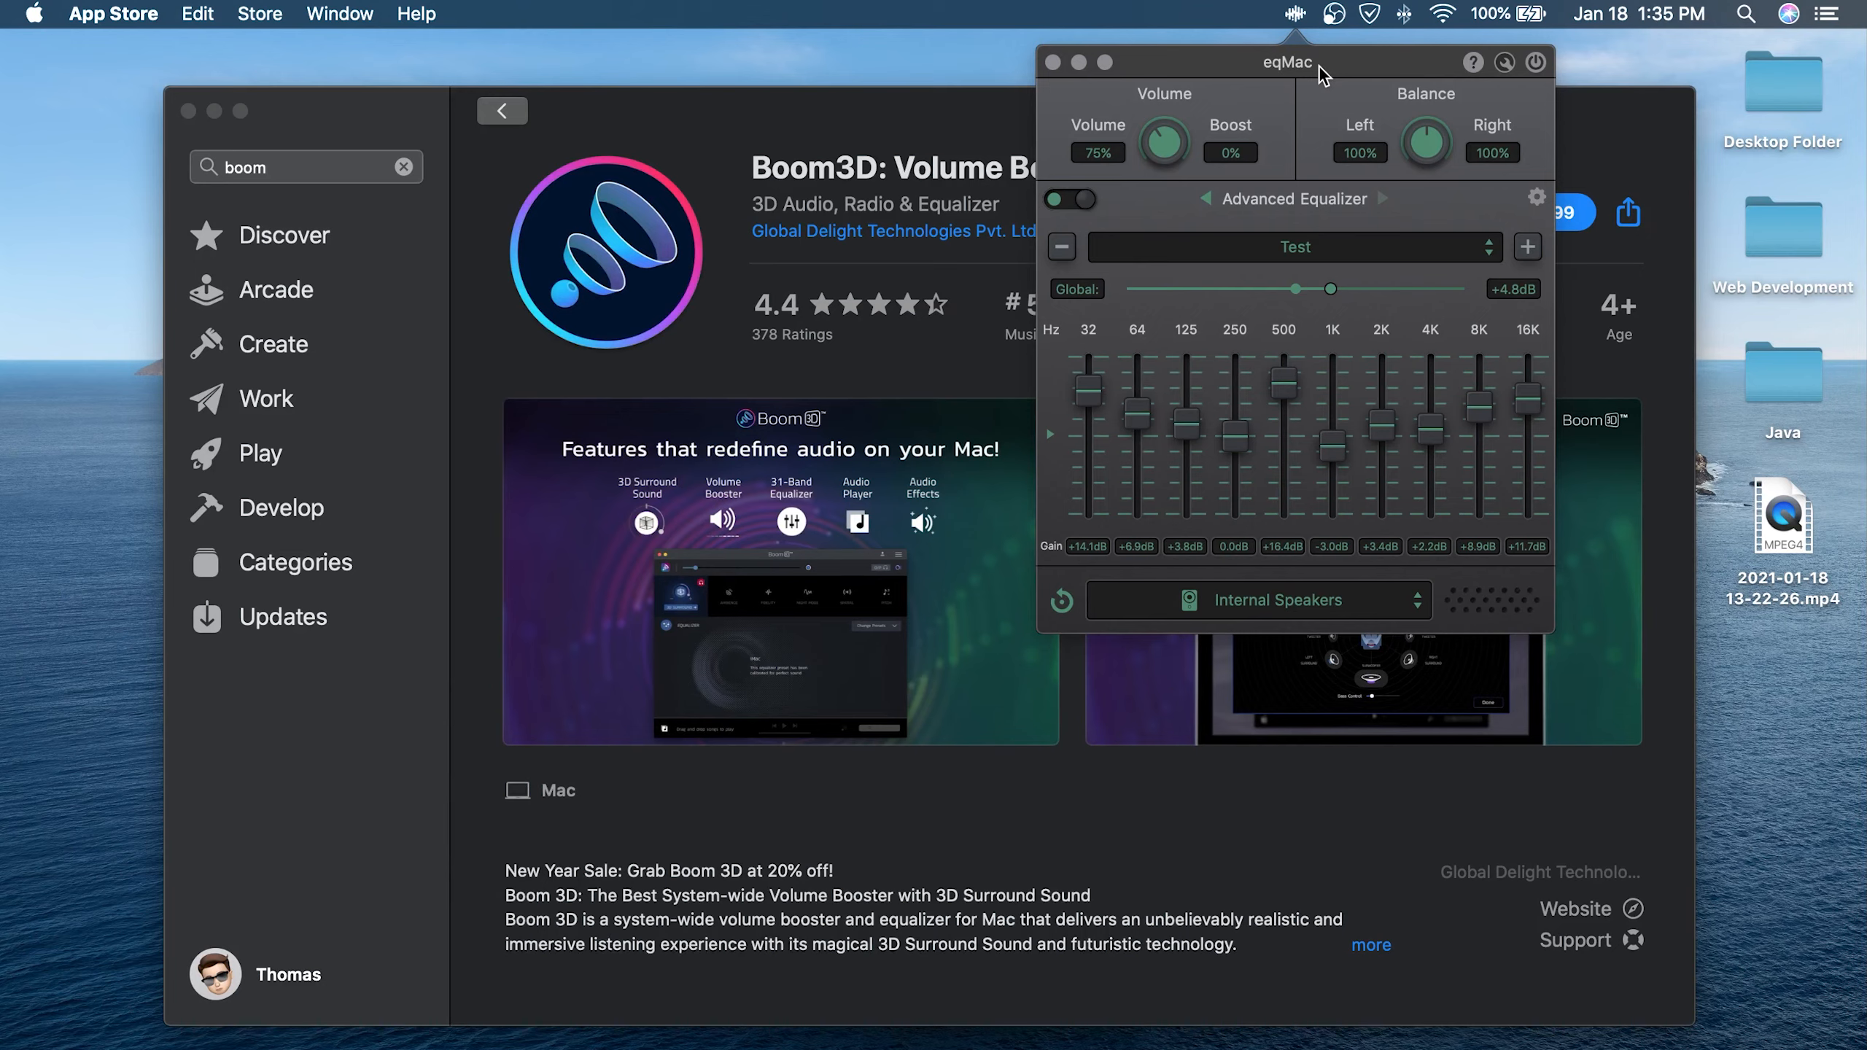
mouse_move(1095, 340)
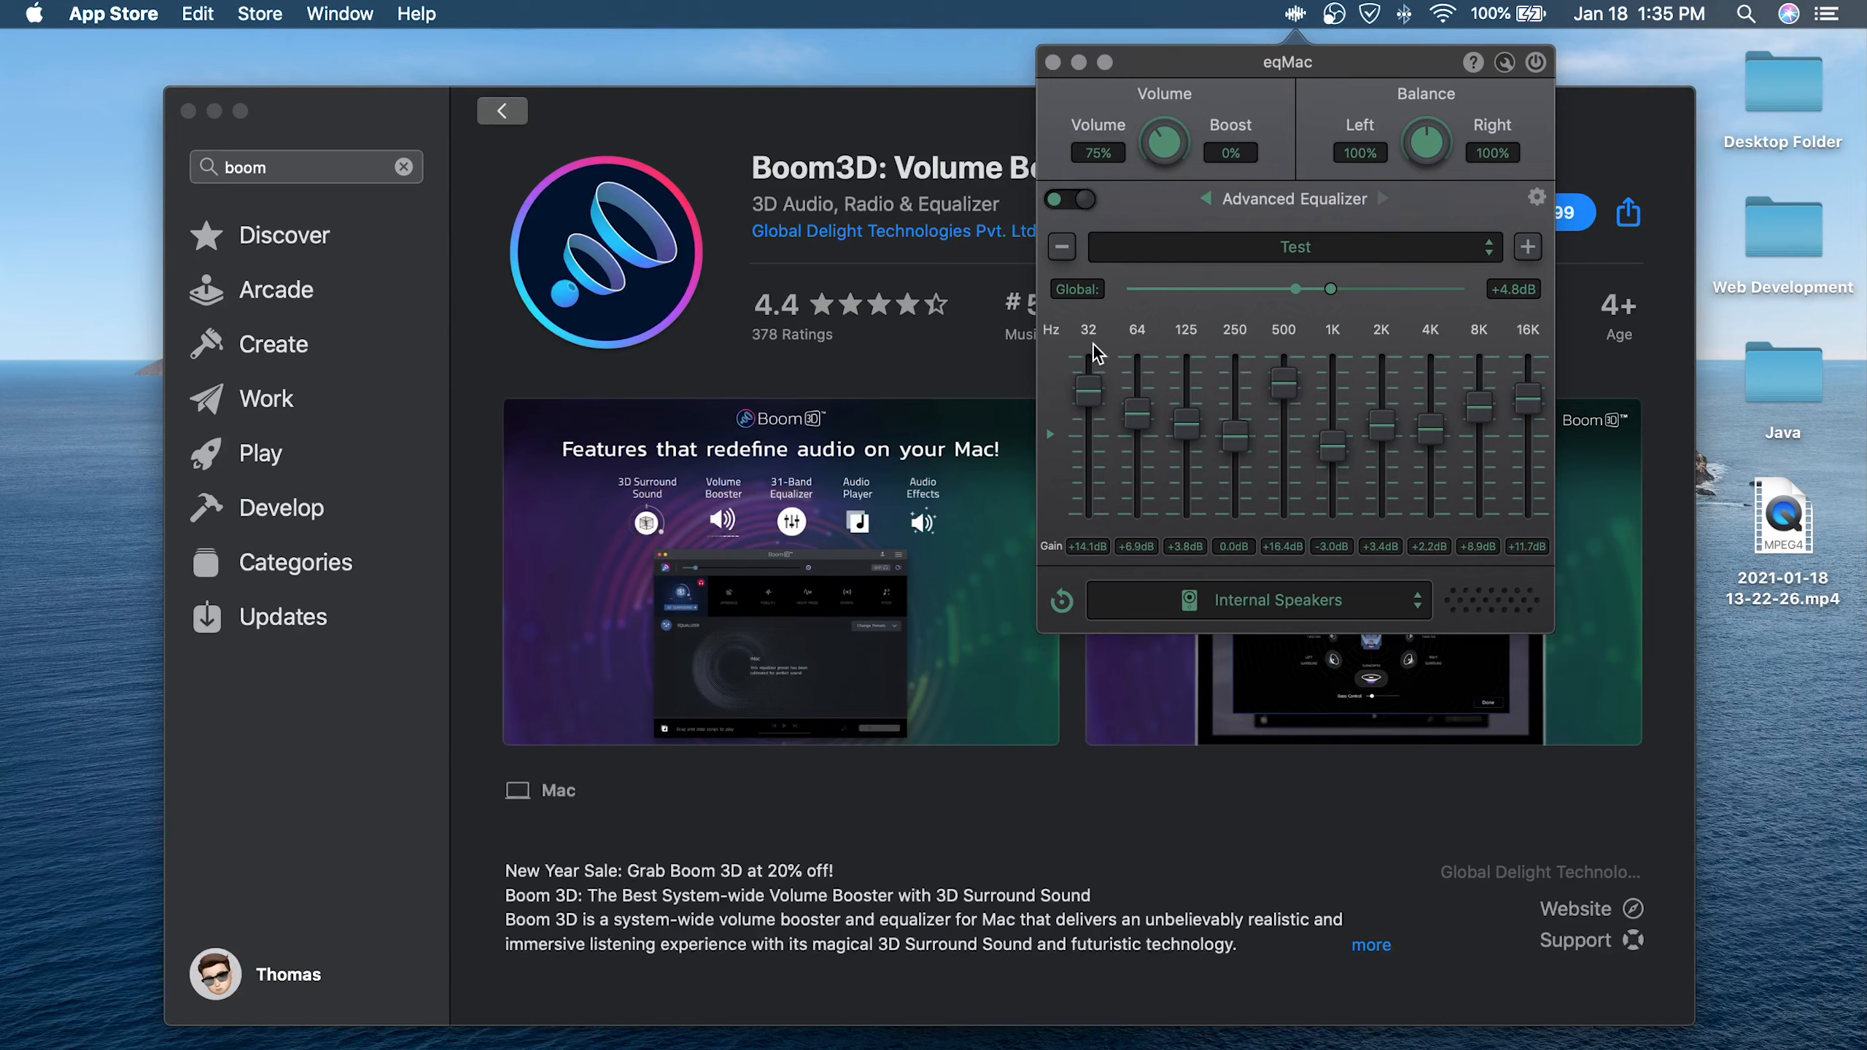